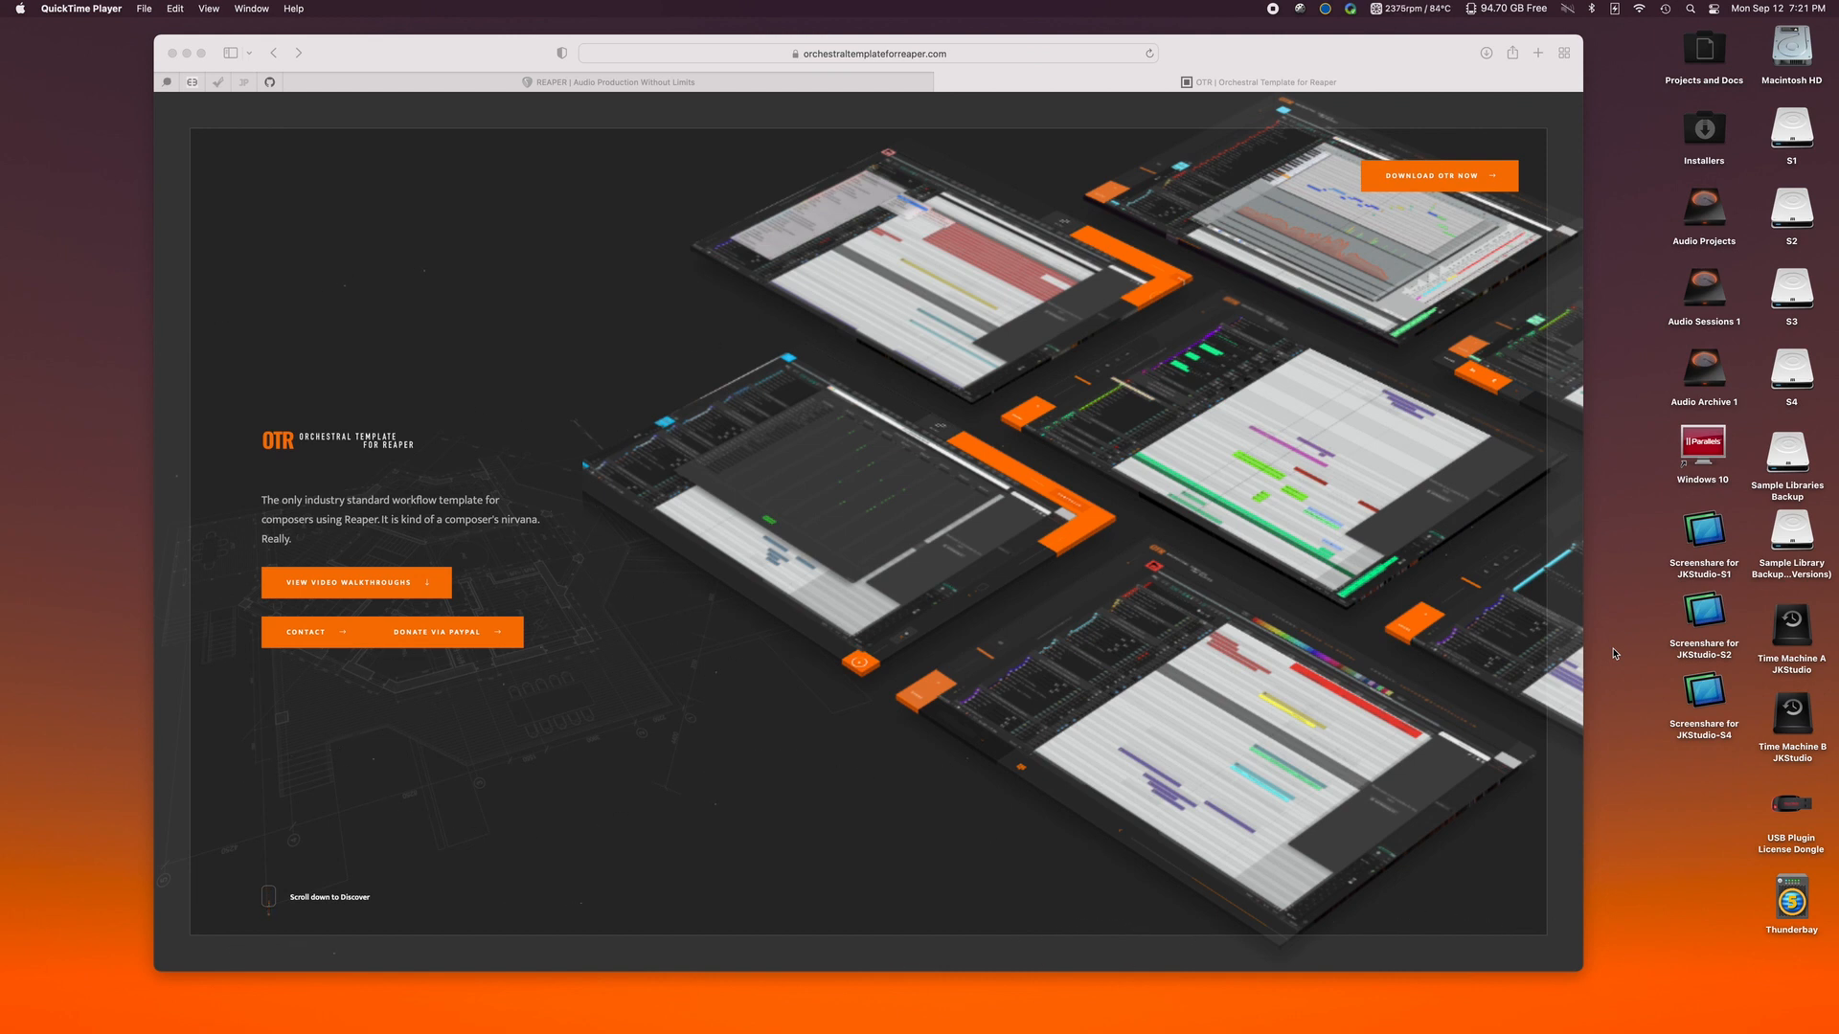
{"action": "mouse_move", "coordinate": [1444, 206]}
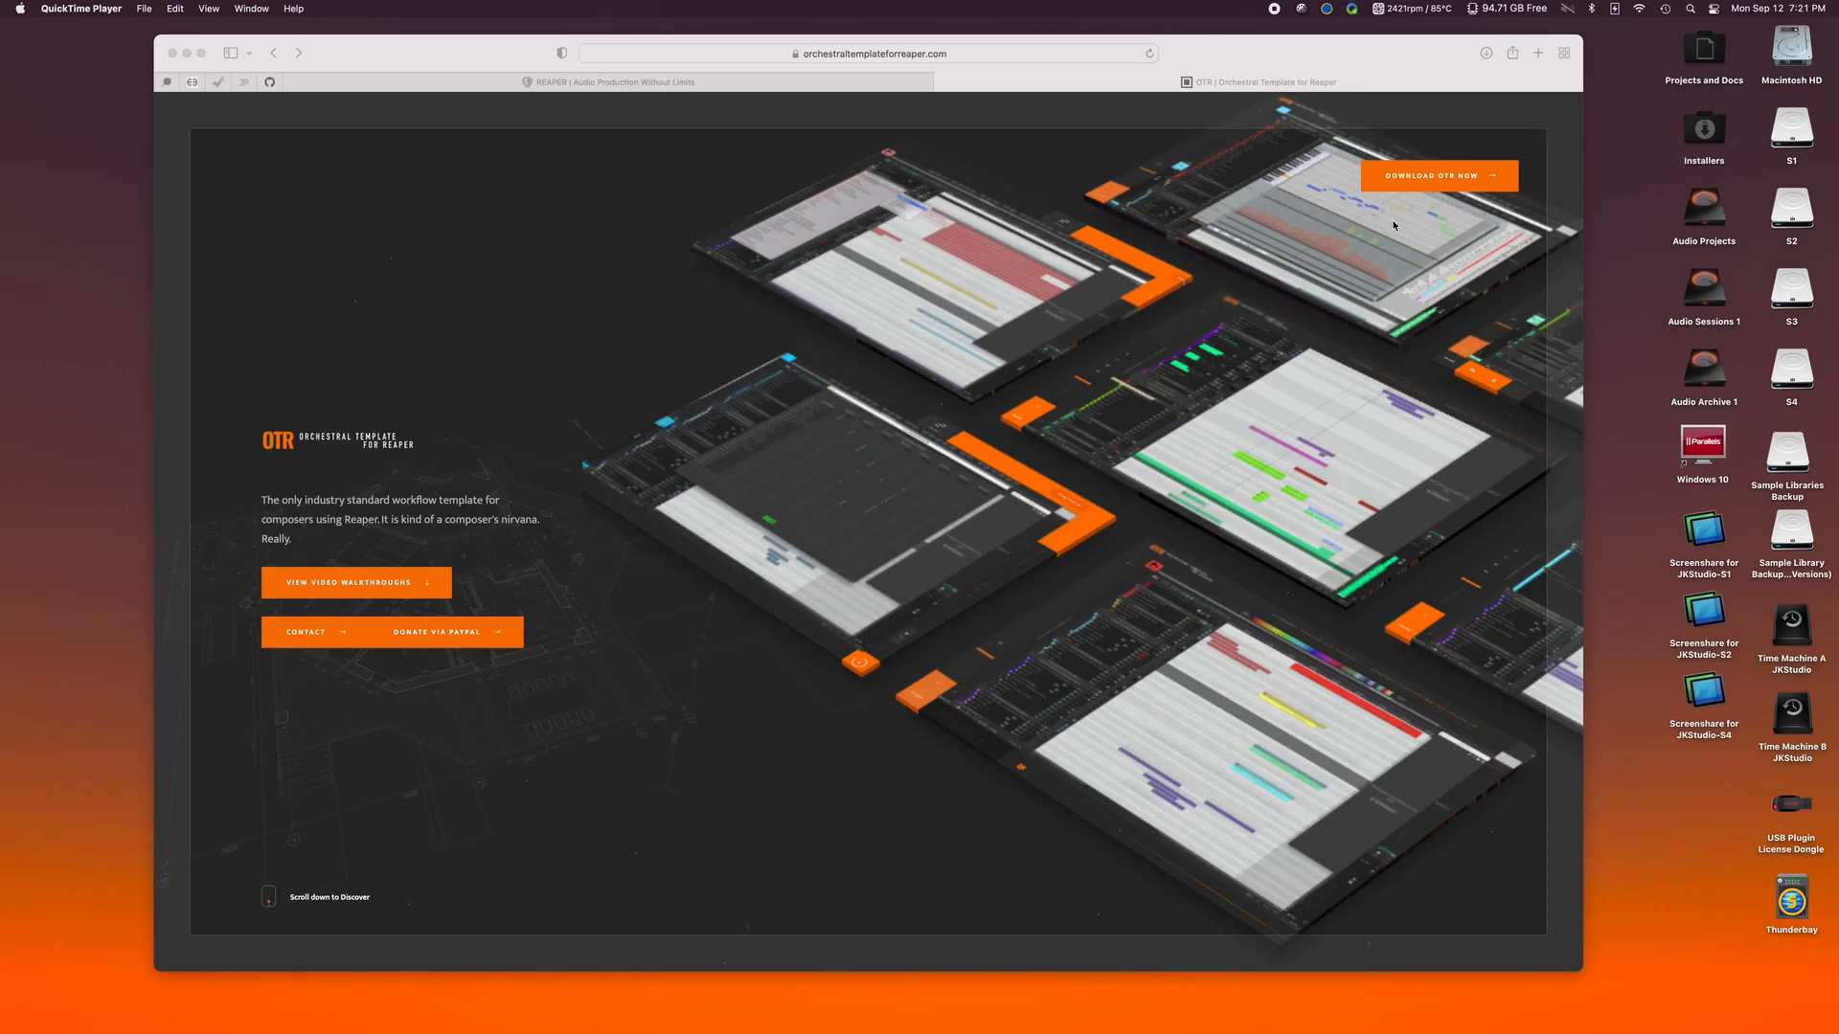
{"action": "mouse_move", "coordinate": [1651, 929]}
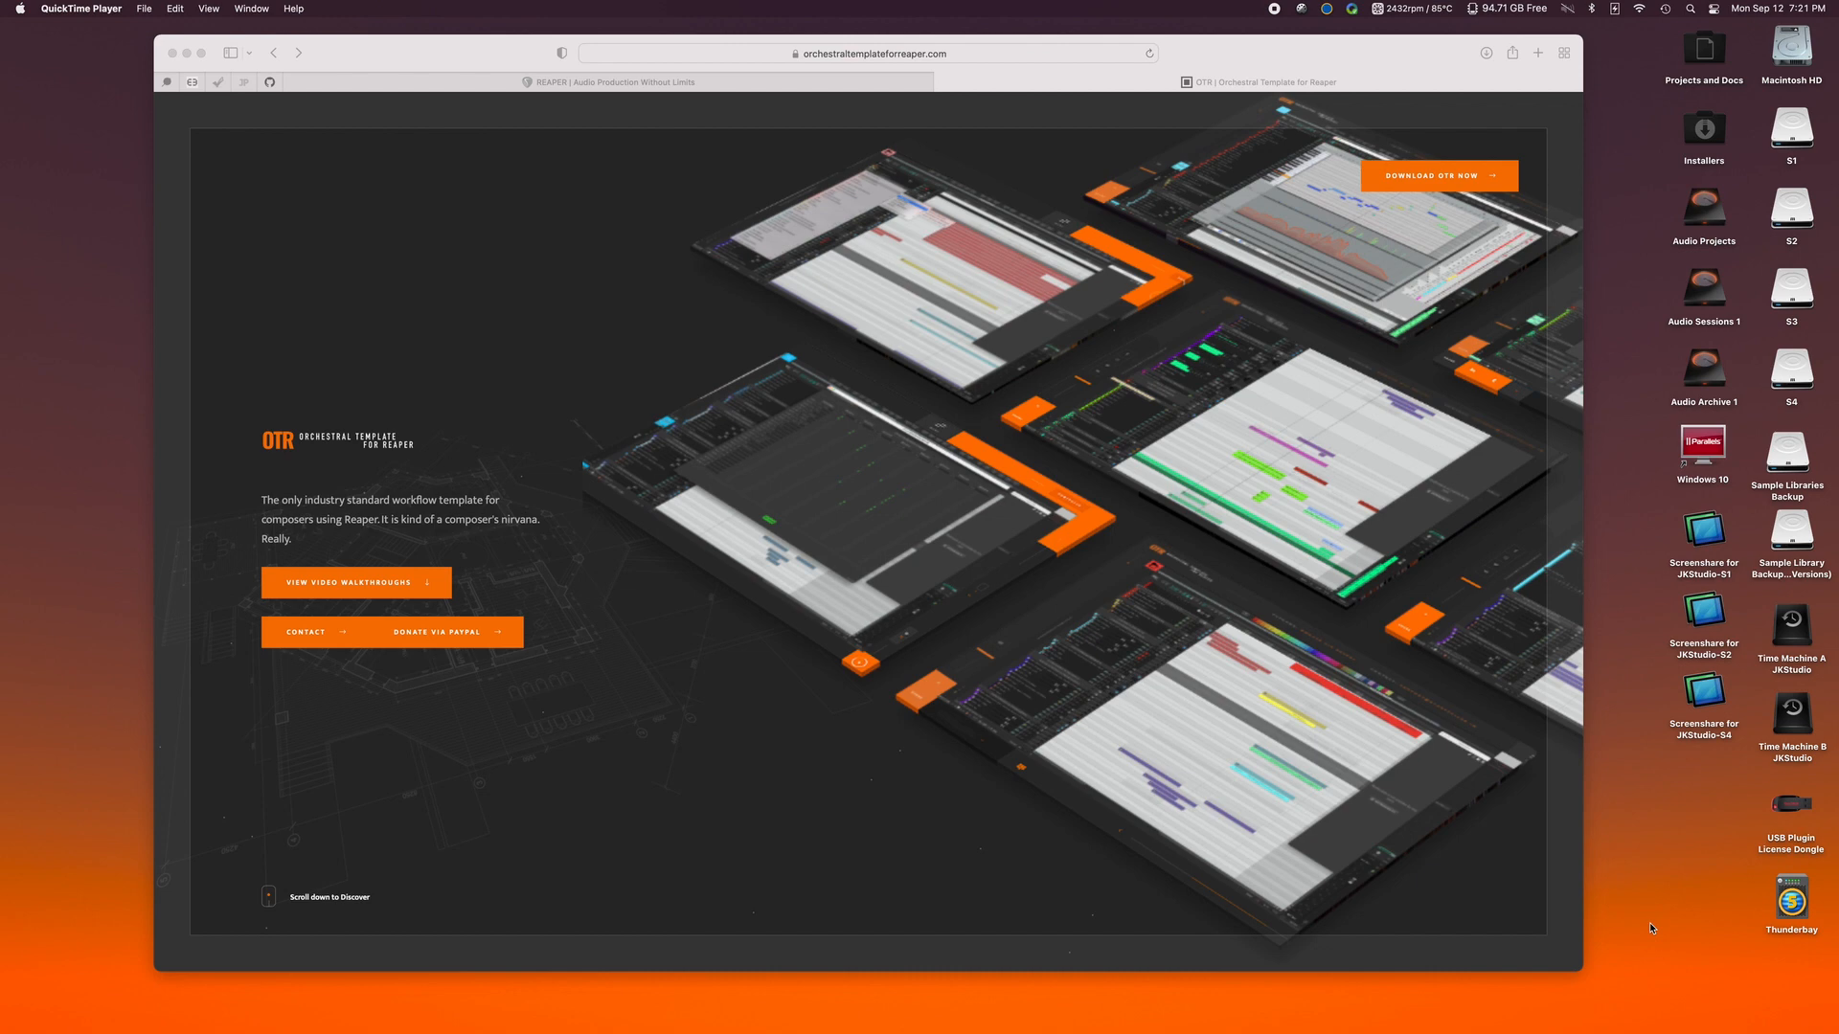
Expand Otr2_3rc6.zip from Downloads into an Otr2_3rc6 folder with the read-me and Otr2_3.7z.
{"action": "left_click", "coordinate": [1741, 1012]}
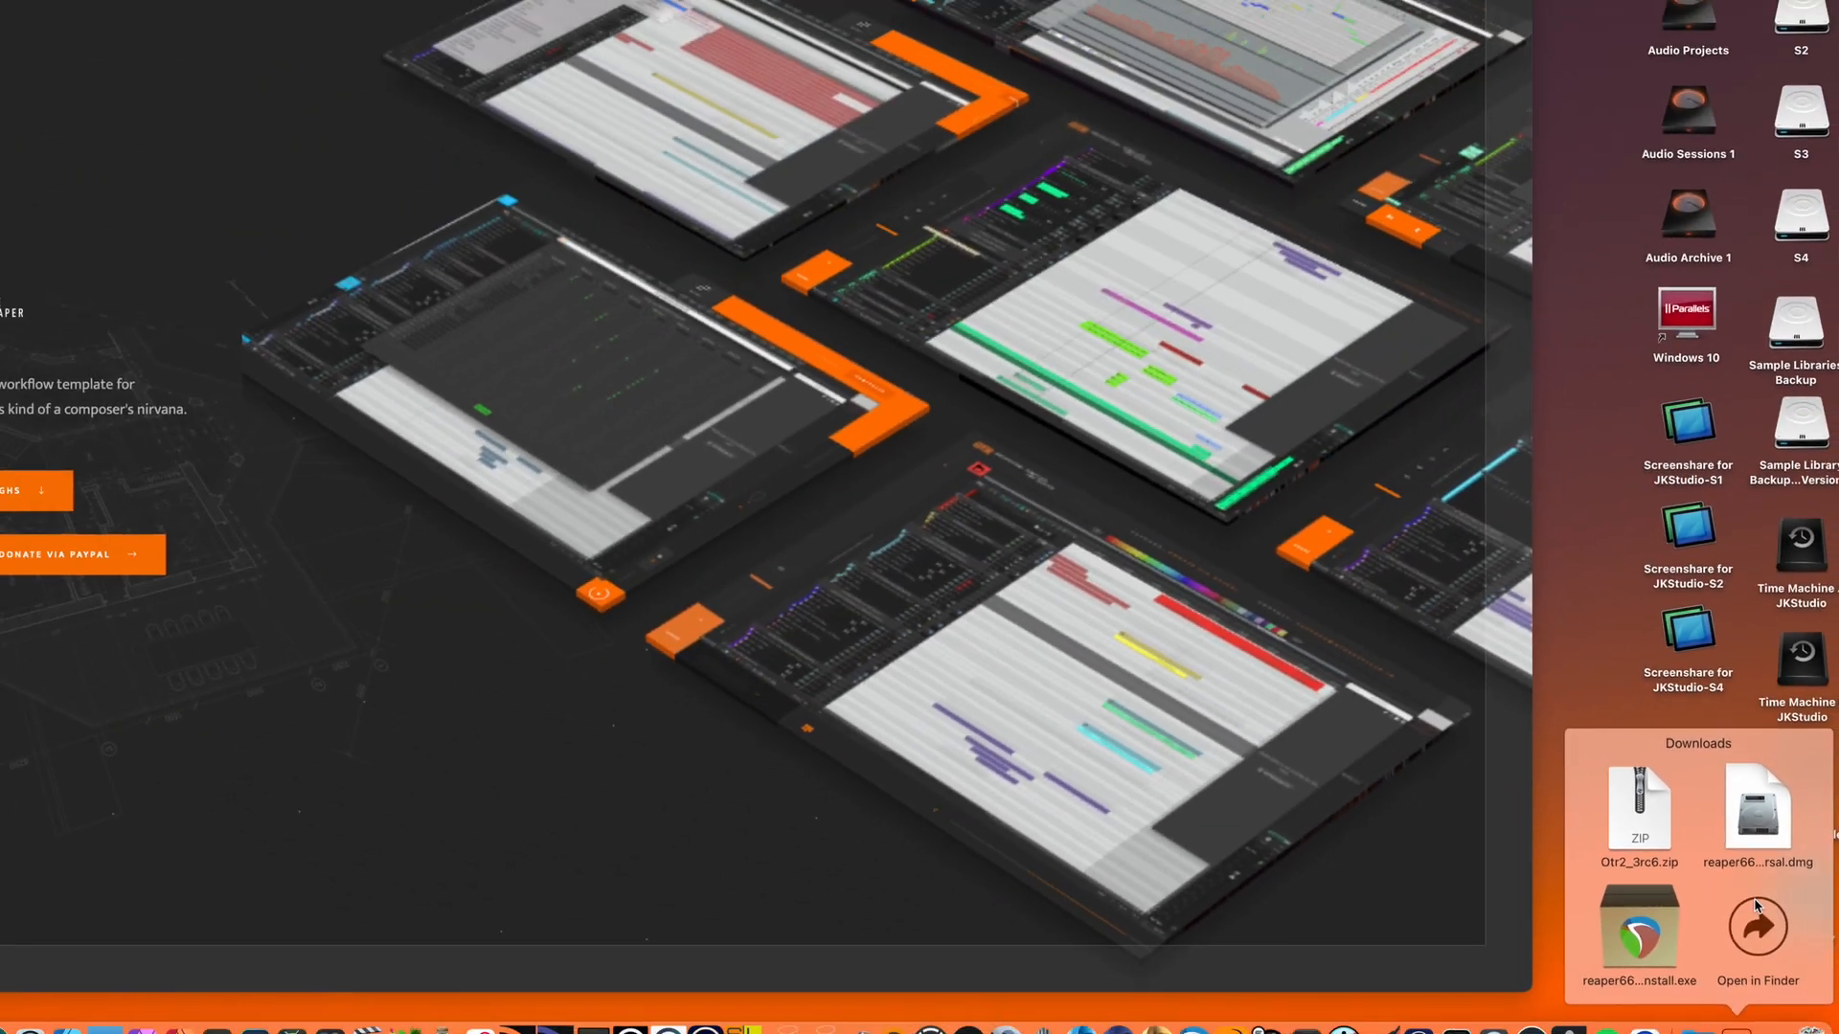
{"action": "double_click", "coordinate": [1637, 808]}
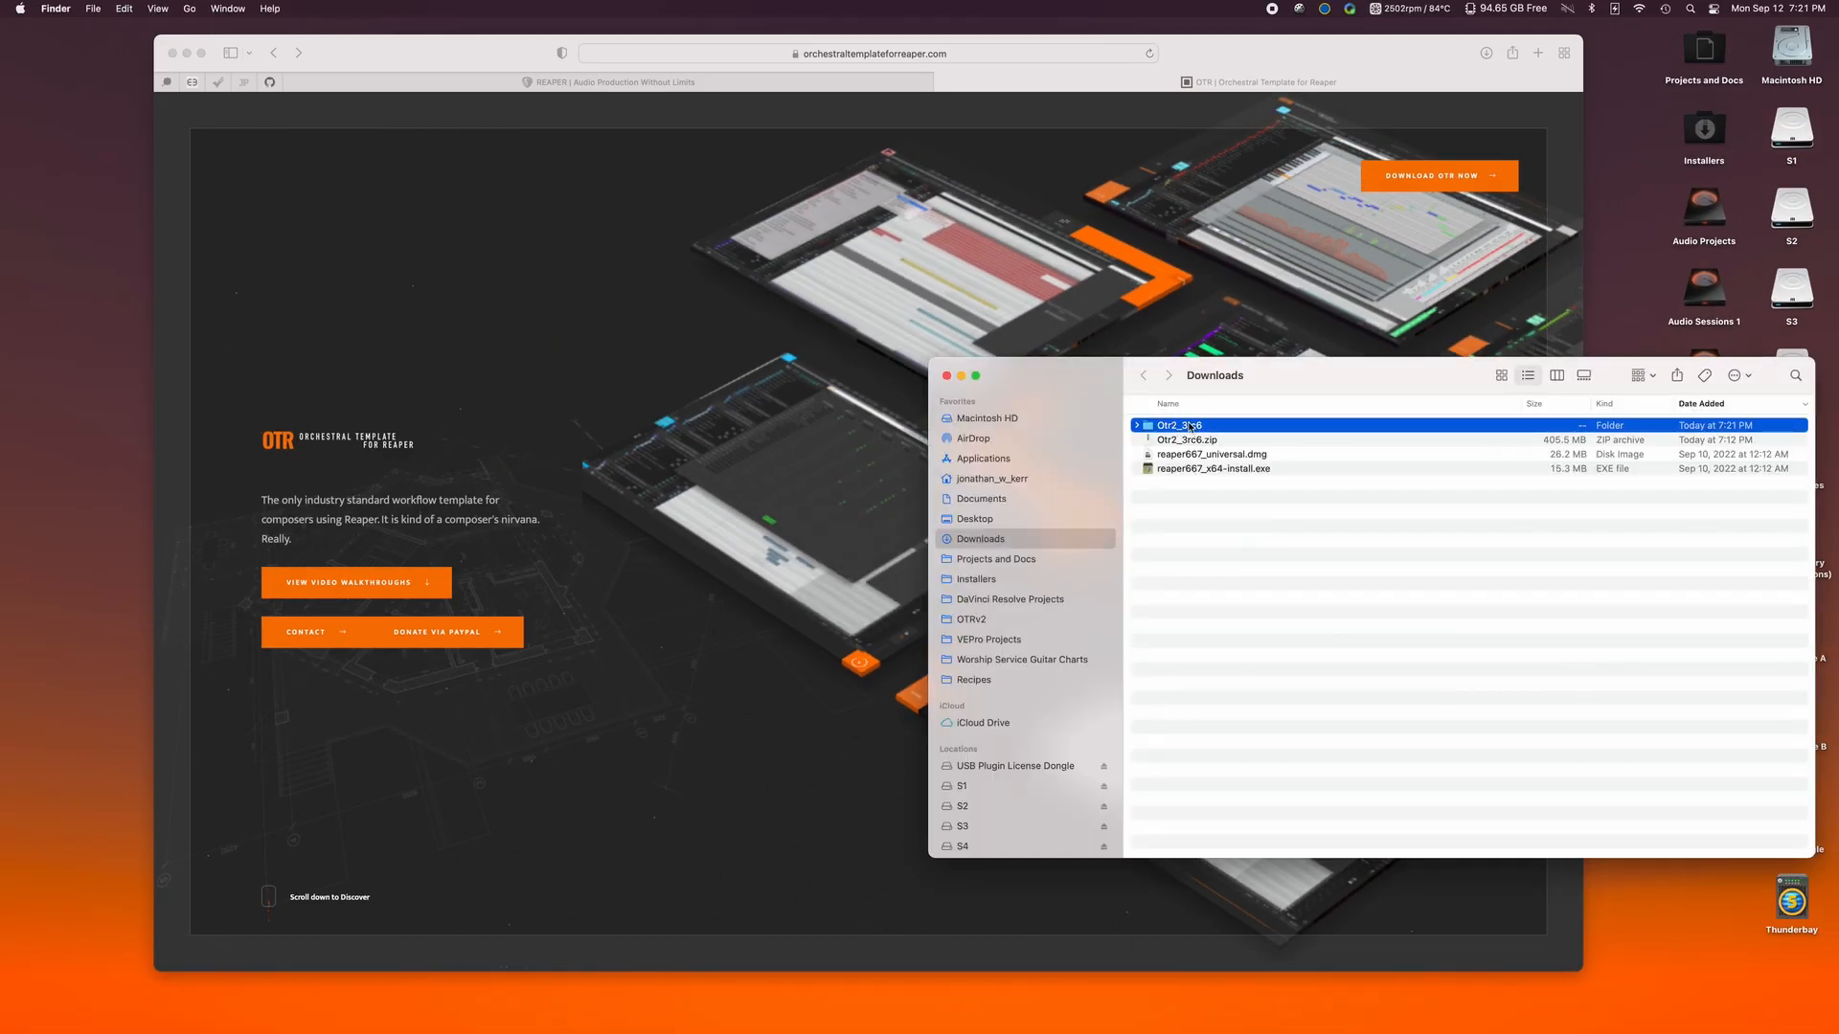
{"action": "double_click", "coordinate": [1180, 426]}
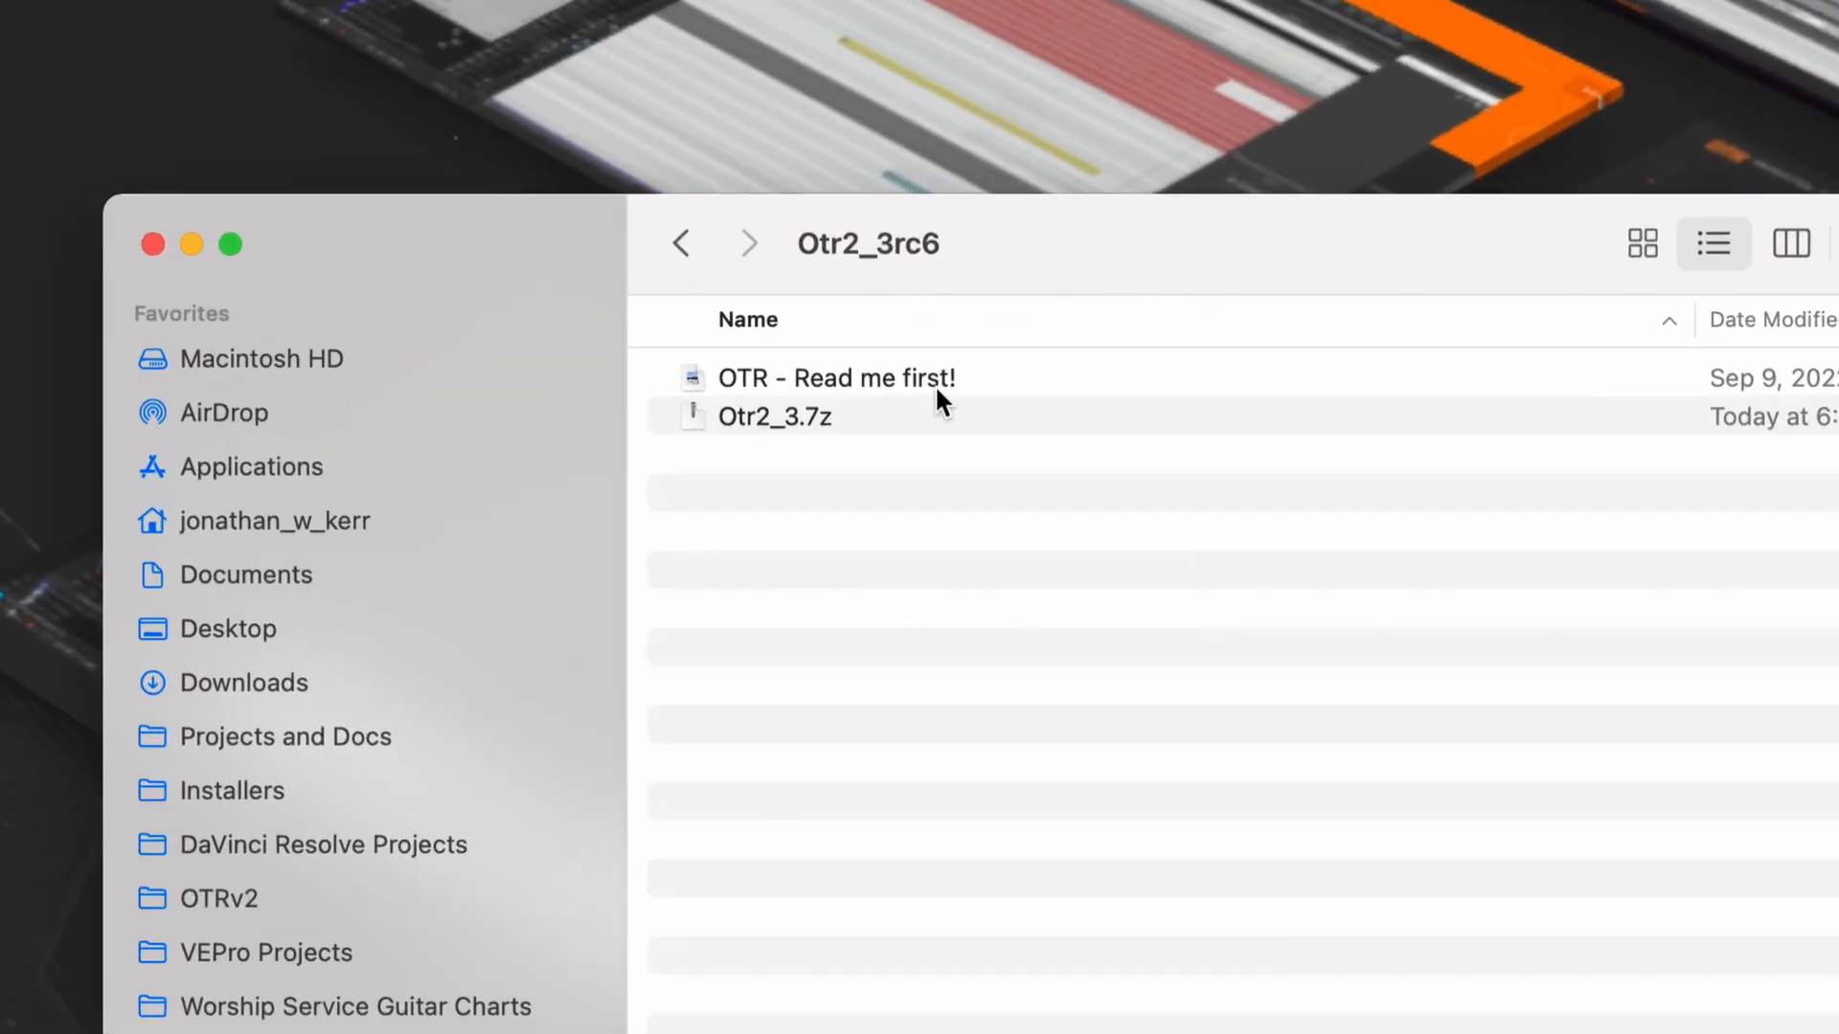
{"action": "mouse_move", "coordinate": [954, 400]}
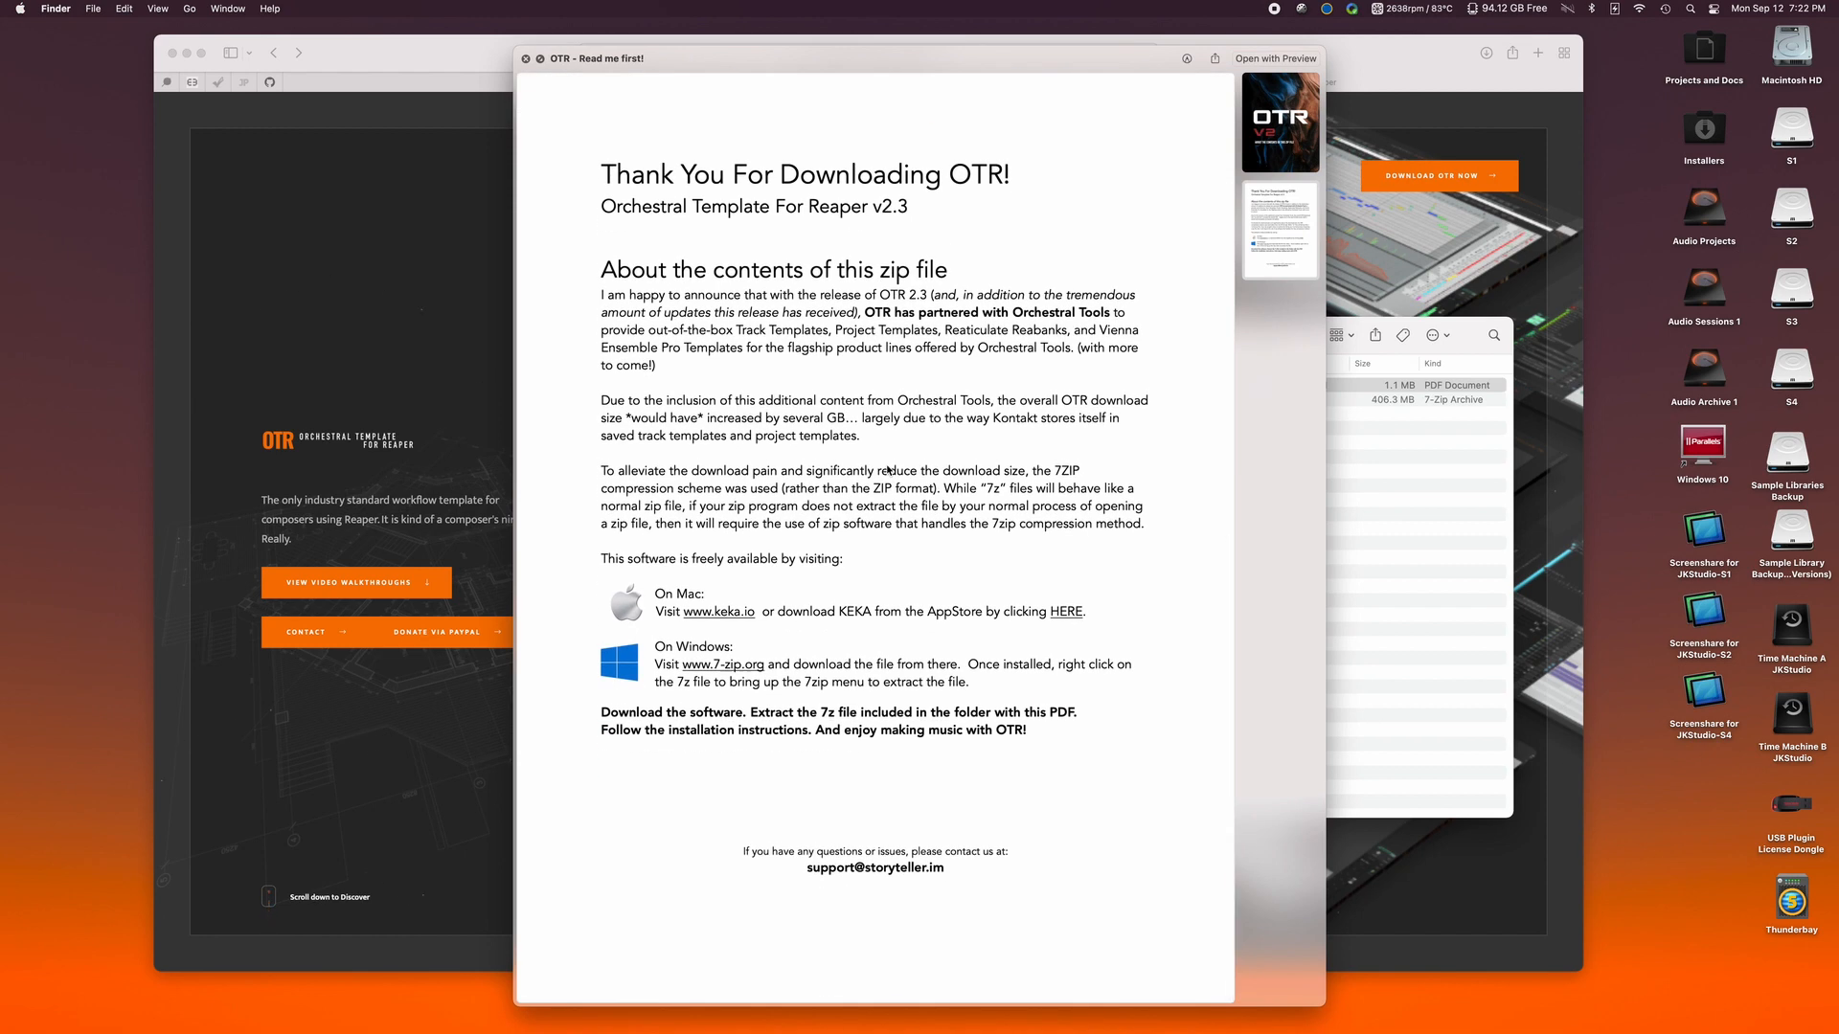
{"action": "mouse_move", "coordinate": [895, 429]}
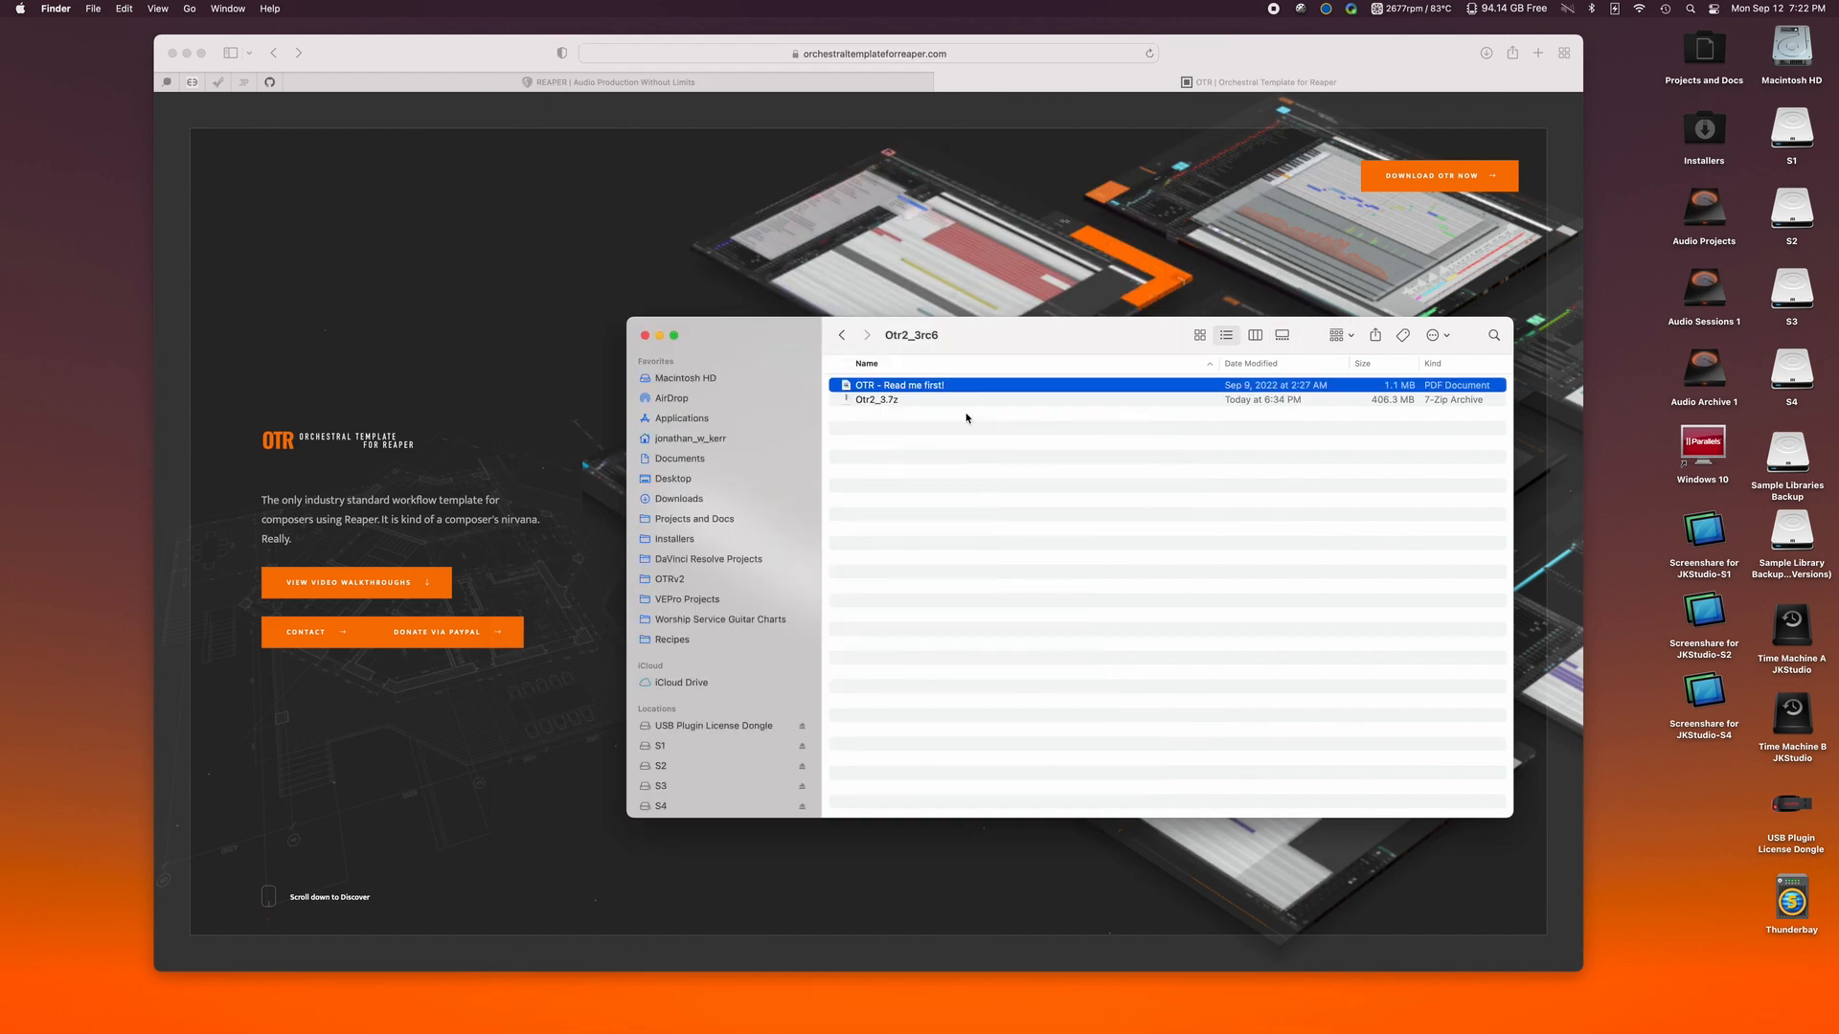
{"action": "mouse_move", "coordinate": [927, 410]}
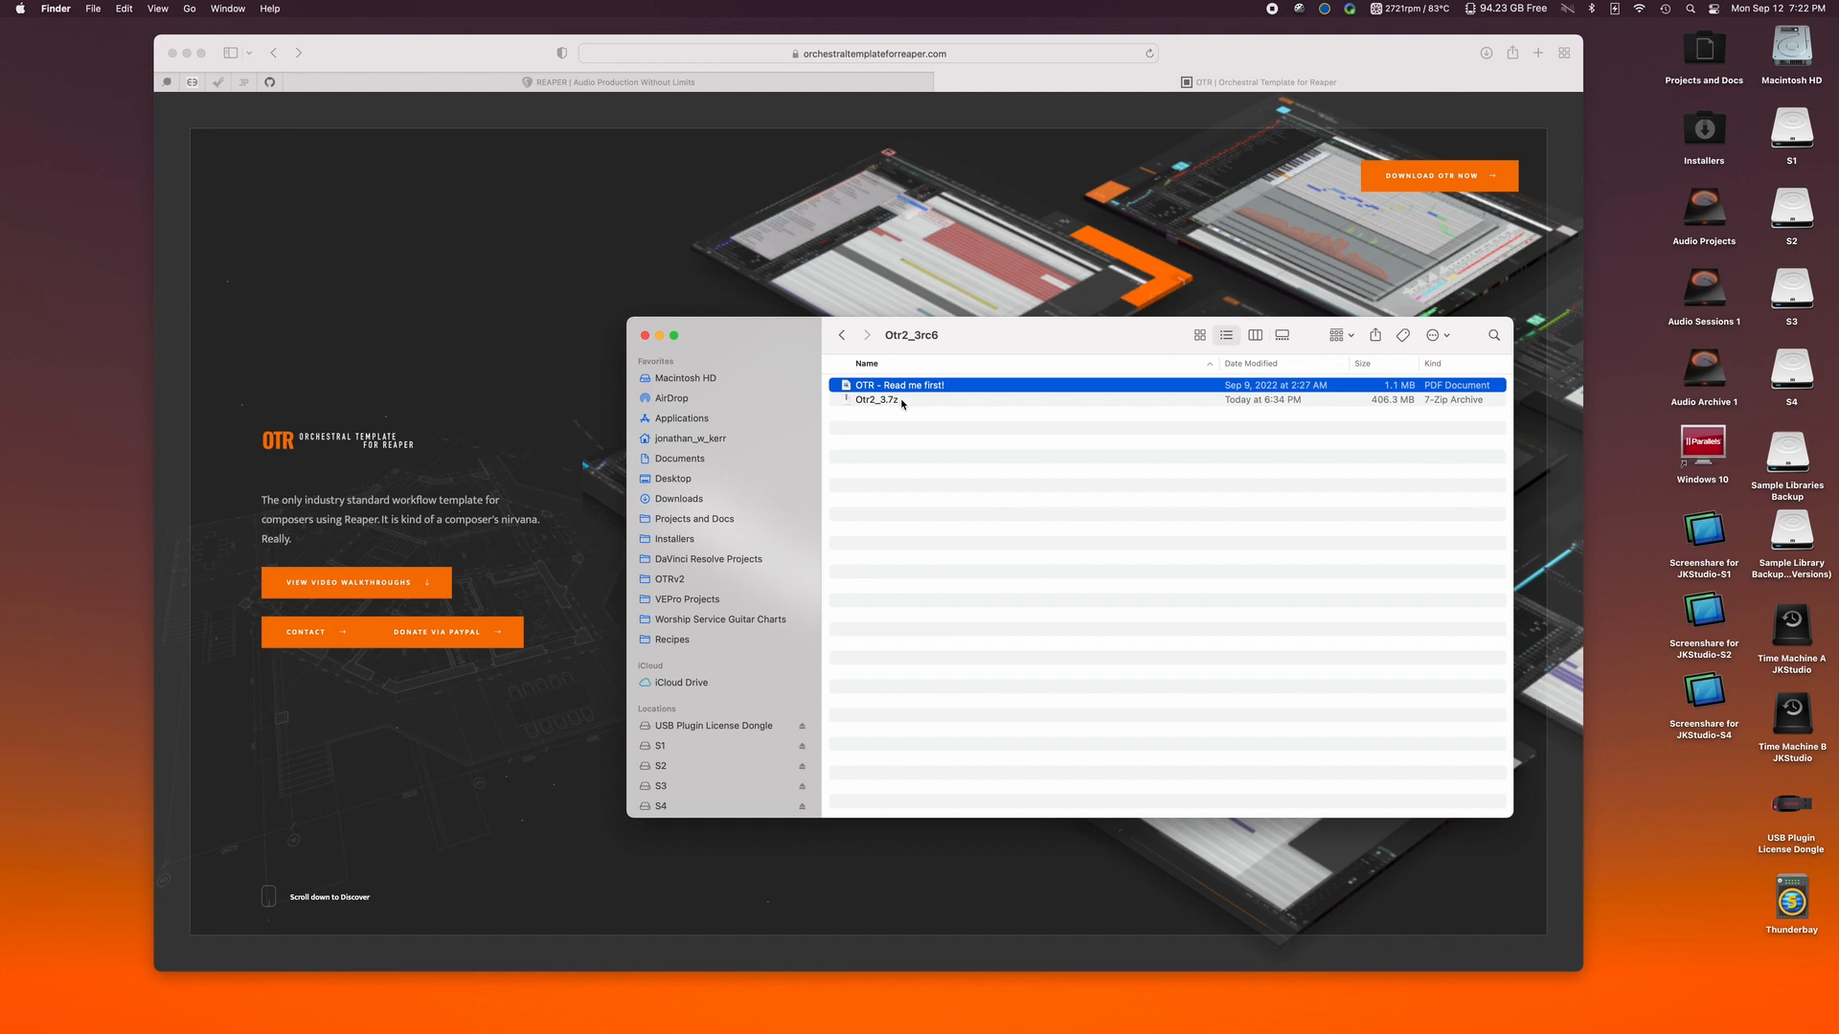
{"action": "left_click", "coordinate": [878, 401]}
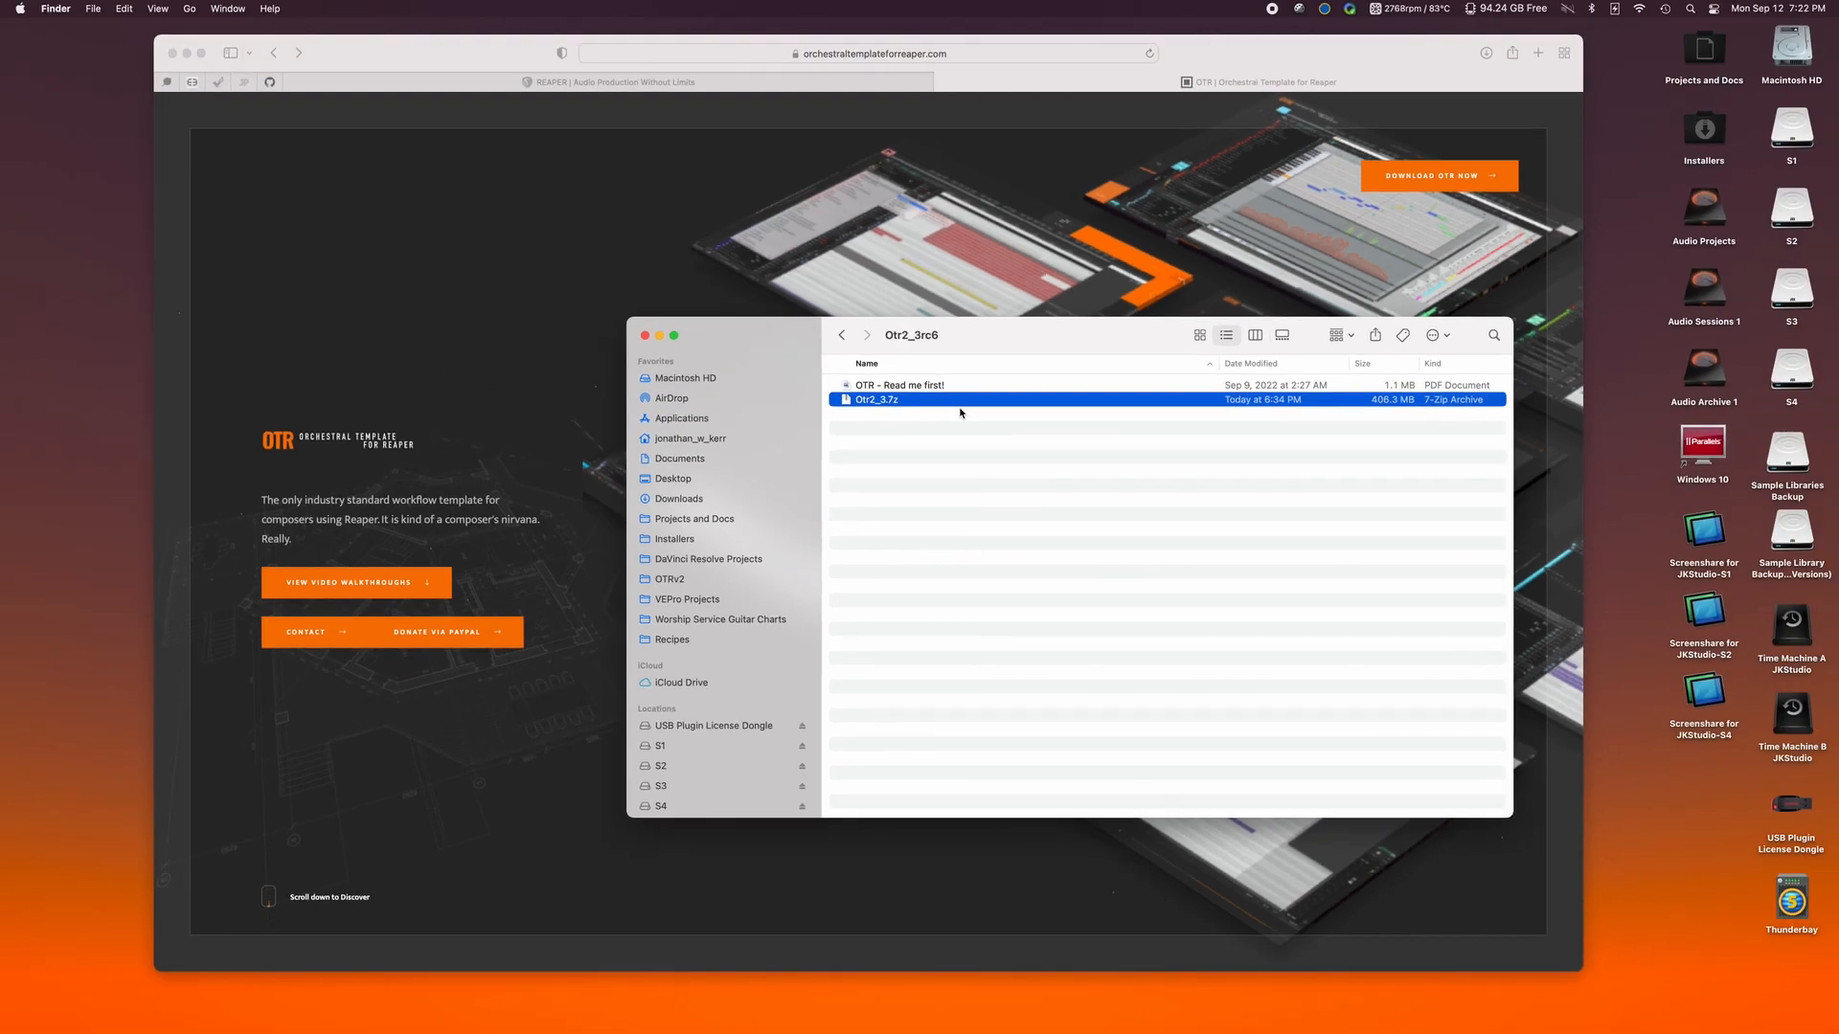
{"action": "mouse_move", "coordinate": [1402, 400]}
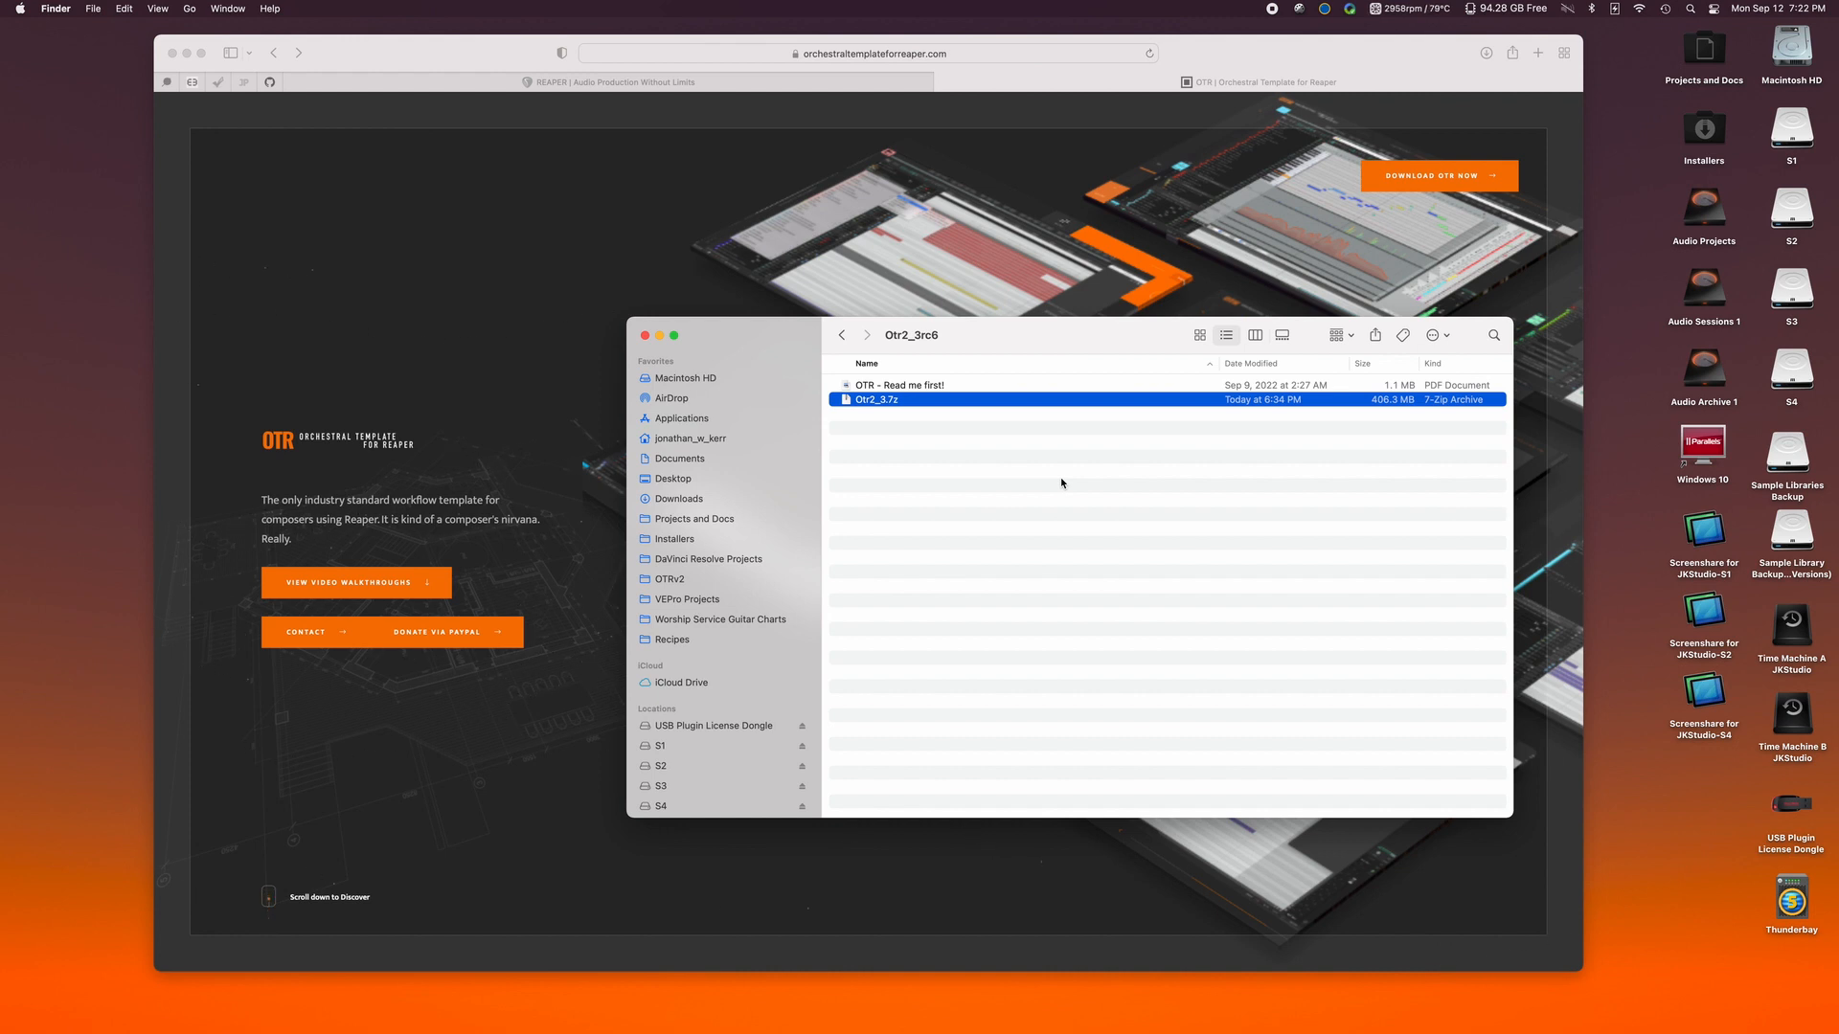
{"action": "mouse_move", "coordinate": [1011, 397]}
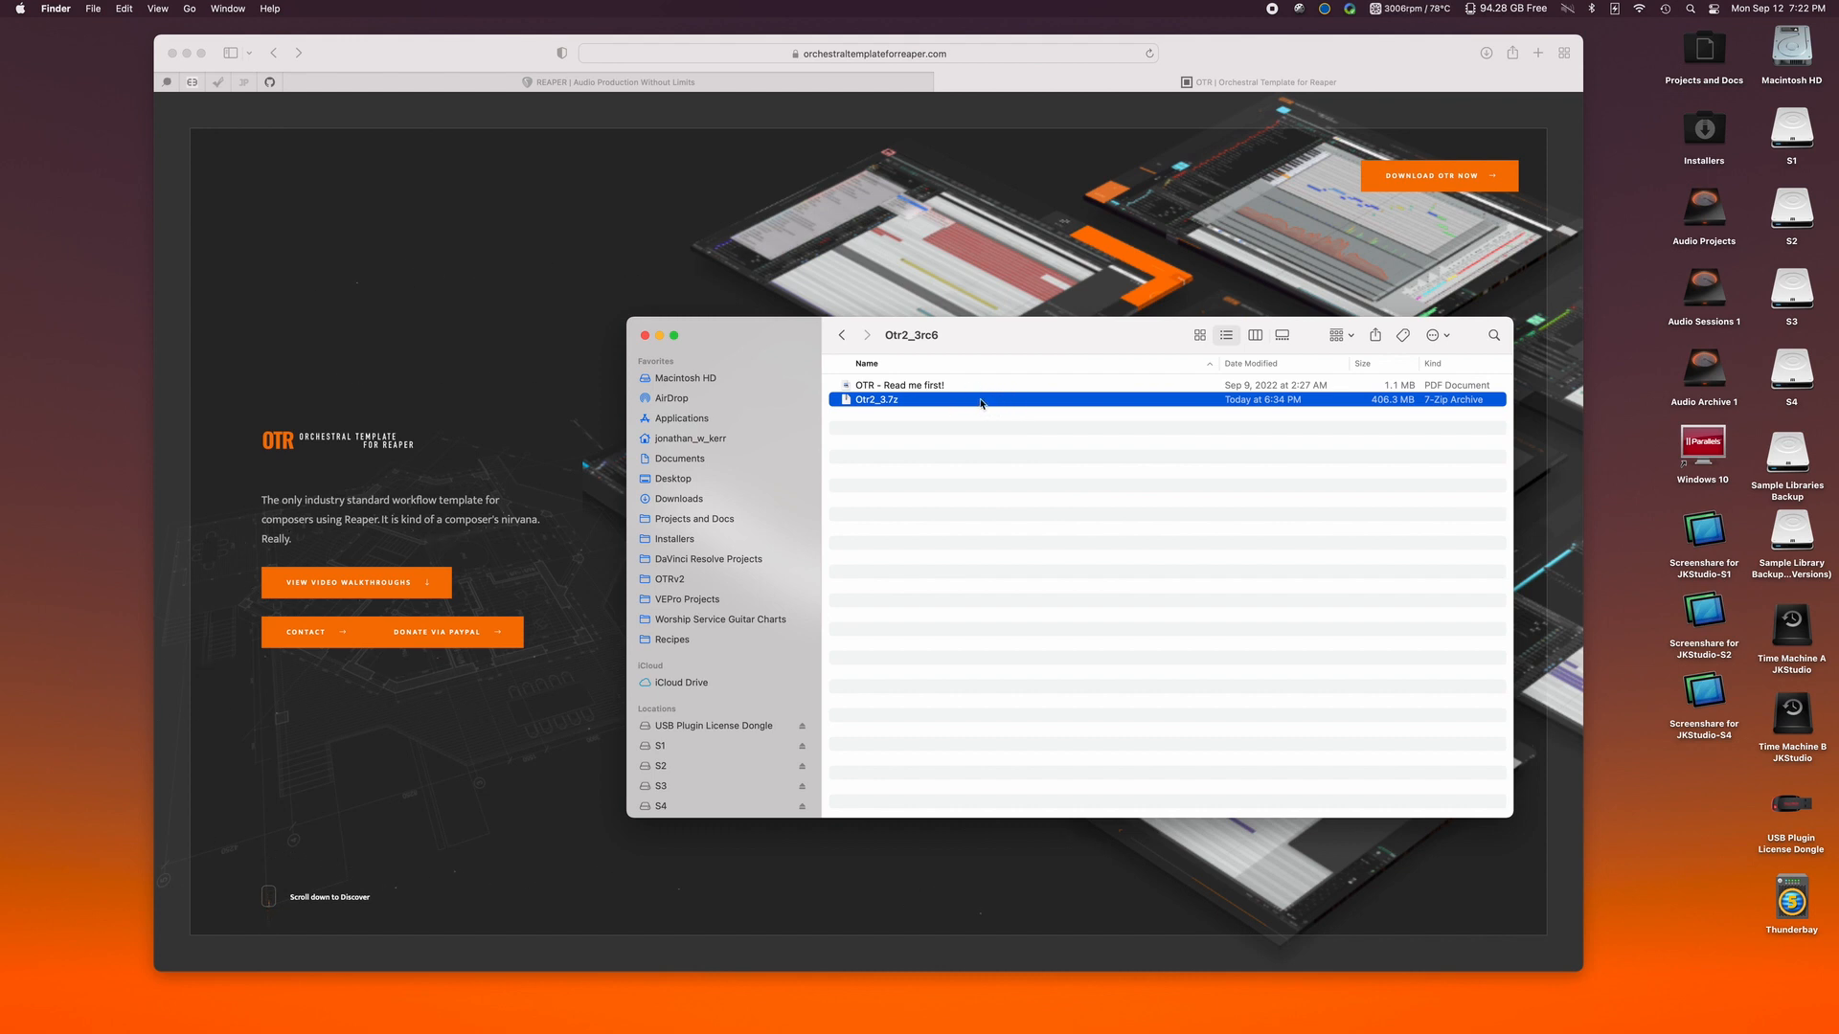
{"action": "mouse_move", "coordinate": [921, 404]}
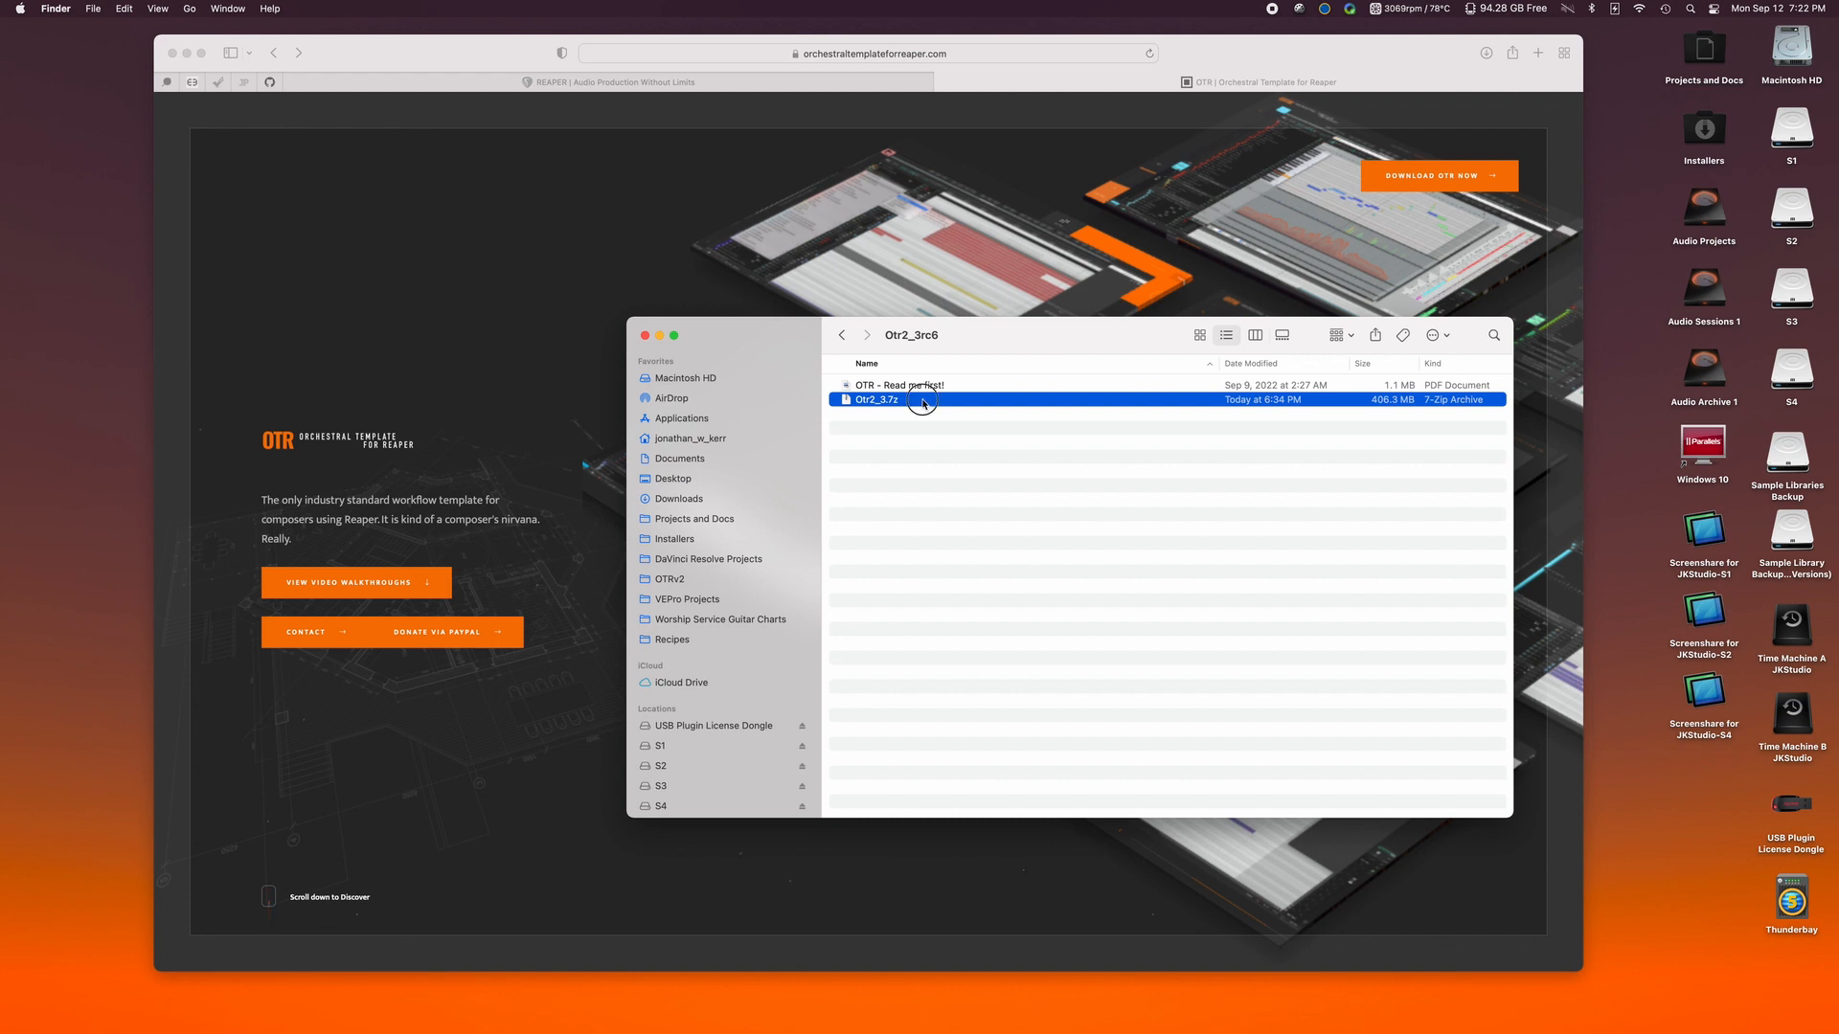
Extract Otr2_3.7z into a new Otr2_3 folder and read the read-me PDF in Preview.
{"action": "double_click", "coordinate": [875, 399]}
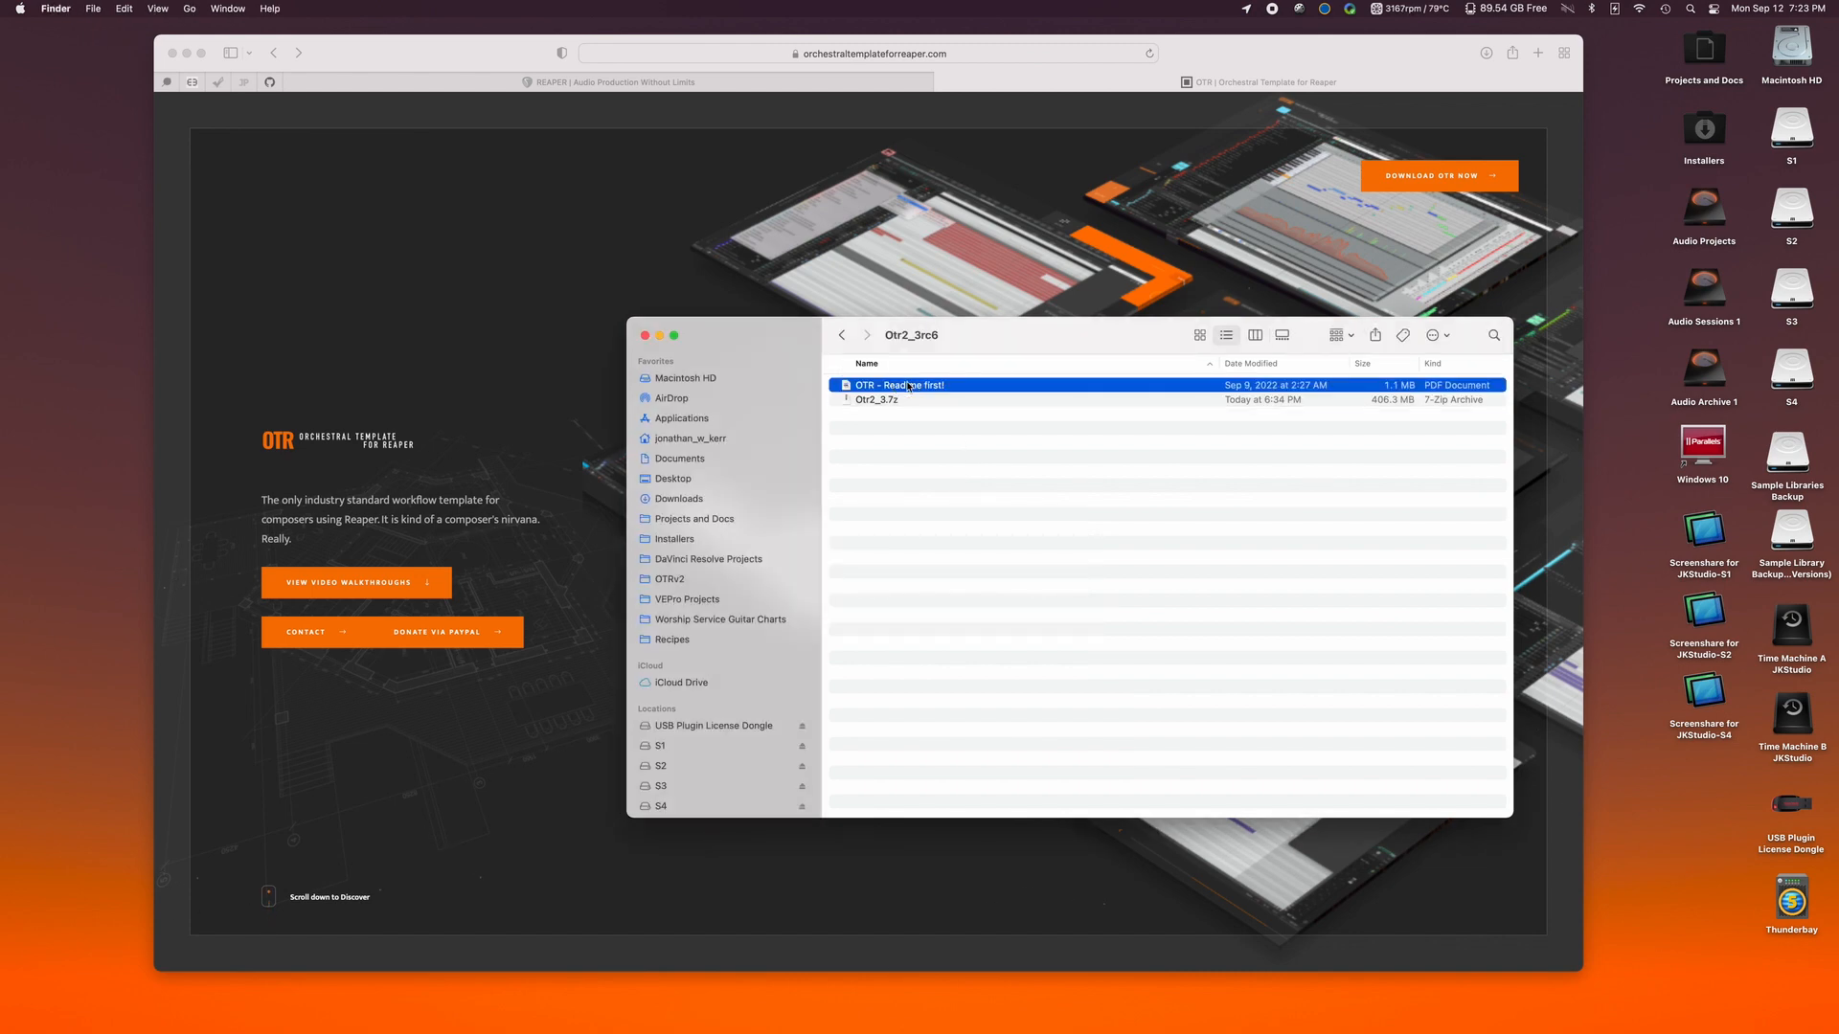
{"action": "double_click", "coordinate": [900, 385]}
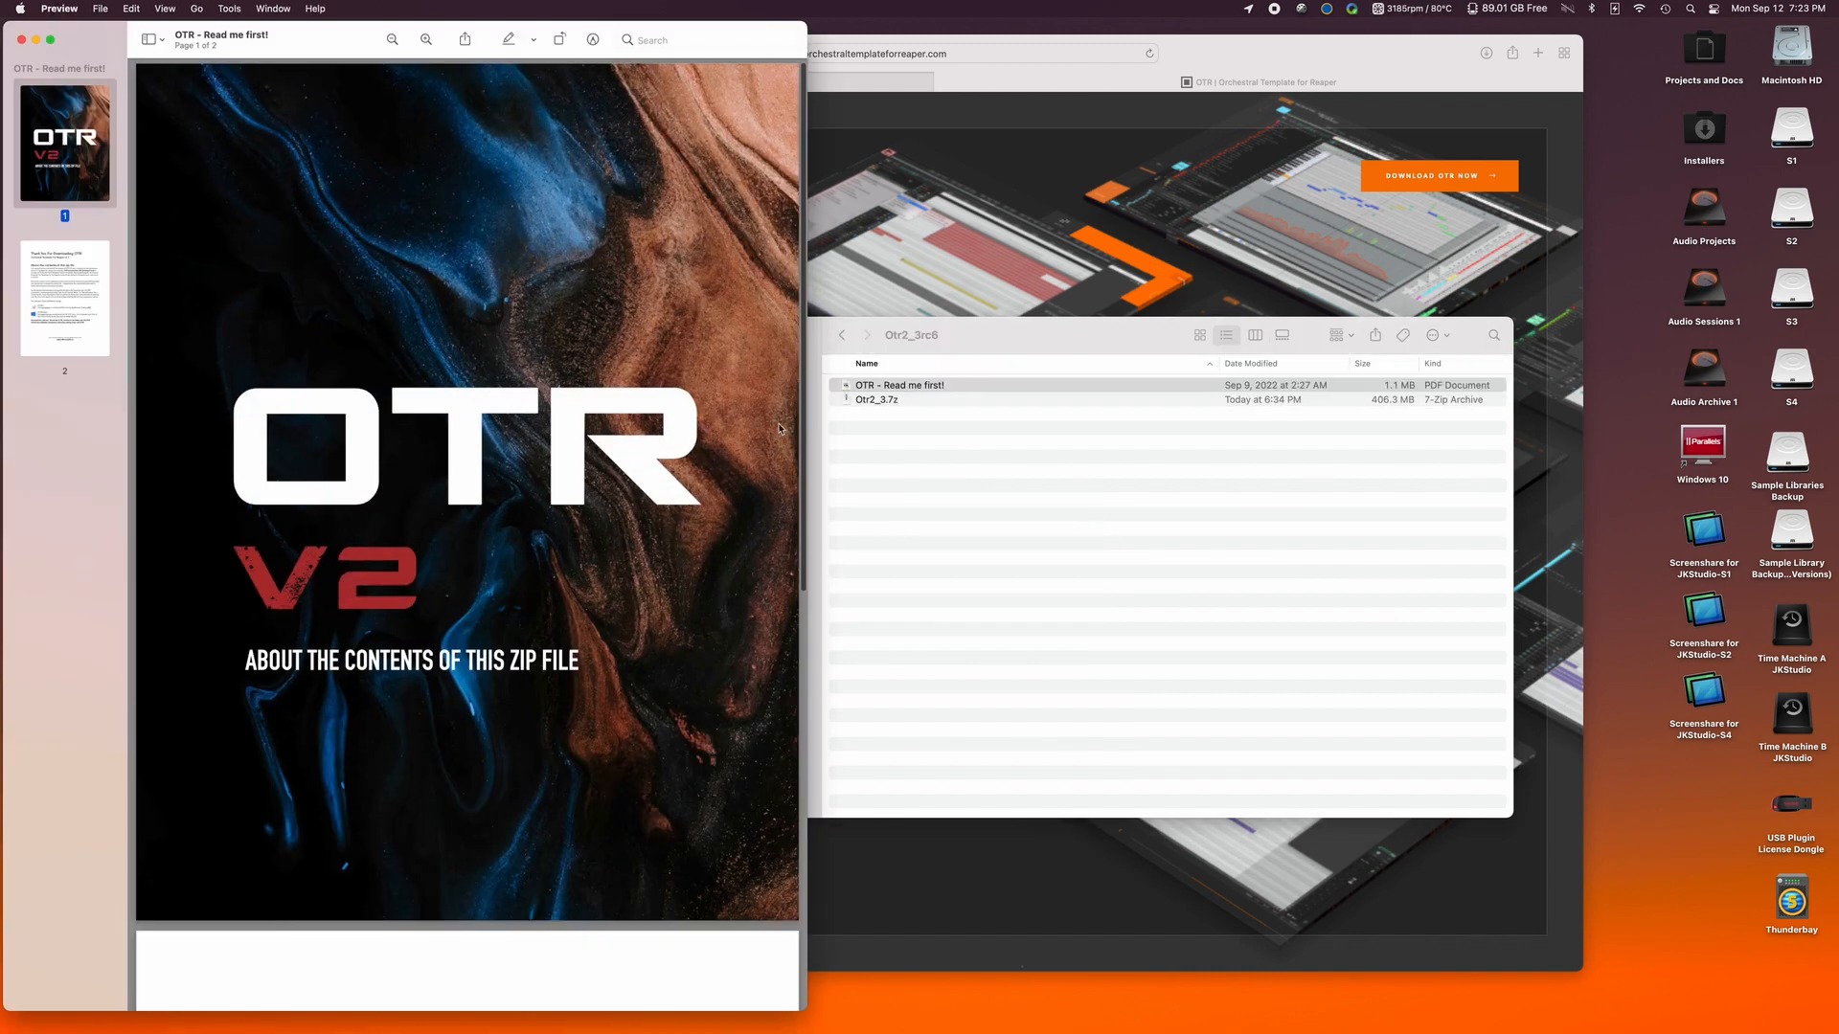
{"action": "scroll", "scroll_direction": "down", "scroll_amount": 3}
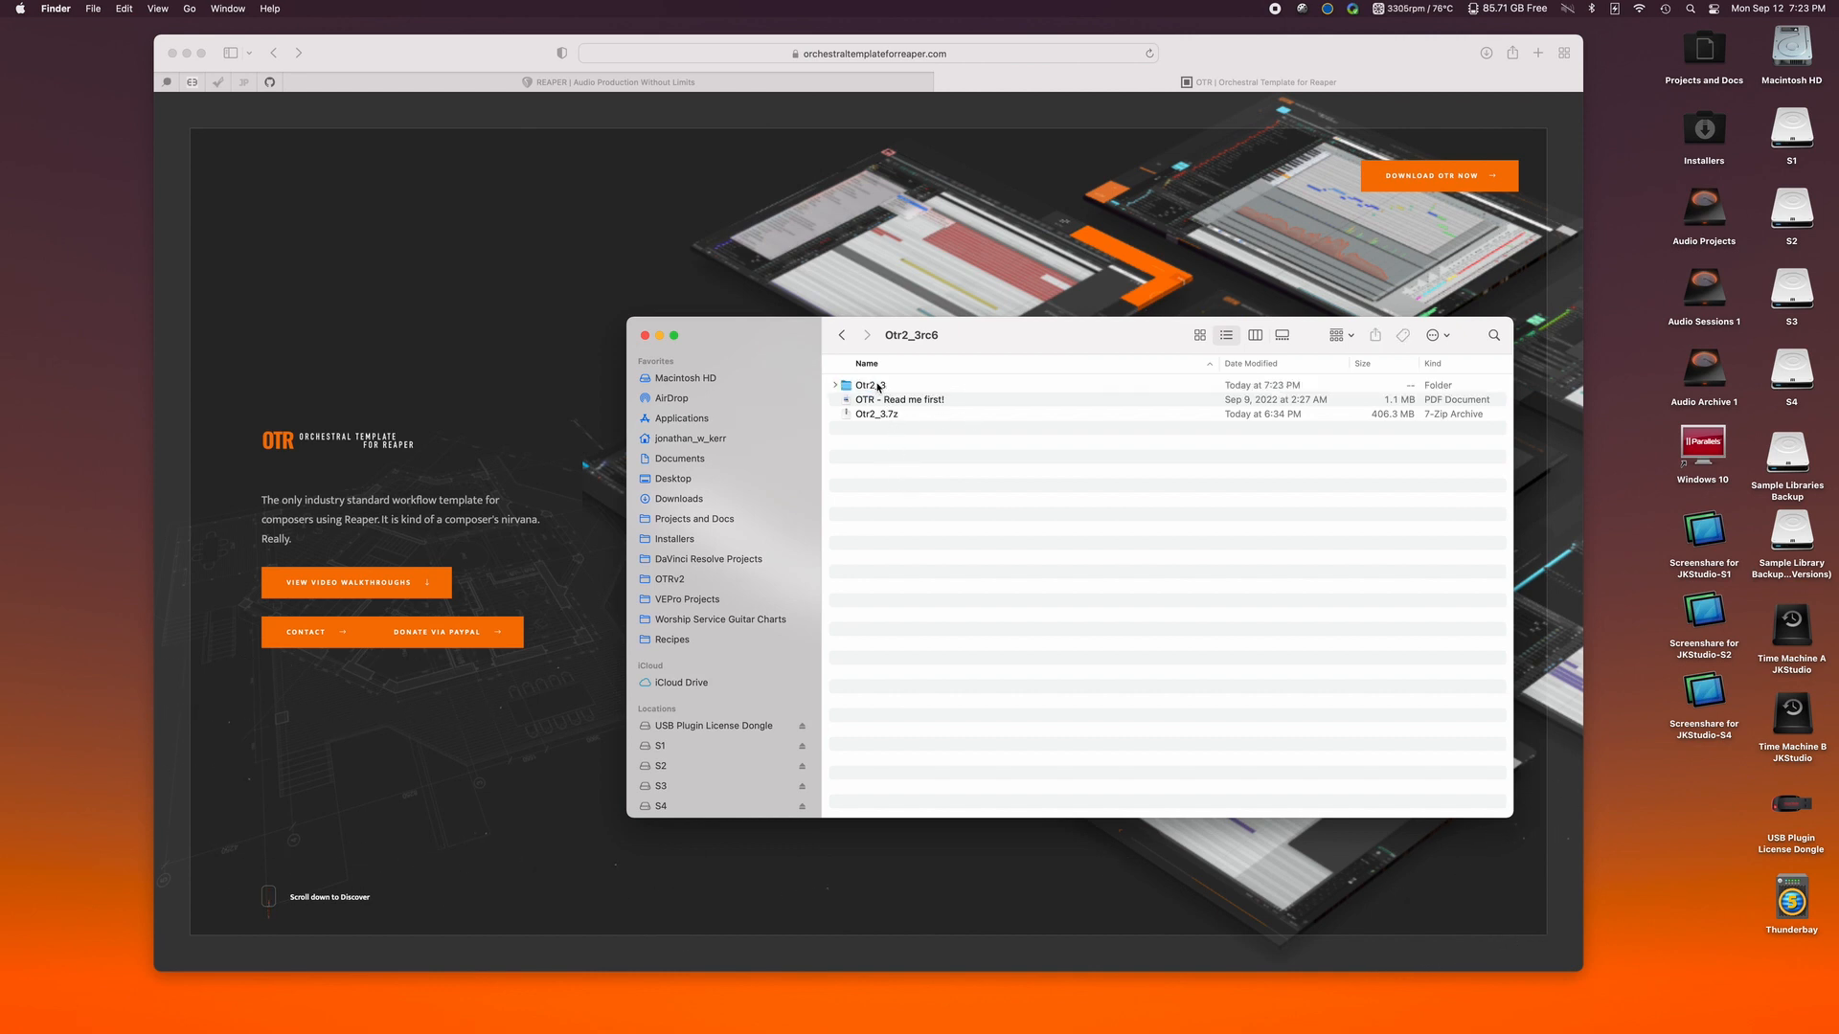
Browse the extracted Otr2_3 folder and peek inside its OTR subfolder in list view.
{"action": "double_click", "coordinate": [871, 385]}
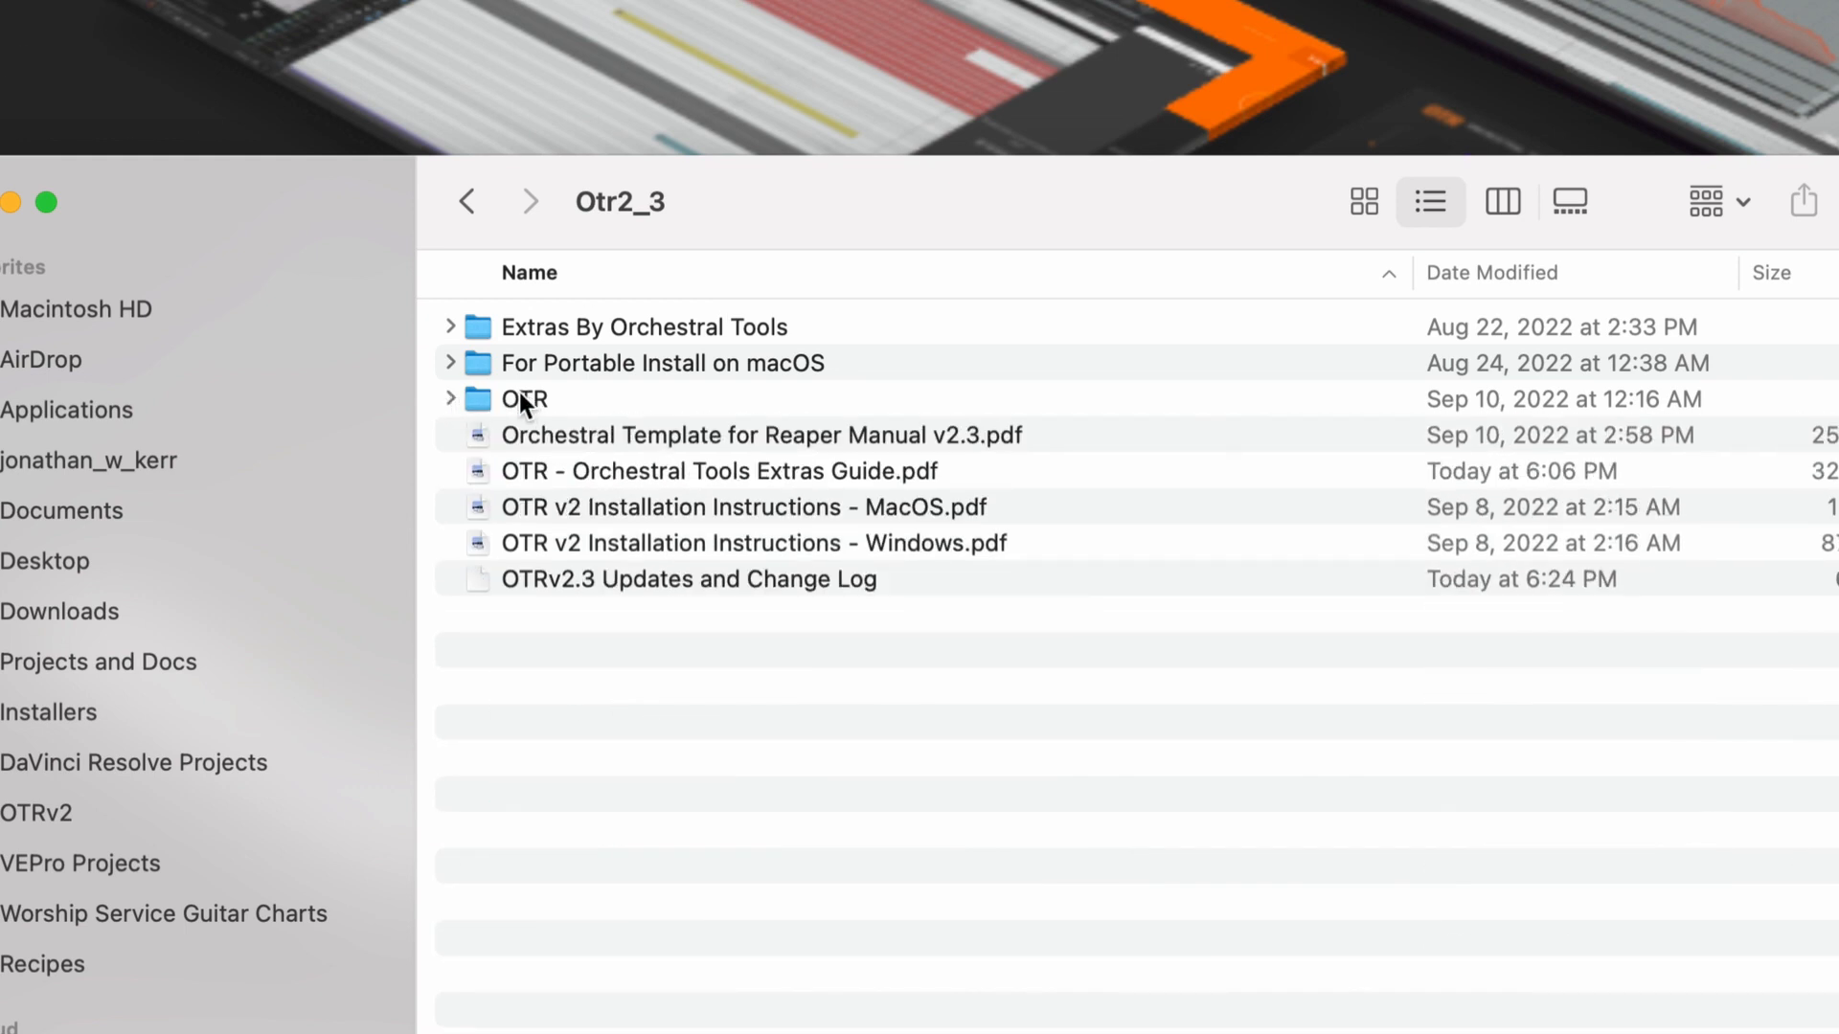
{"action": "left_click", "coordinate": [449, 399]}
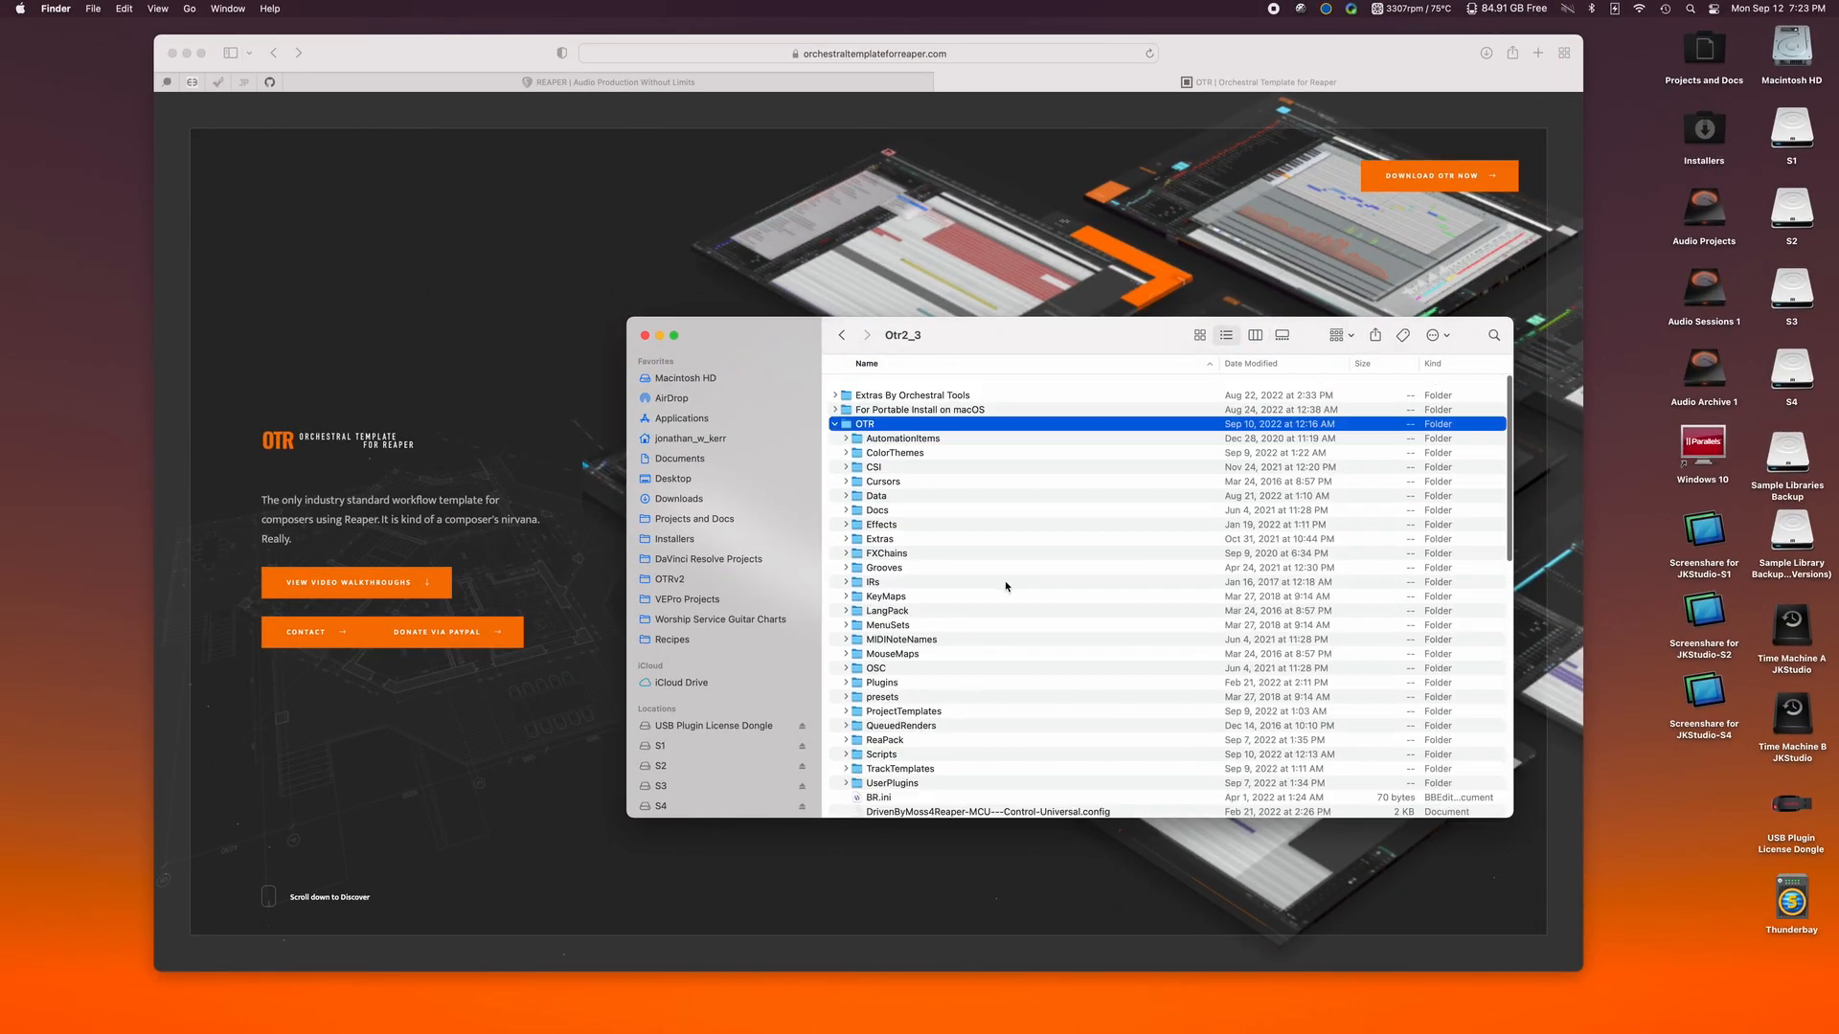
{"action": "left_click", "coordinate": [836, 423]}
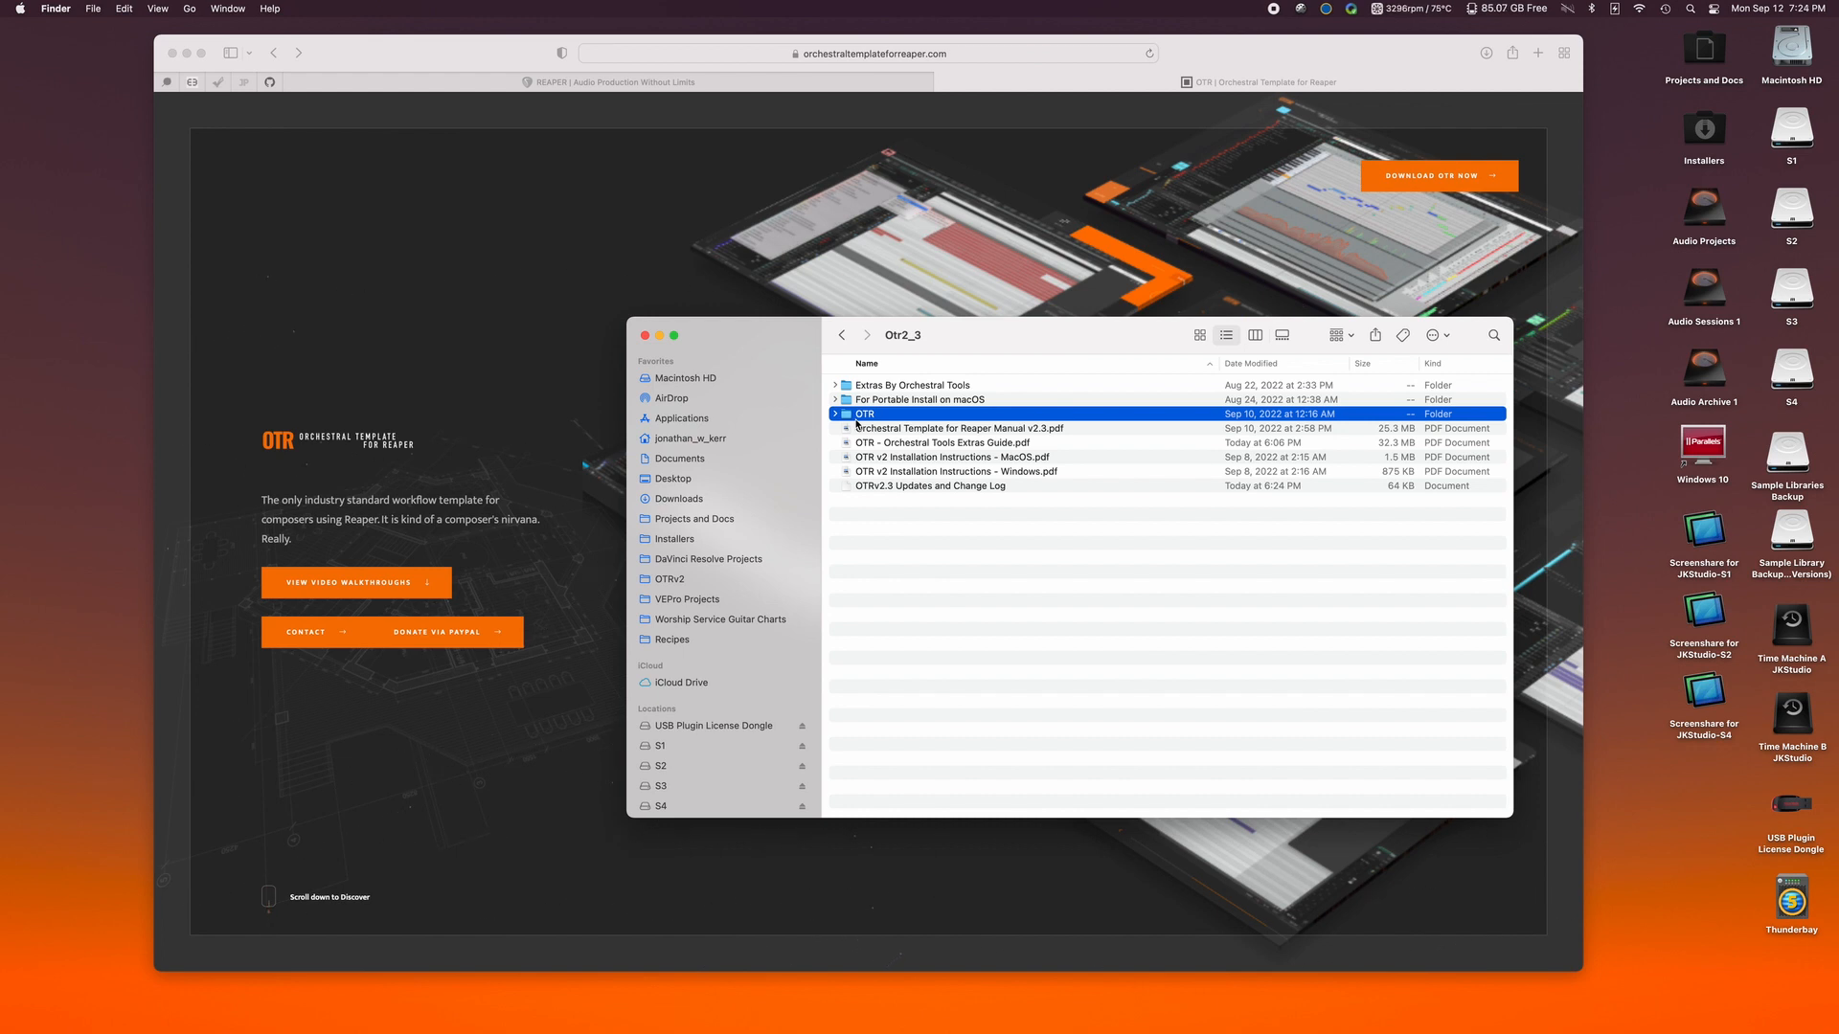
{"action": "mouse_move", "coordinate": [862, 400]}
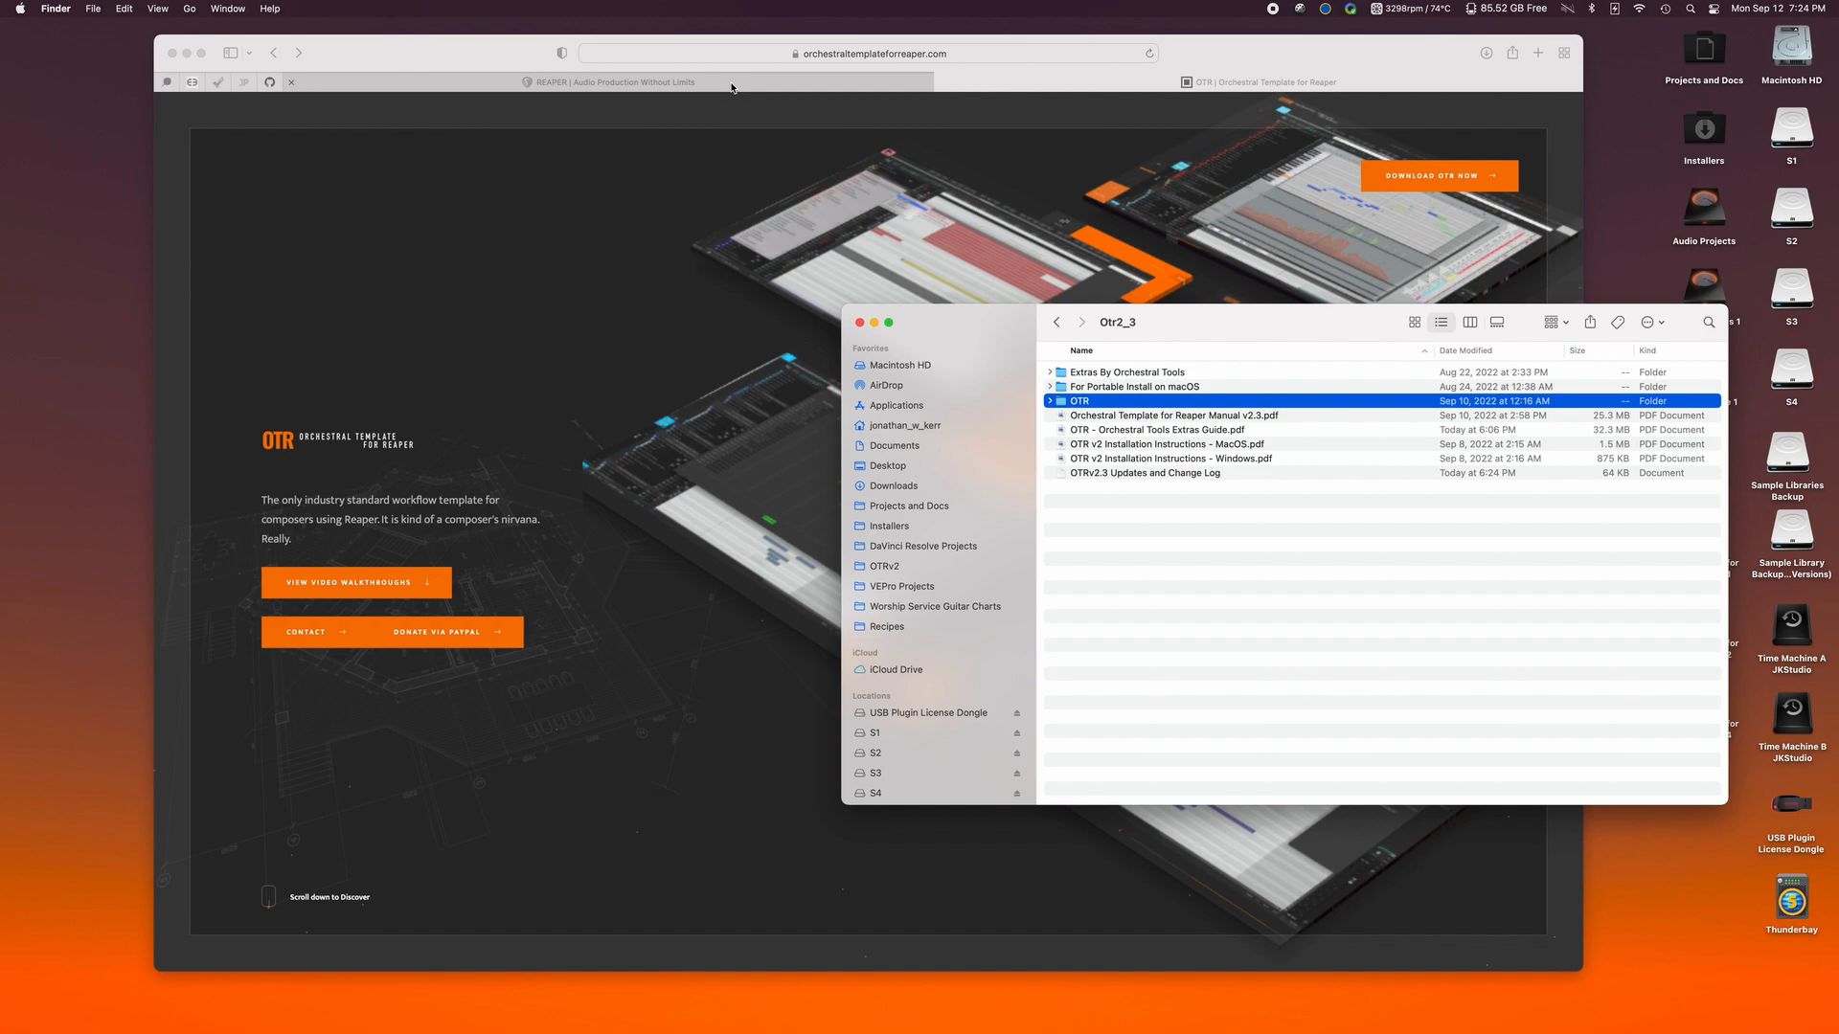
With the REAPER site open, read the macOS installation guide in For Portable Install on macOS.
{"action": "left_click", "coordinate": [611, 83]}
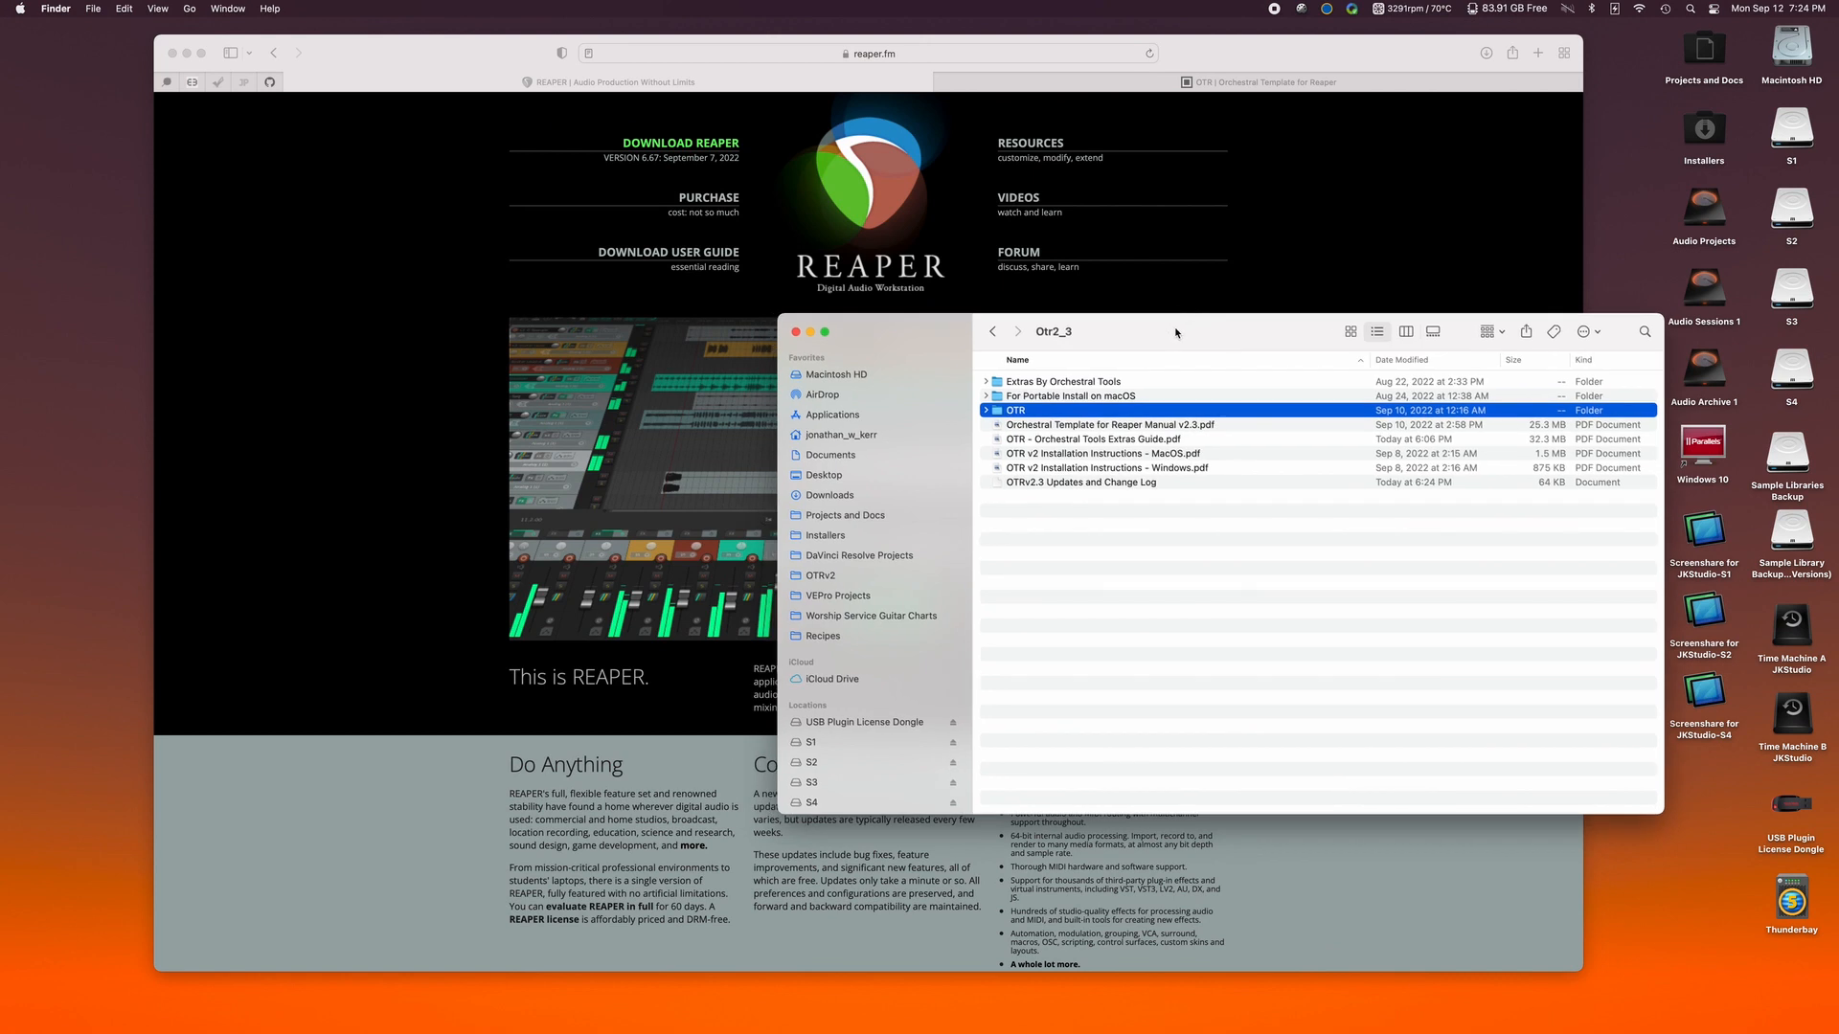
{"action": "mouse_move", "coordinate": [1077, 398]}
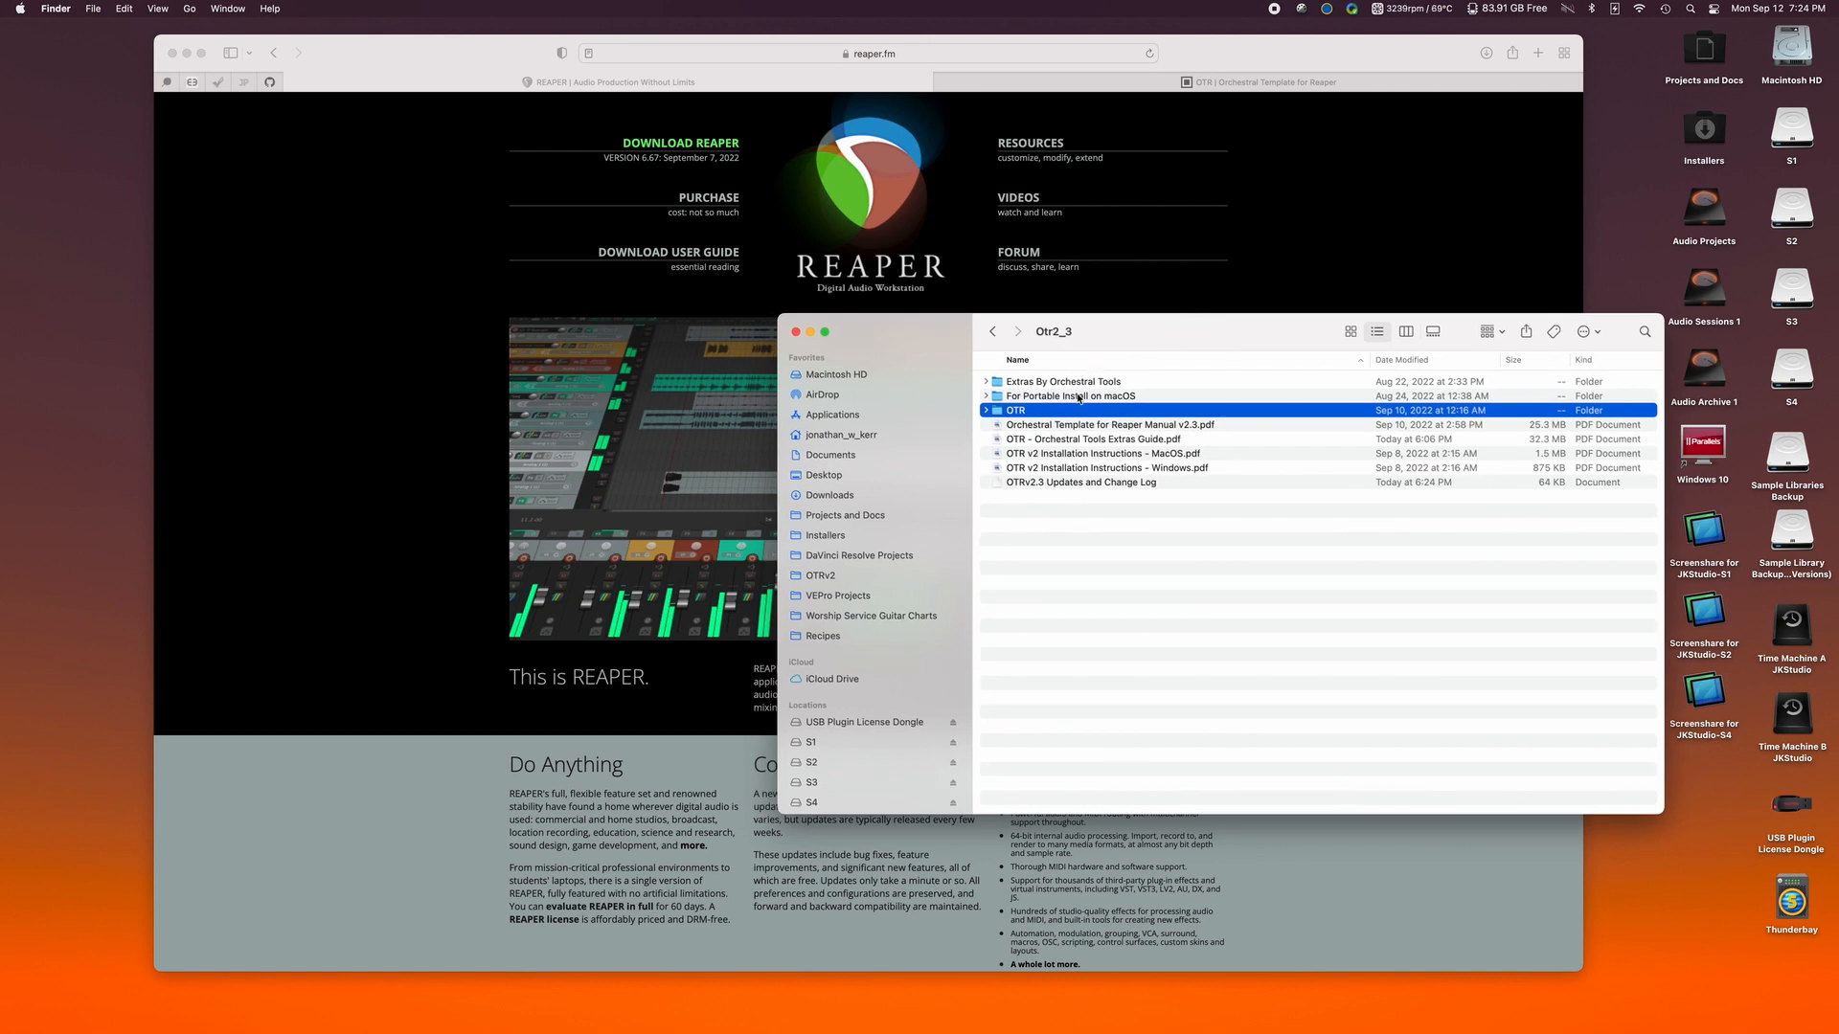
{"action": "left_click", "coordinate": [1069, 395]}
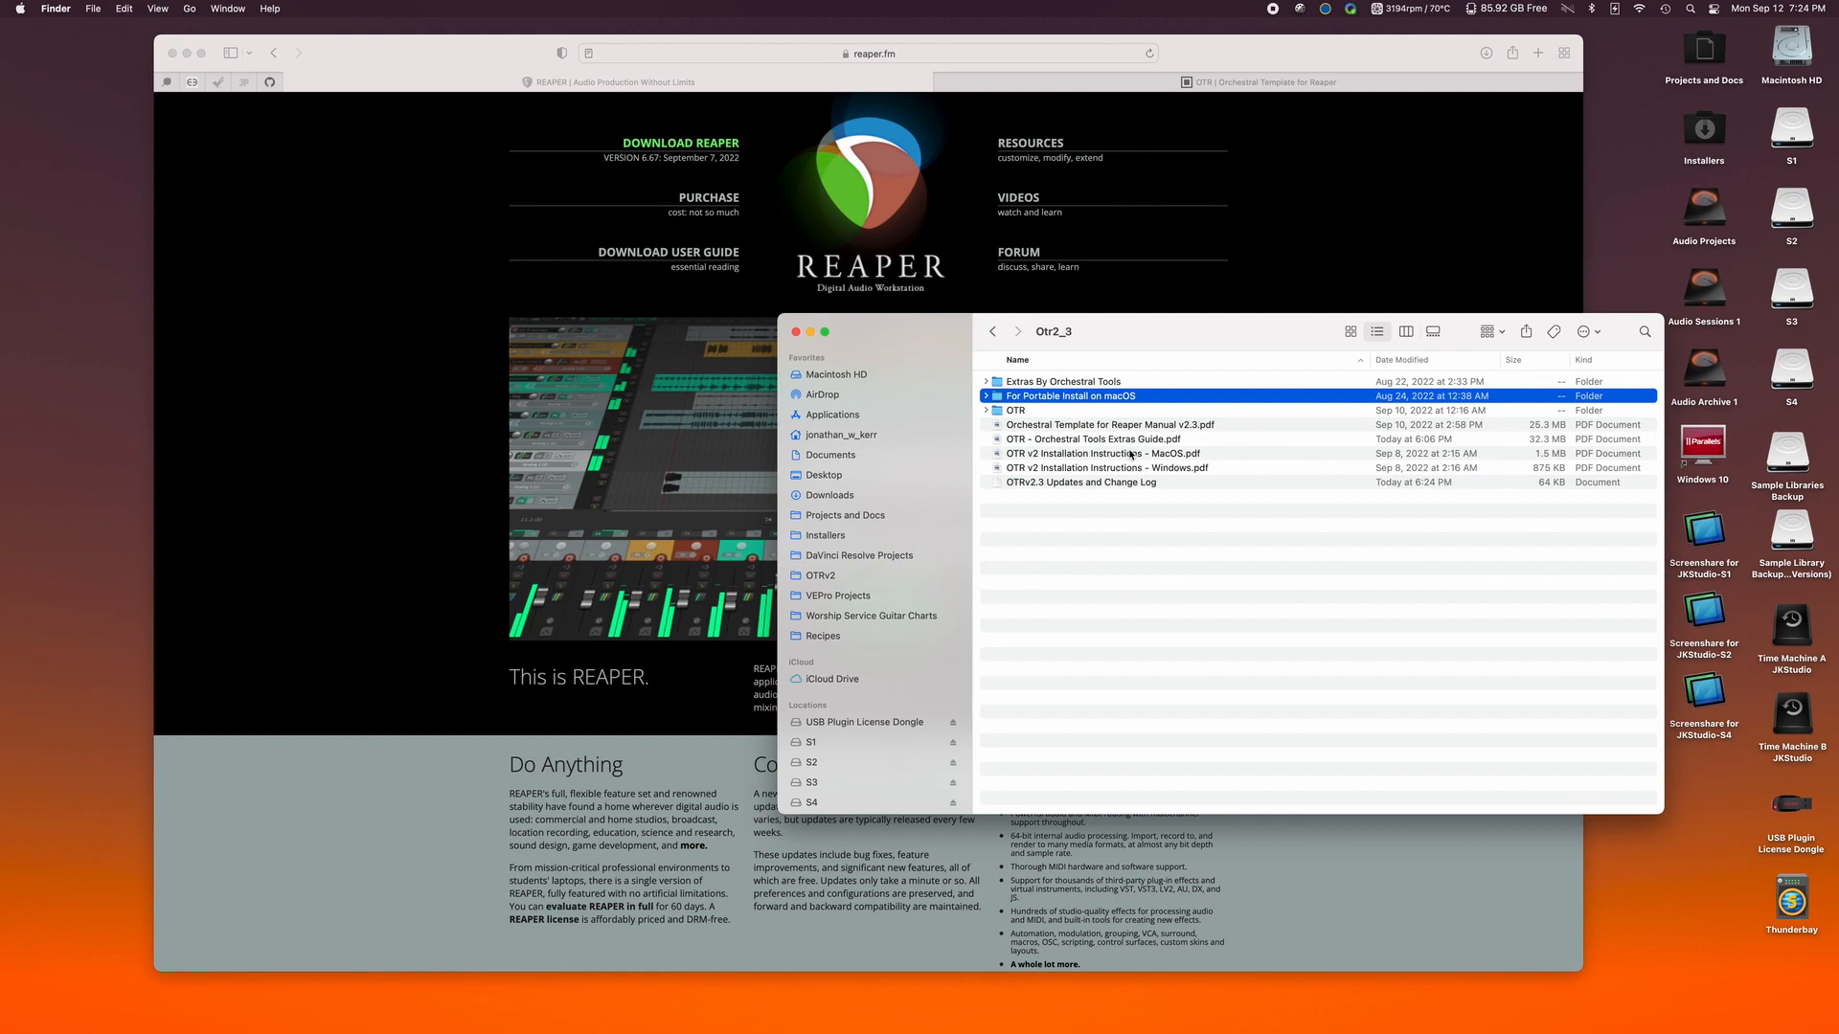
{"action": "double_click", "coordinate": [1105, 467]}
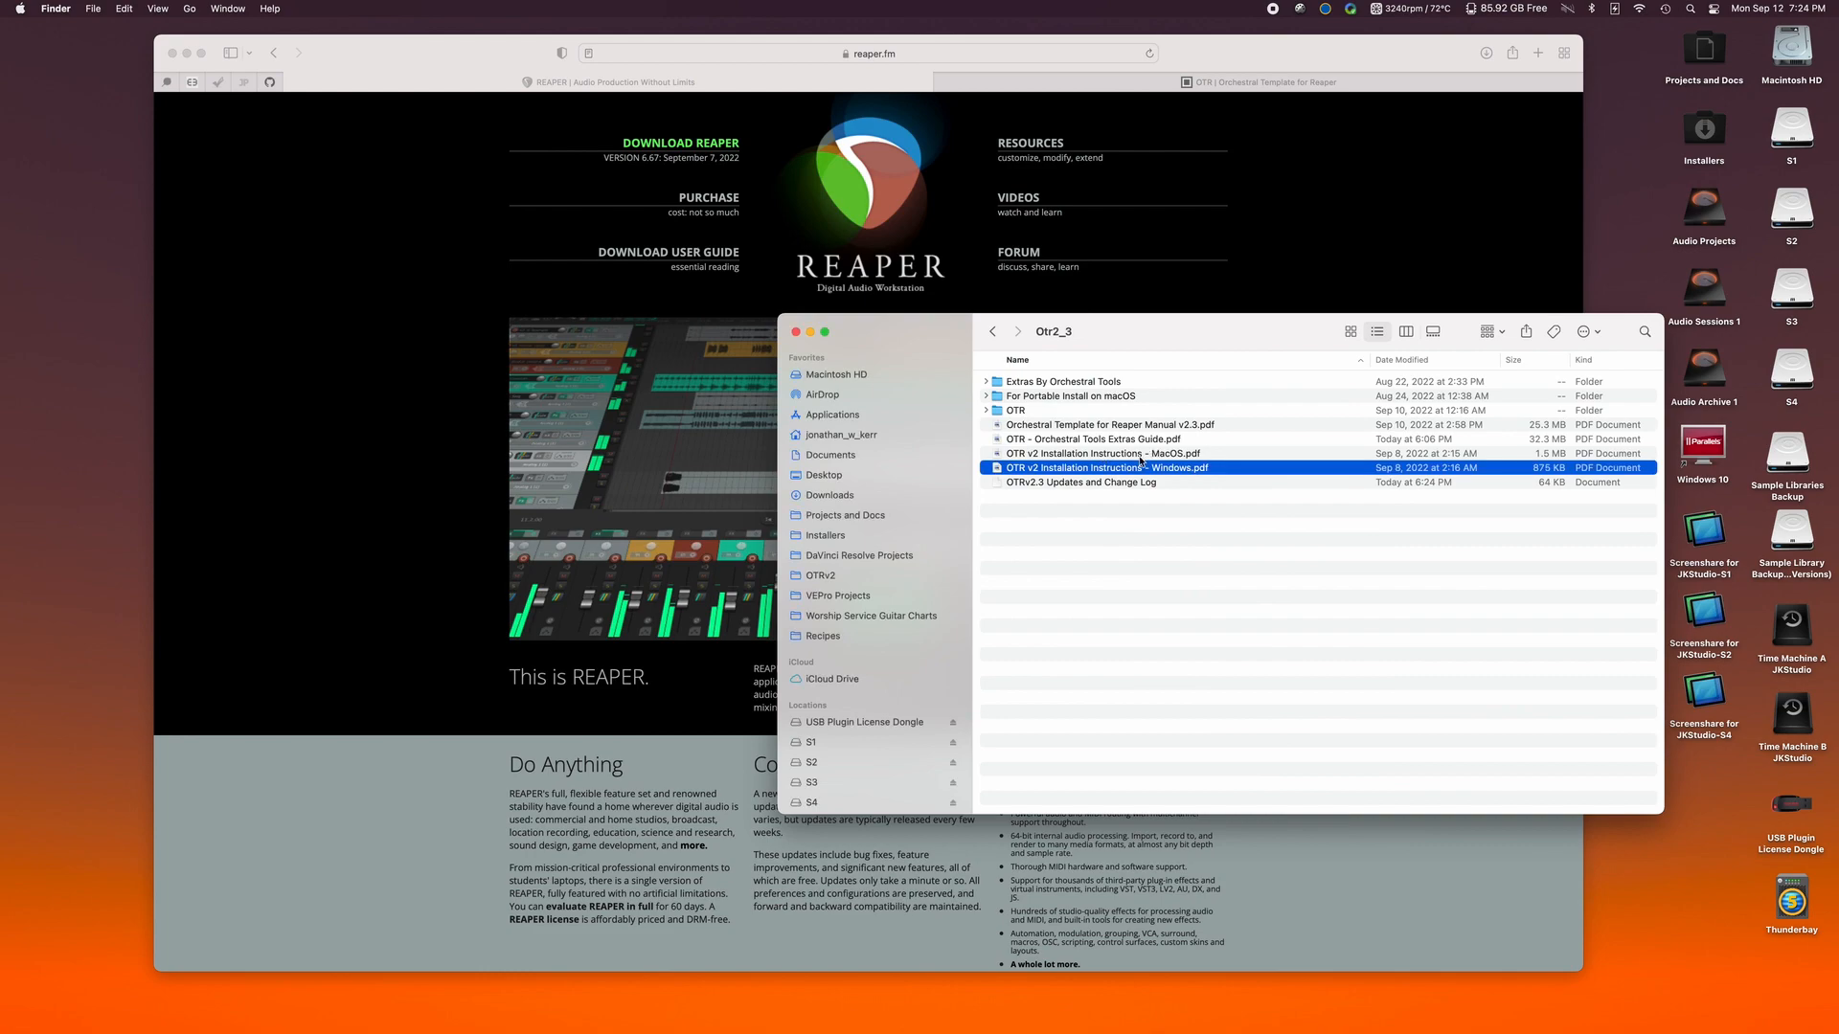
{"action": "double_click", "coordinate": [1100, 452]}
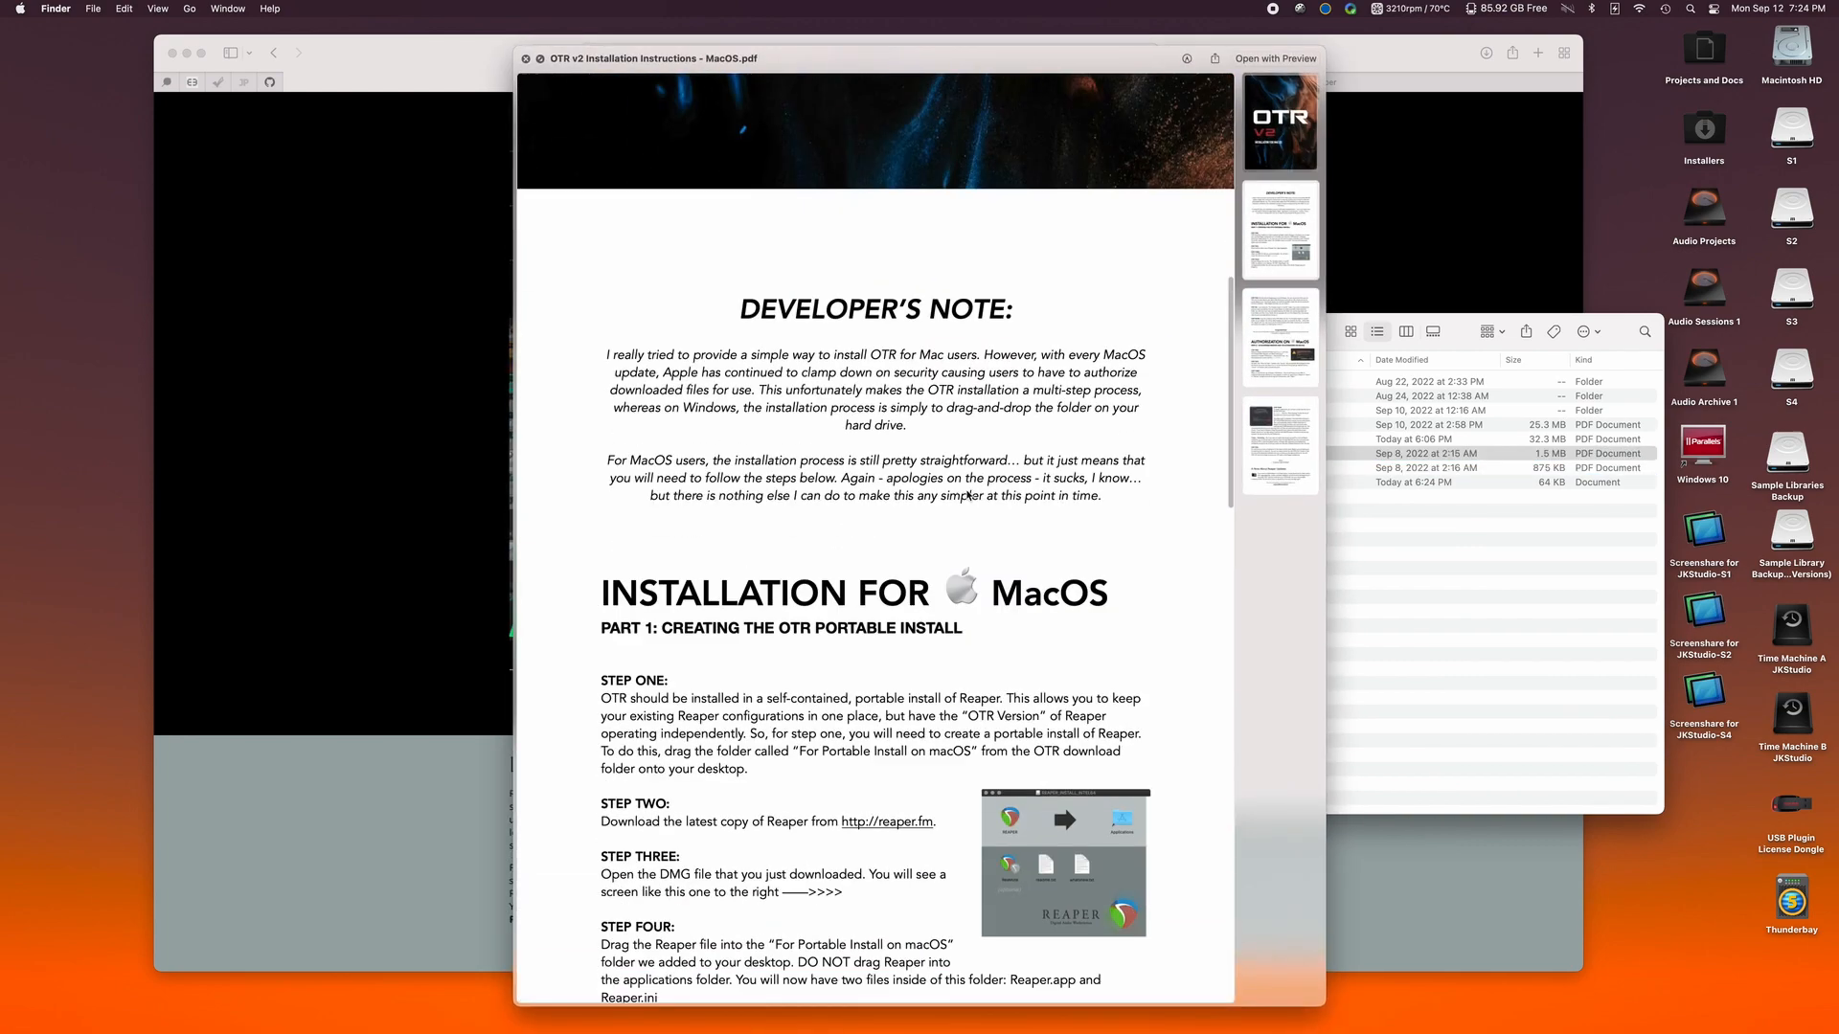
{"action": "scroll", "scroll_direction": "down", "scroll_amount": 3}
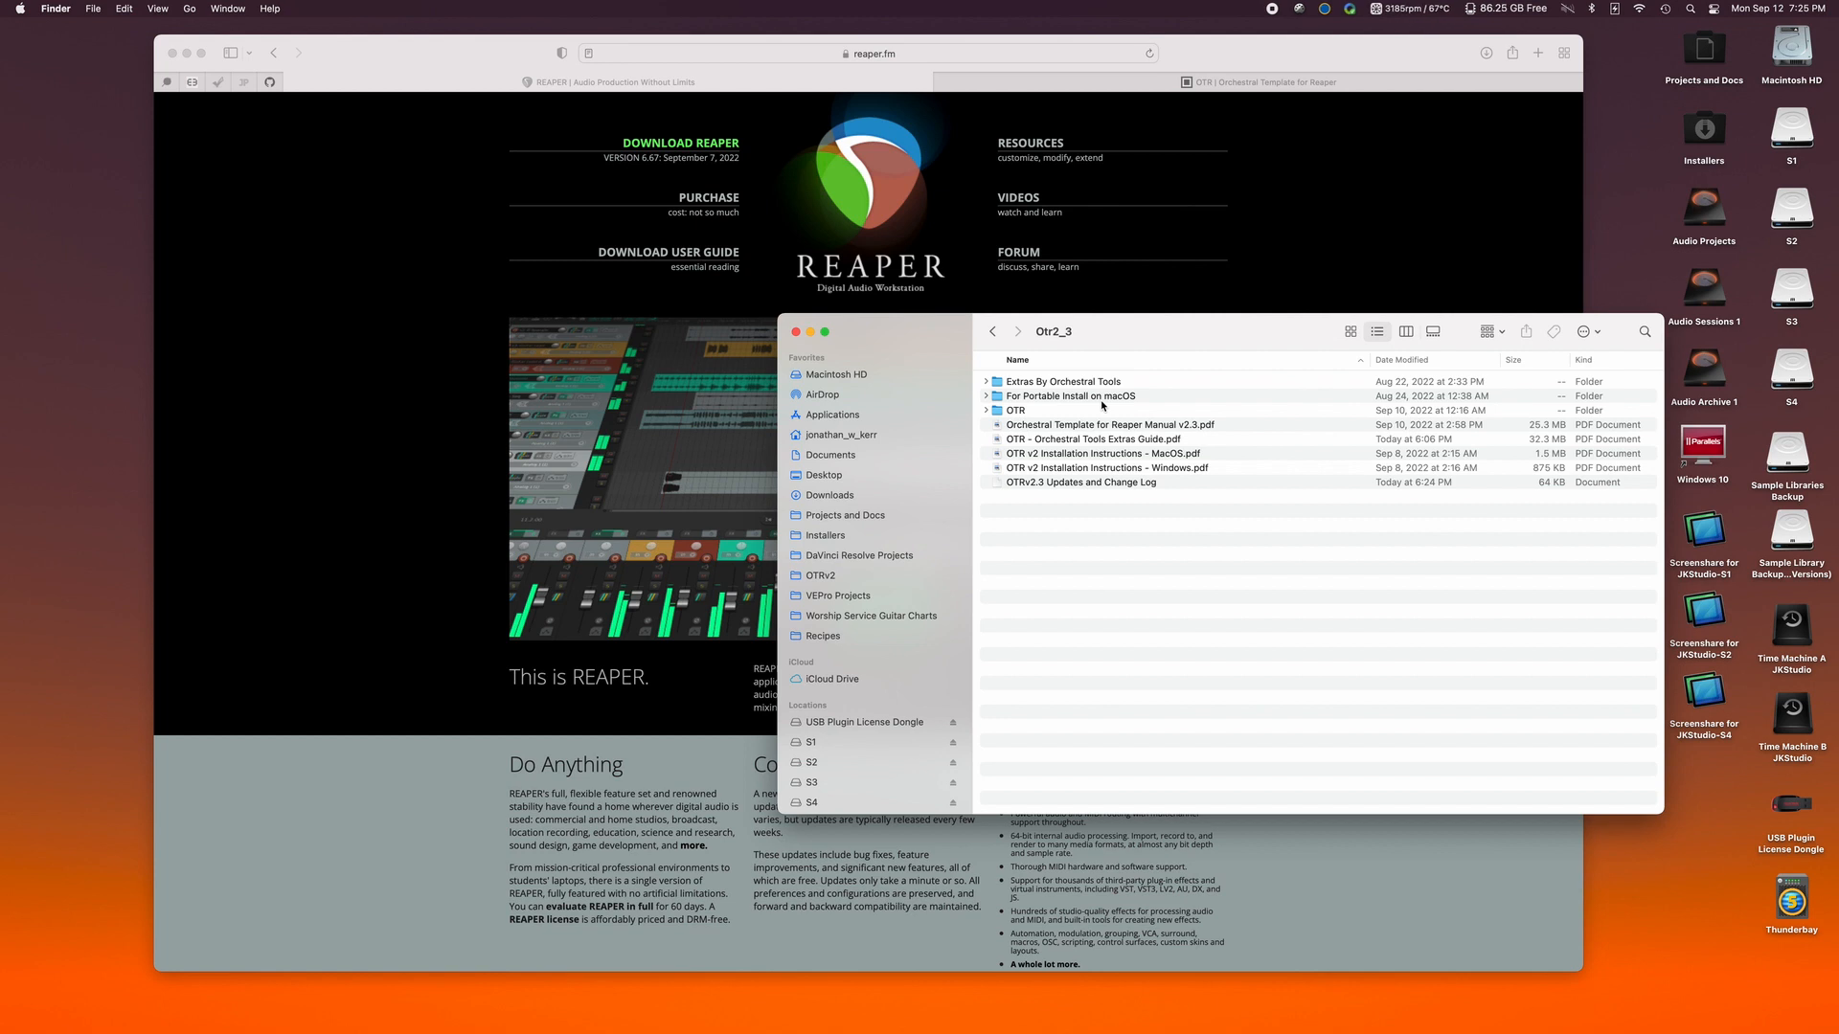
{"action": "mouse_move", "coordinate": [1104, 402]}
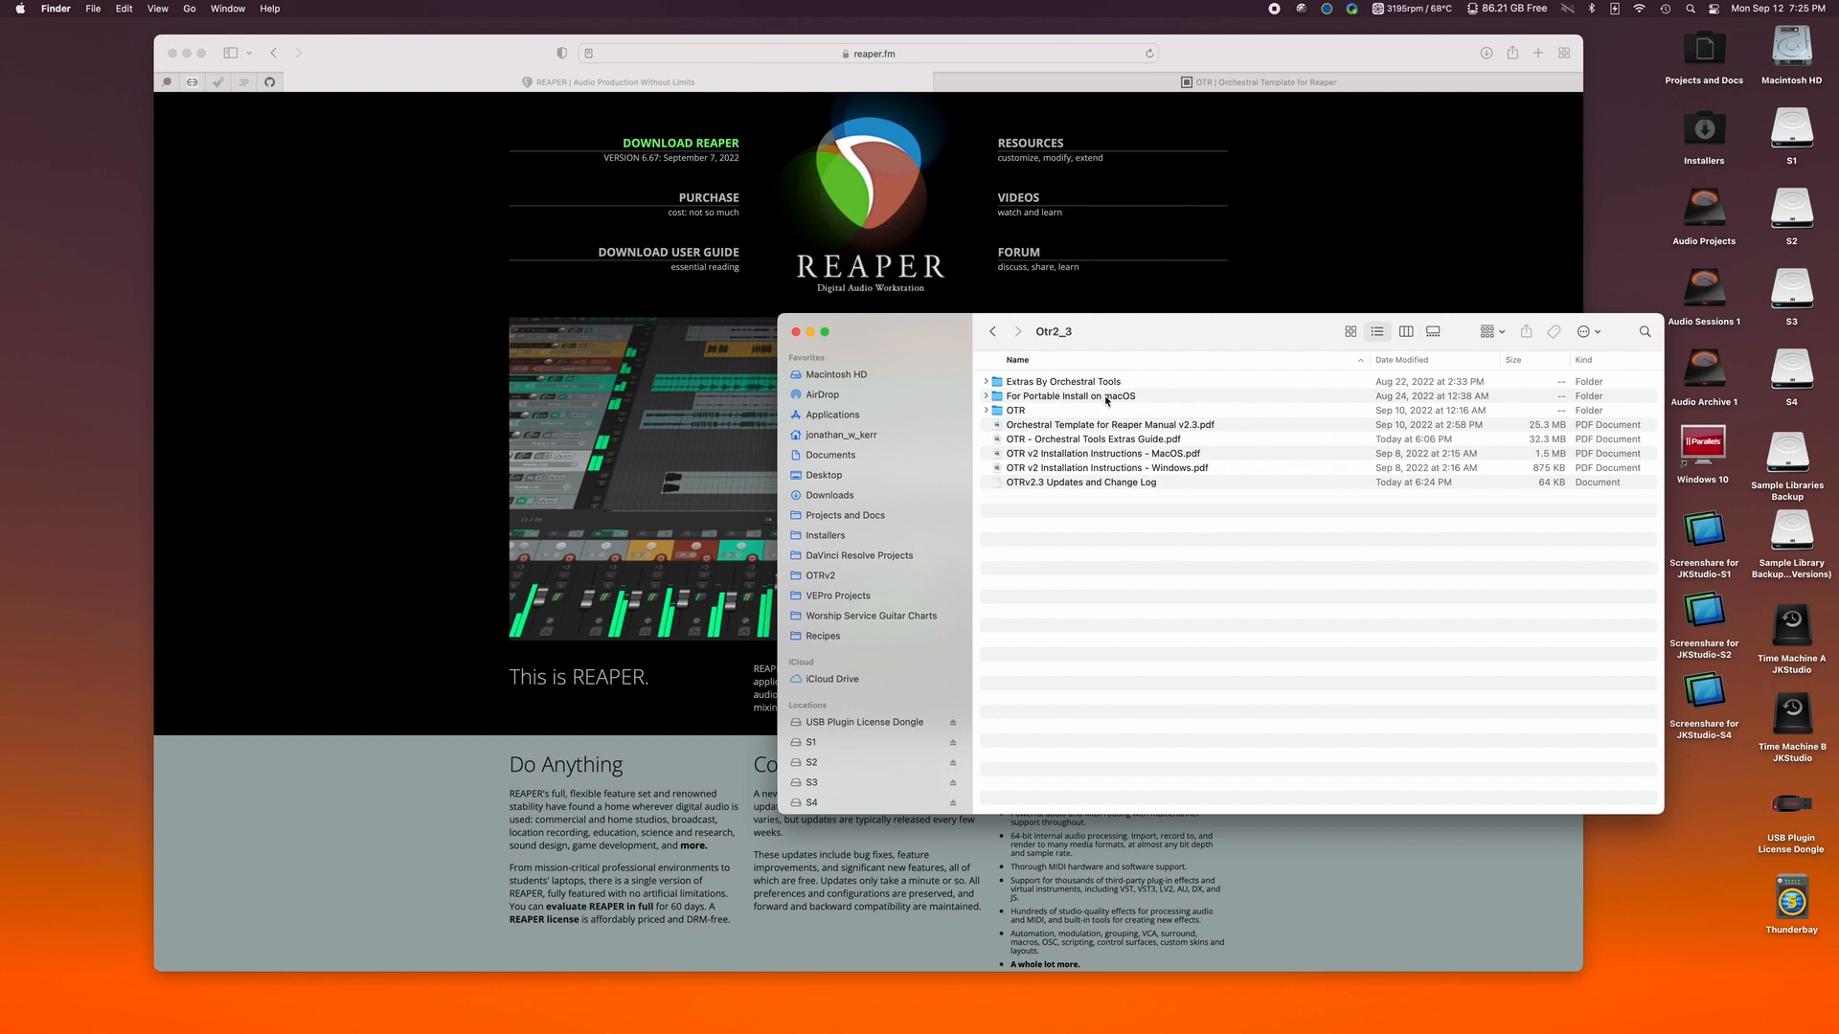
Show the portable-install folder's reaper.ini and mount reaper667_universal.dmg, agreeing to its license.
{"action": "double_click", "coordinate": [1069, 394]}
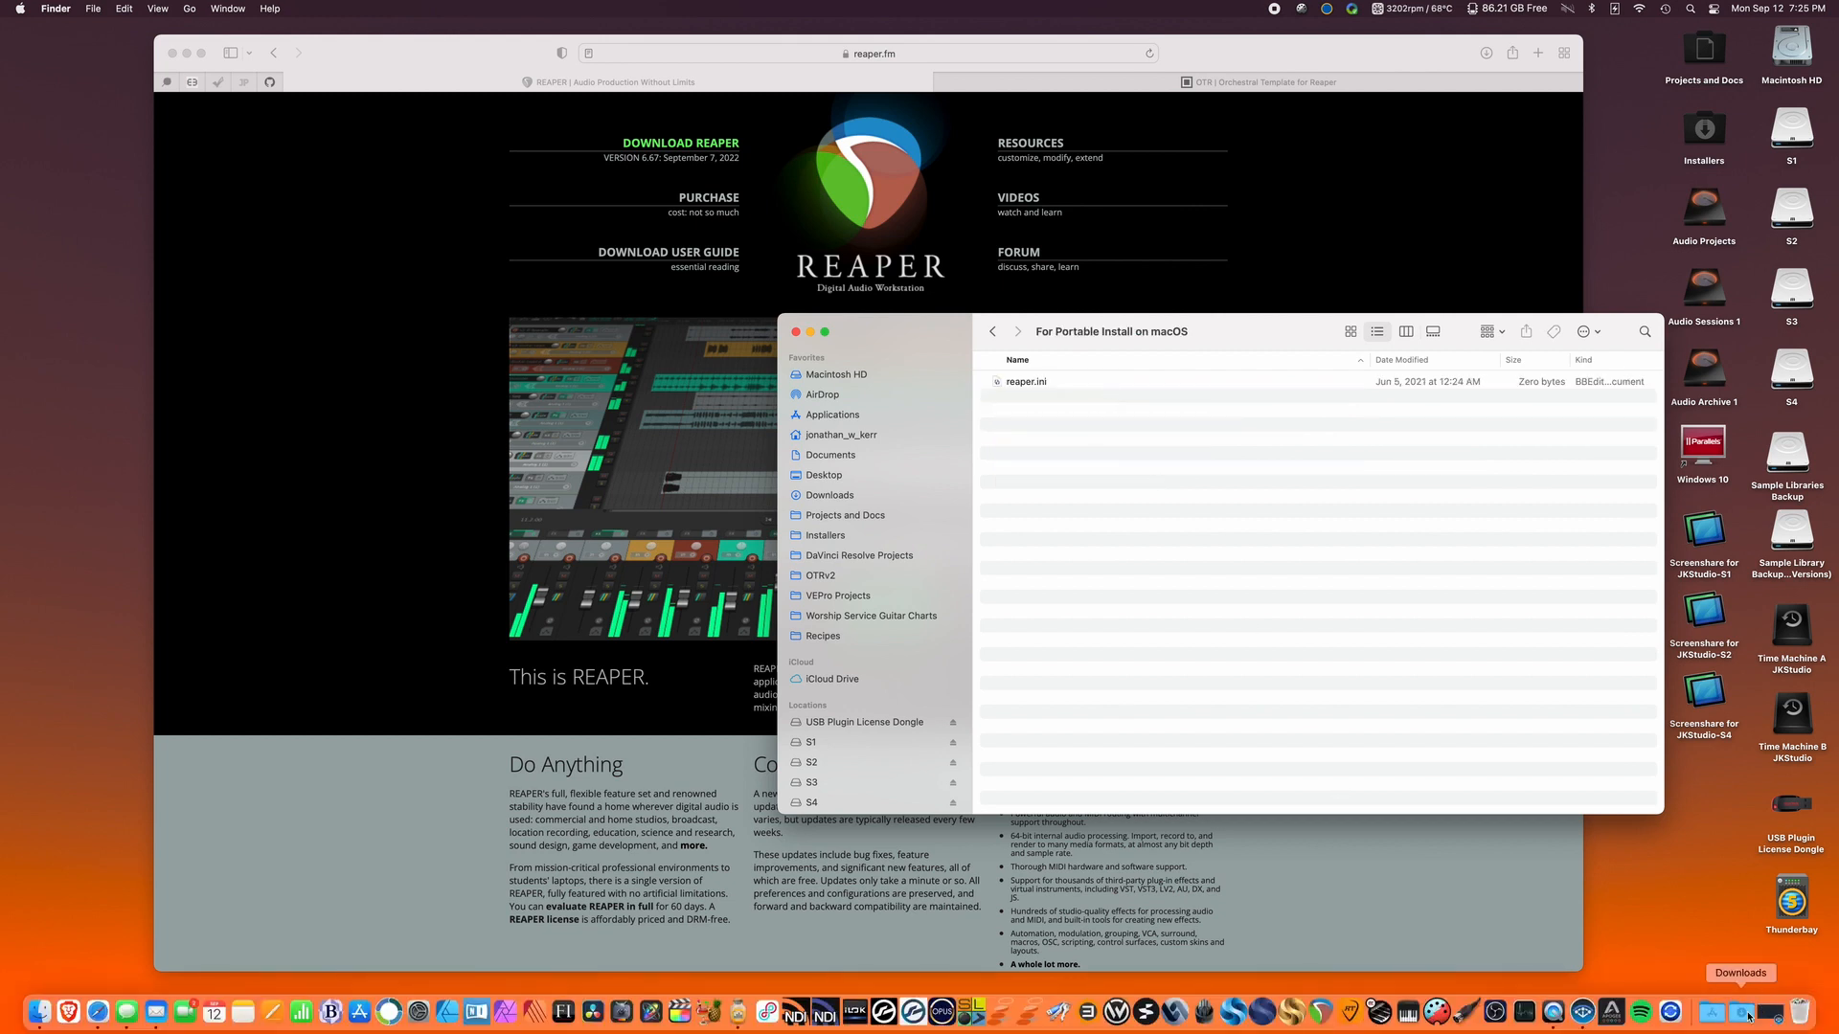
{"action": "left_click", "coordinate": [1747, 1010]}
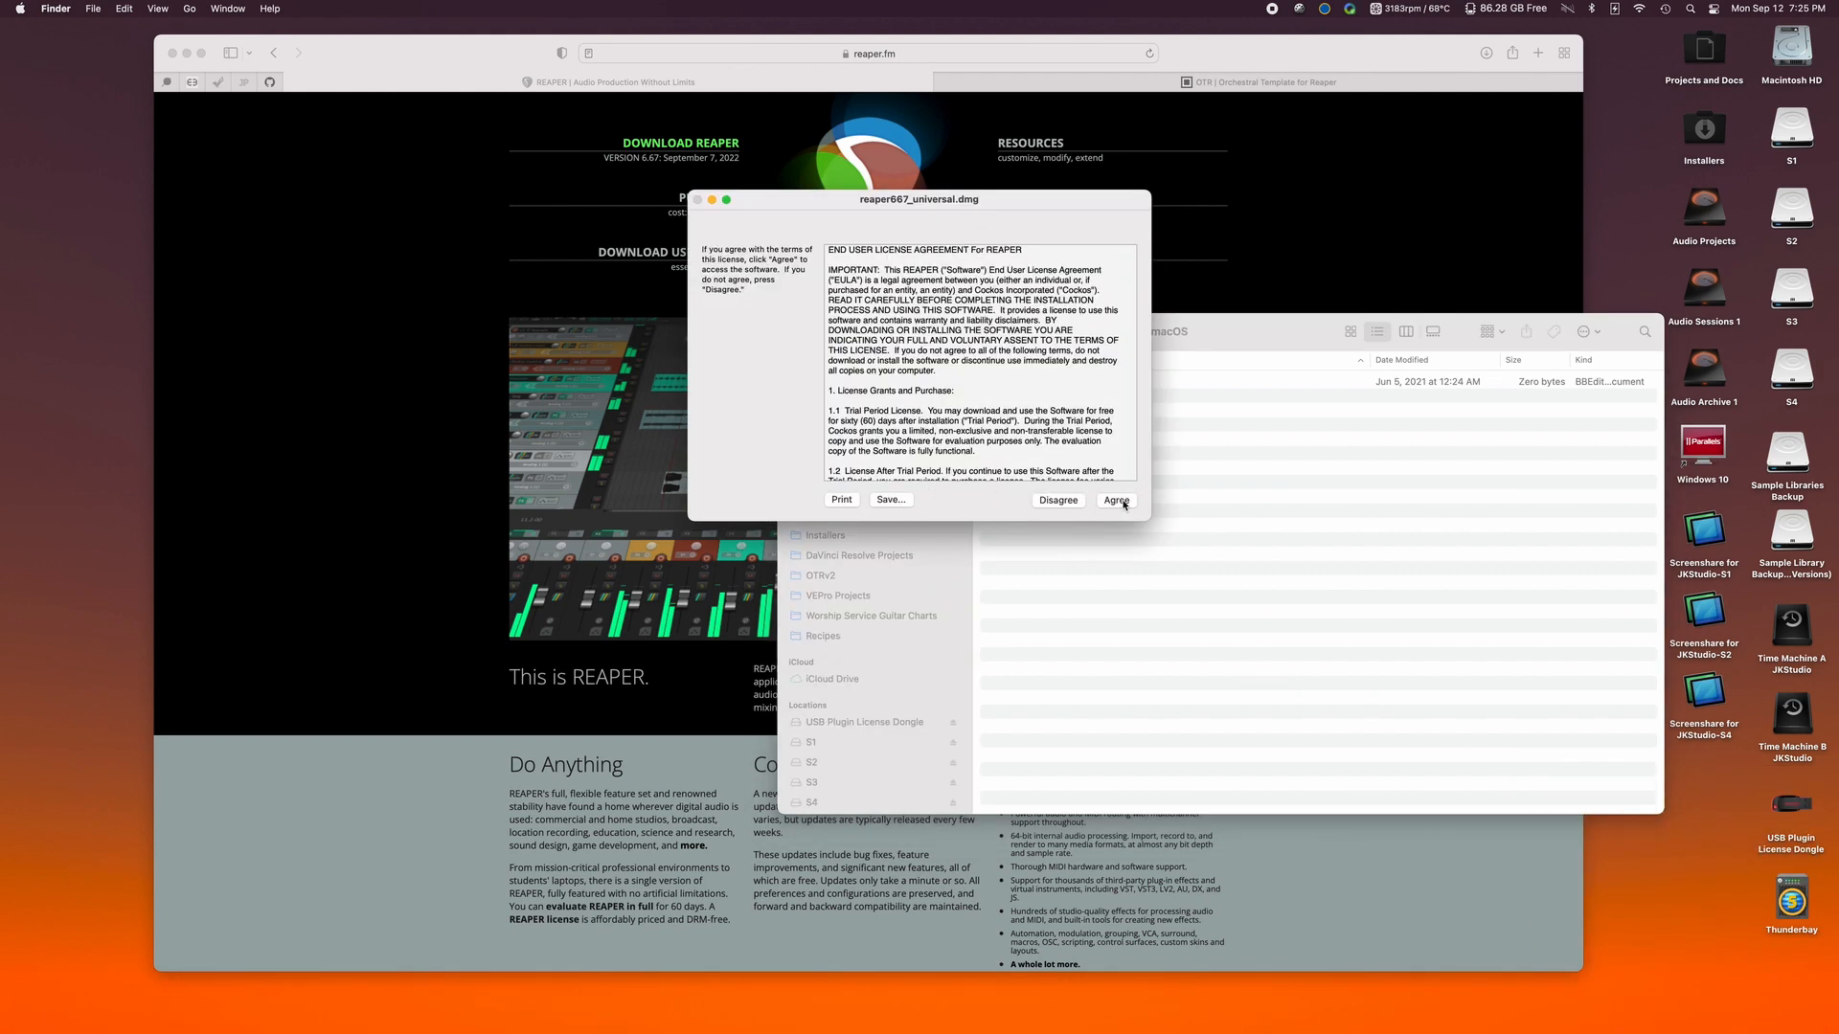
{"action": "left_click", "coordinate": [1115, 500]}
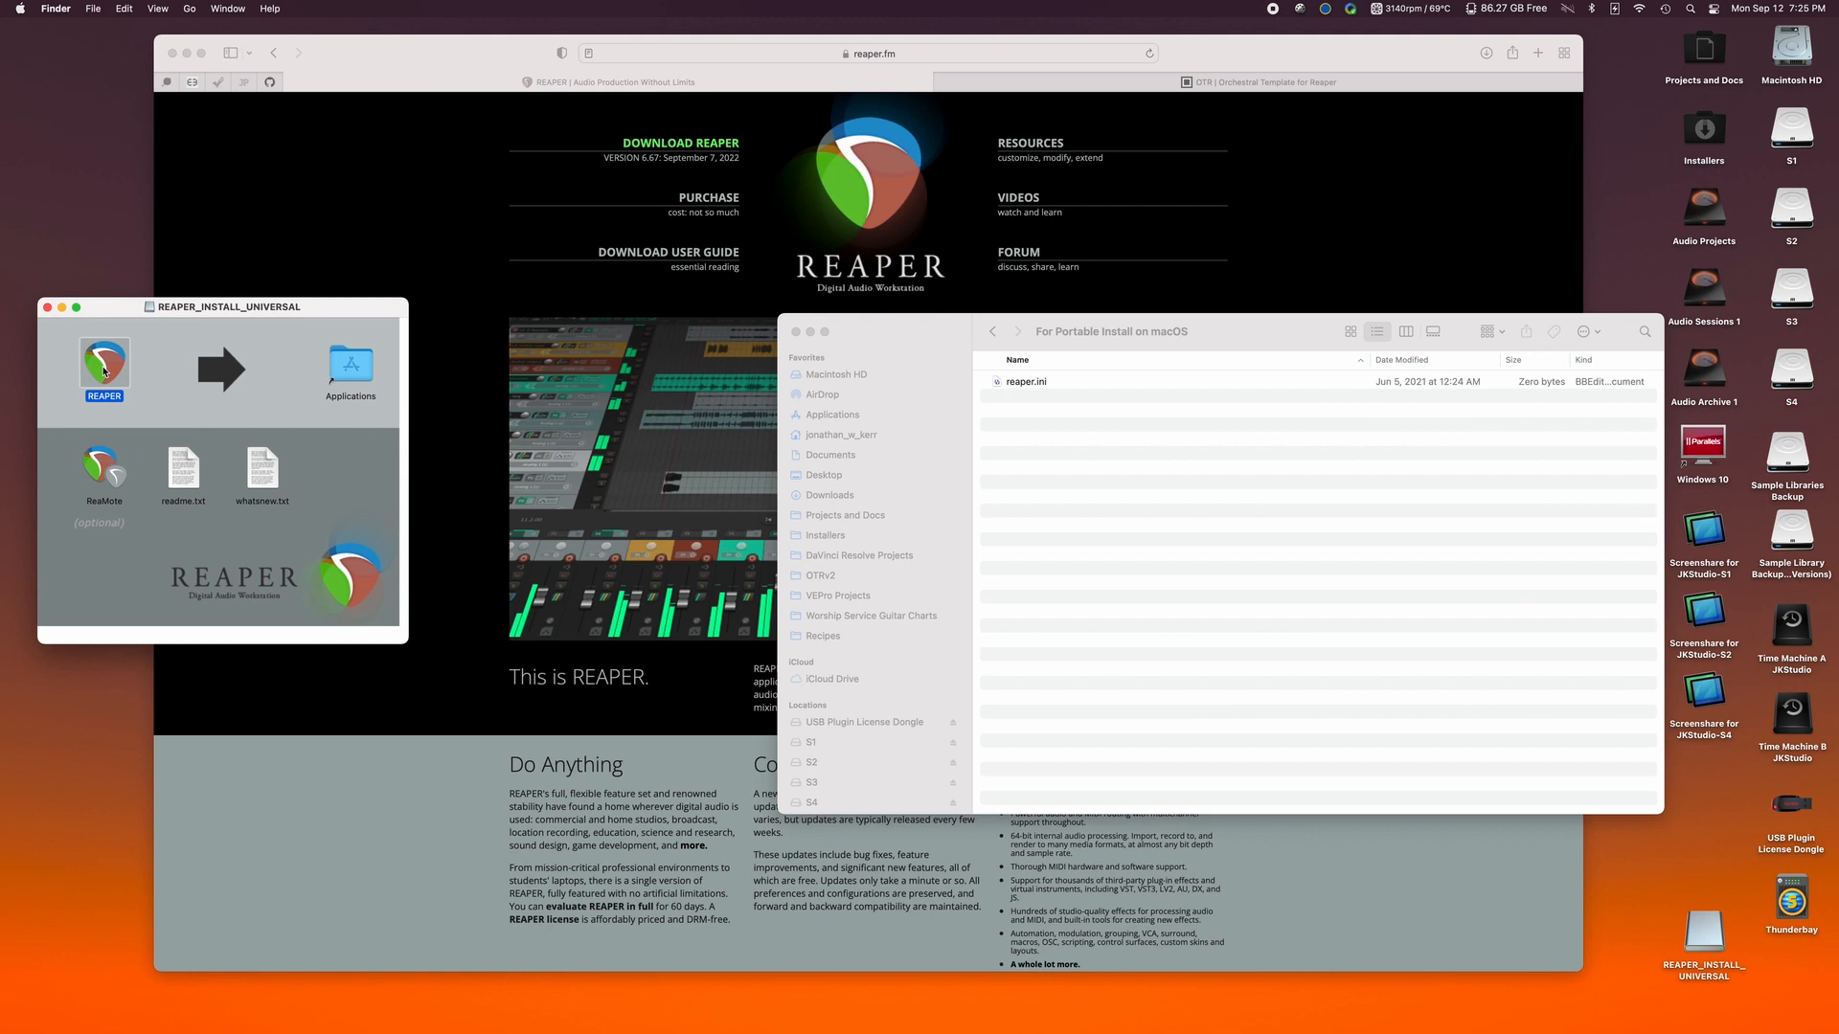
Copy REAPER.app from the mounted installer into the portable-install folder beside reaper.ini.
{"action": "left_click_drag", "start_coordinate": [103, 368], "coordinate": [1077, 477]}
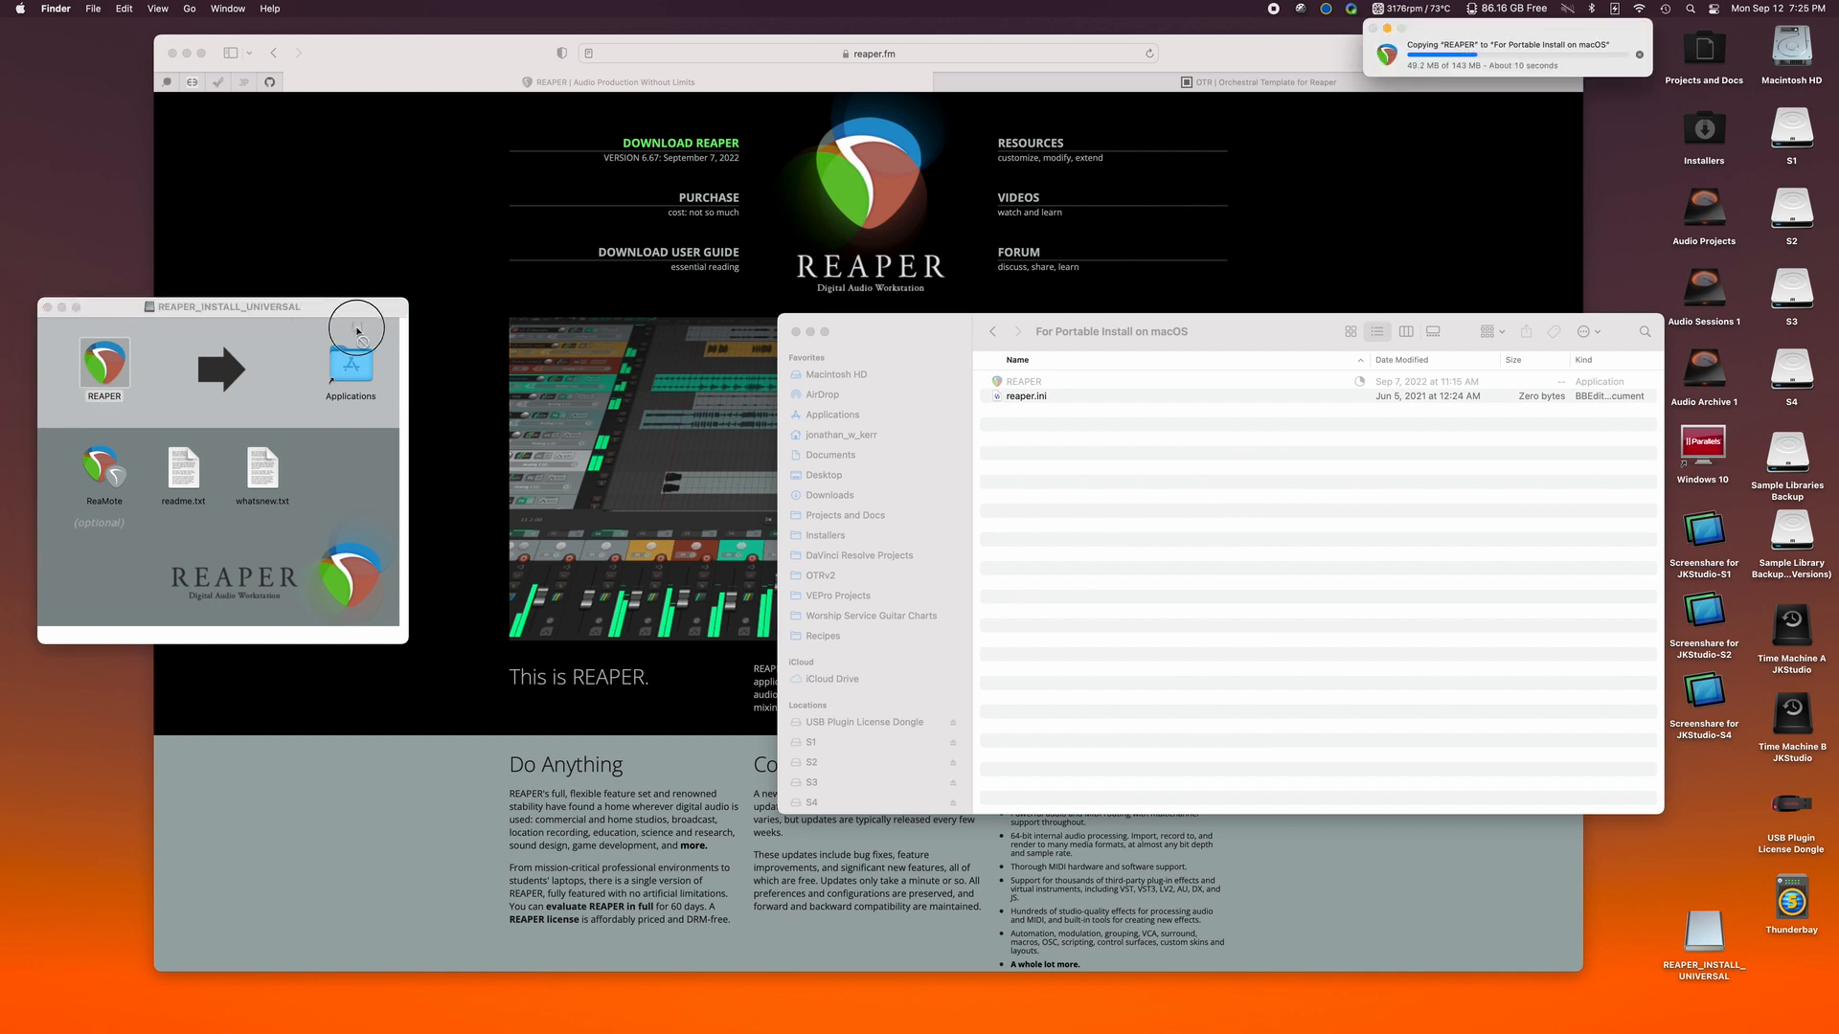
{"action": "mouse_move", "coordinate": [1052, 398]}
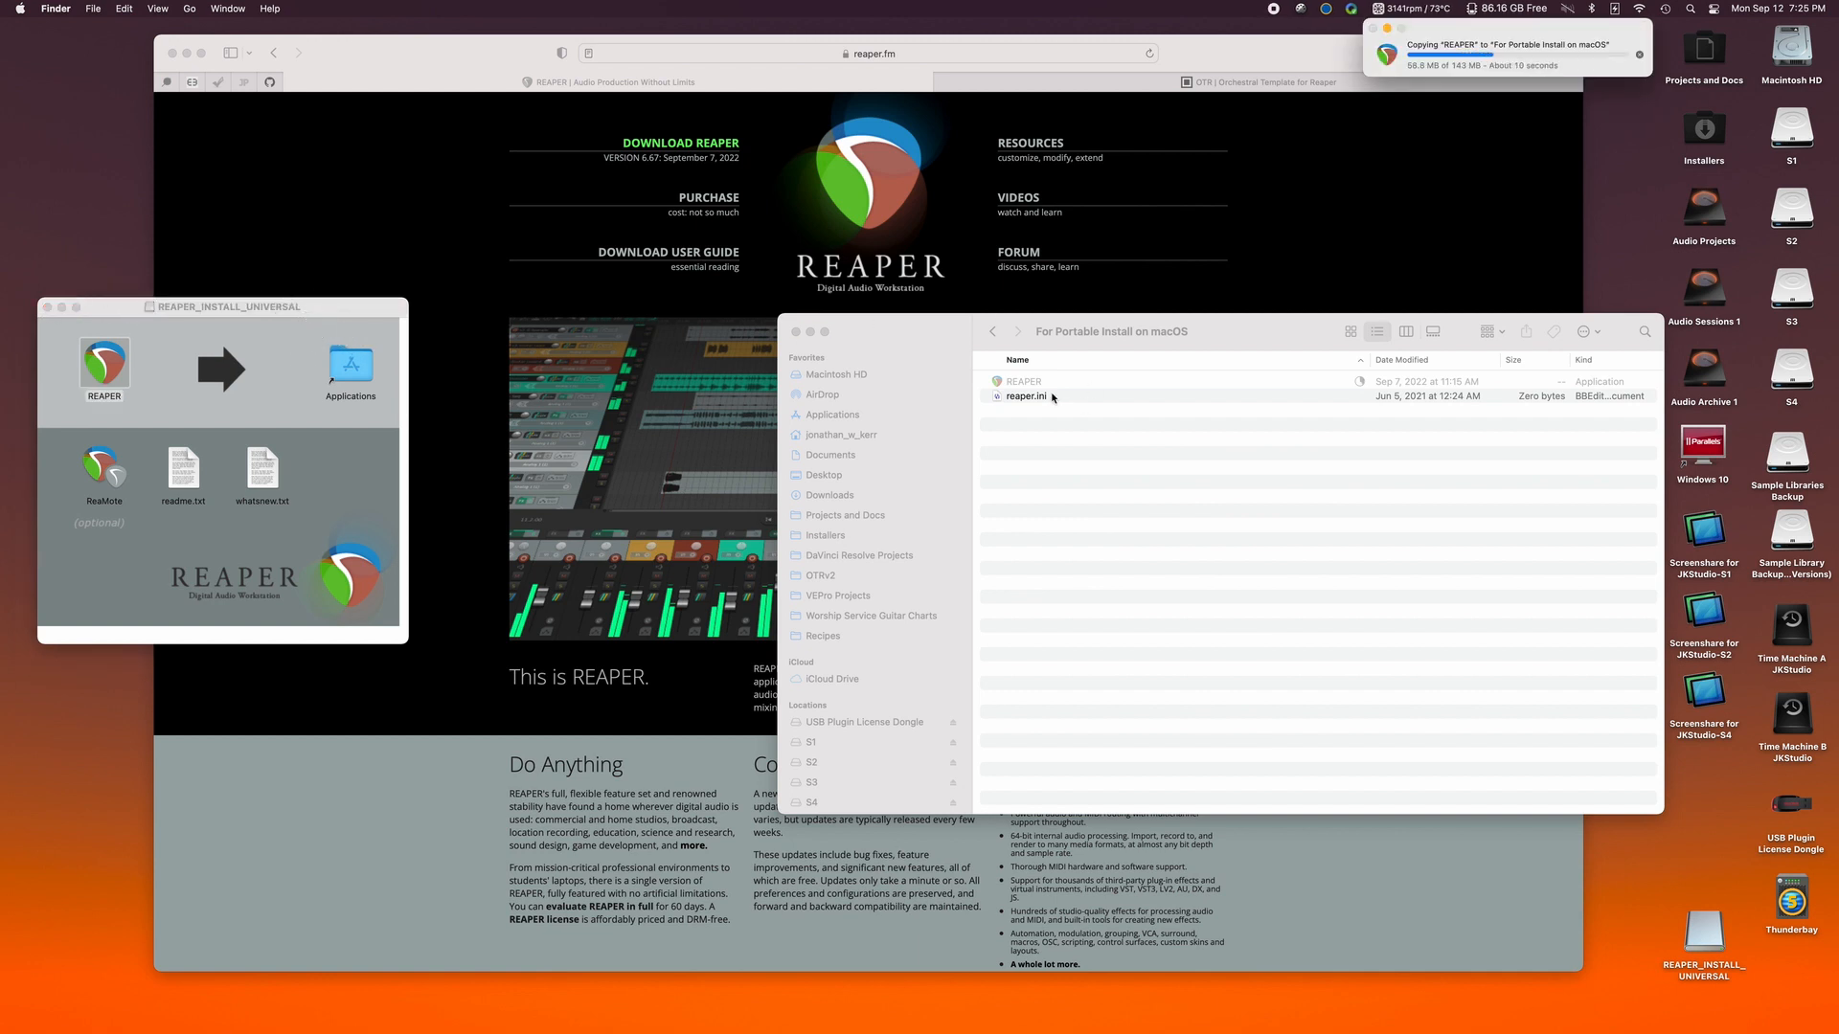
{"action": "left_click", "coordinate": [1027, 395]}
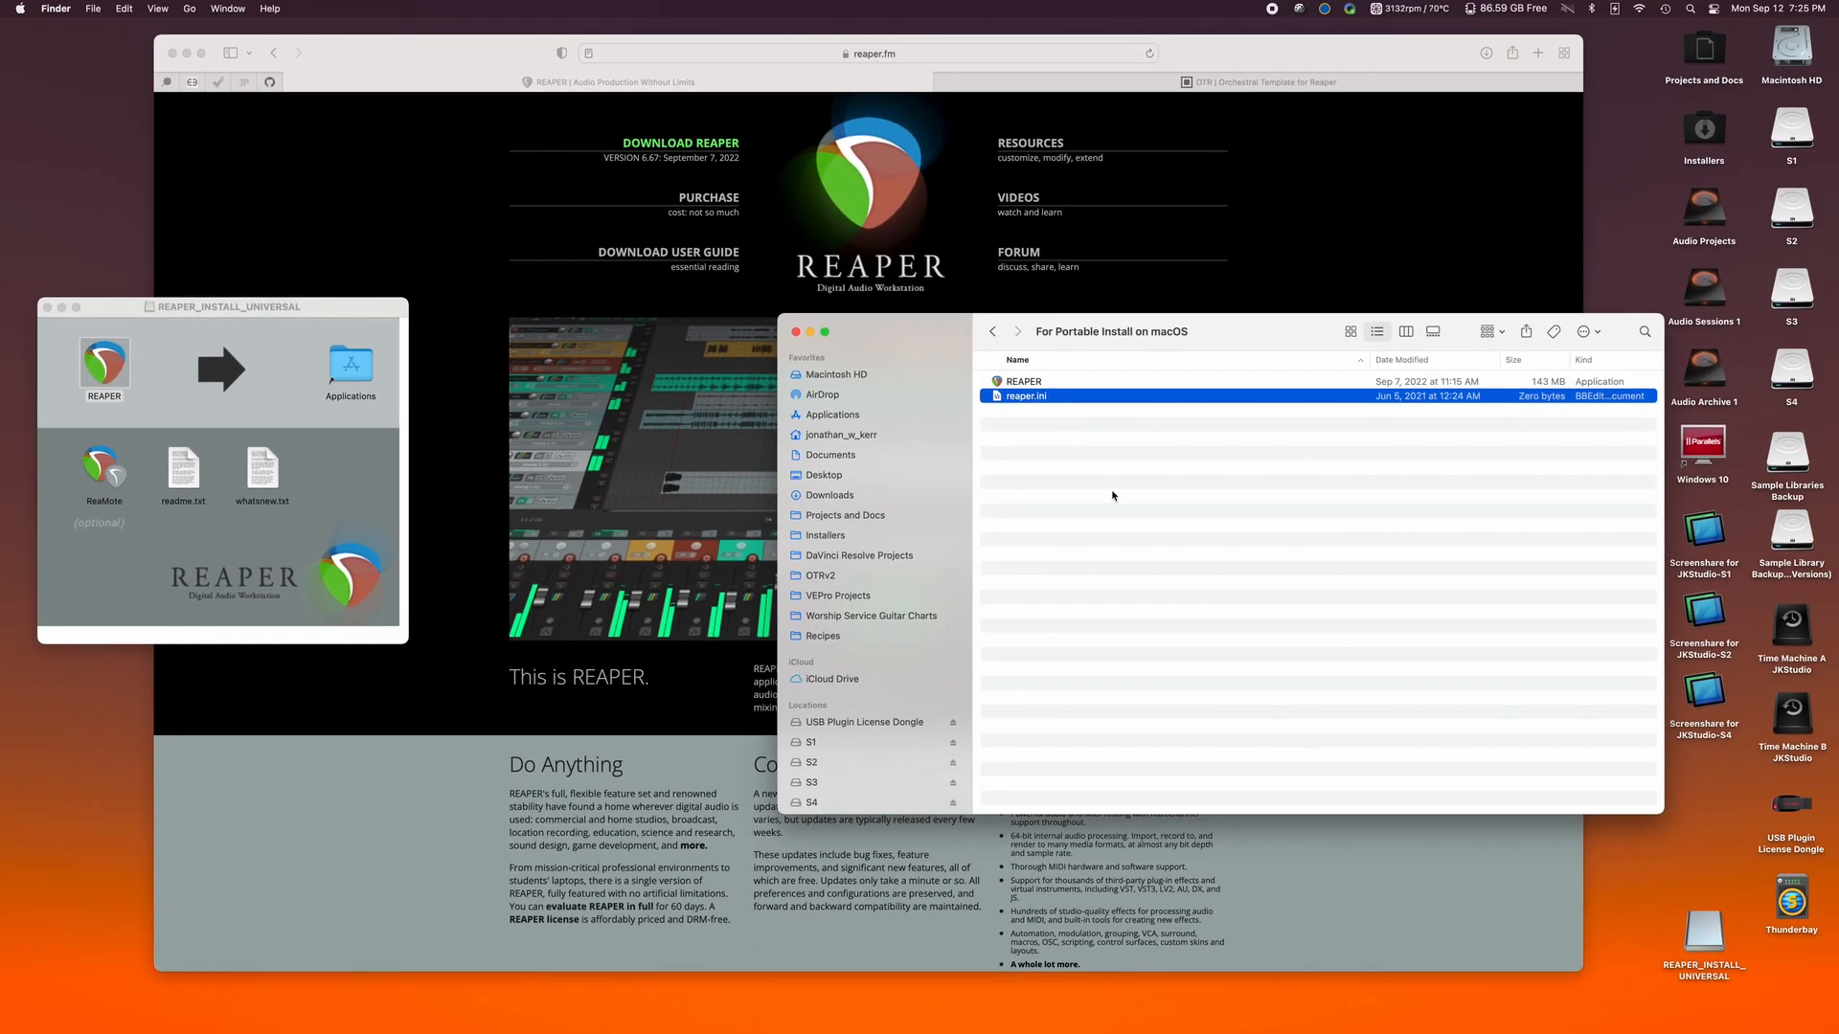
{"action": "mouse_move", "coordinate": [1076, 358]}
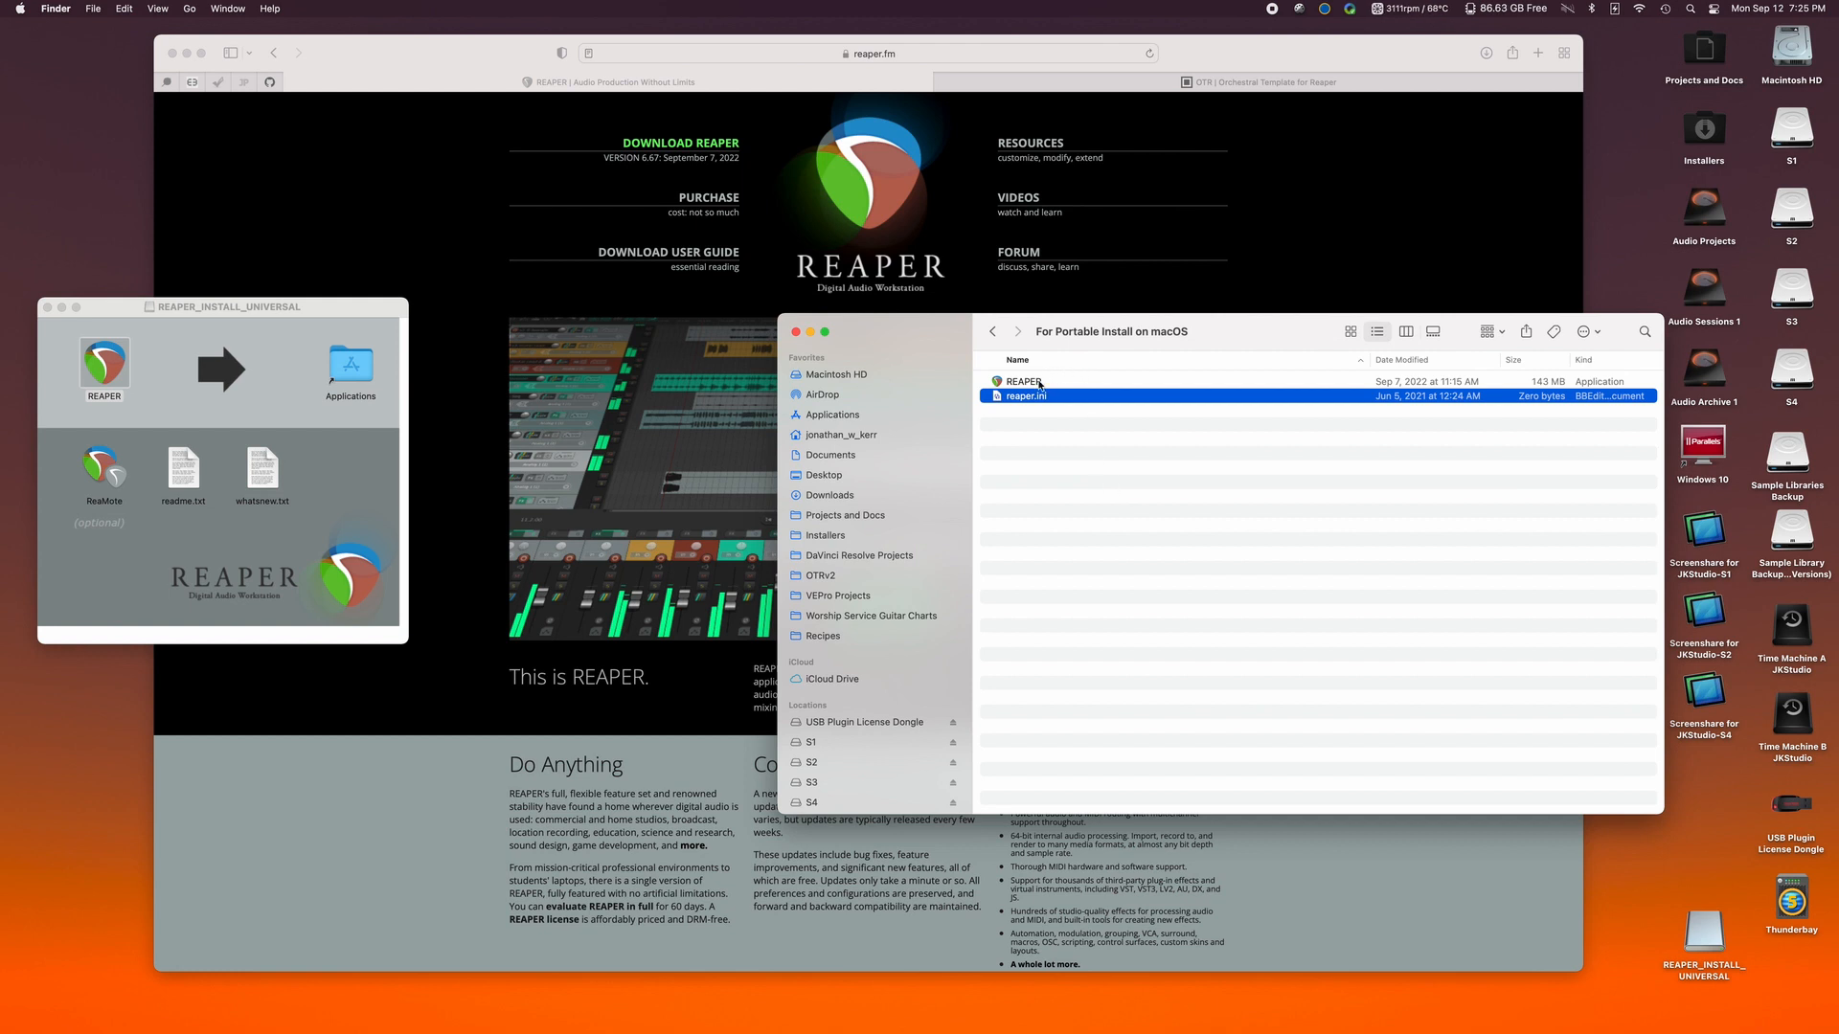
Launch the copied REAPER app, triggering the downloaded-from-Internet confirmation prompt.
{"action": "left_click", "coordinate": [1022, 381]}
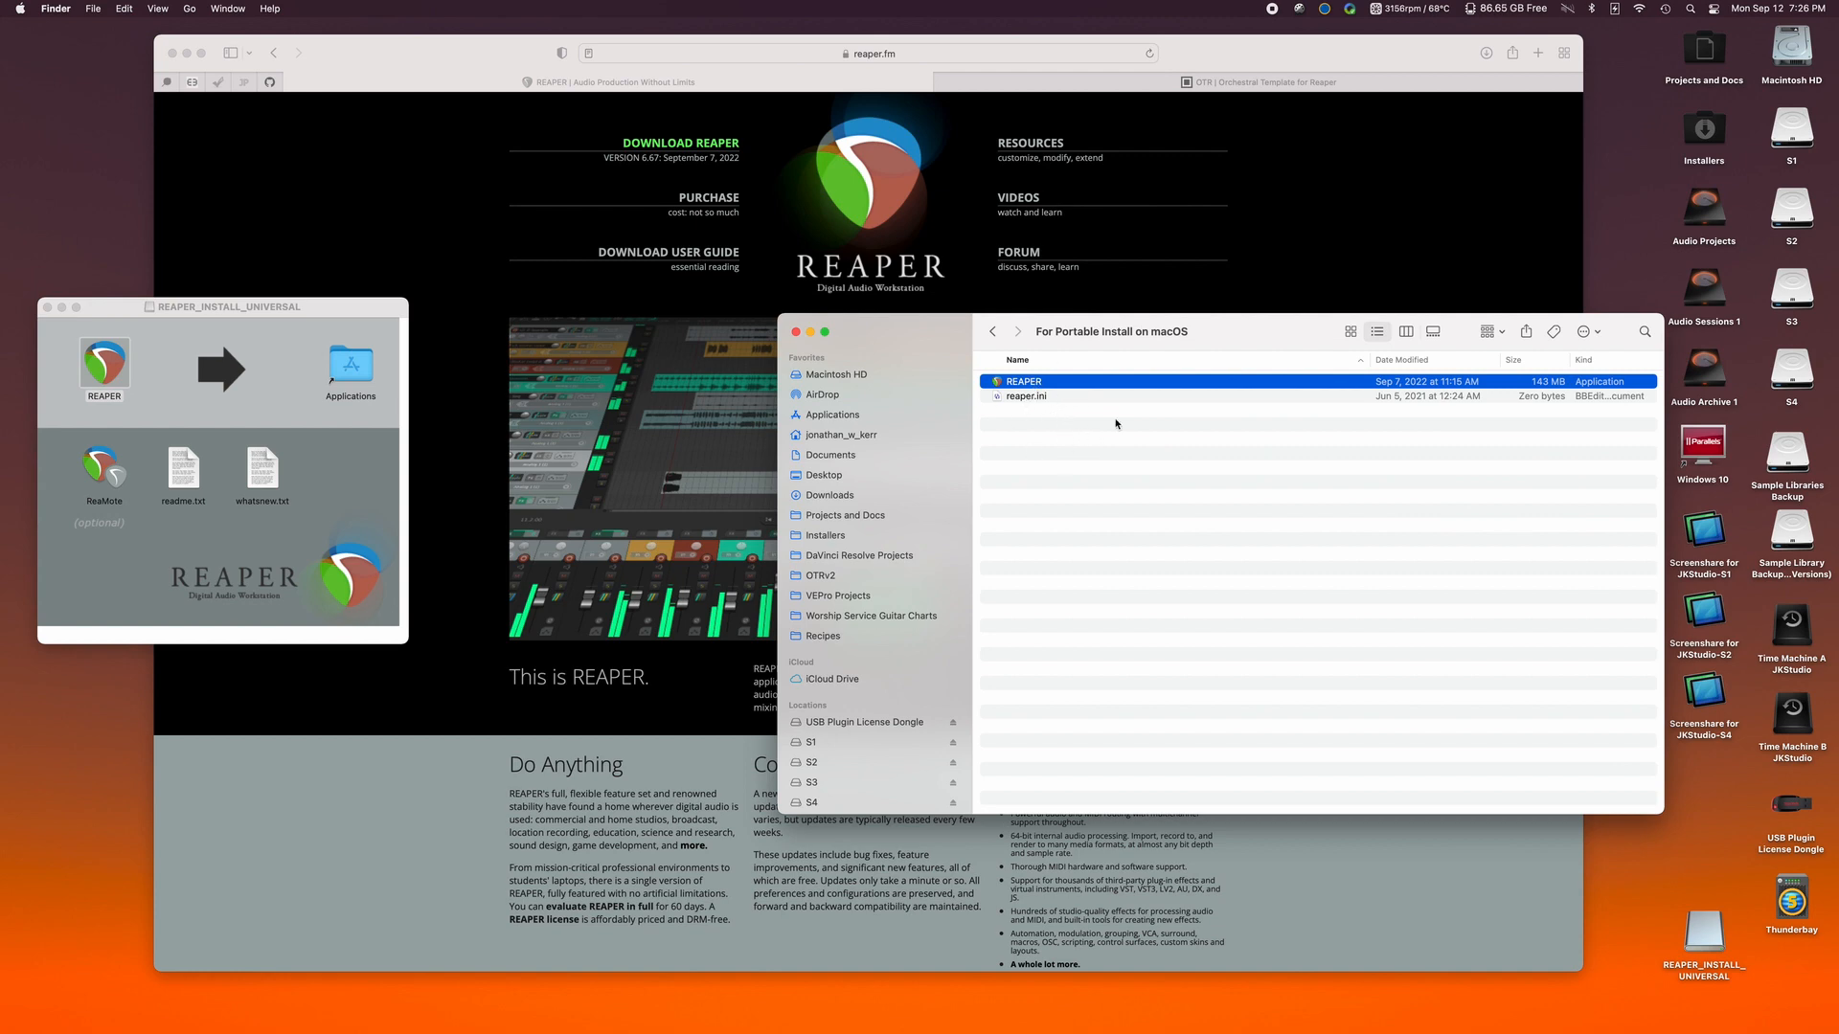
{"action": "mouse_move", "coordinate": [1063, 402]}
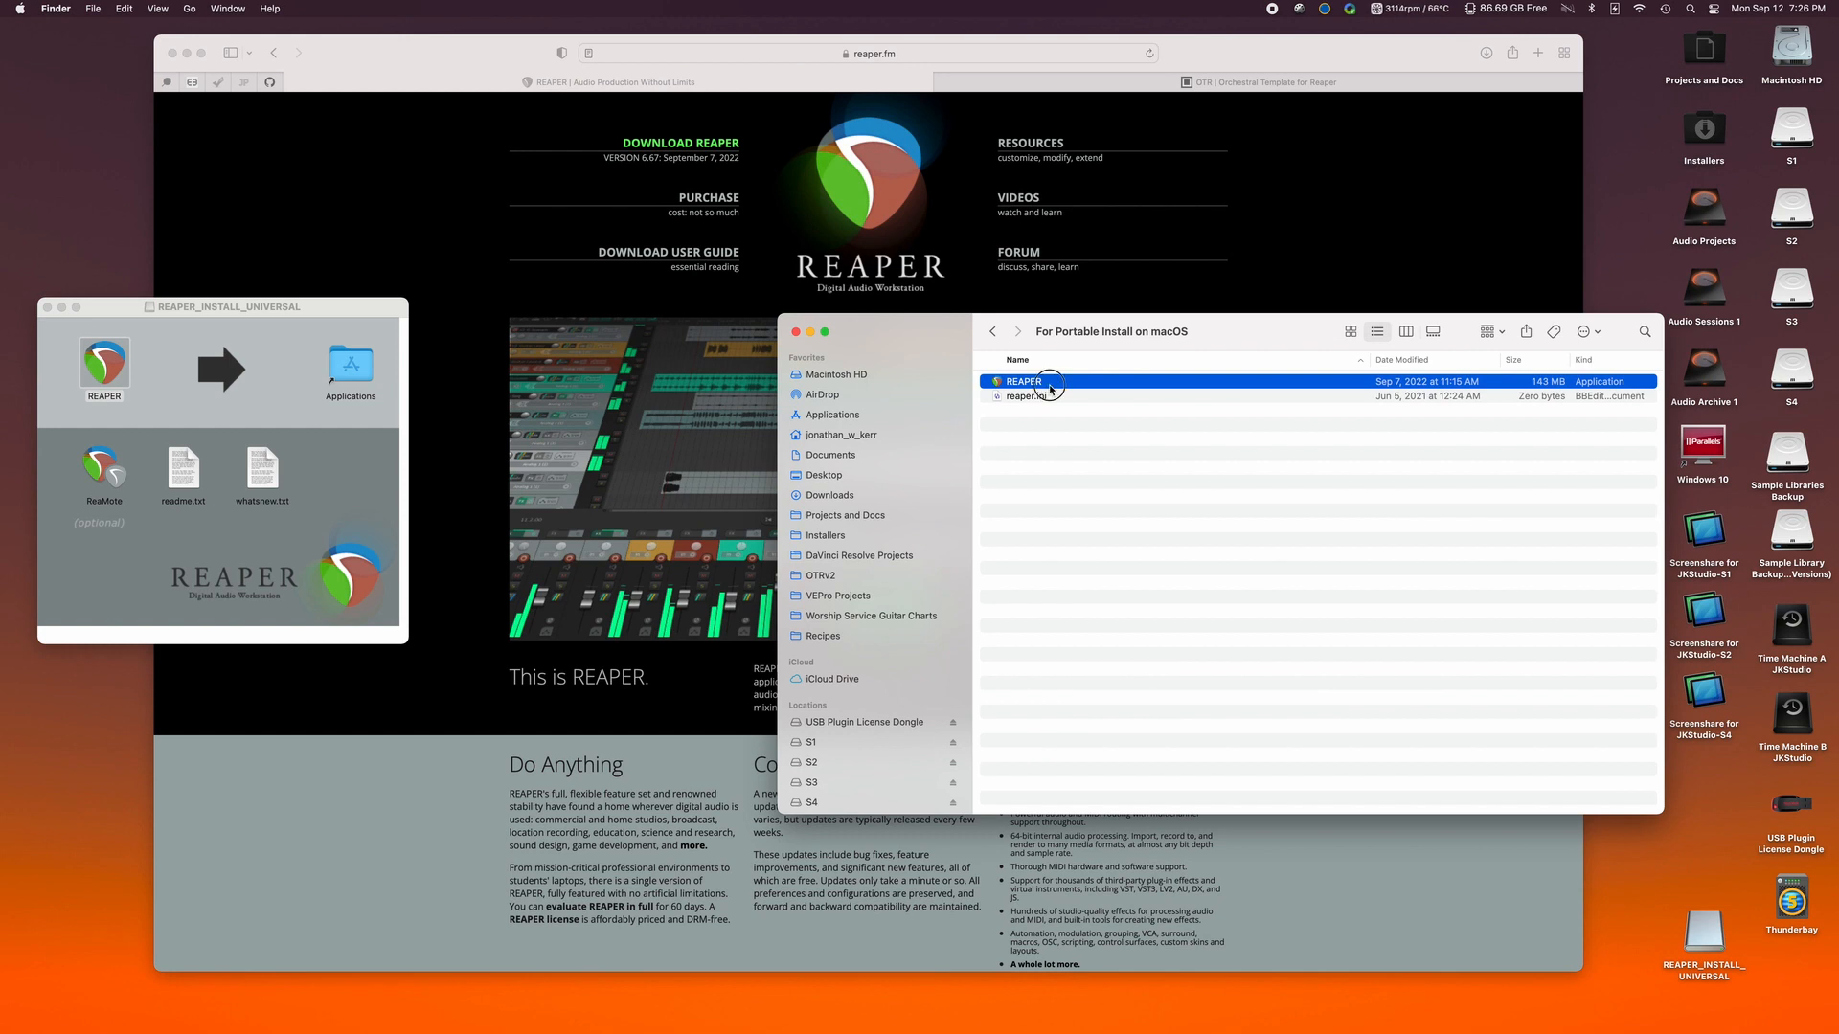
{"action": "double_click", "coordinate": [1022, 380]}
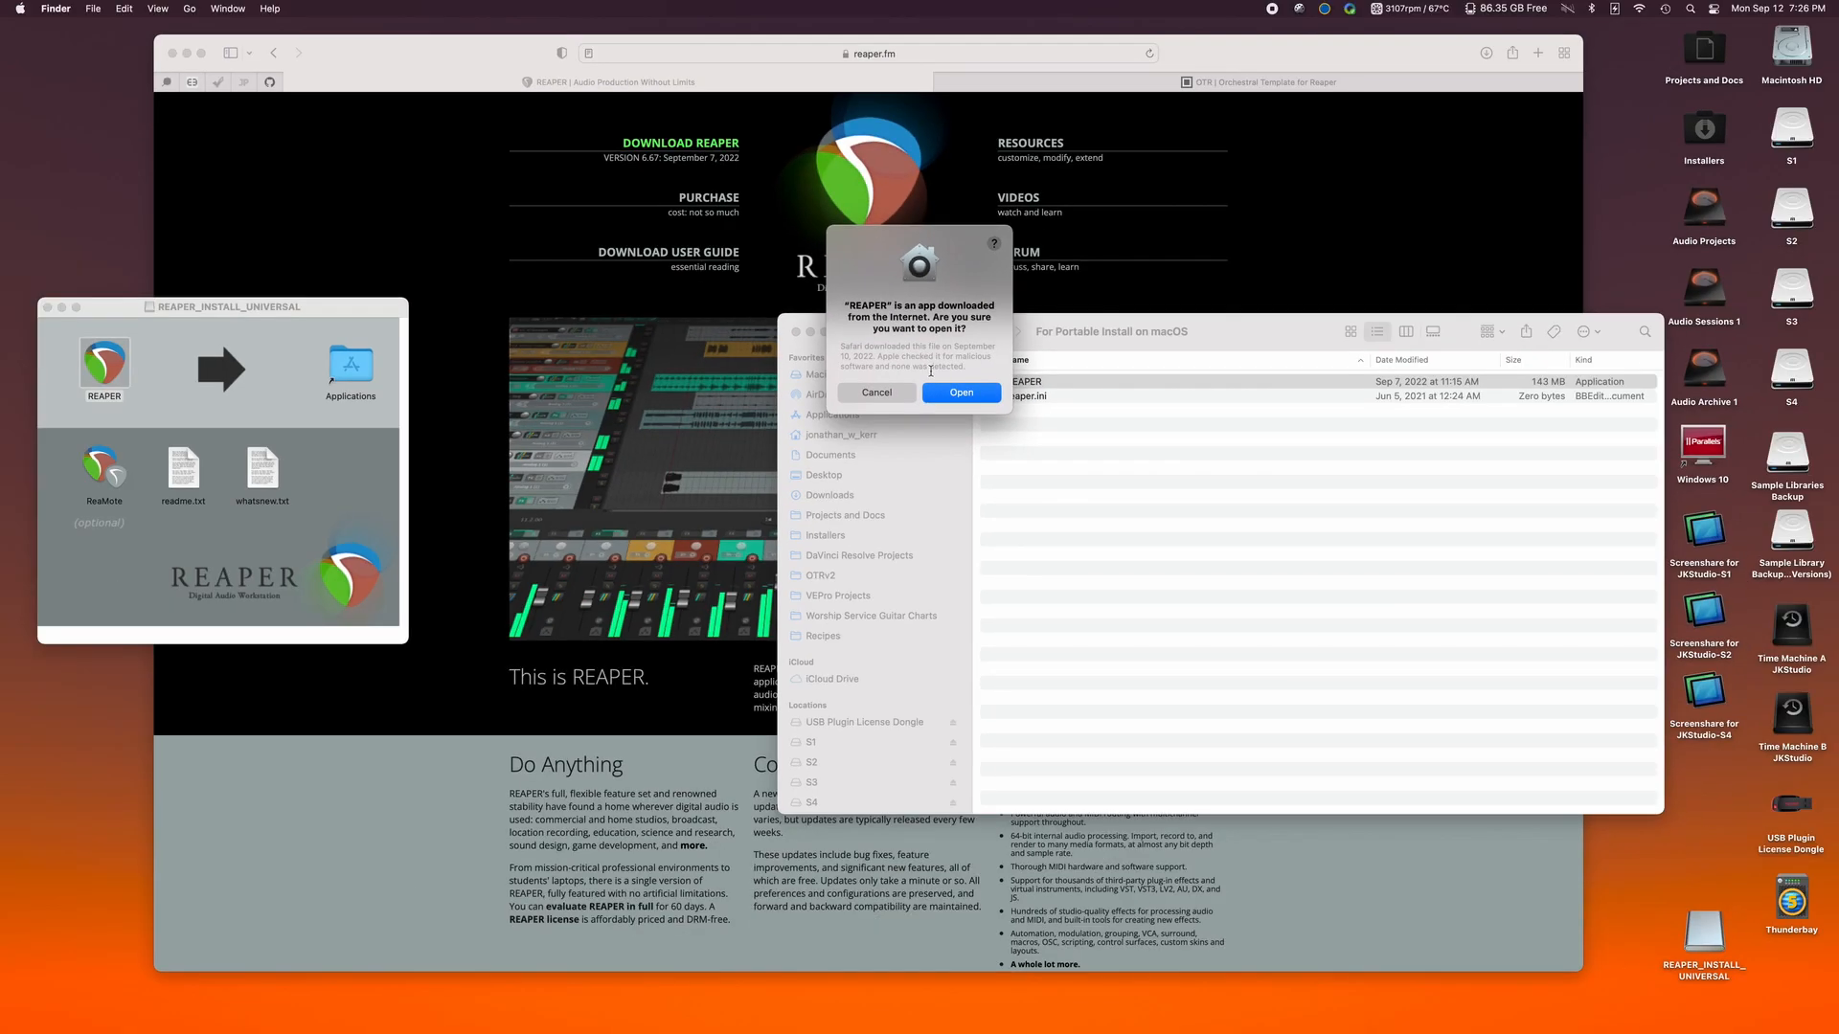
Allow REAPER to open so it generates its config folders and ini files in the portable folder.
{"action": "left_click", "coordinate": [960, 390]}
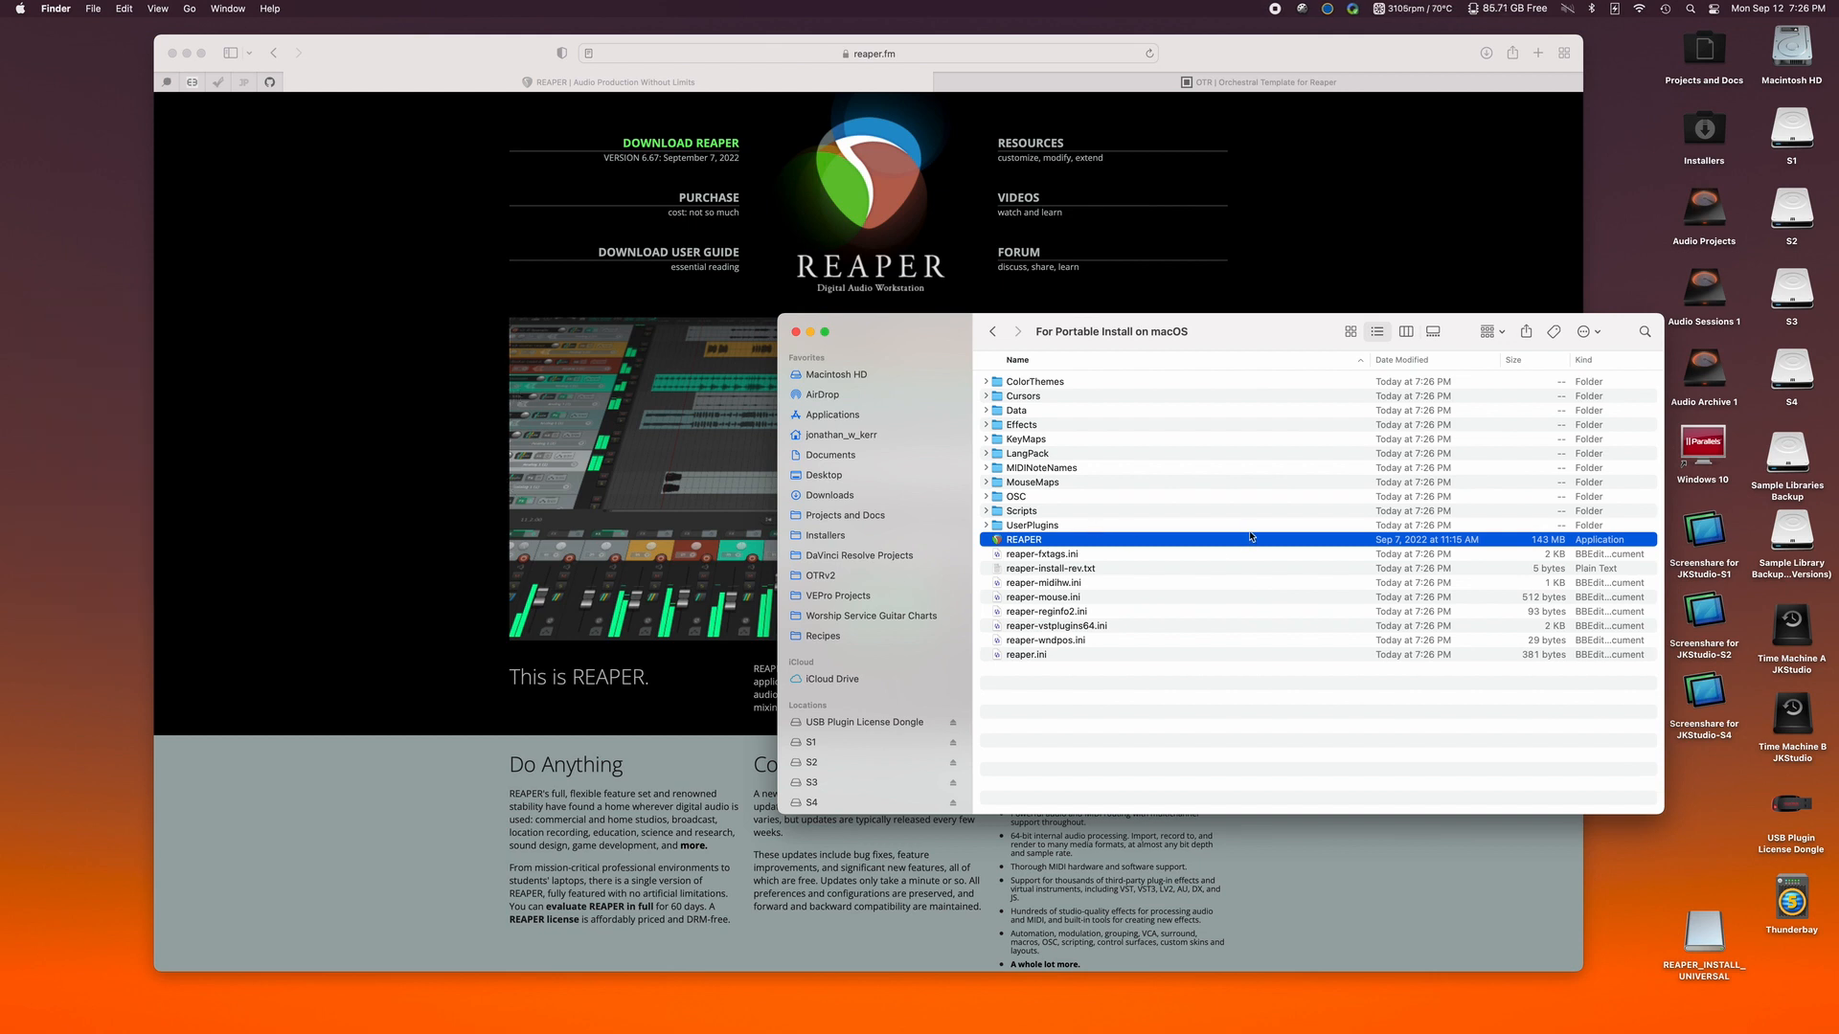
{"action": "mouse_move", "coordinate": [1224, 442]}
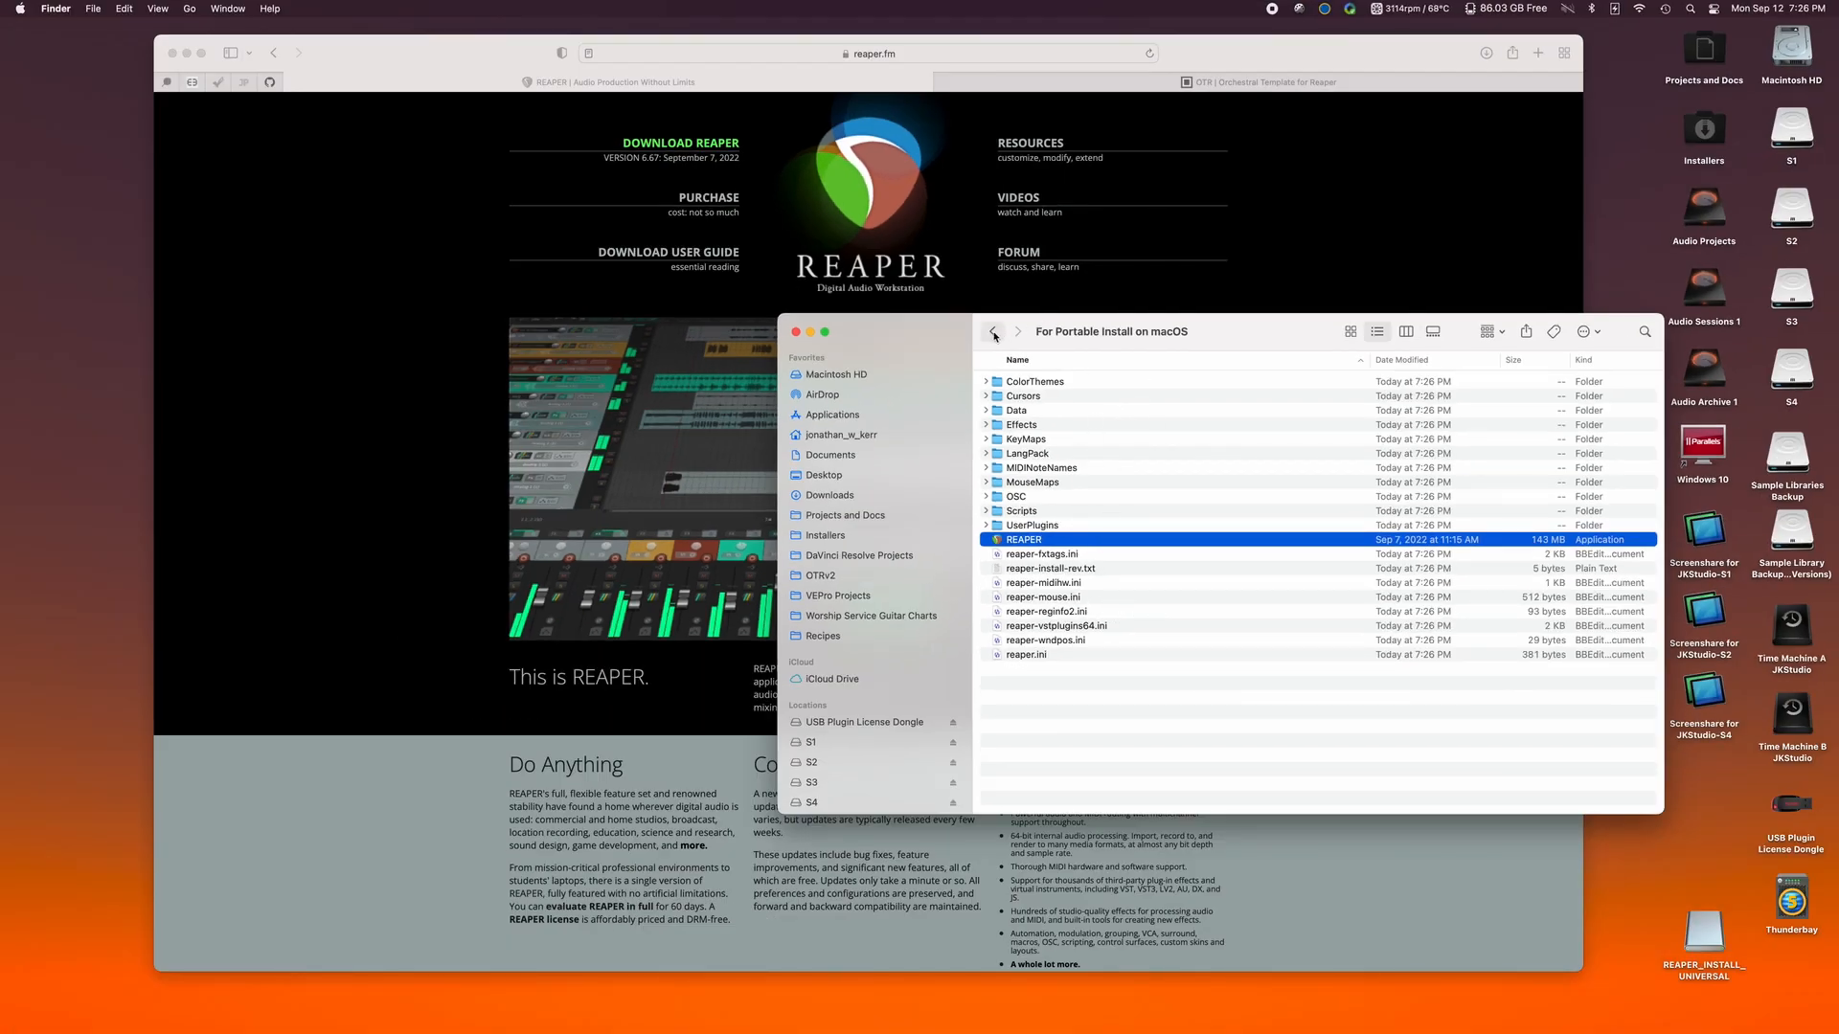
{"action": "mouse_move", "coordinate": [995, 332]}
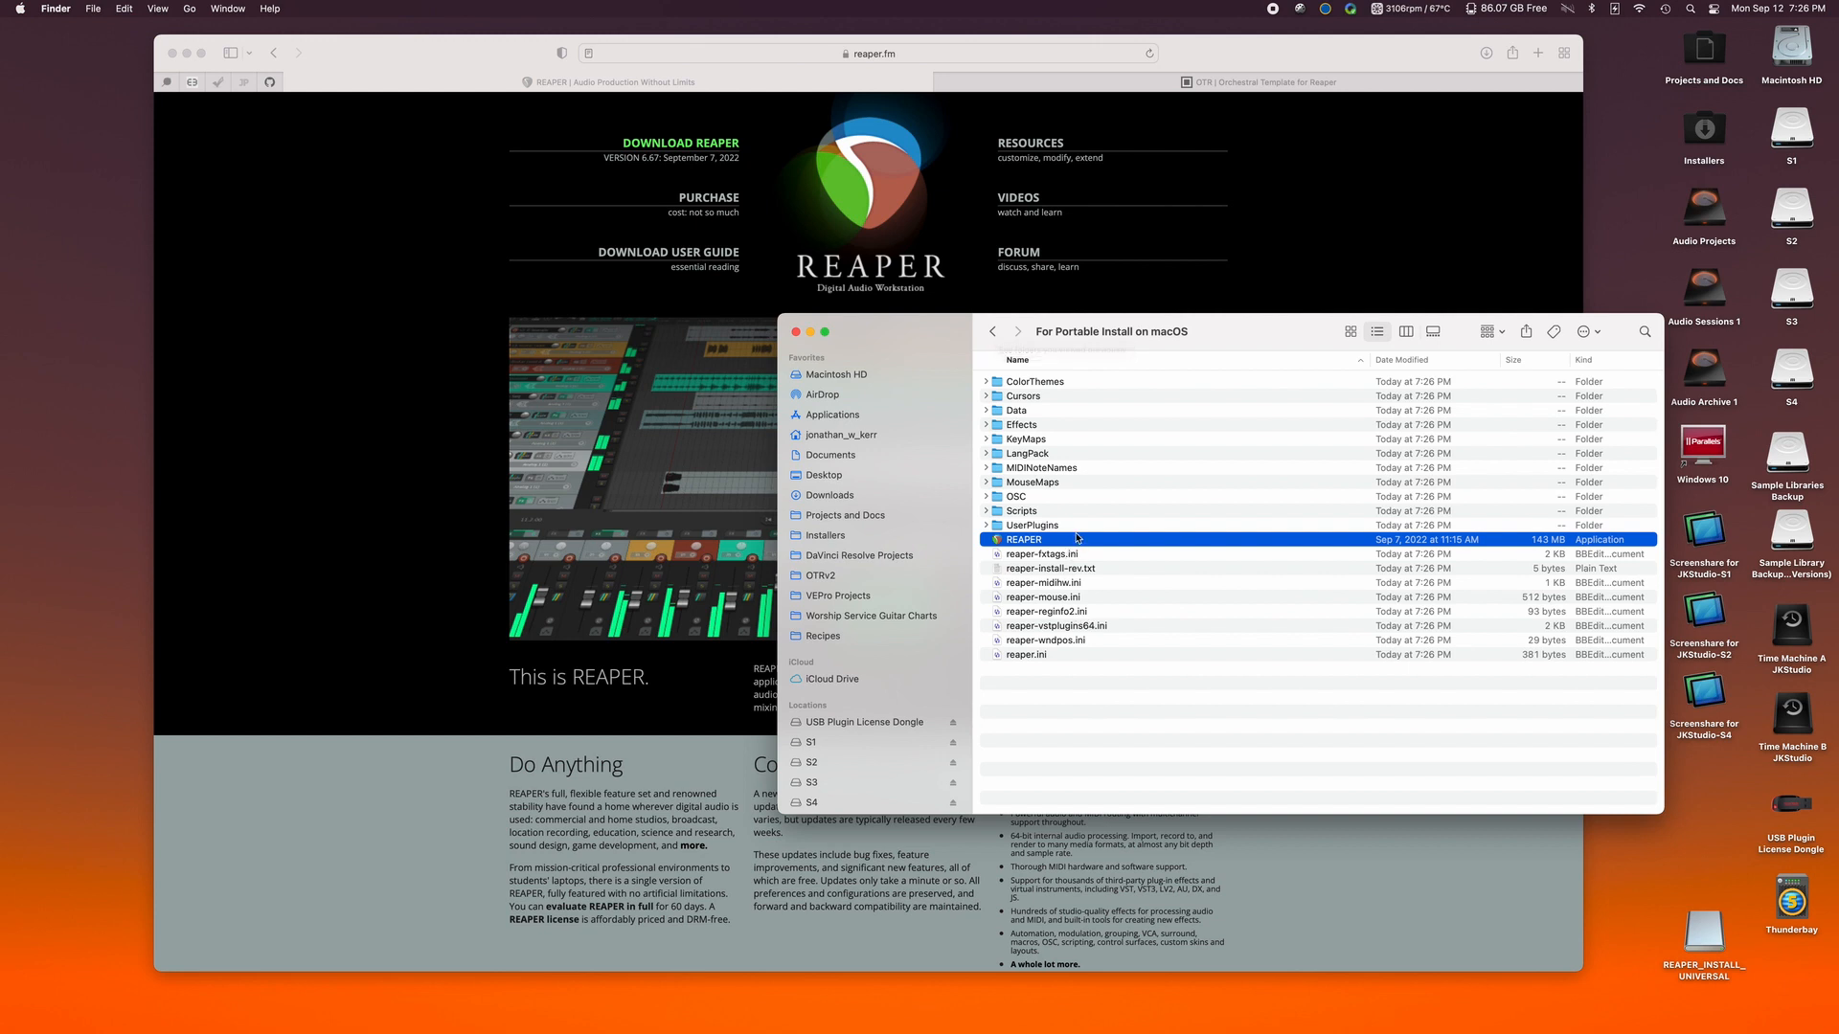
Go back to Otr2_3 and copy all 68 items inside the OTR folder.
{"action": "left_click", "coordinate": [990, 332]}
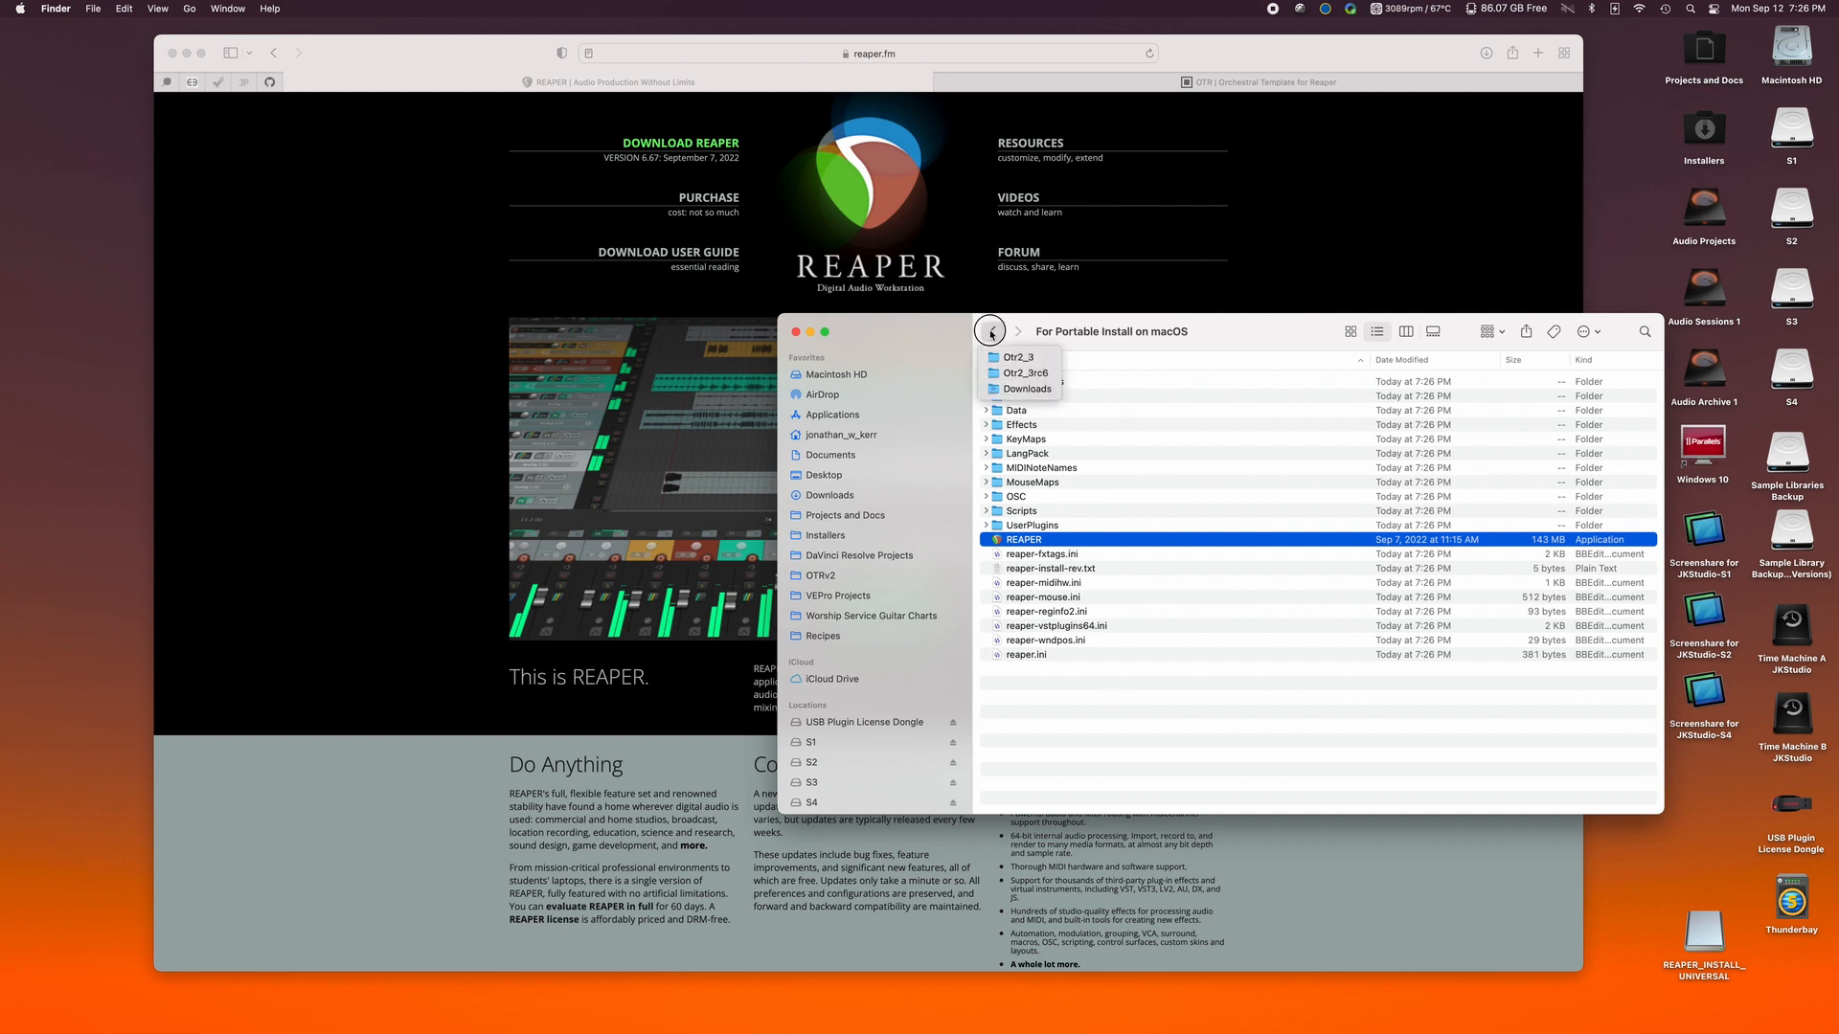
{"action": "left_click", "coordinate": [992, 331]}
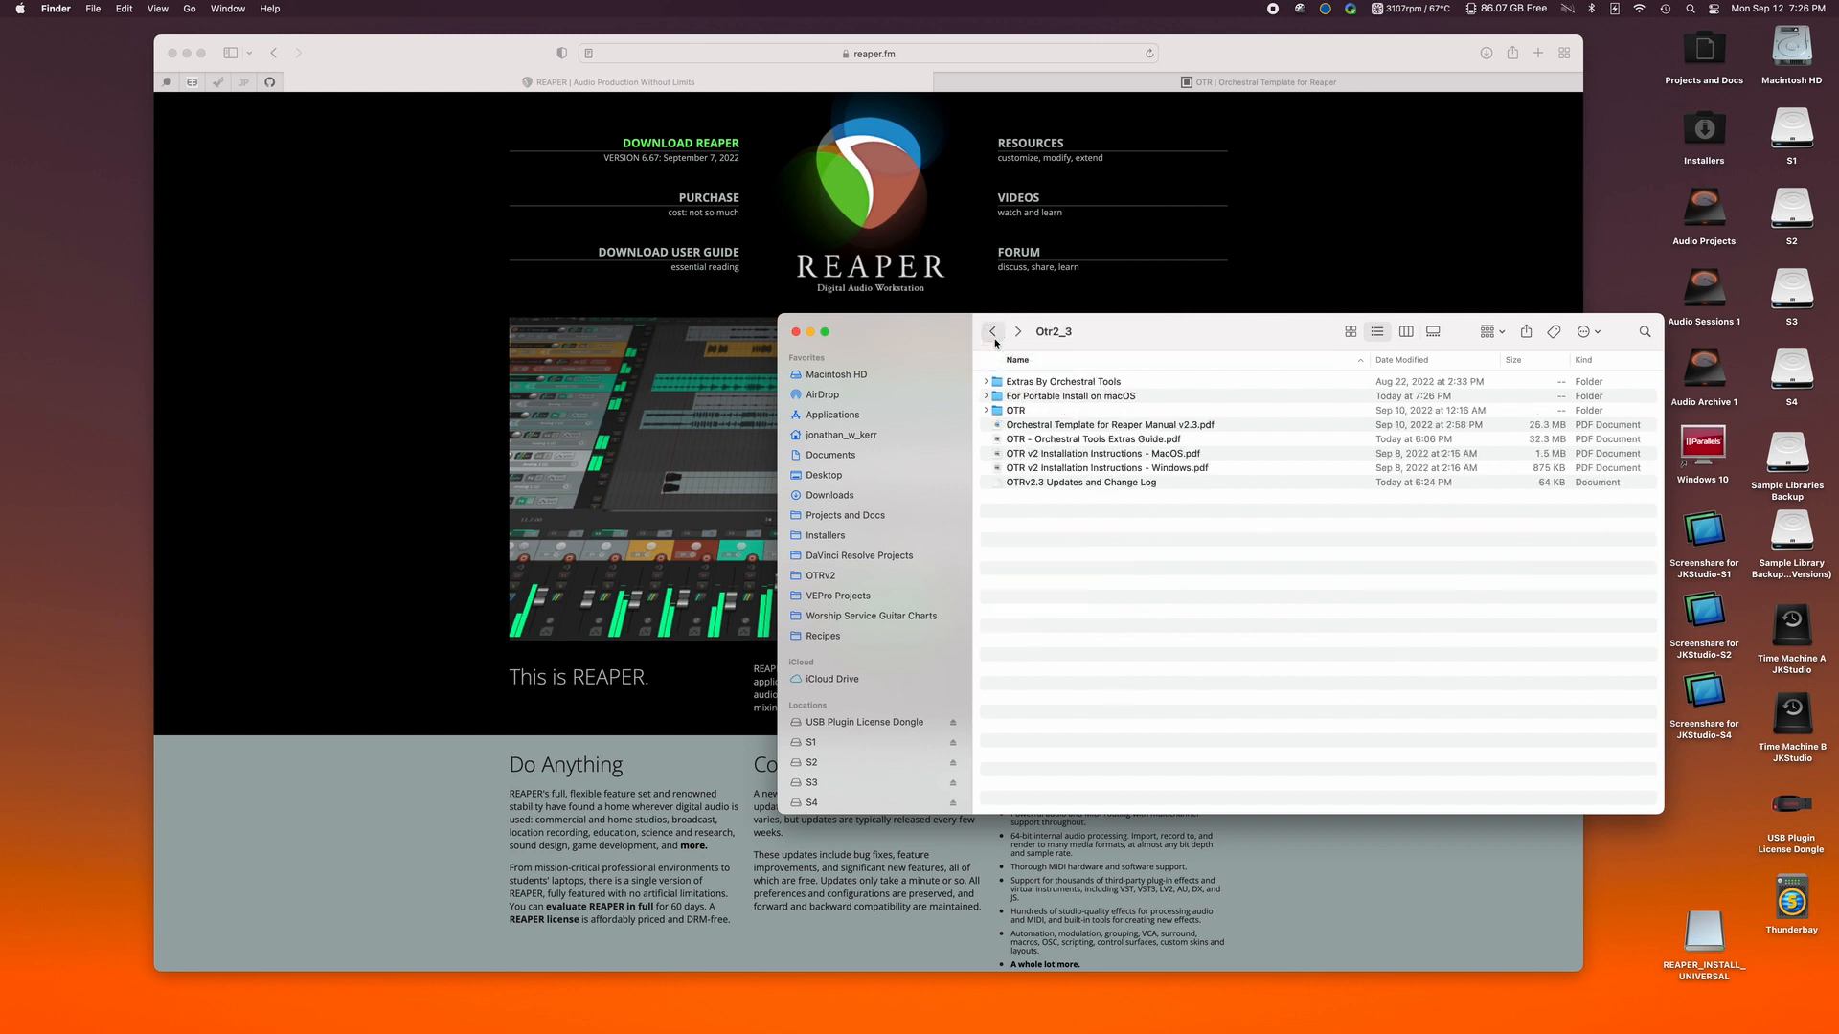
{"action": "left_click", "coordinate": [987, 410]}
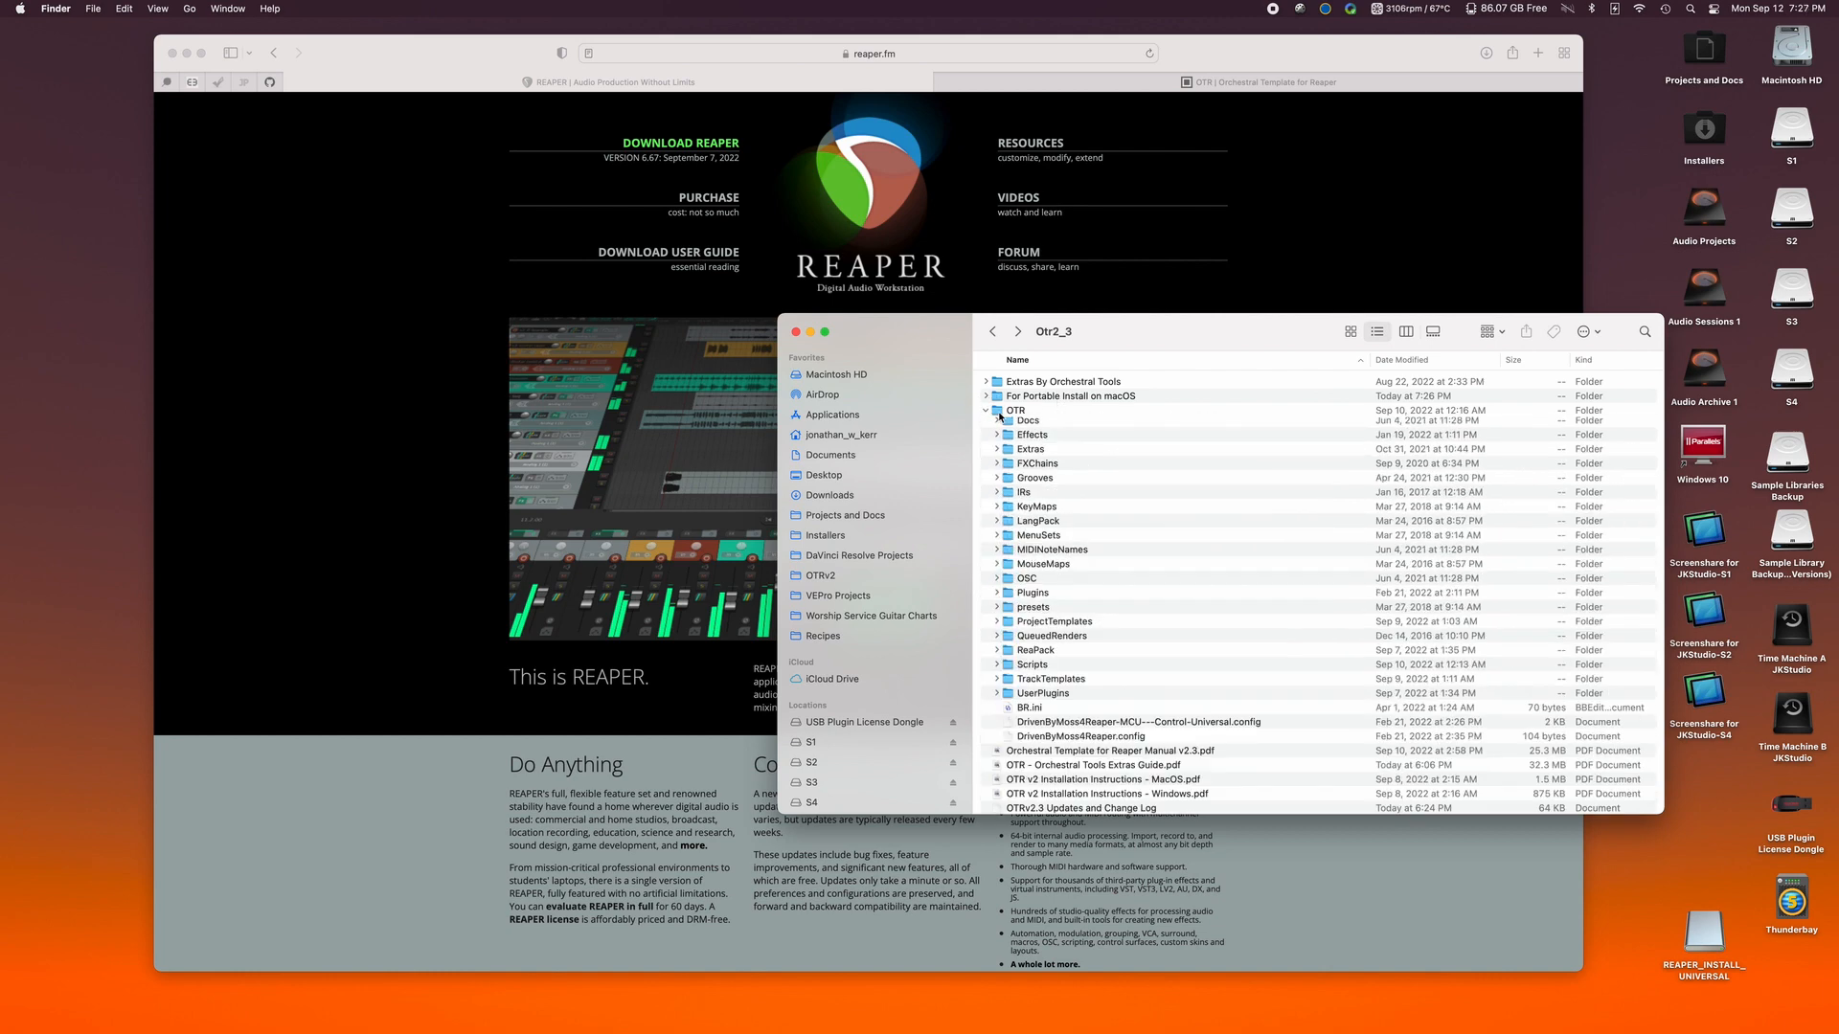
{"action": "left_click", "coordinate": [988, 409]}
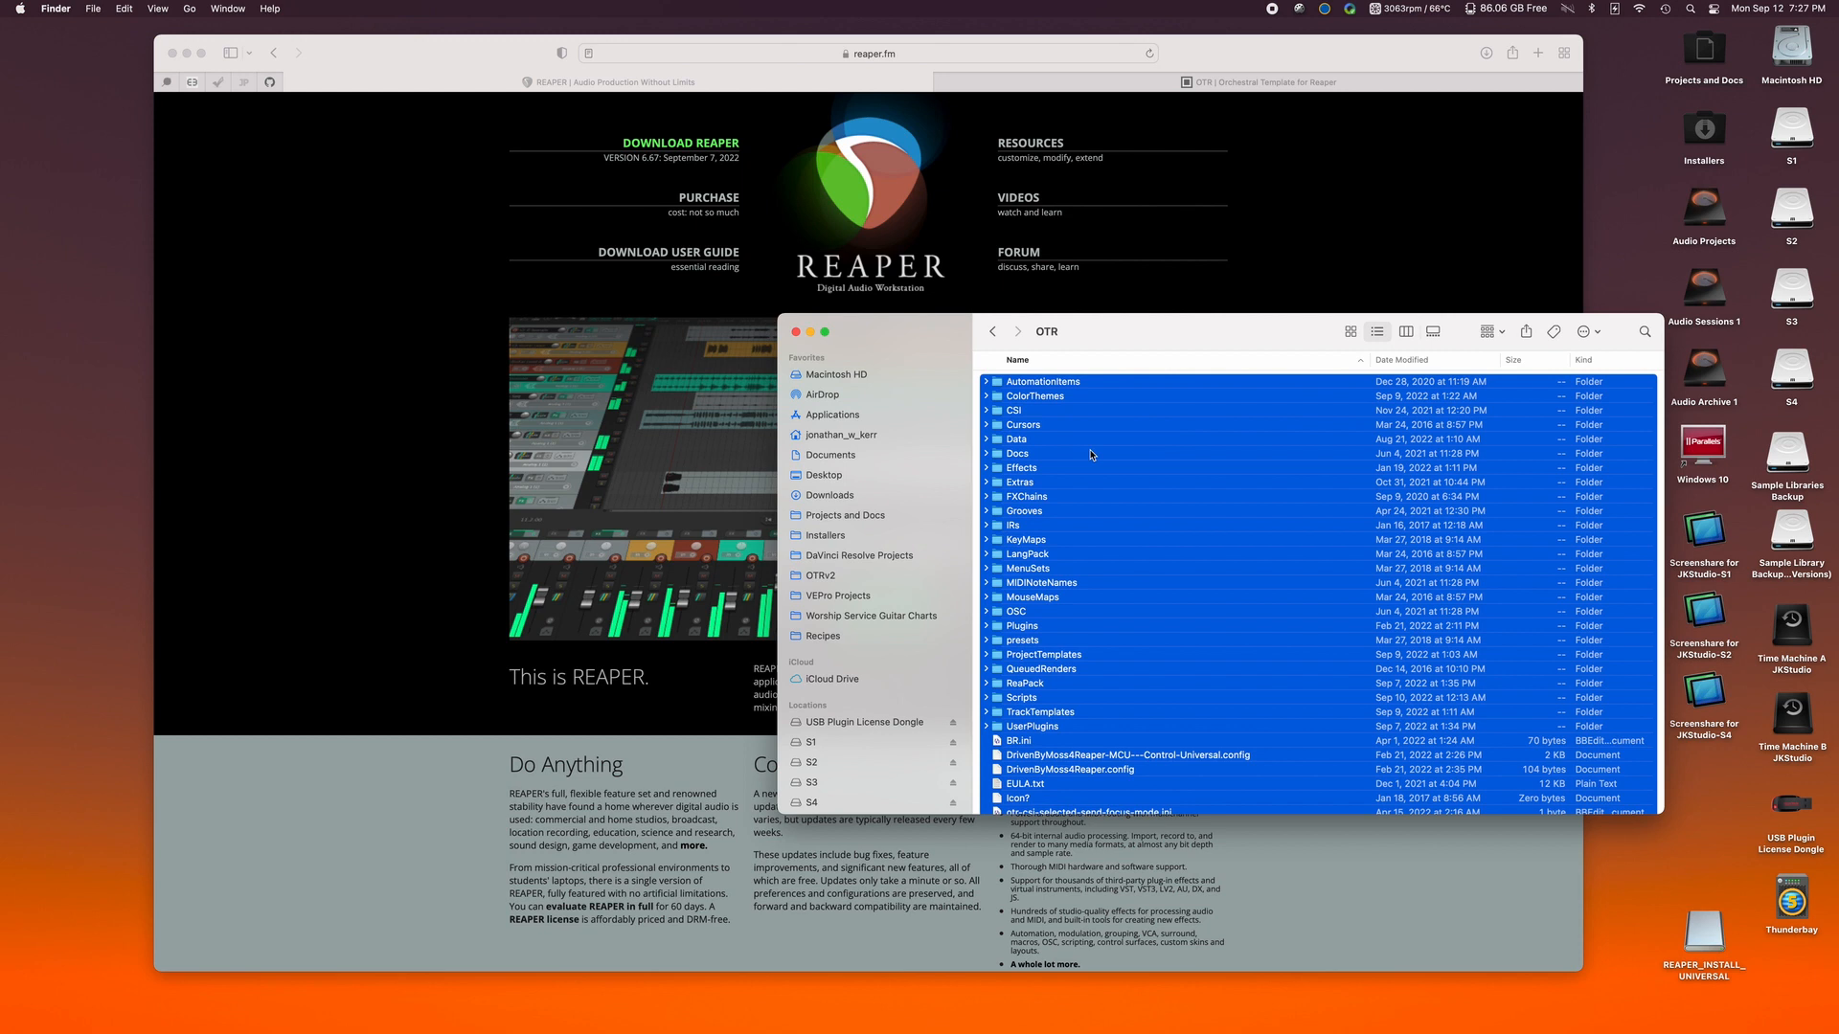
{"action": "right_click", "coordinate": [1088, 456]}
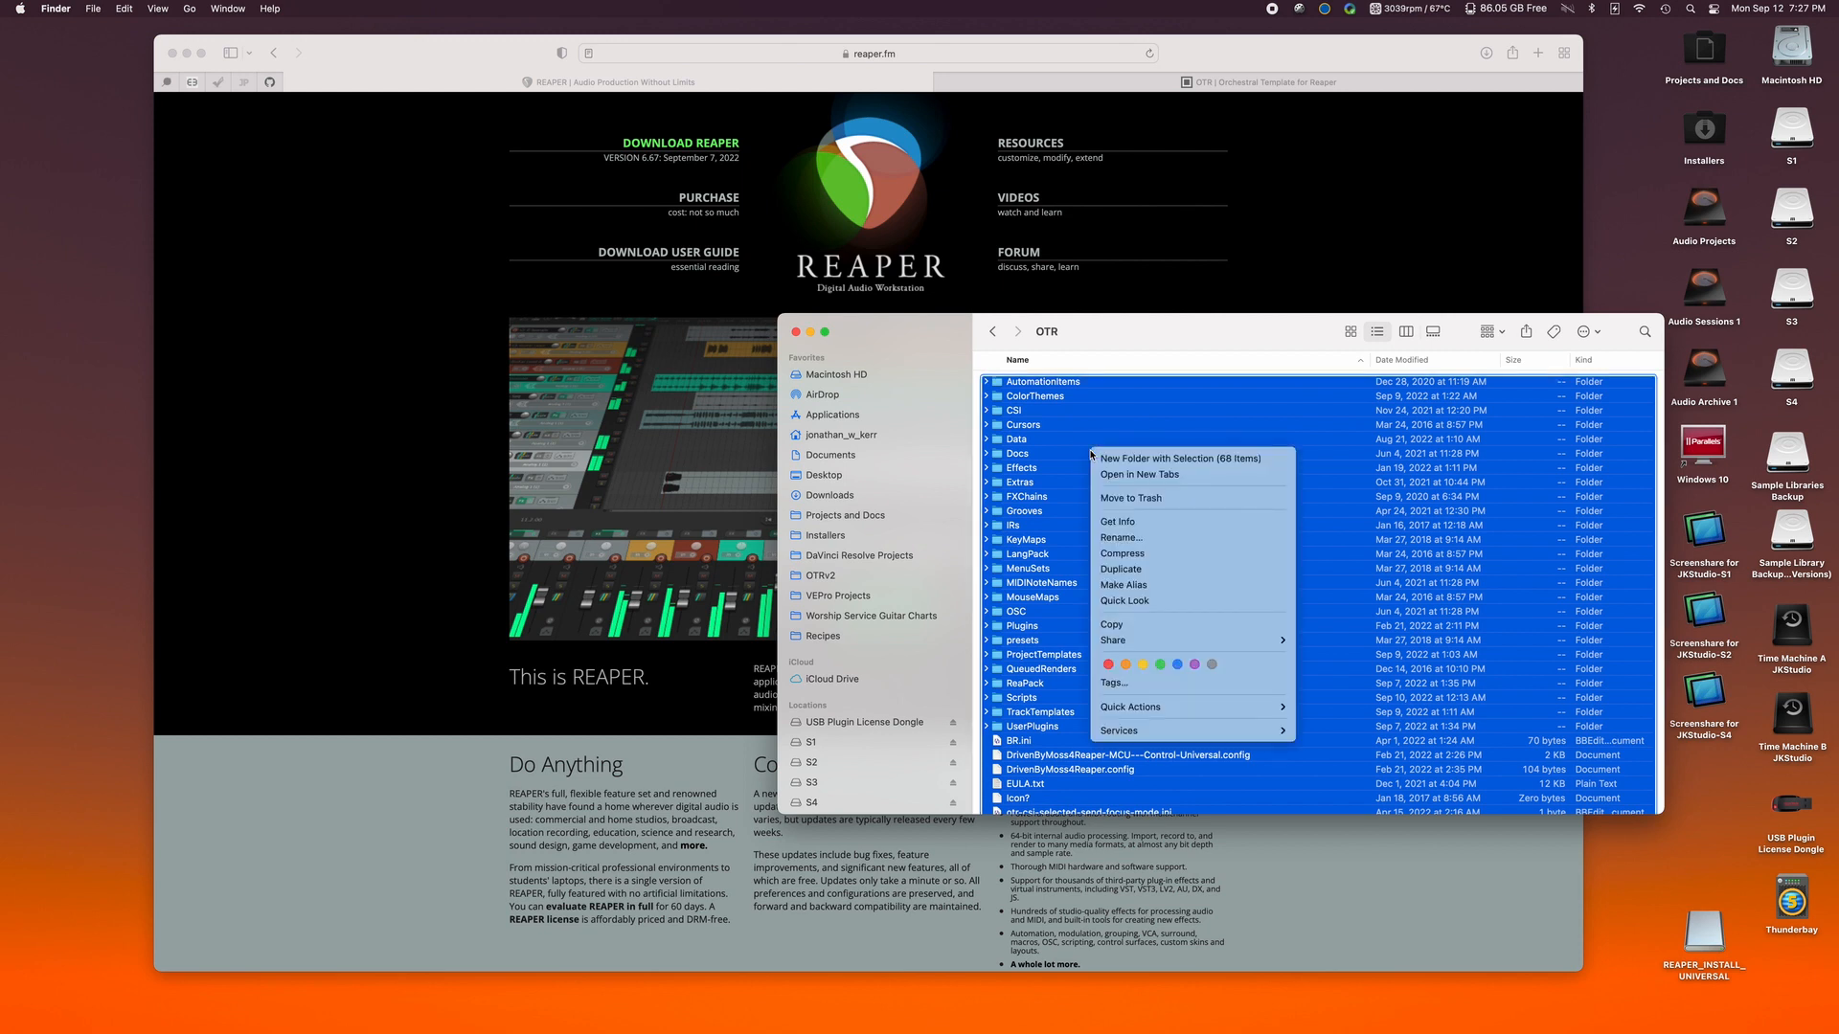
{"action": "left_click", "coordinate": [1155, 625]}
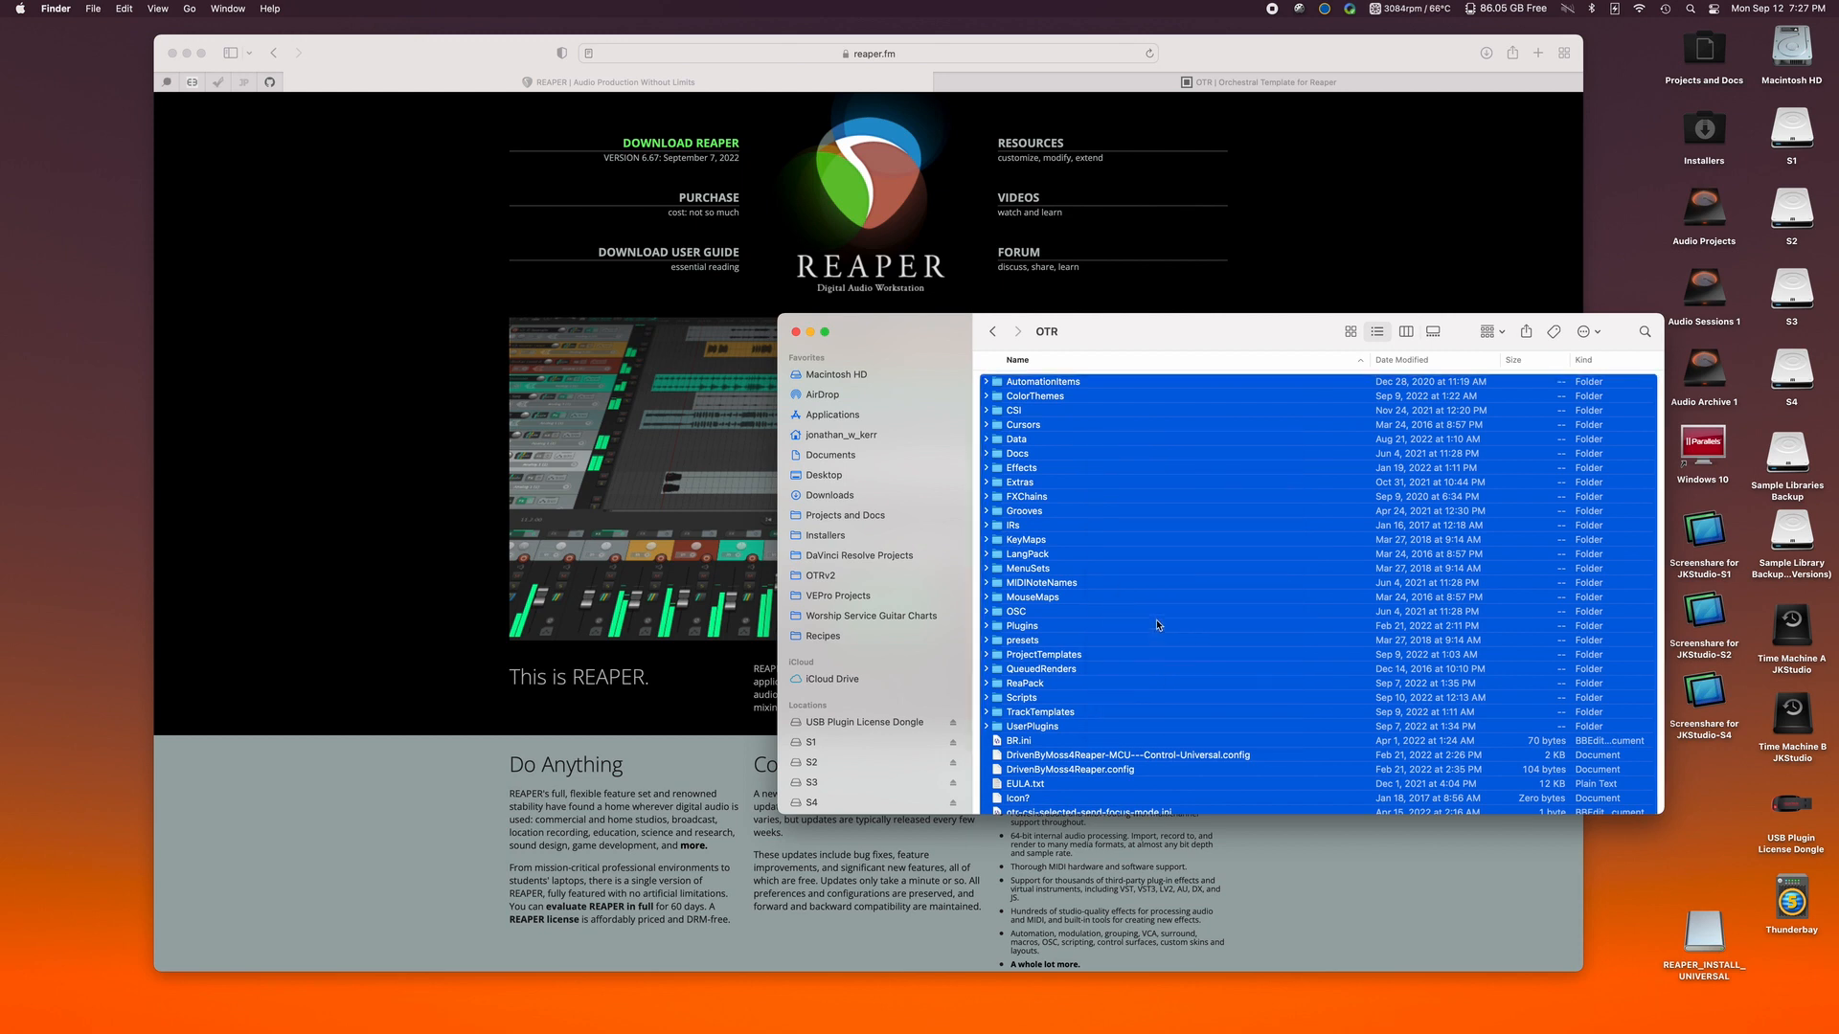
Return to Otr2_3 and reopen the For Portable Install on macOS folder.
{"action": "left_click", "coordinate": [994, 331]}
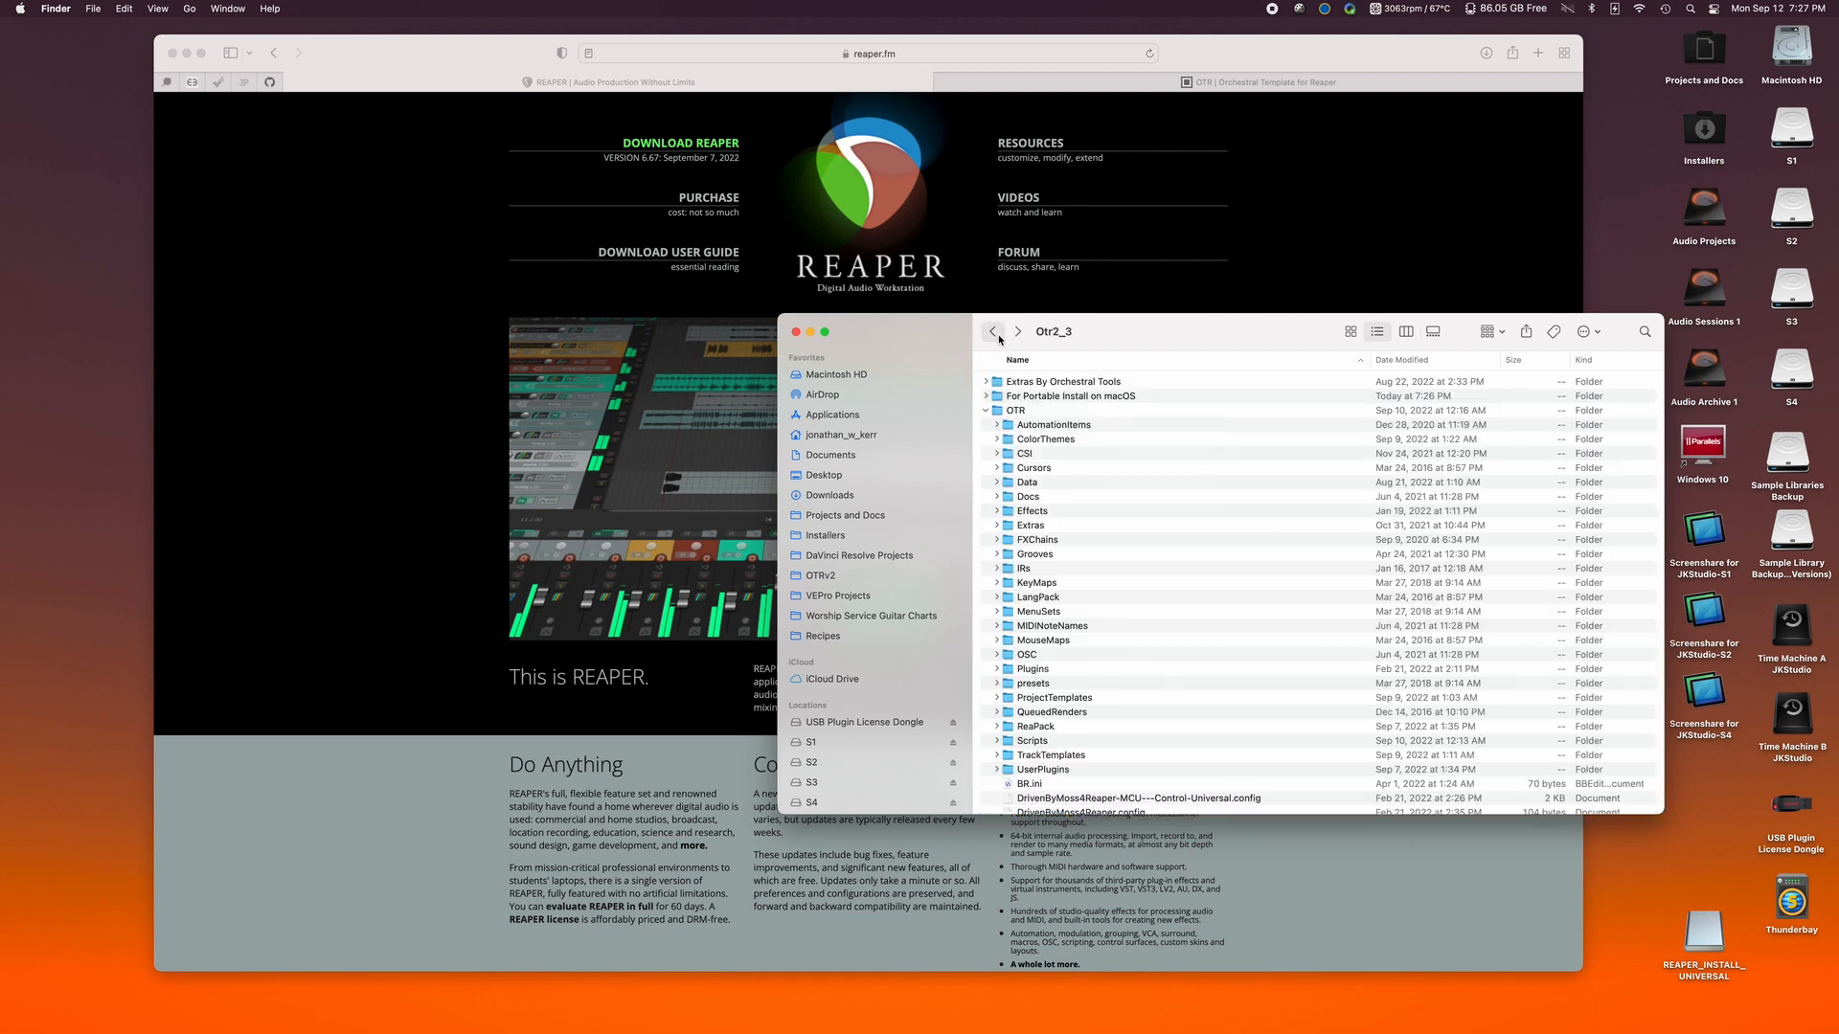
{"action": "left_click", "coordinate": [989, 409]}
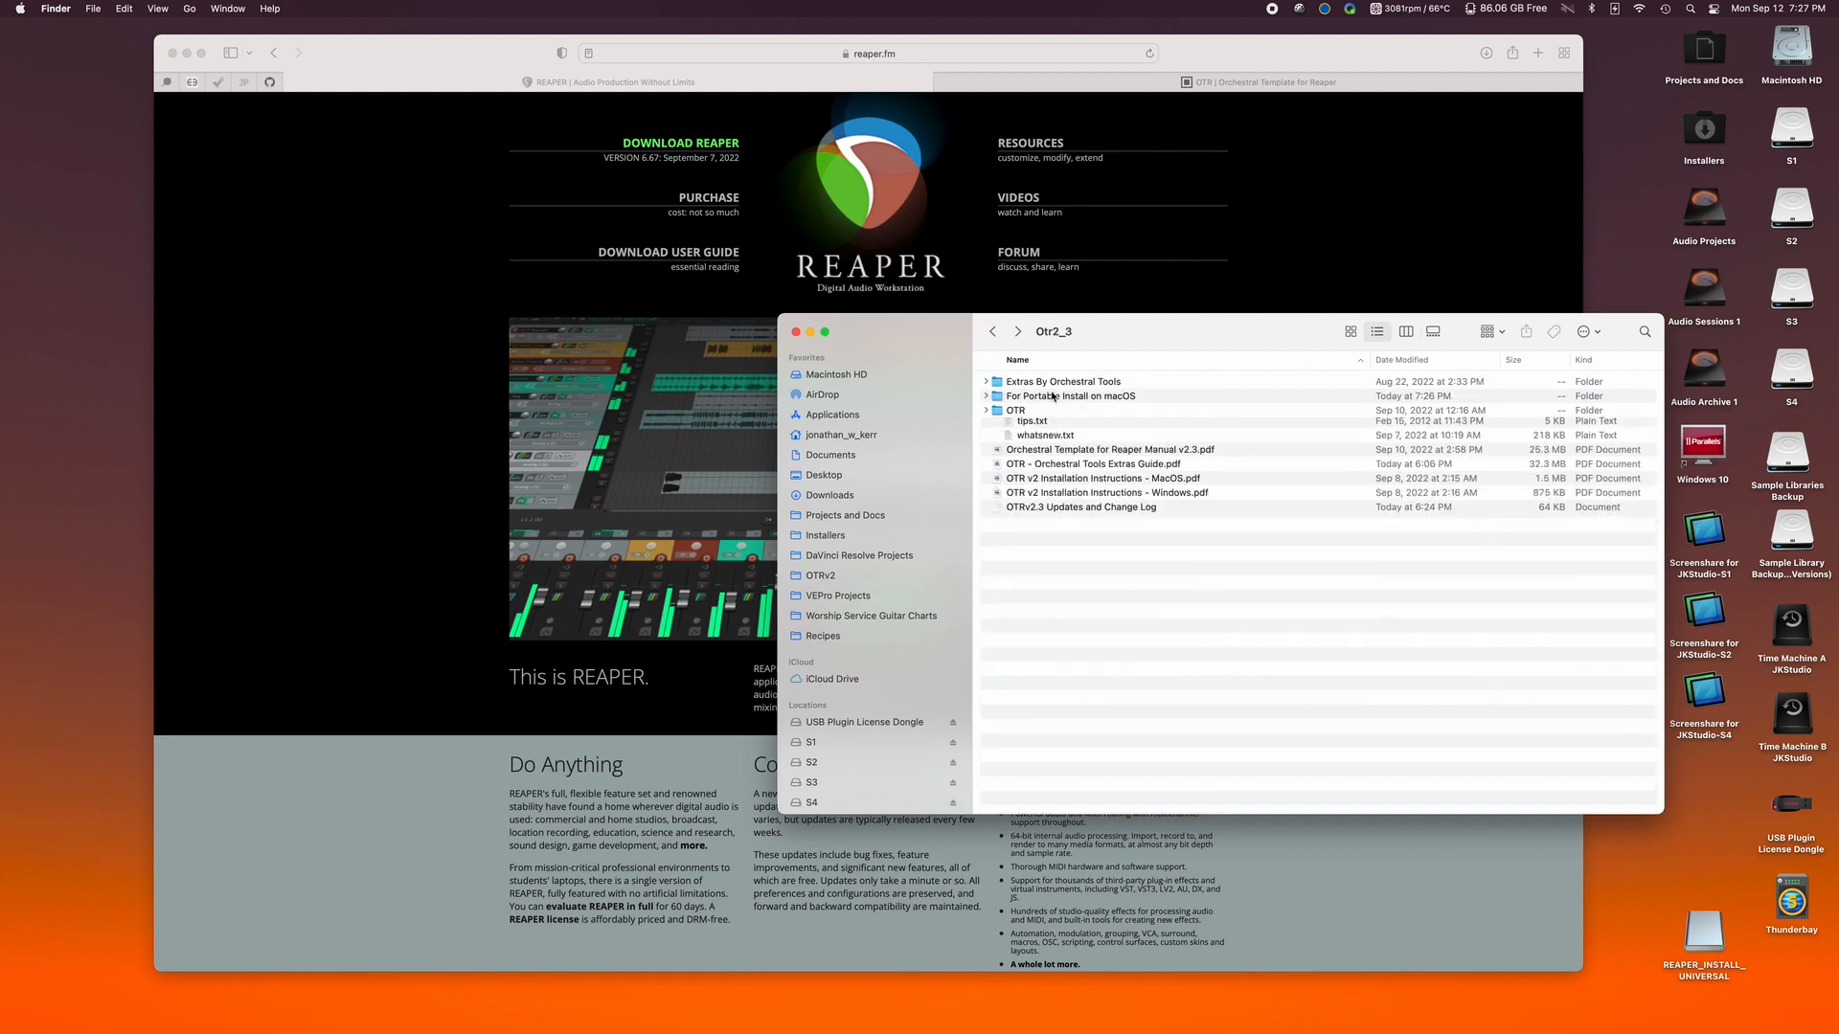
{"action": "double_click", "coordinate": [1071, 395]}
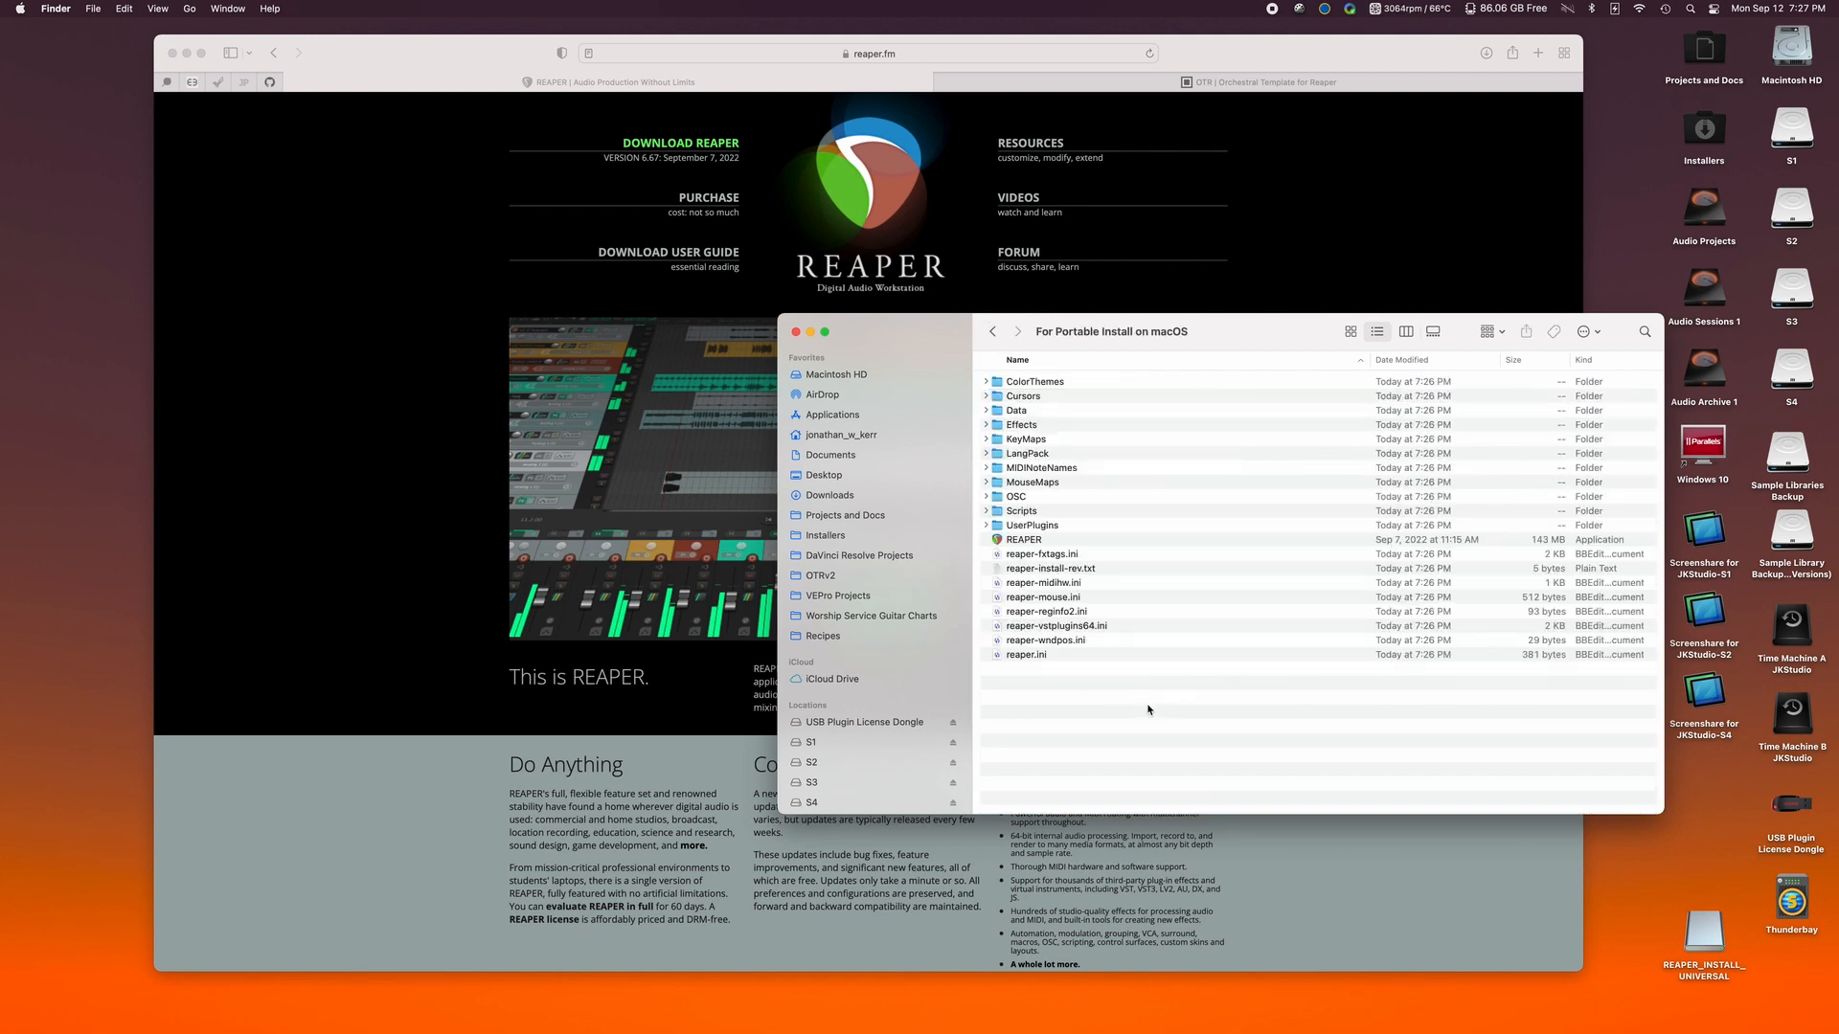
Paste the 68 OTR items into the portable-install folder, replacing all same-named items.
{"action": "right_click", "coordinate": [1148, 703]}
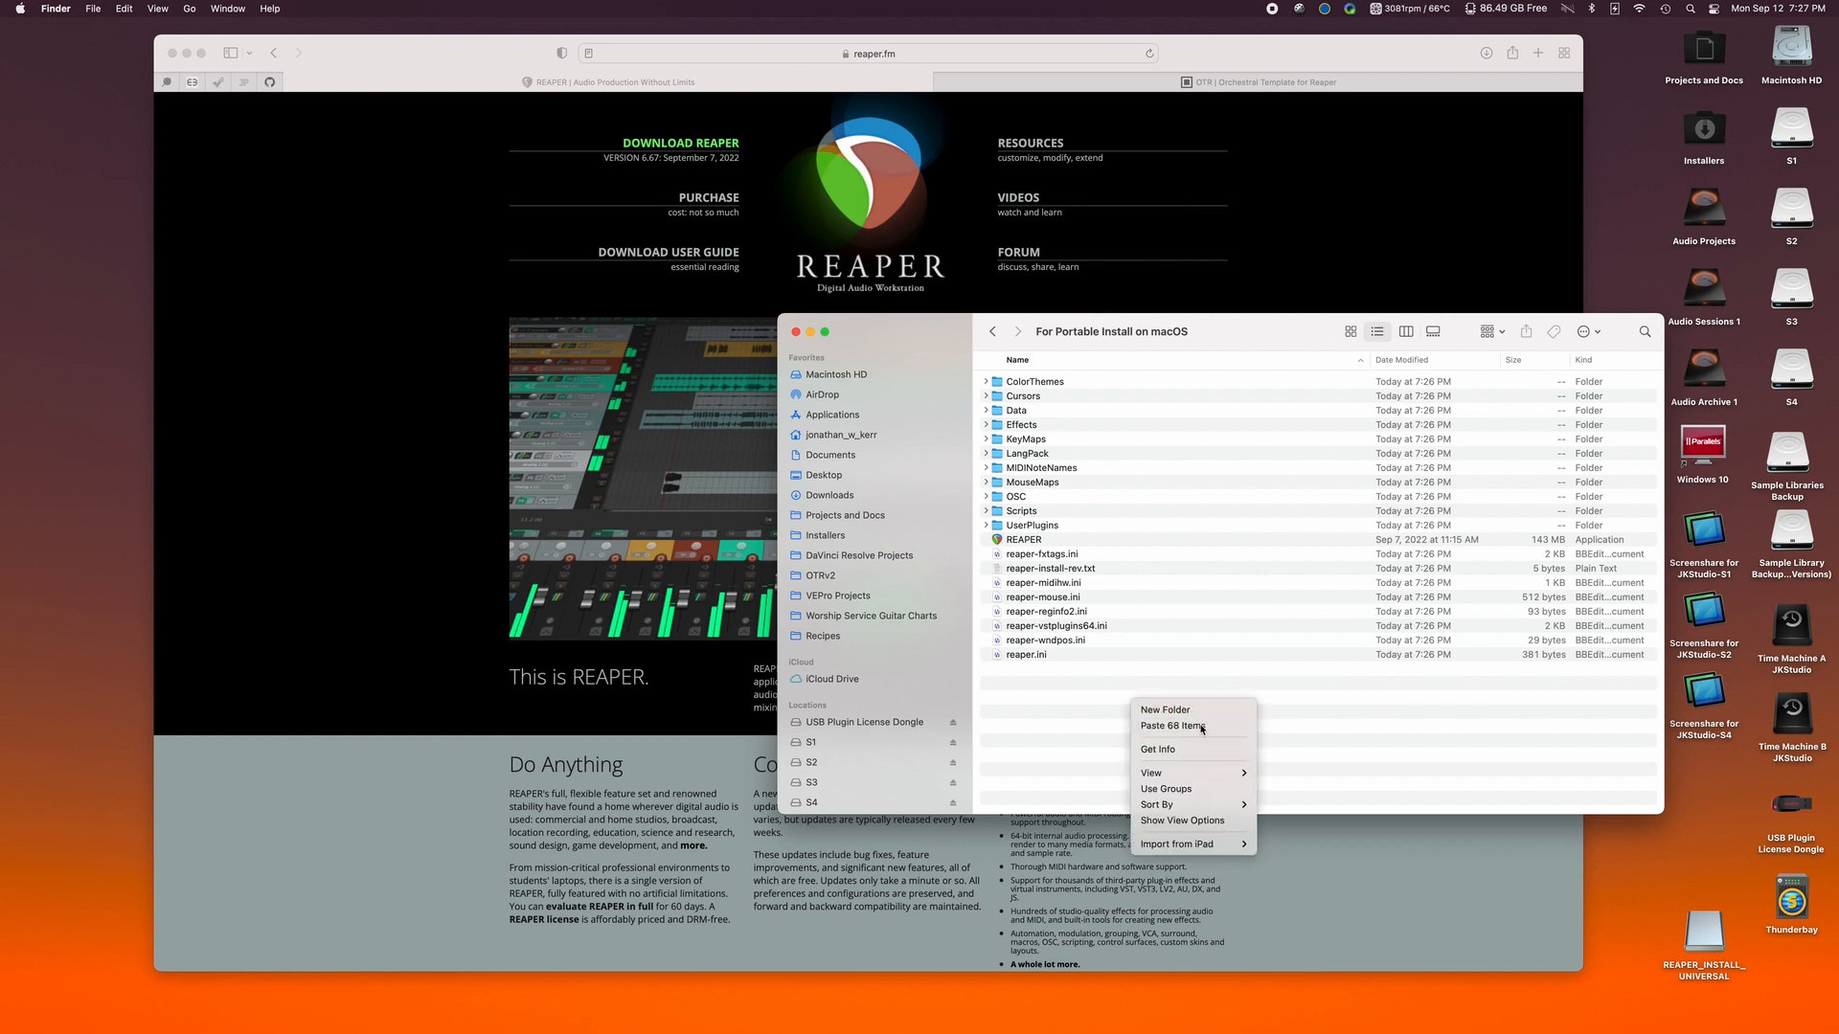
{"action": "left_click", "coordinate": [1172, 726]}
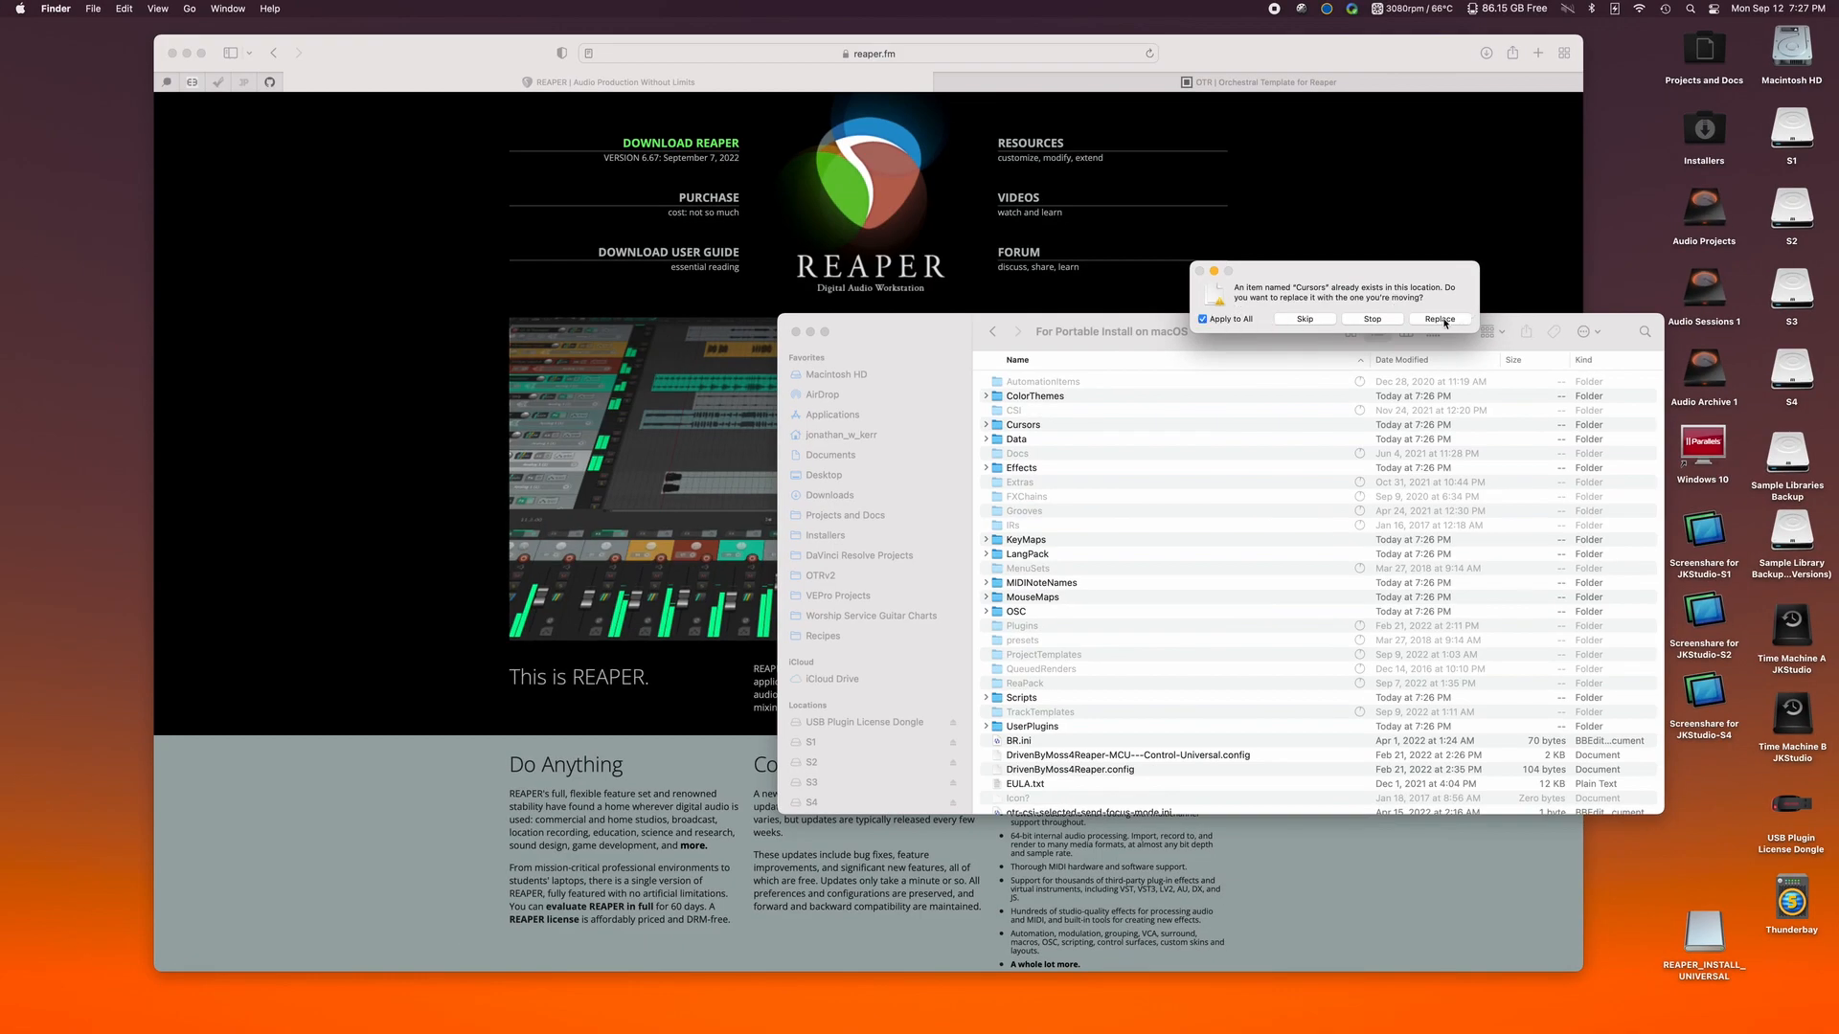
{"action": "left_click", "coordinate": [1439, 320]}
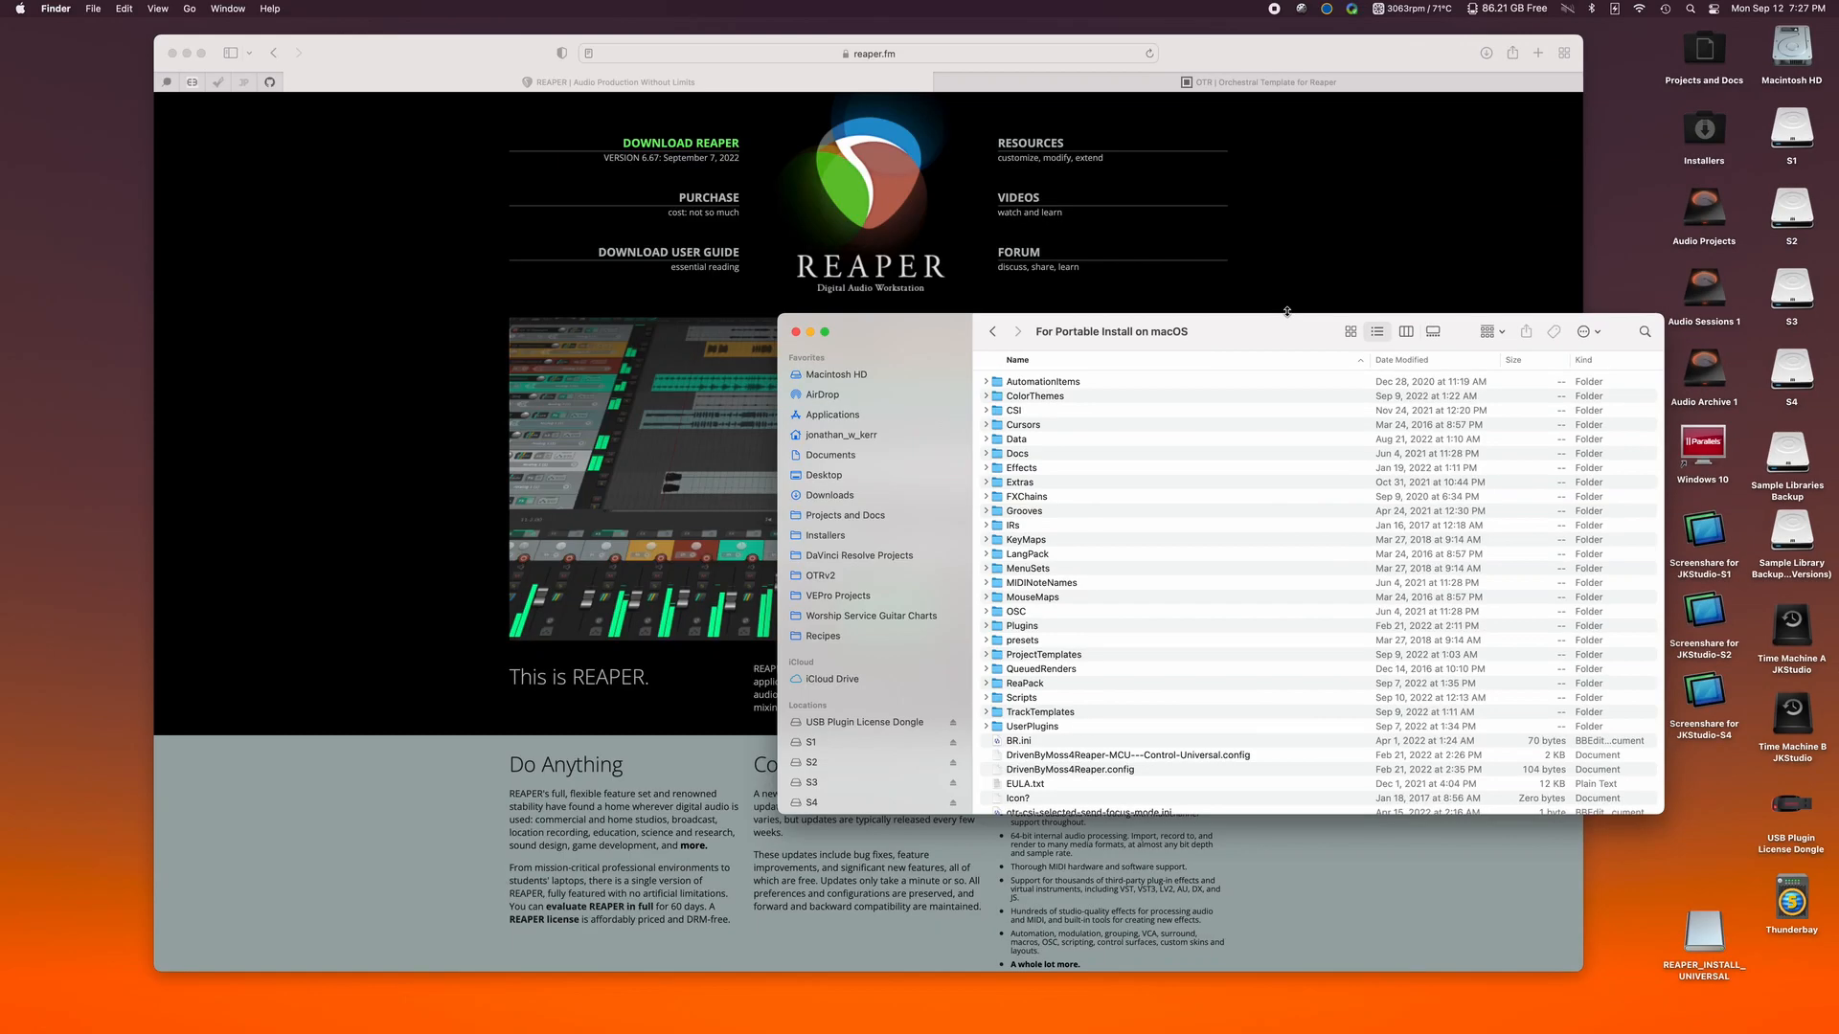
Scroll through the portable-install folder's OTR ini files and clear the Safari window away.
{"action": "scroll", "scroll_direction": "down", "scroll_amount": 3}
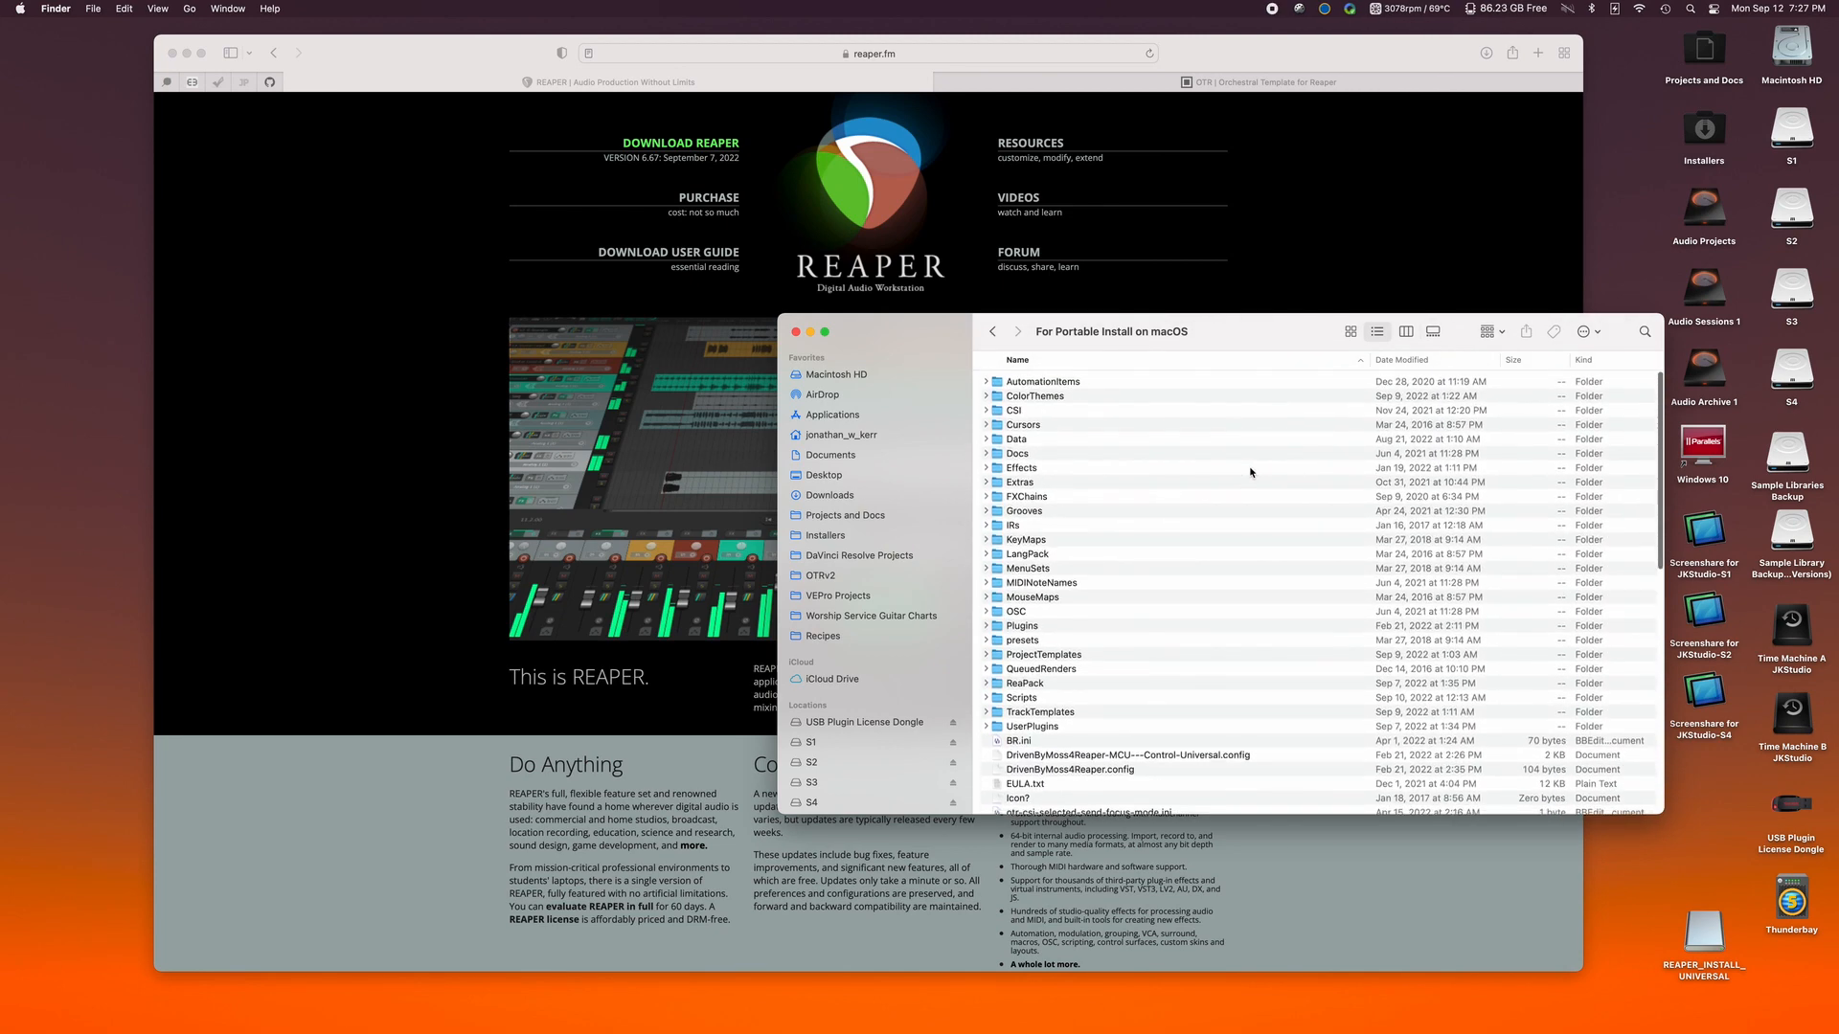
{"action": "mouse_move", "coordinate": [1077, 325]}
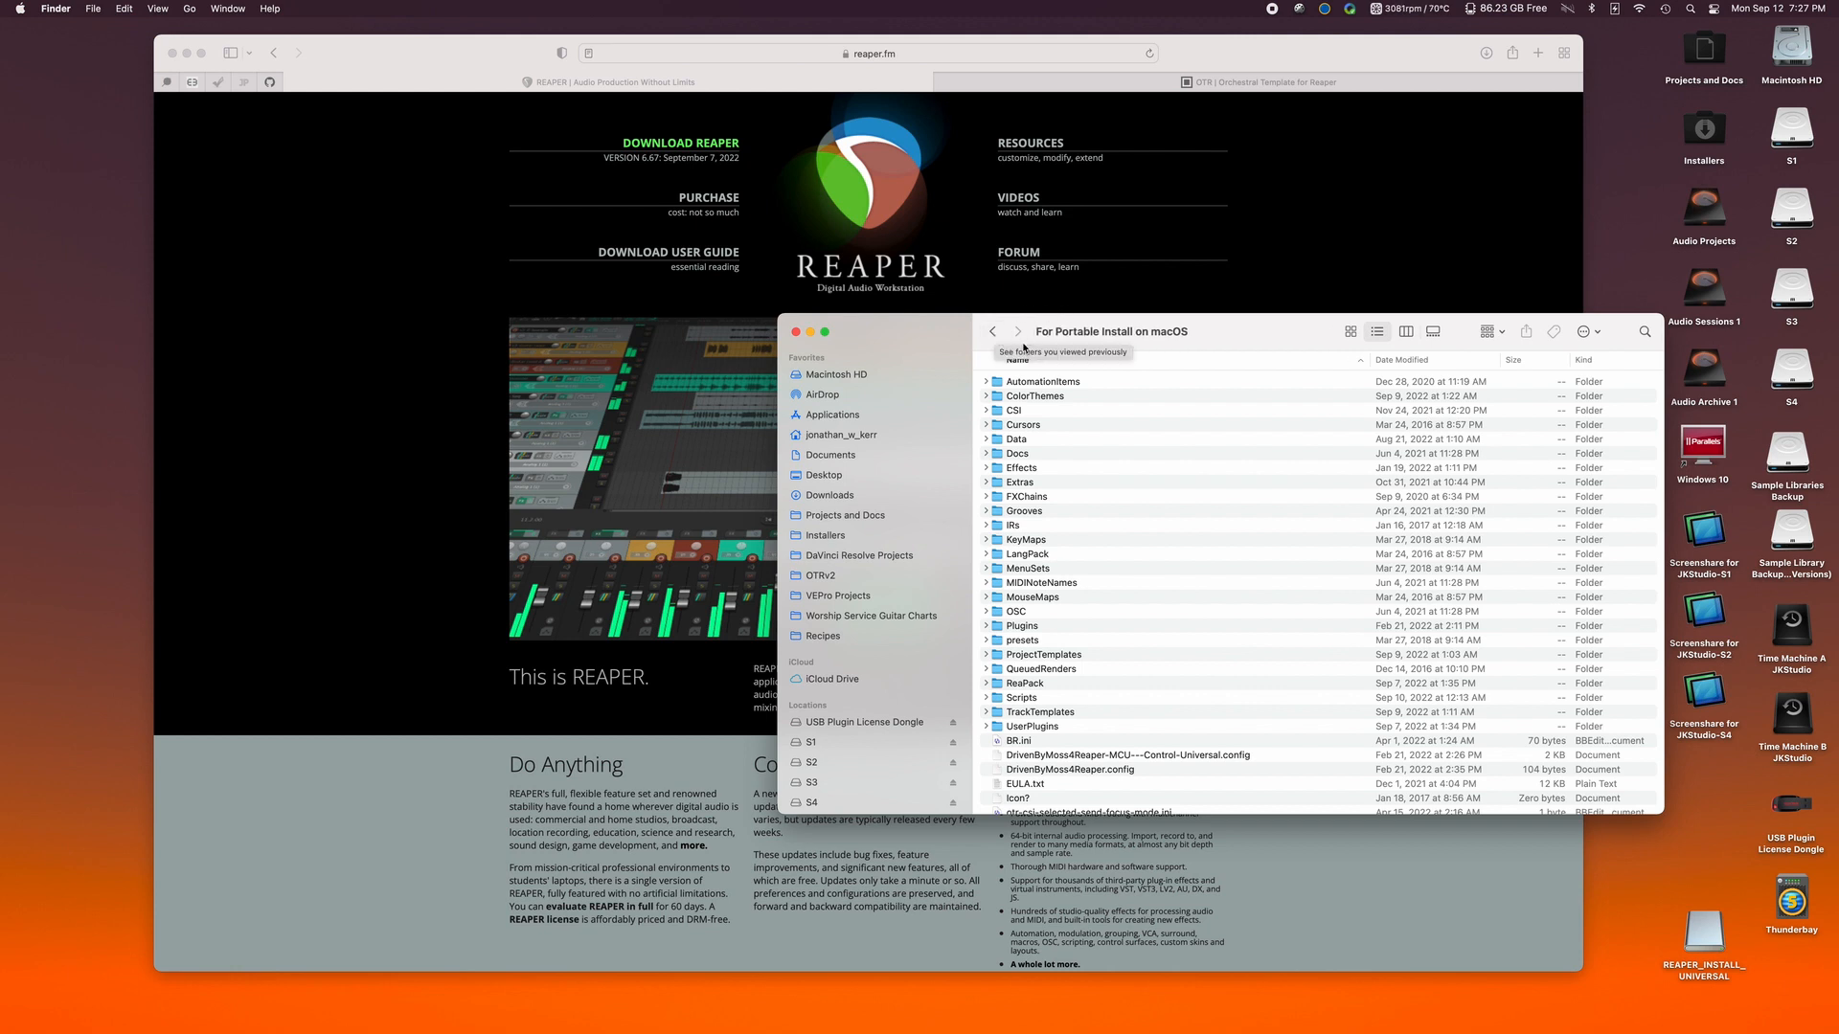
{"action": "mouse_move", "coordinate": [1059, 507]}
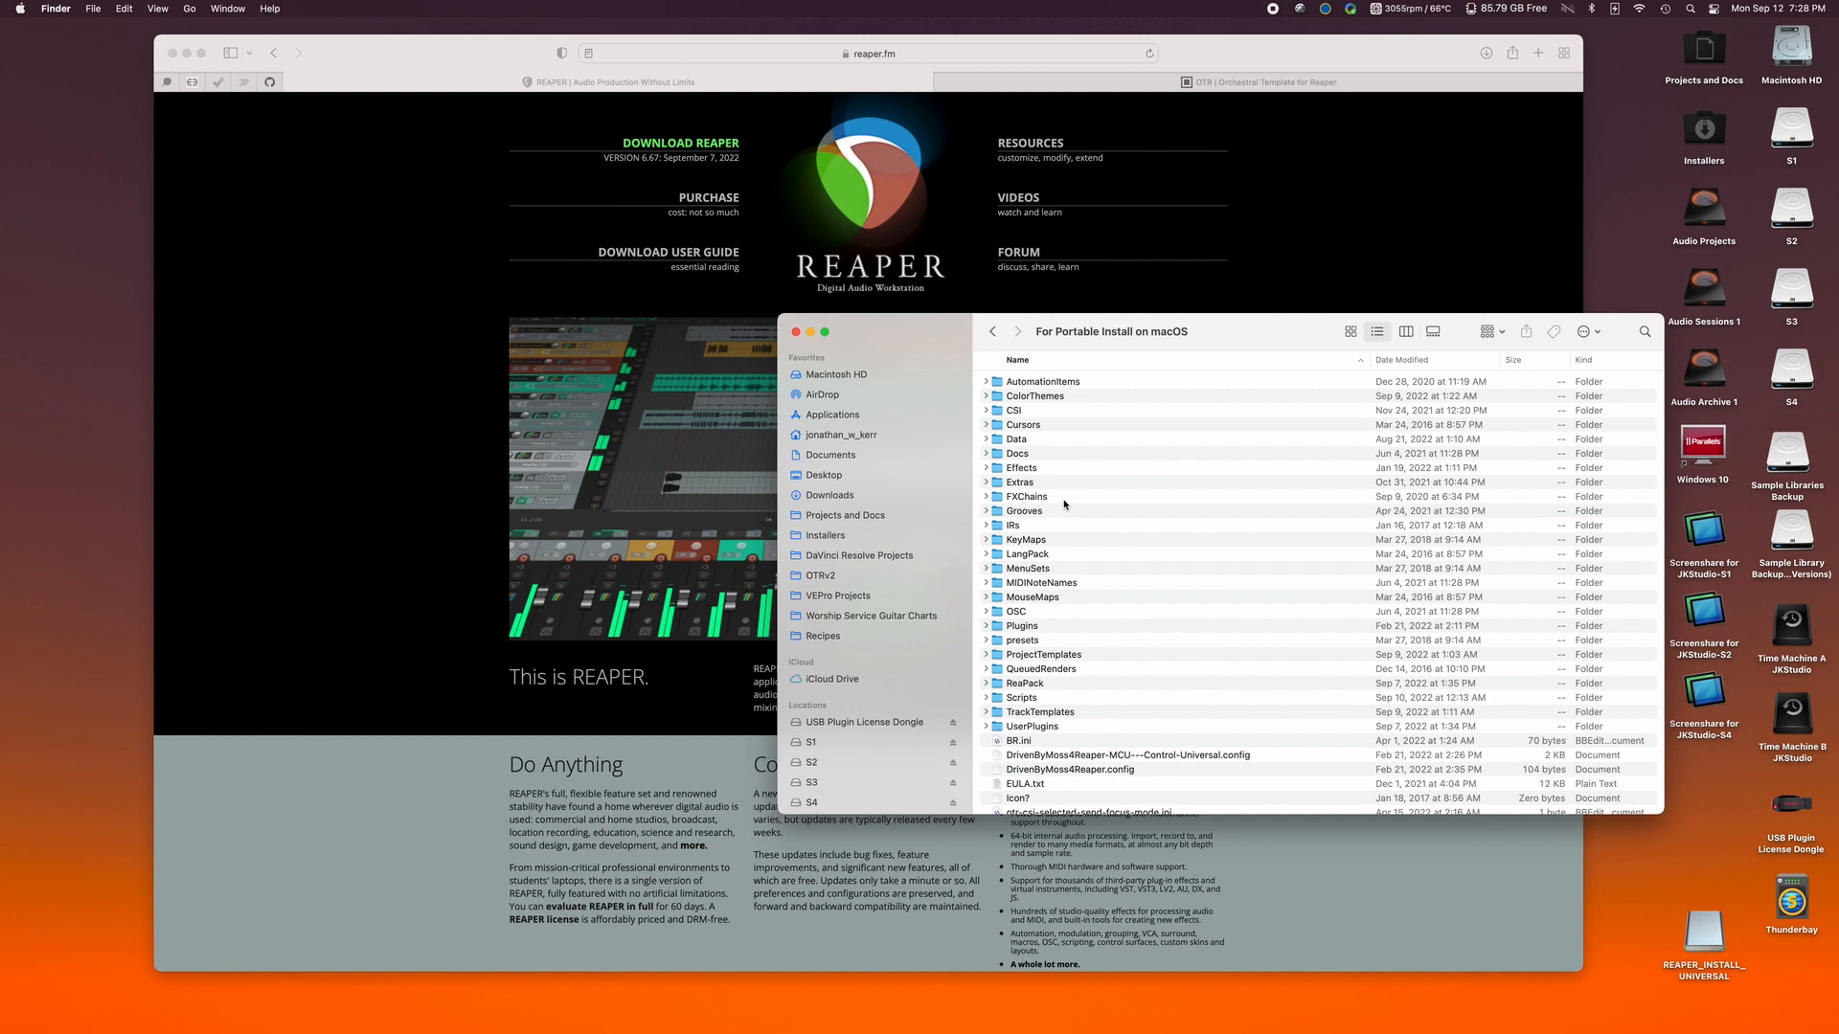
{"action": "mouse_move", "coordinate": [1058, 483]}
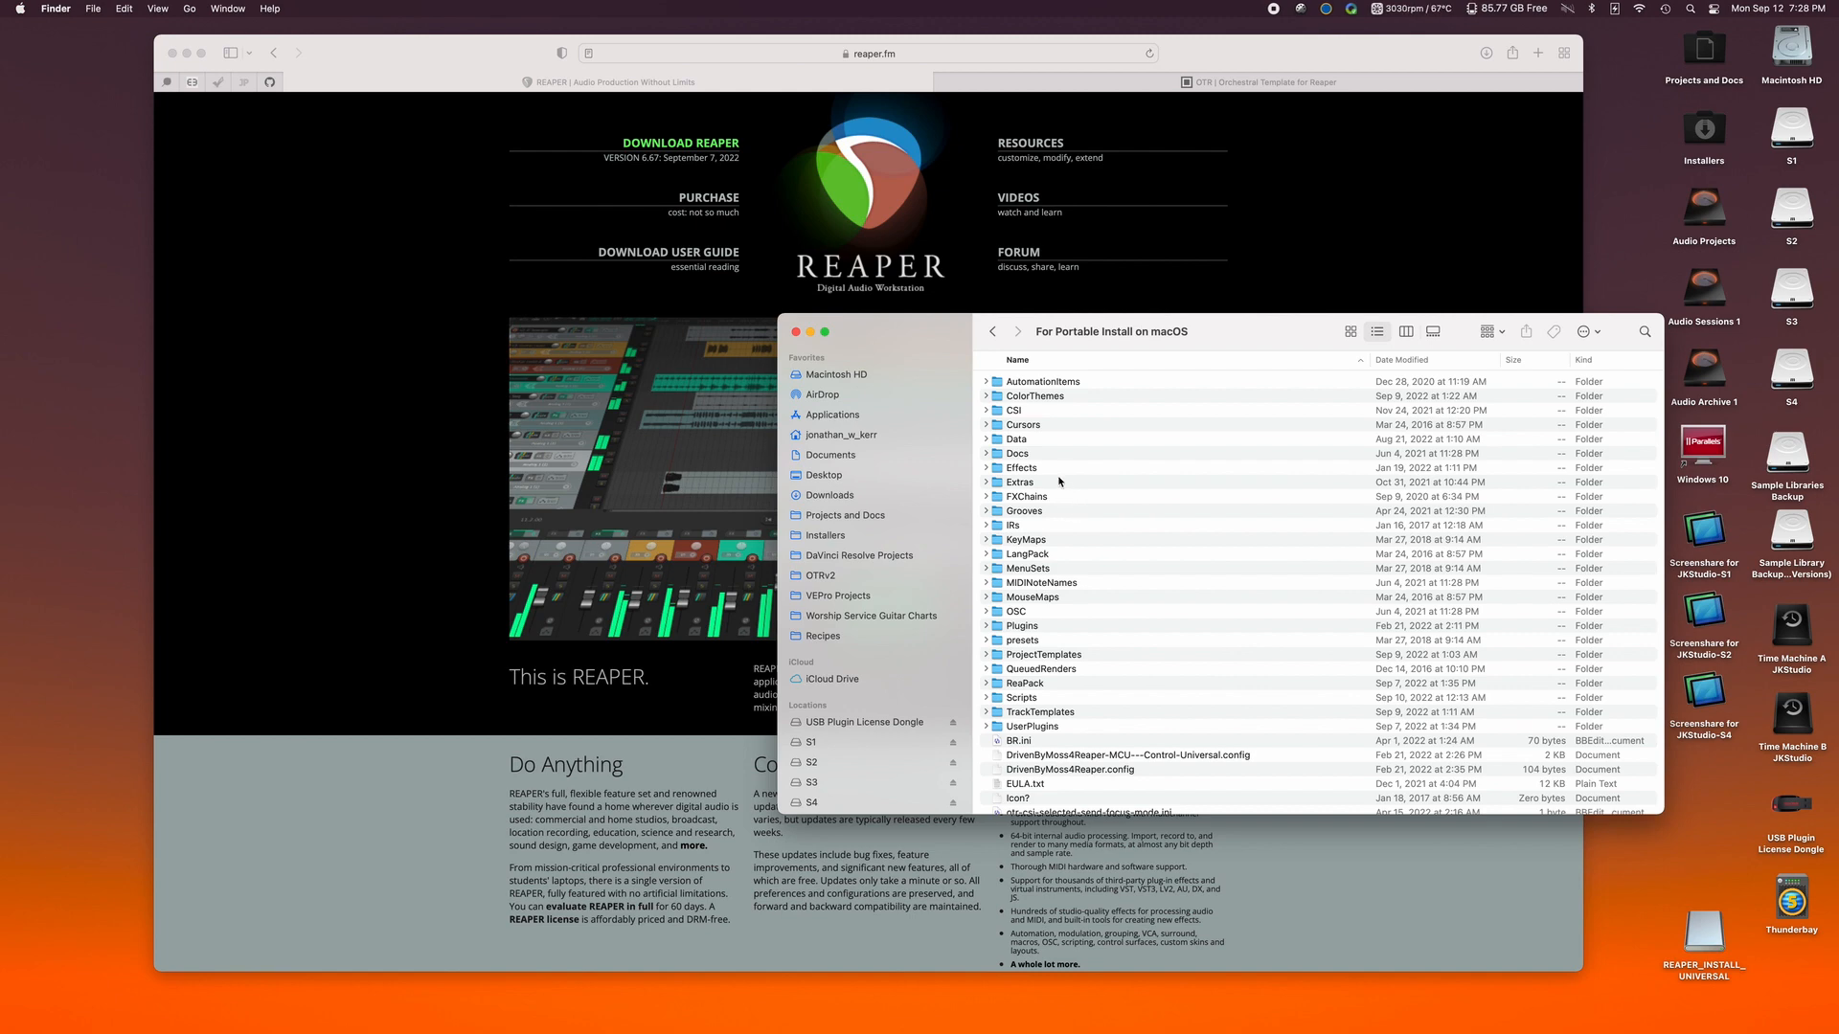
{"action": "scroll", "scroll_direction": "down", "scroll_amount": 3}
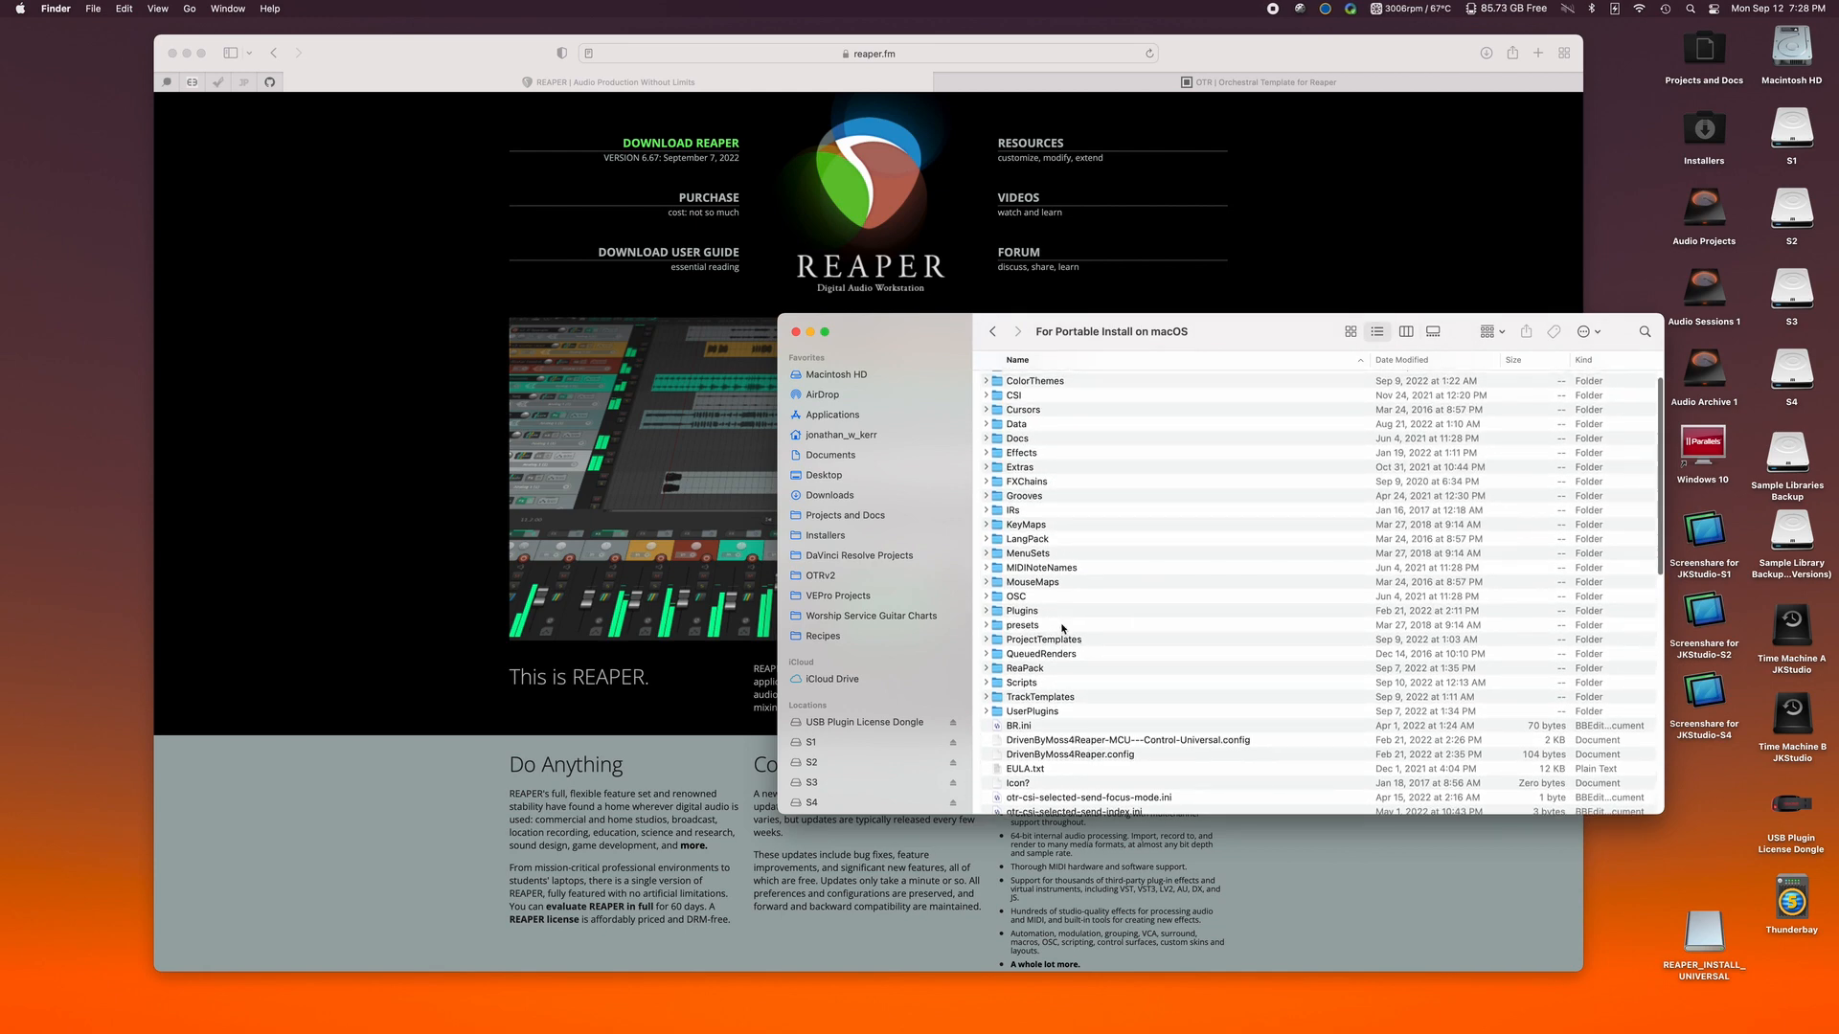
{"action": "scroll", "scroll_direction": "down", "scroll_amount": 3}
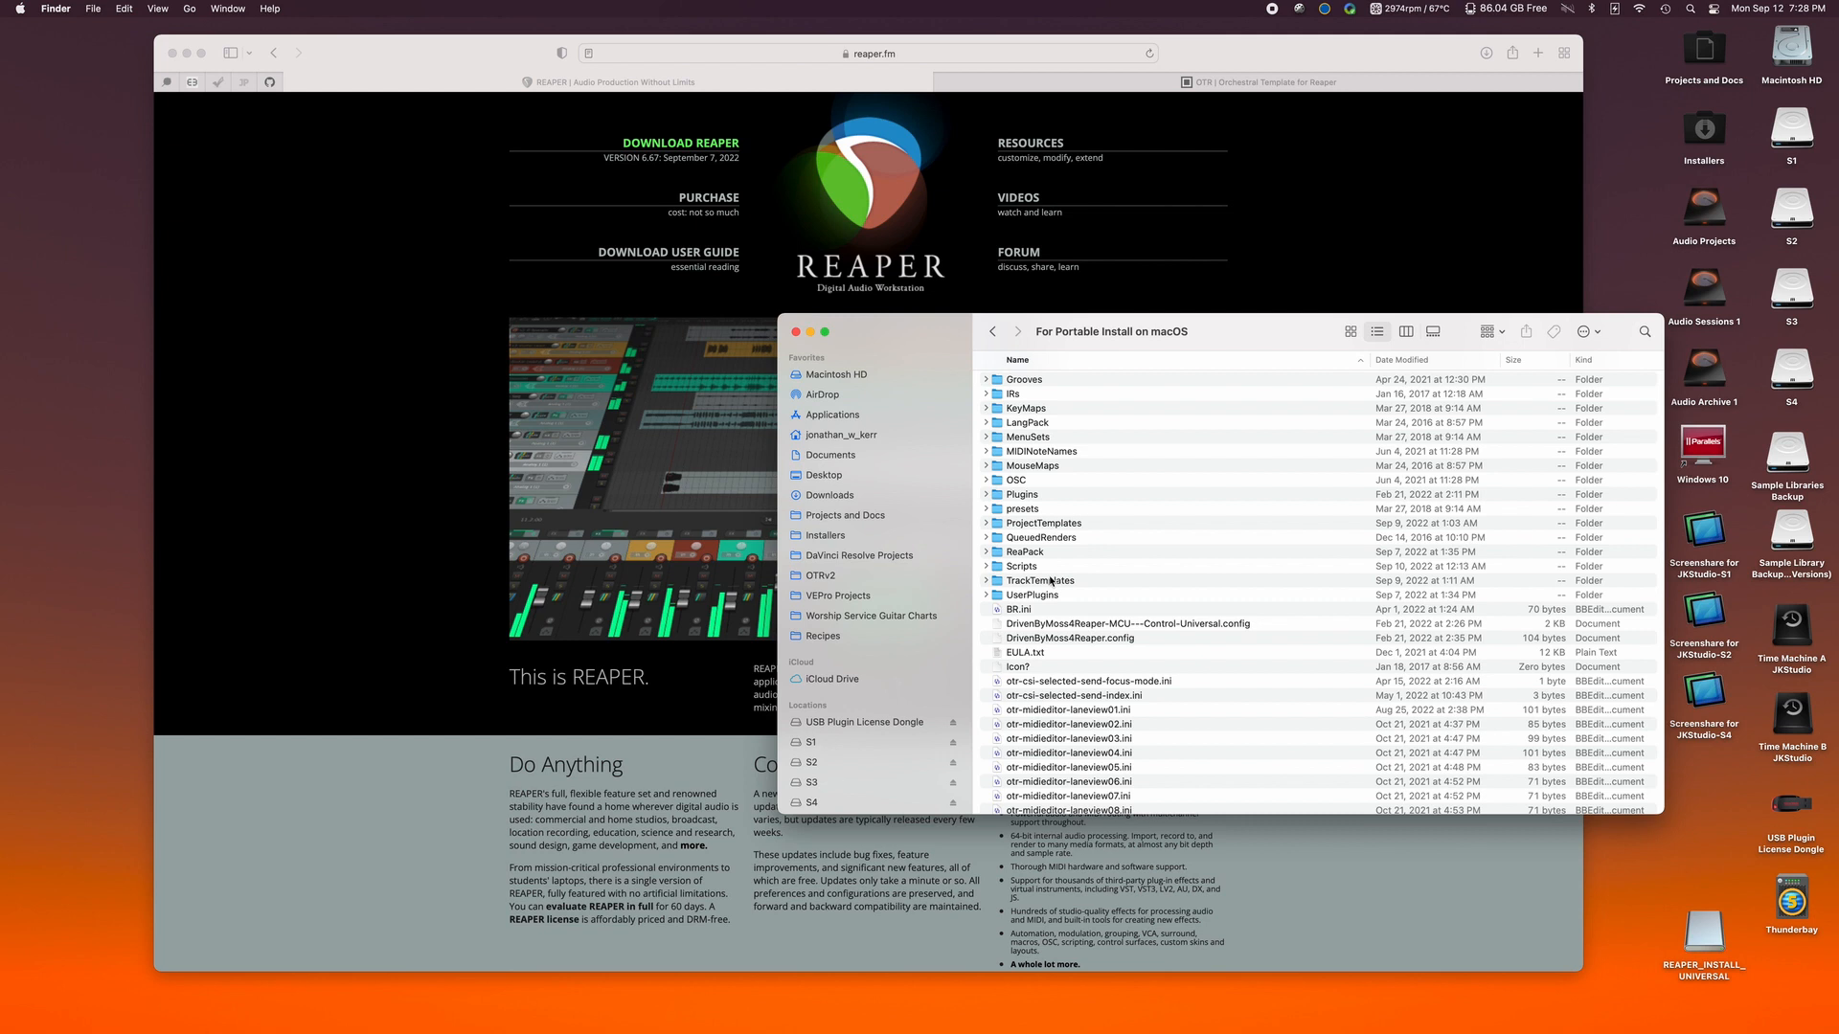
{"action": "mouse_move", "coordinate": [1021, 569]}
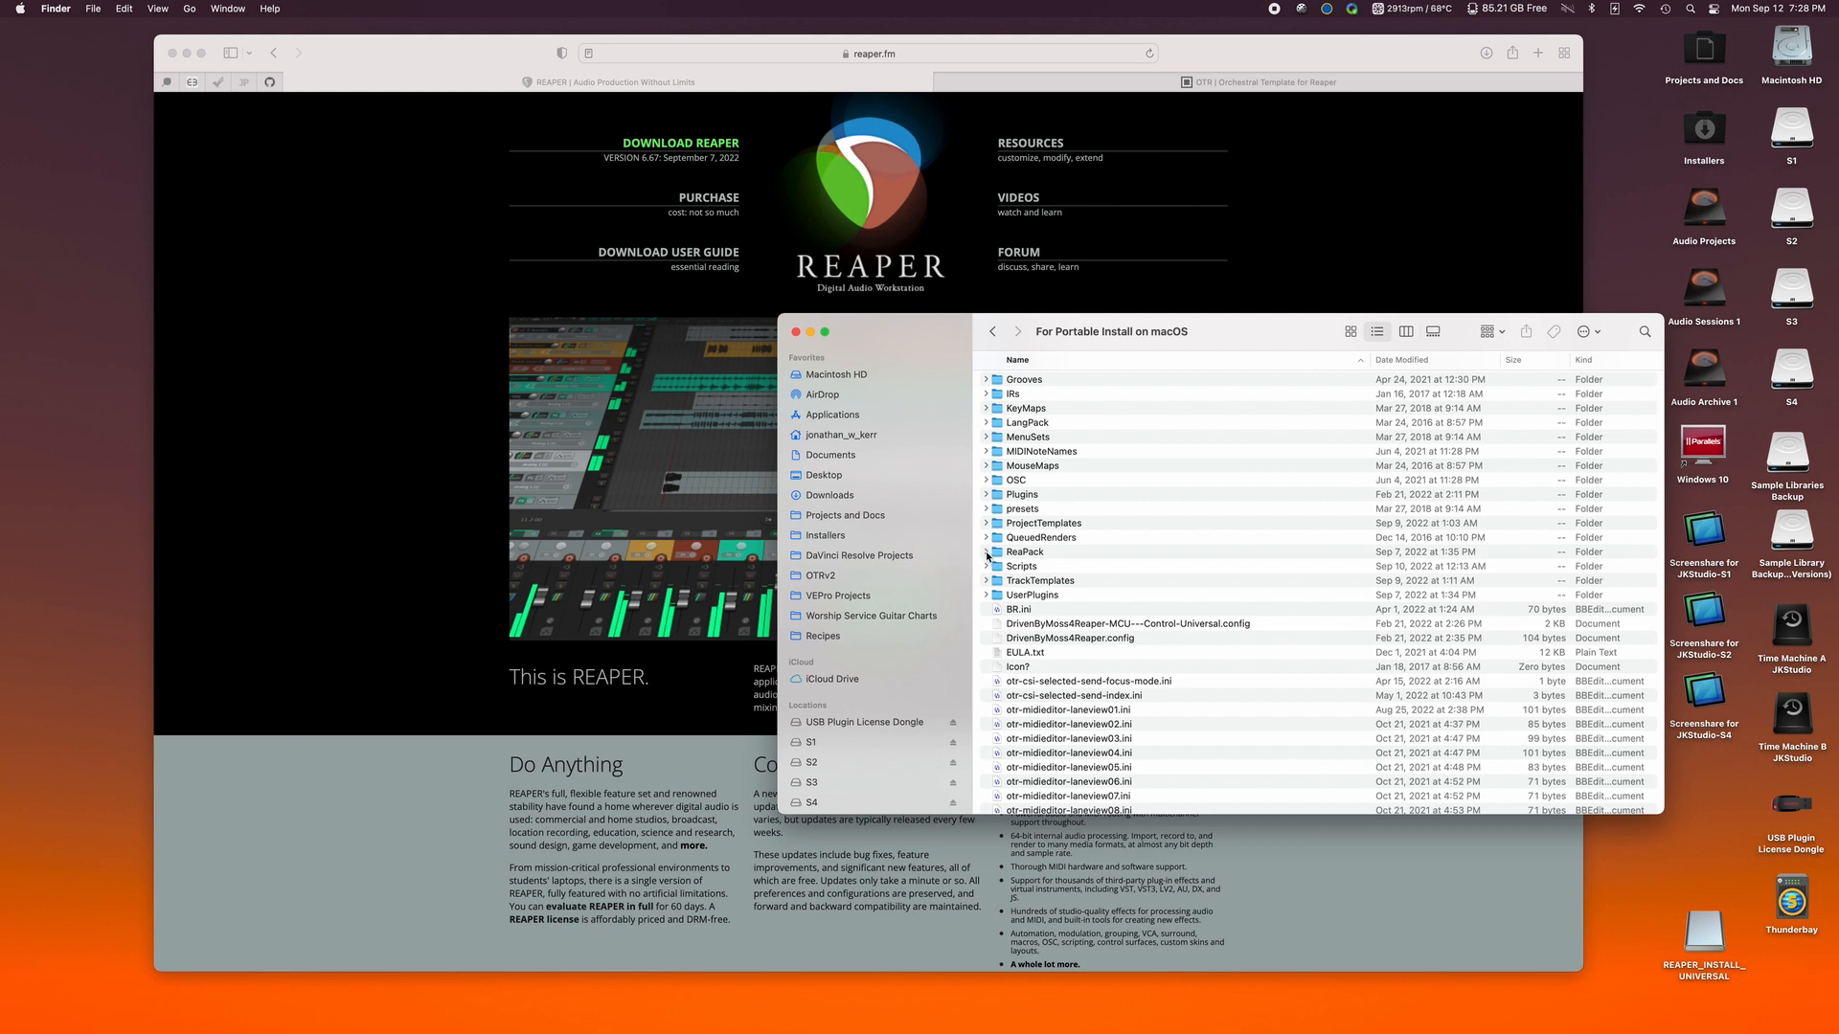
{"action": "left_click", "coordinate": [985, 552]}
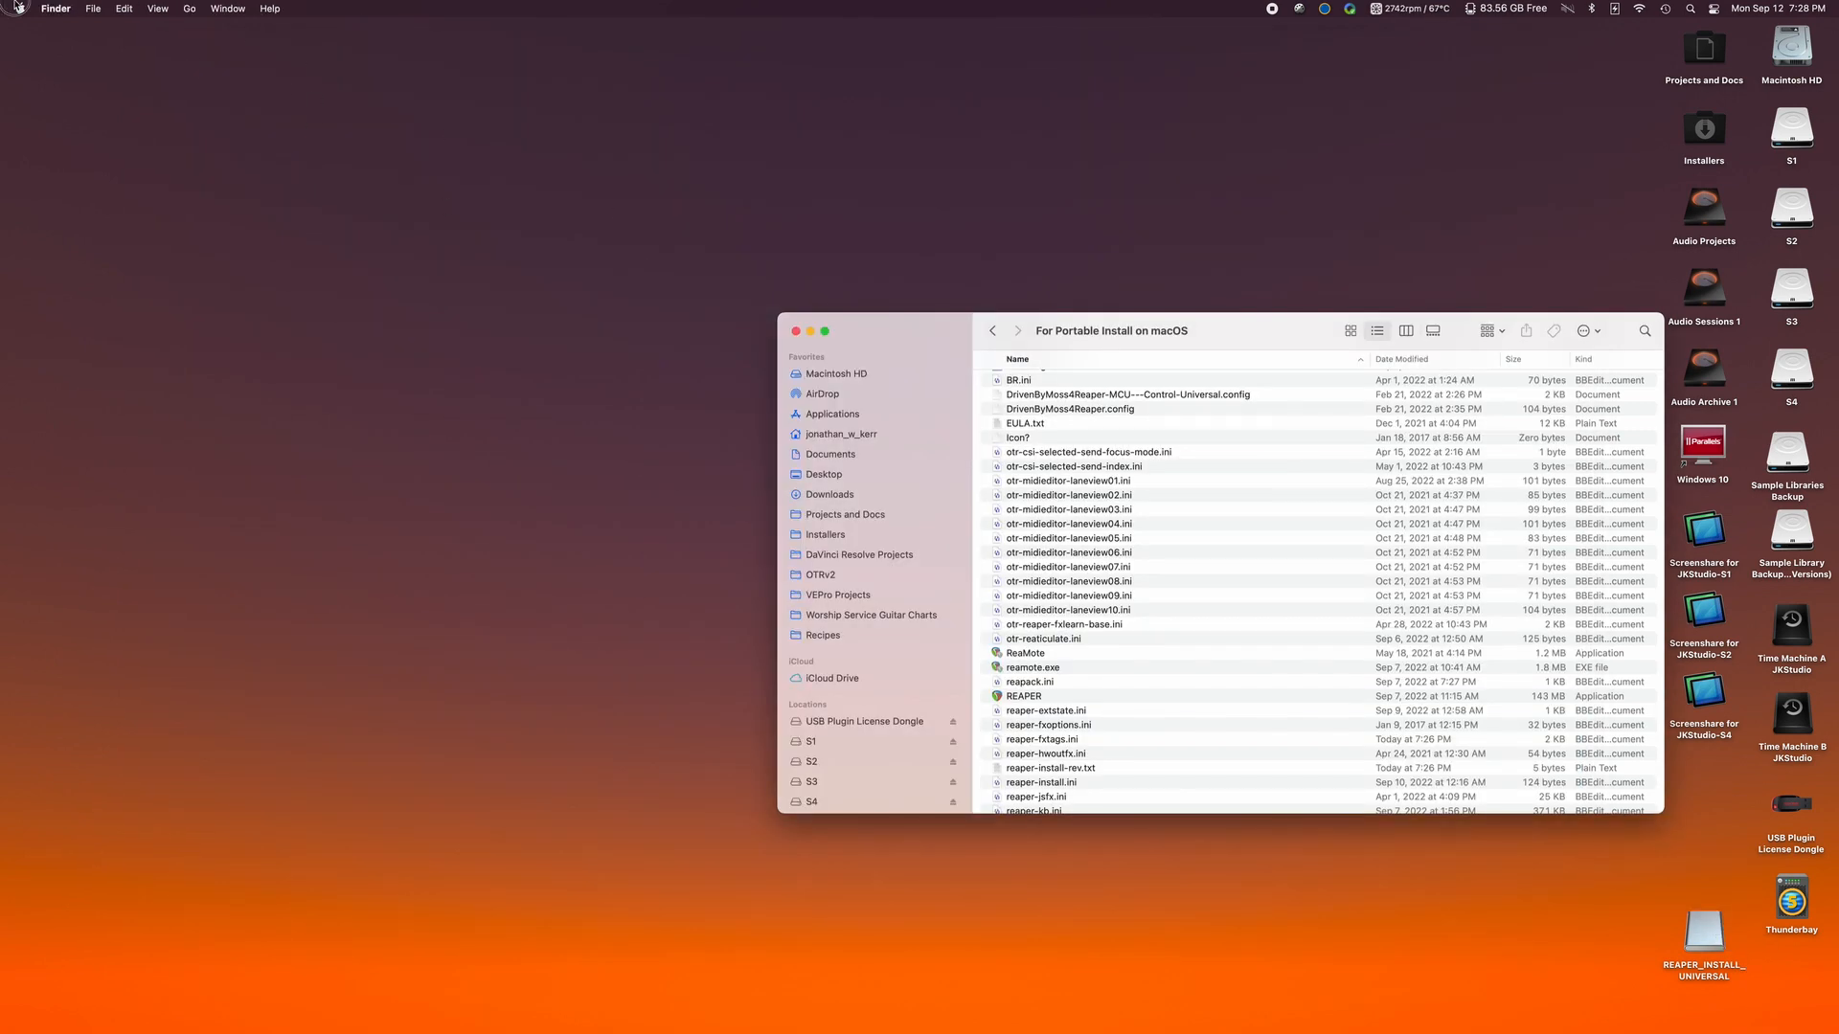
From the Apple menu reach System Preferences > Security & Privacy on its General tab.
{"action": "left_click", "coordinate": [18, 7]}
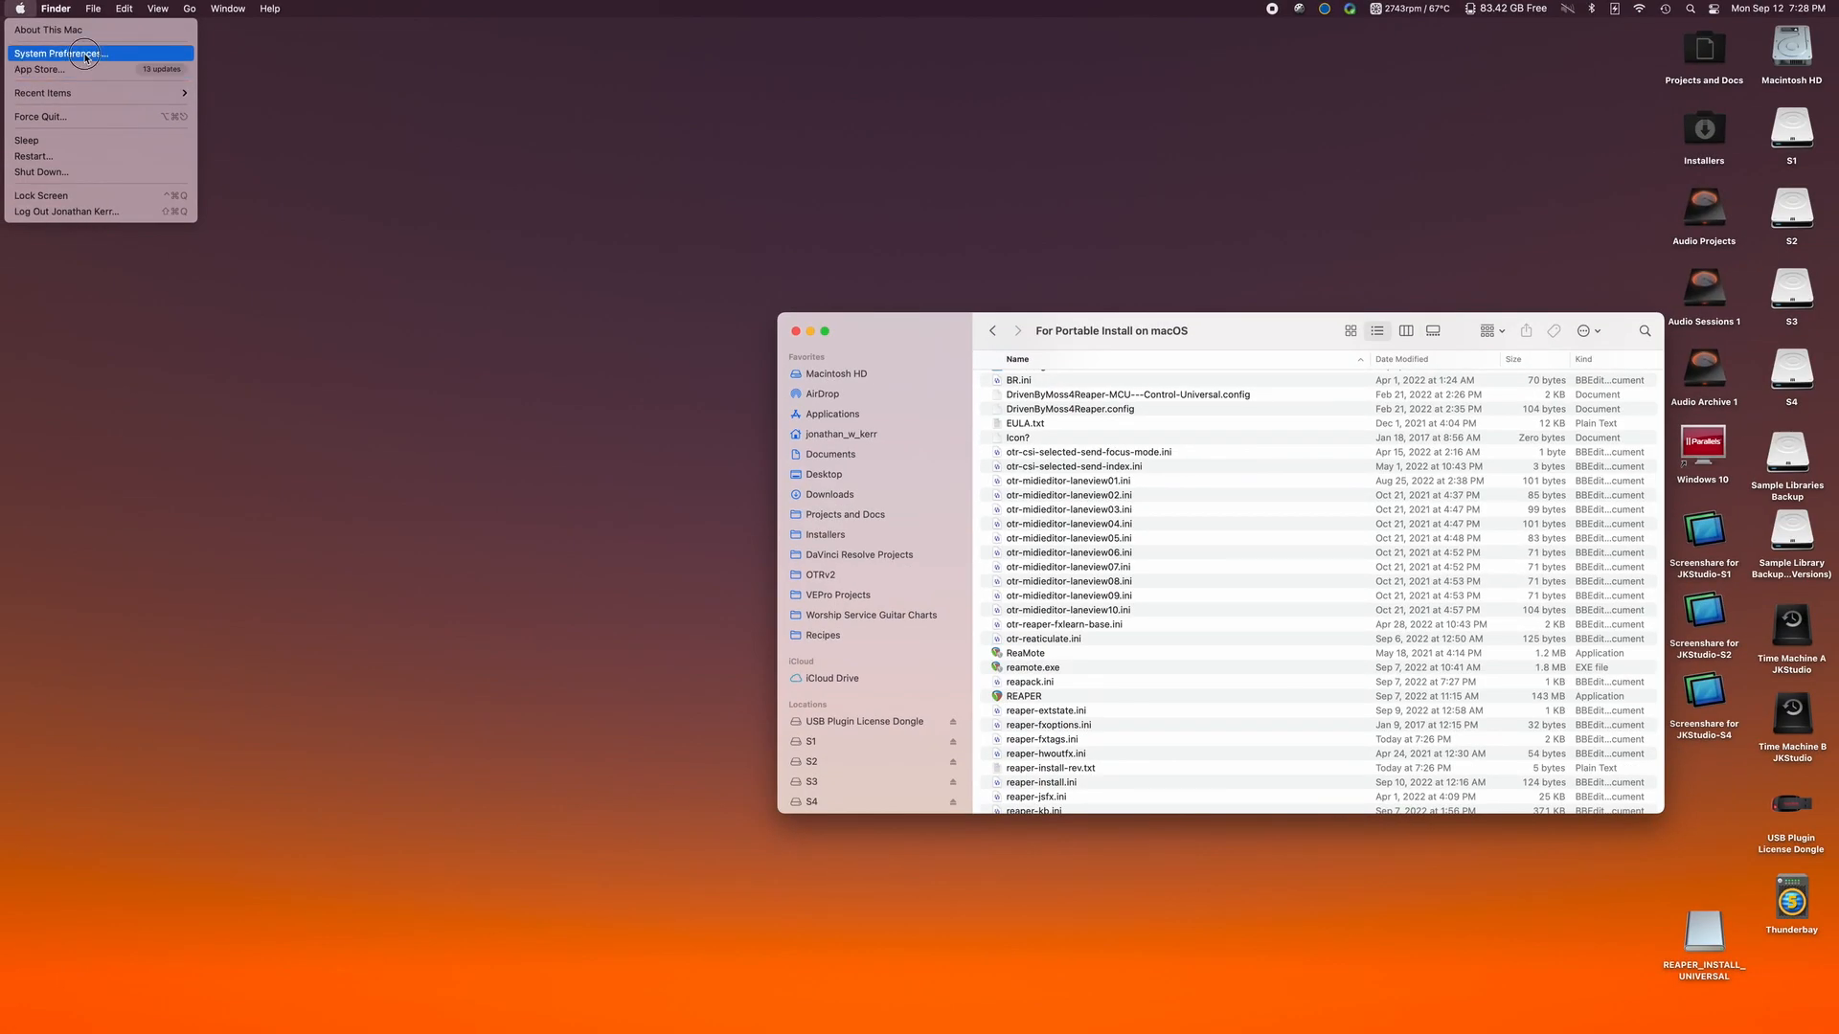
{"action": "left_click", "coordinate": [60, 53]}
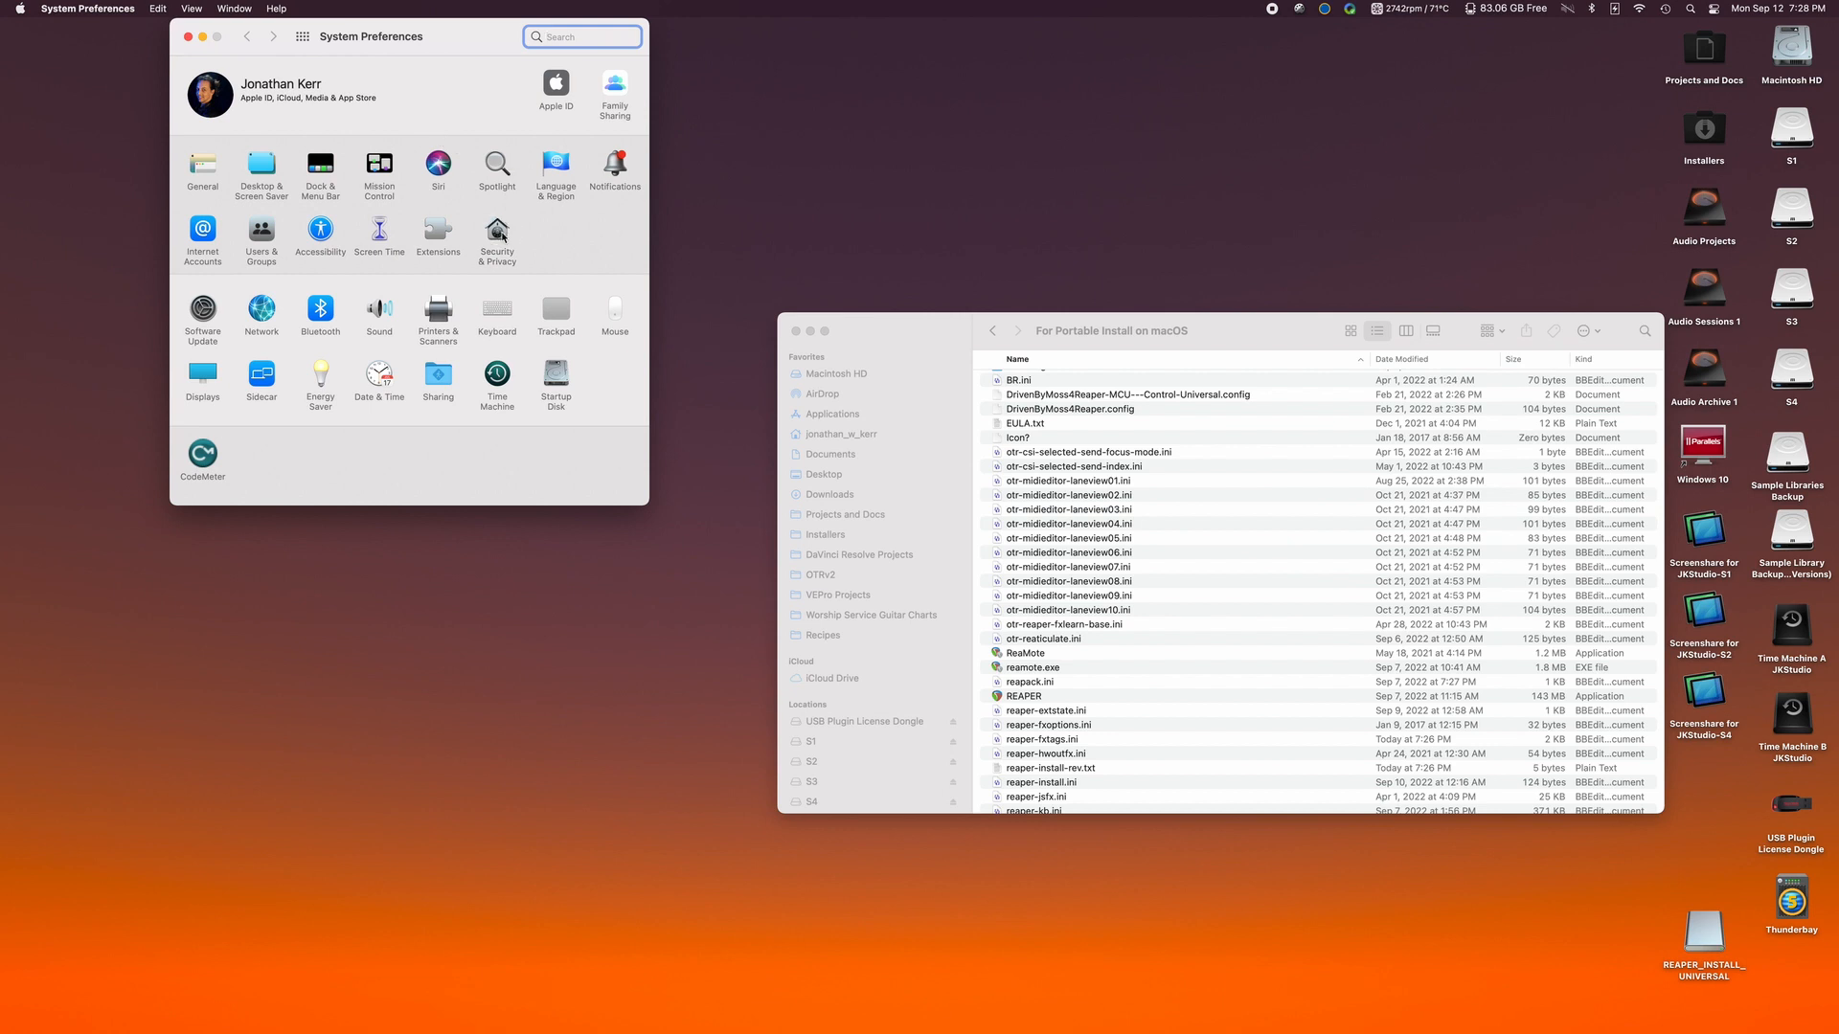
{"action": "left_click", "coordinate": [496, 233]}
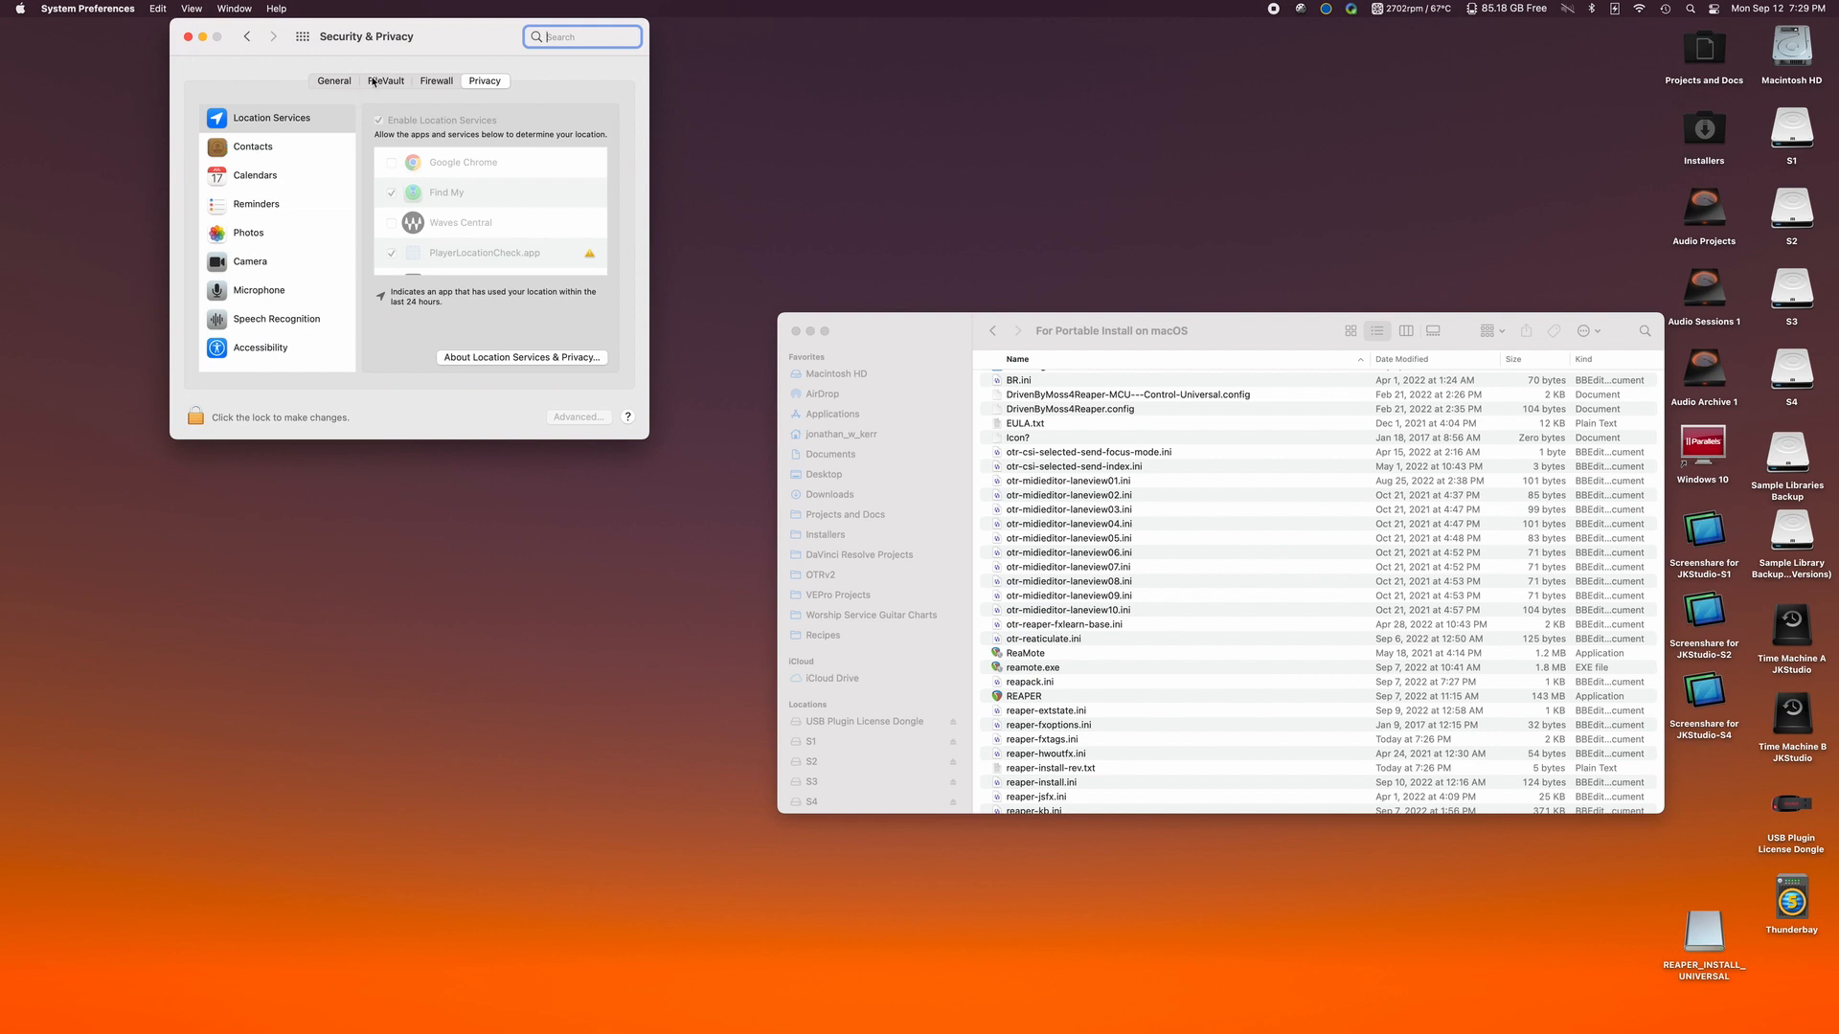
{"action": "left_click", "coordinate": [333, 80]}
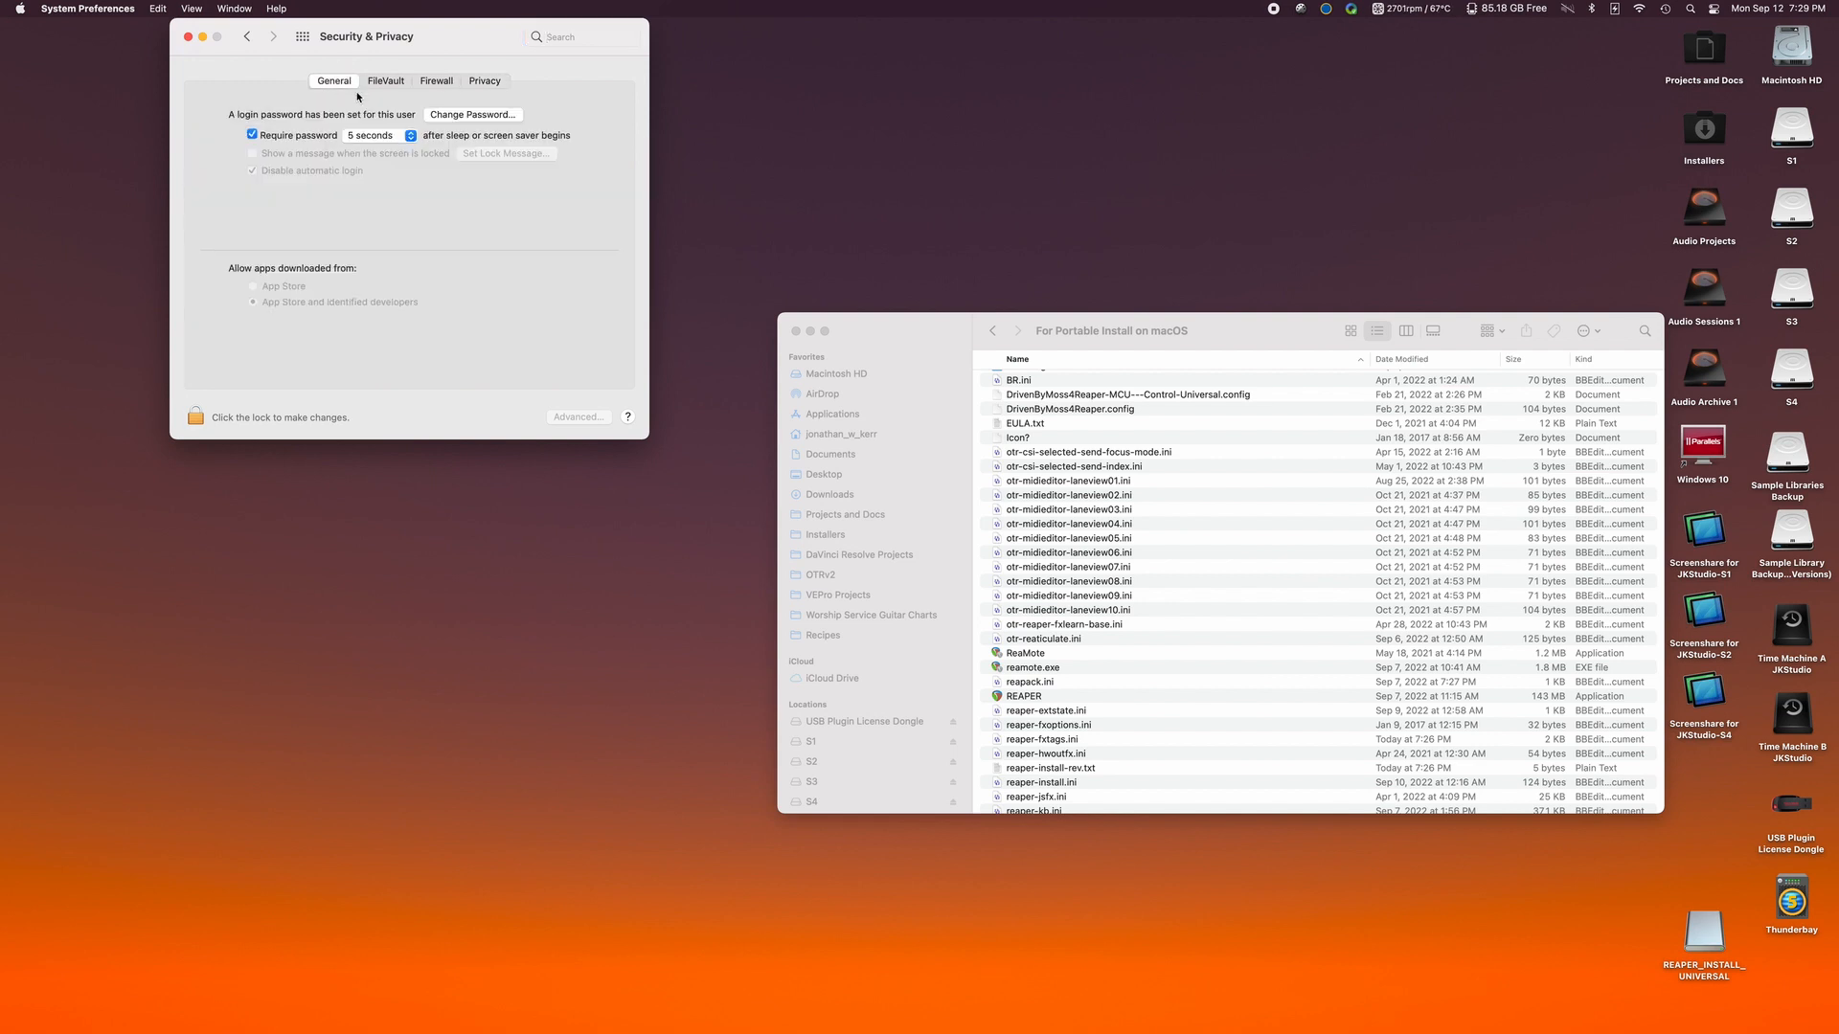
{"action": "mouse_move", "coordinate": [565, 302]}
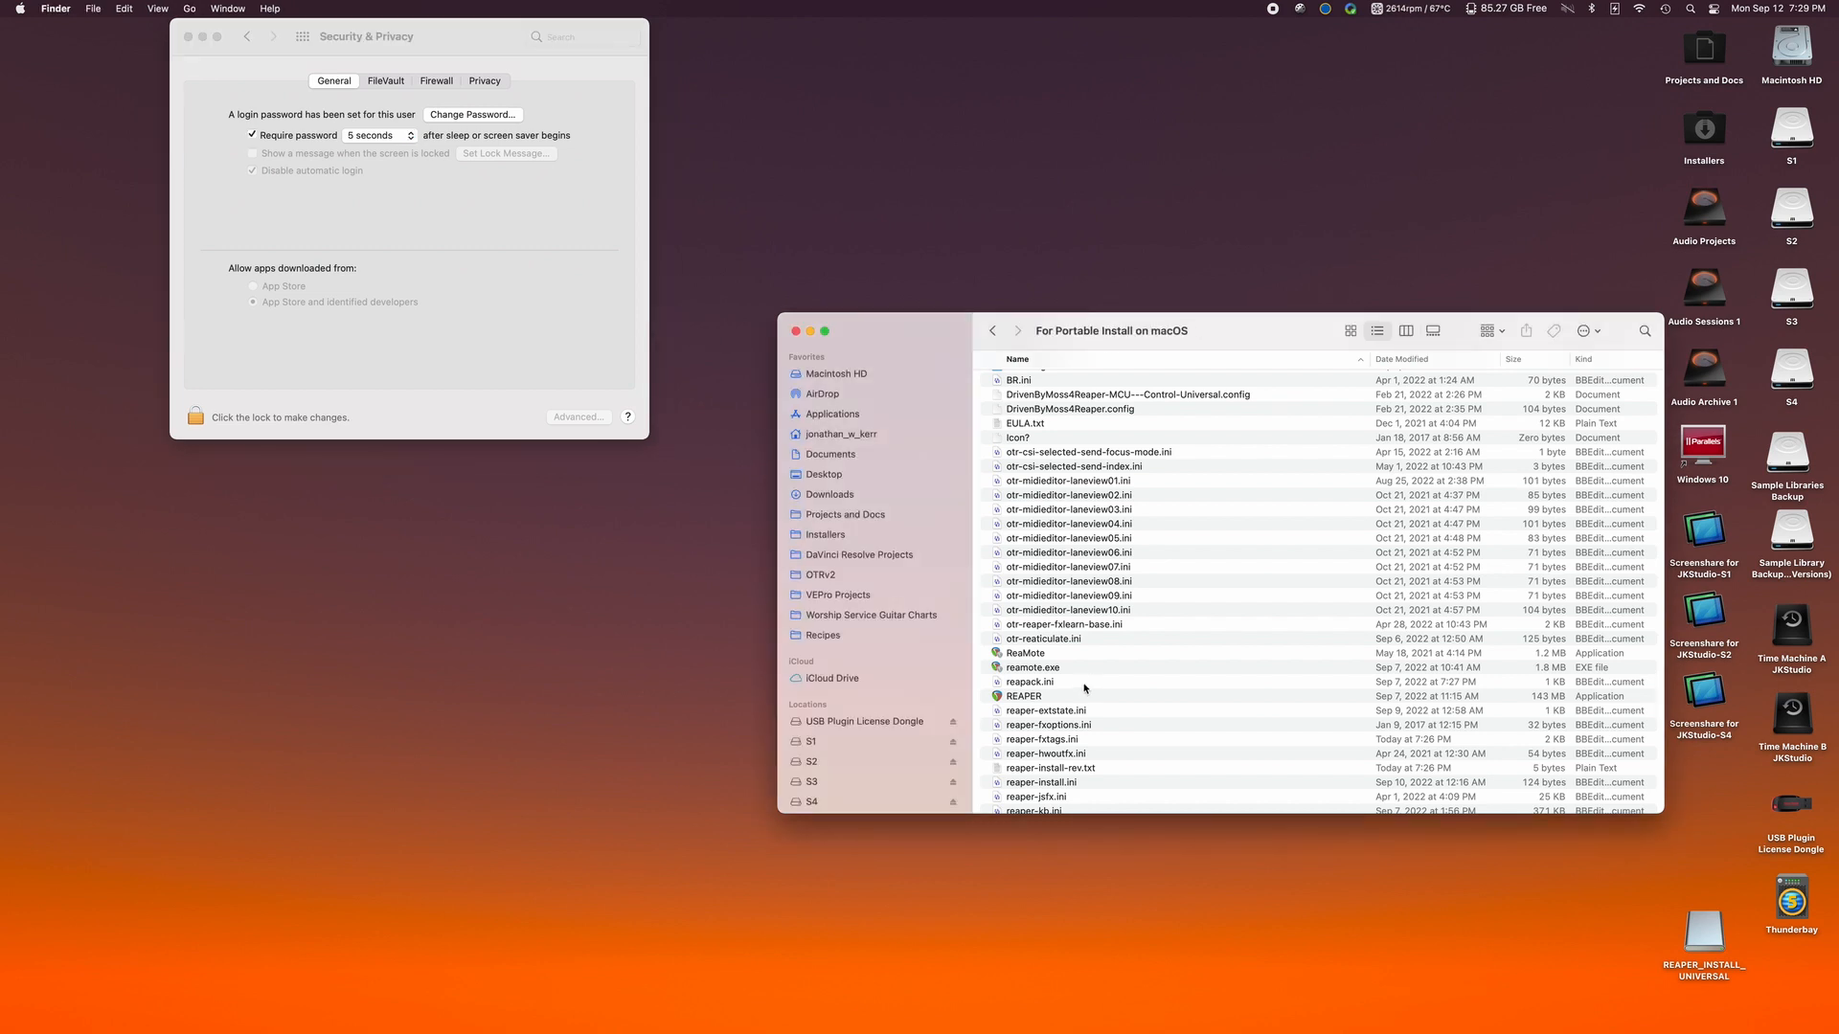
Launch the portable REAPER app and cancel the unverified SWS and ReaScript dylib warnings.
{"action": "double_click", "coordinate": [1023, 695]}
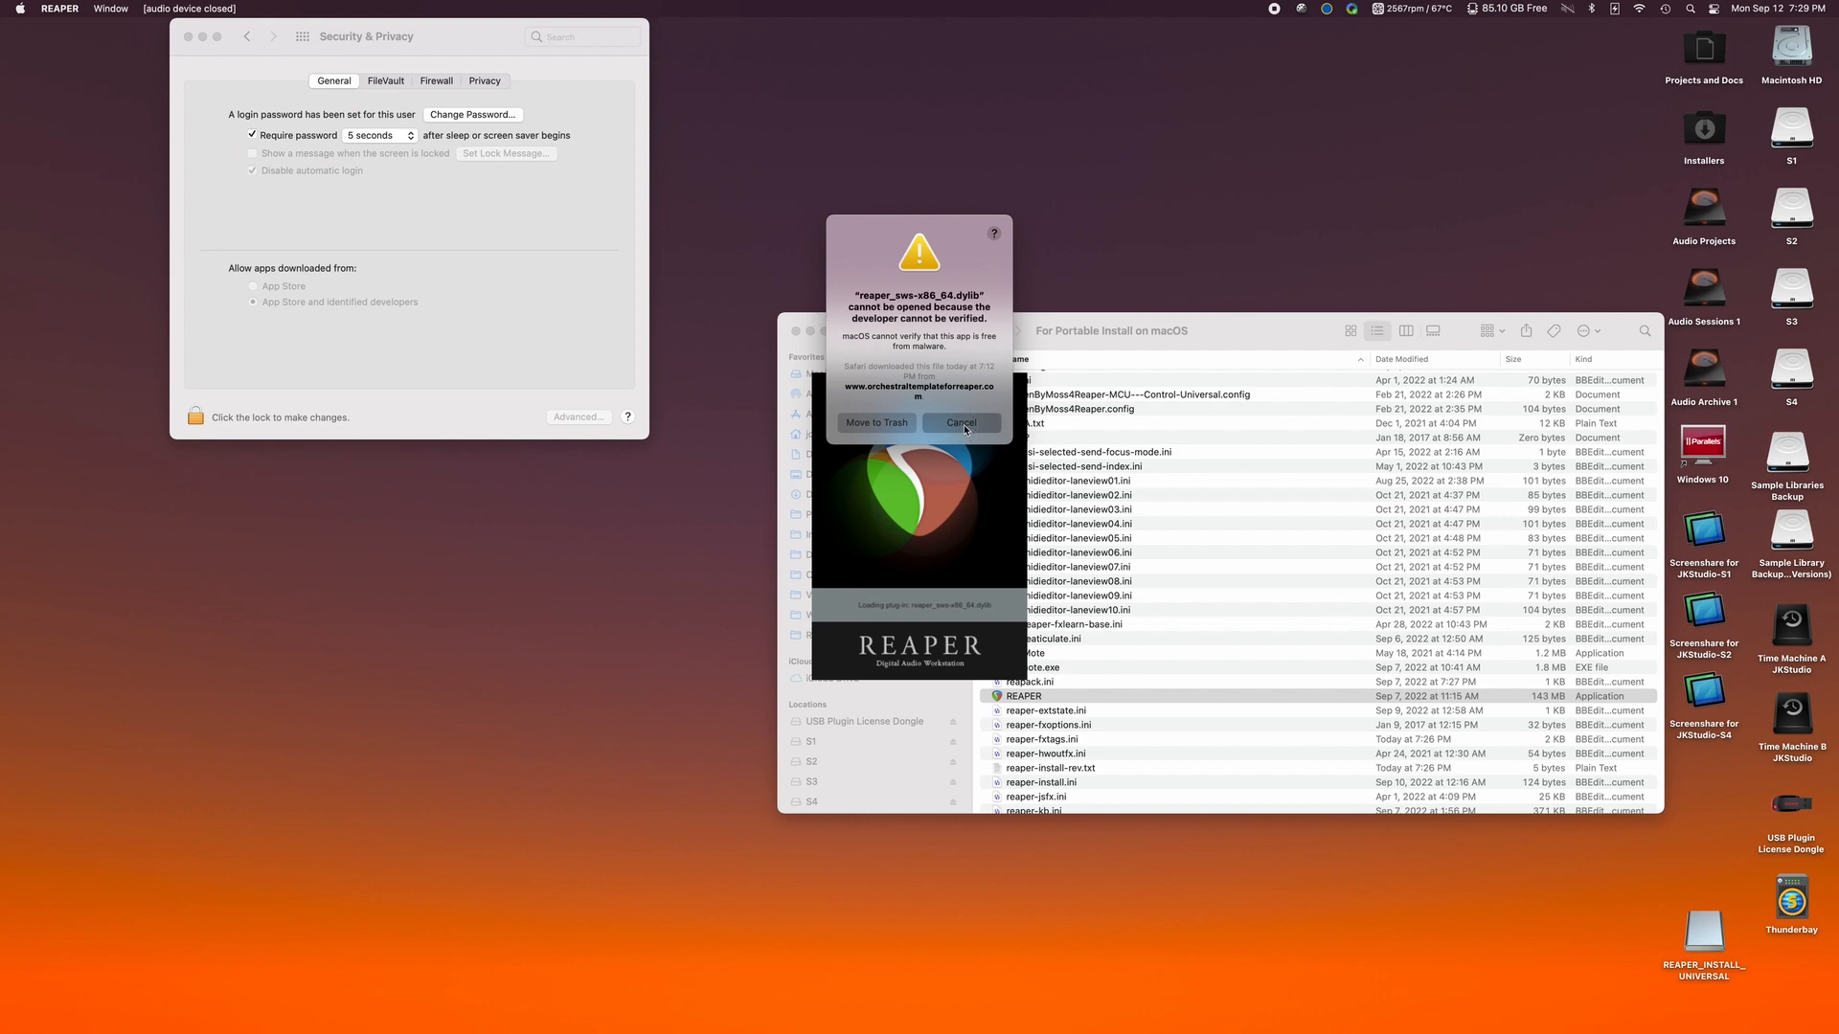
{"action": "left_click", "coordinate": [960, 422]}
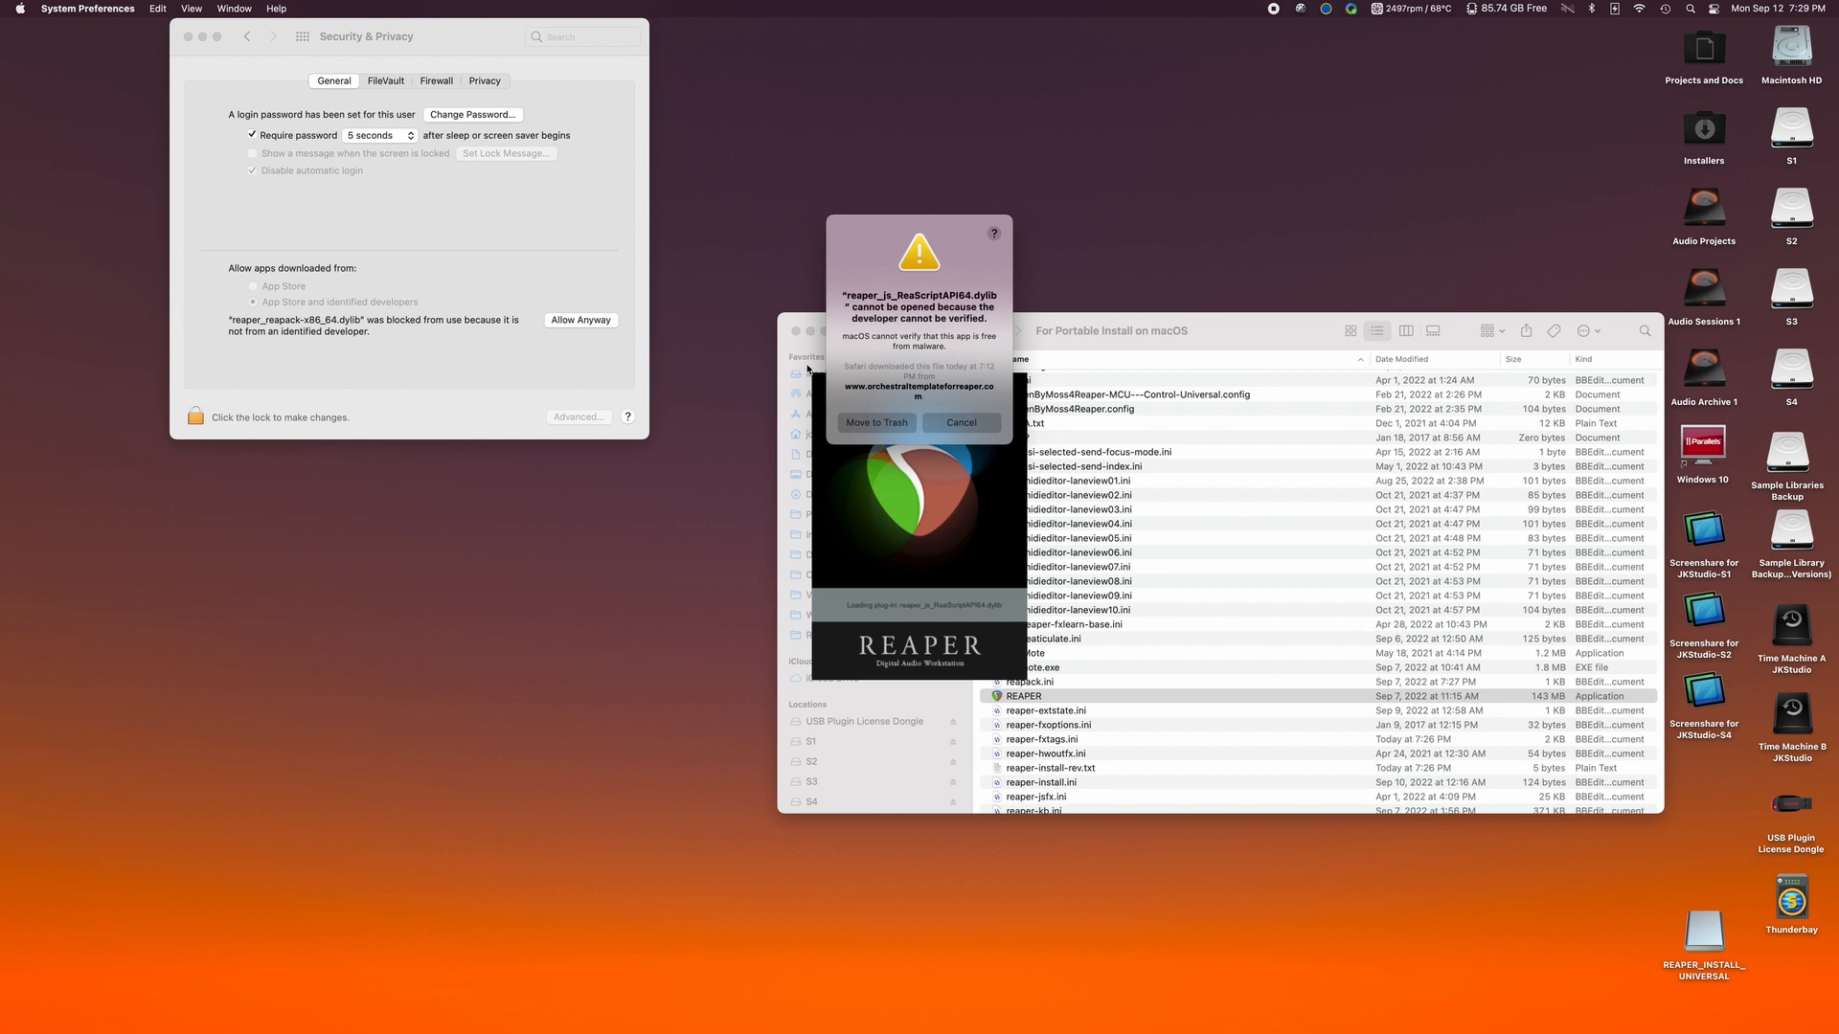
{"action": "left_click", "coordinate": [960, 421]}
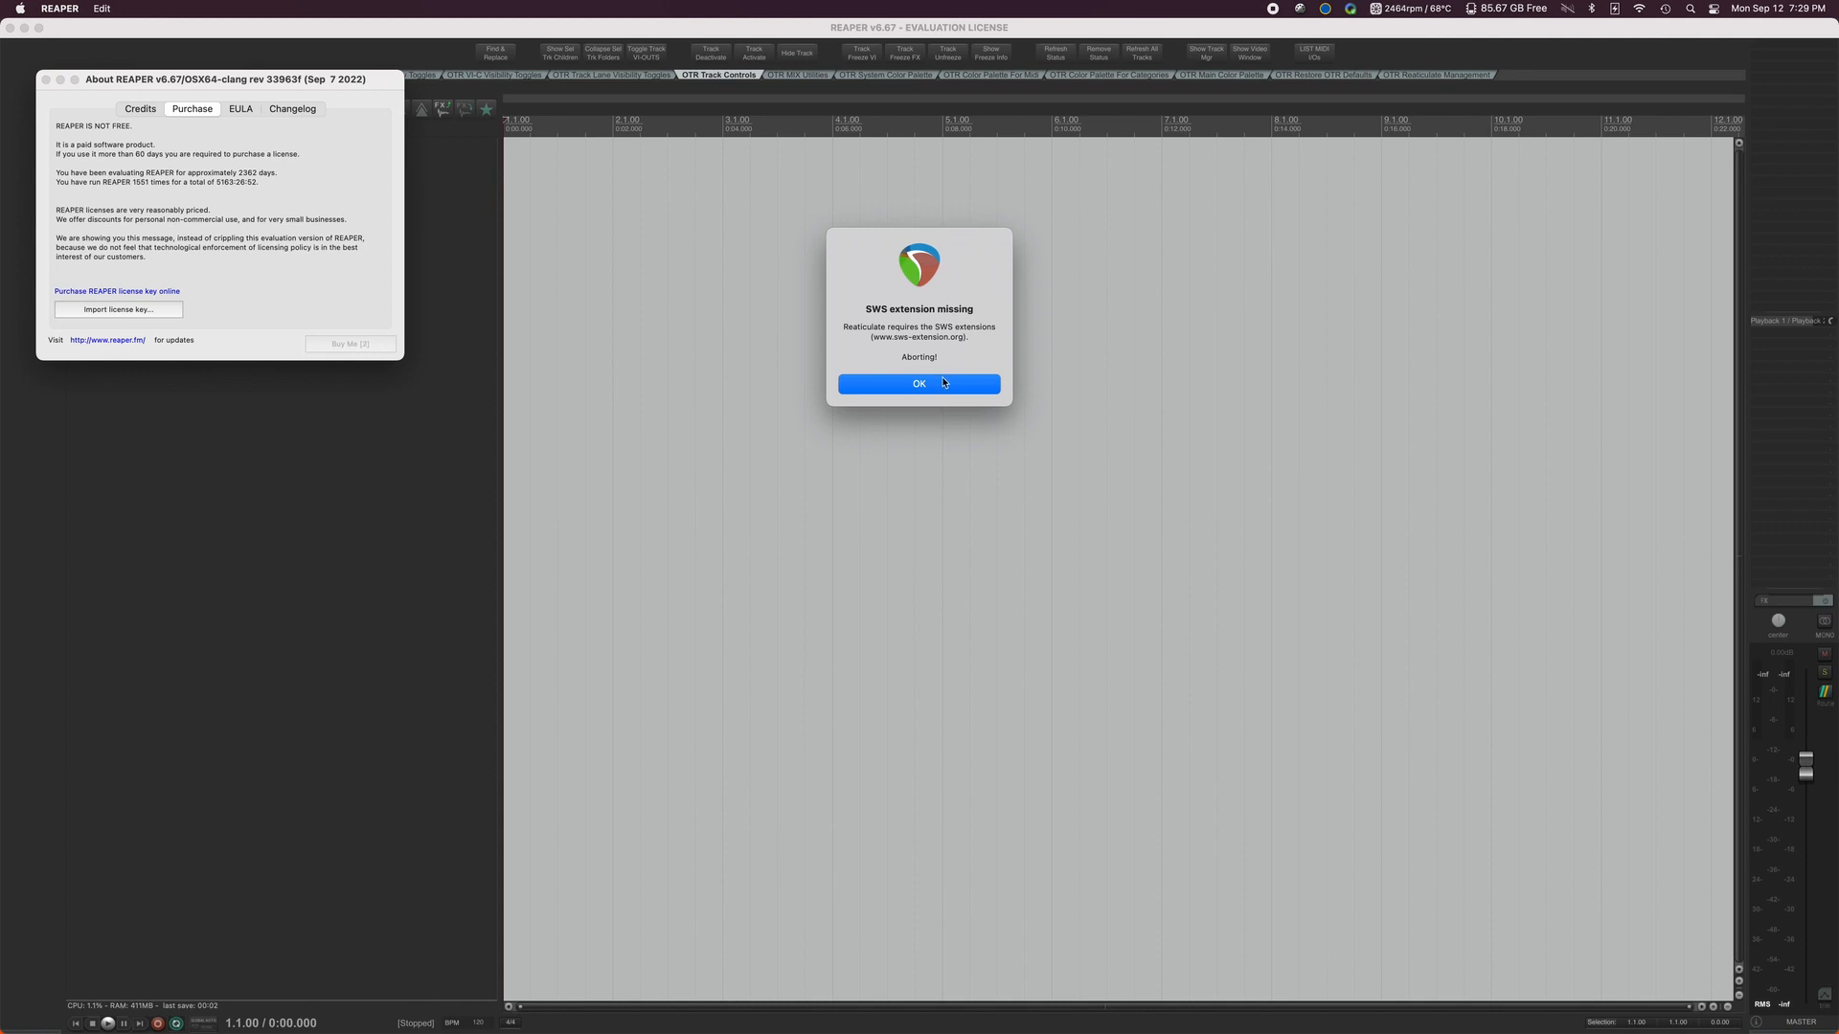
Acknowledge SWS missing, quit REAPER without saving, and Allow Anyway the blocked ReaScriptAPI64 library.
{"action": "left_click", "coordinate": [59, 8]}
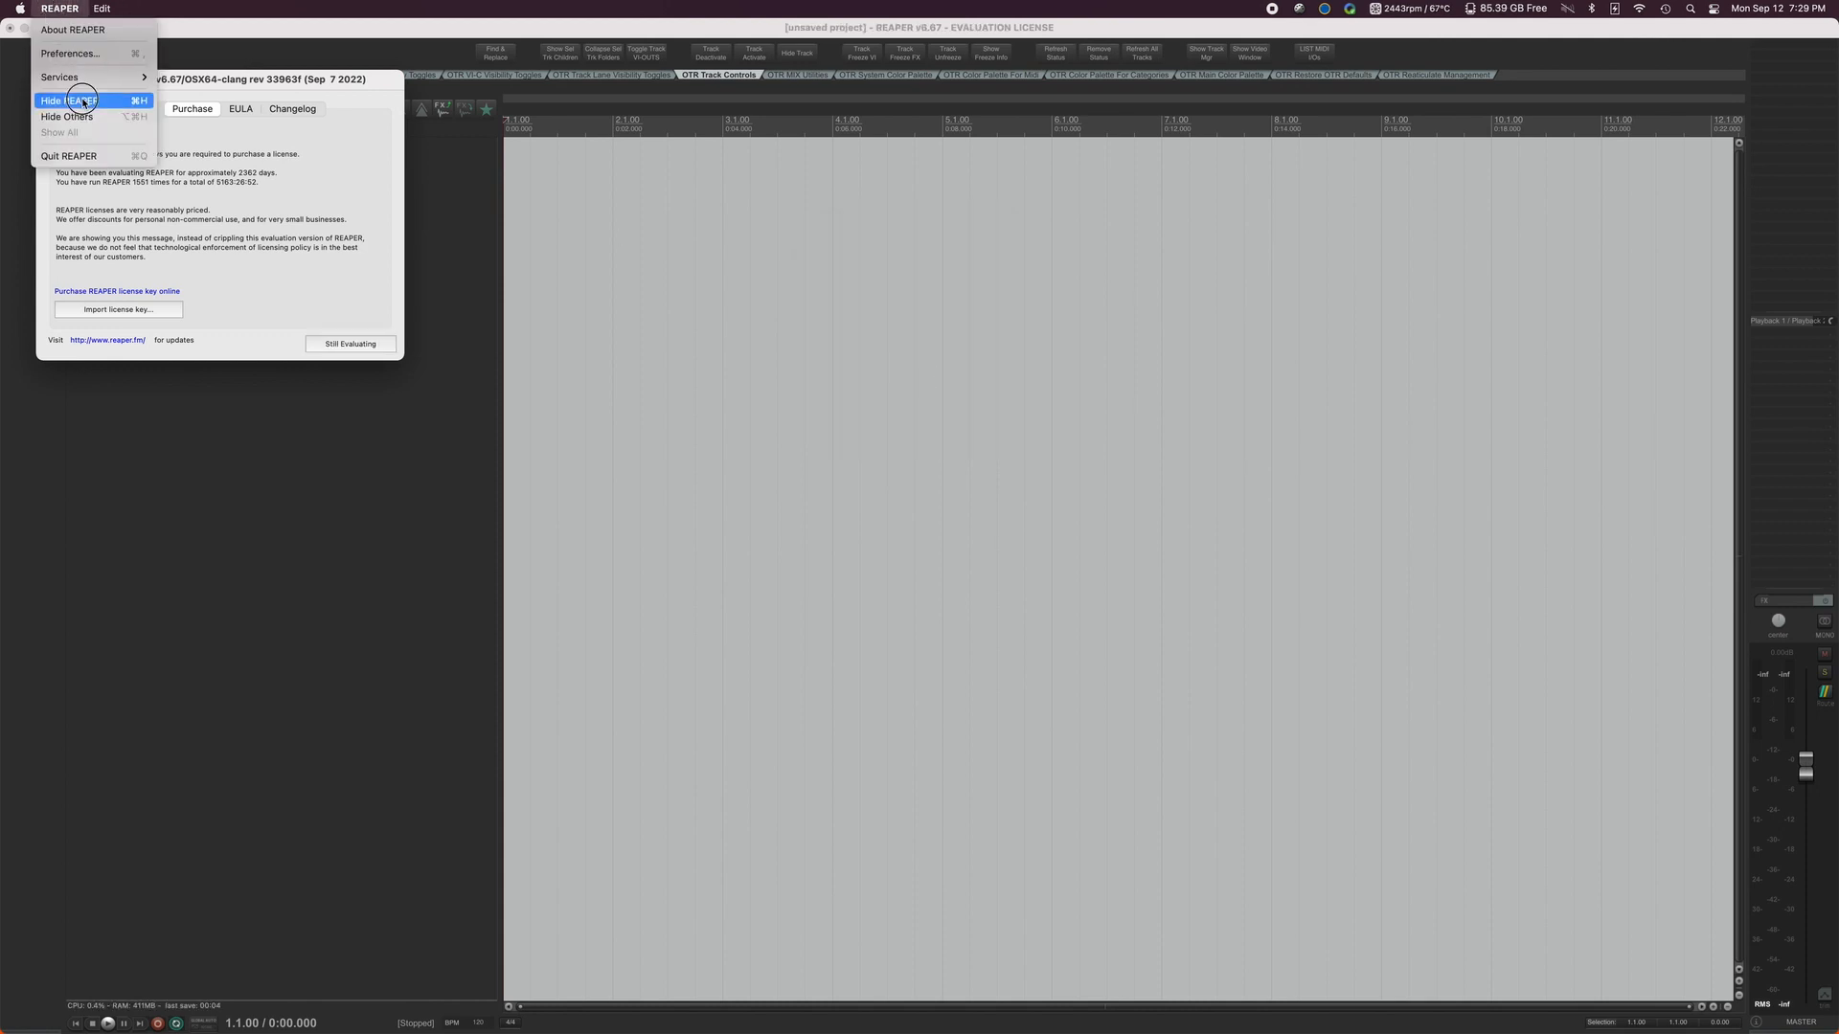
{"action": "left_click", "coordinate": [69, 155]}
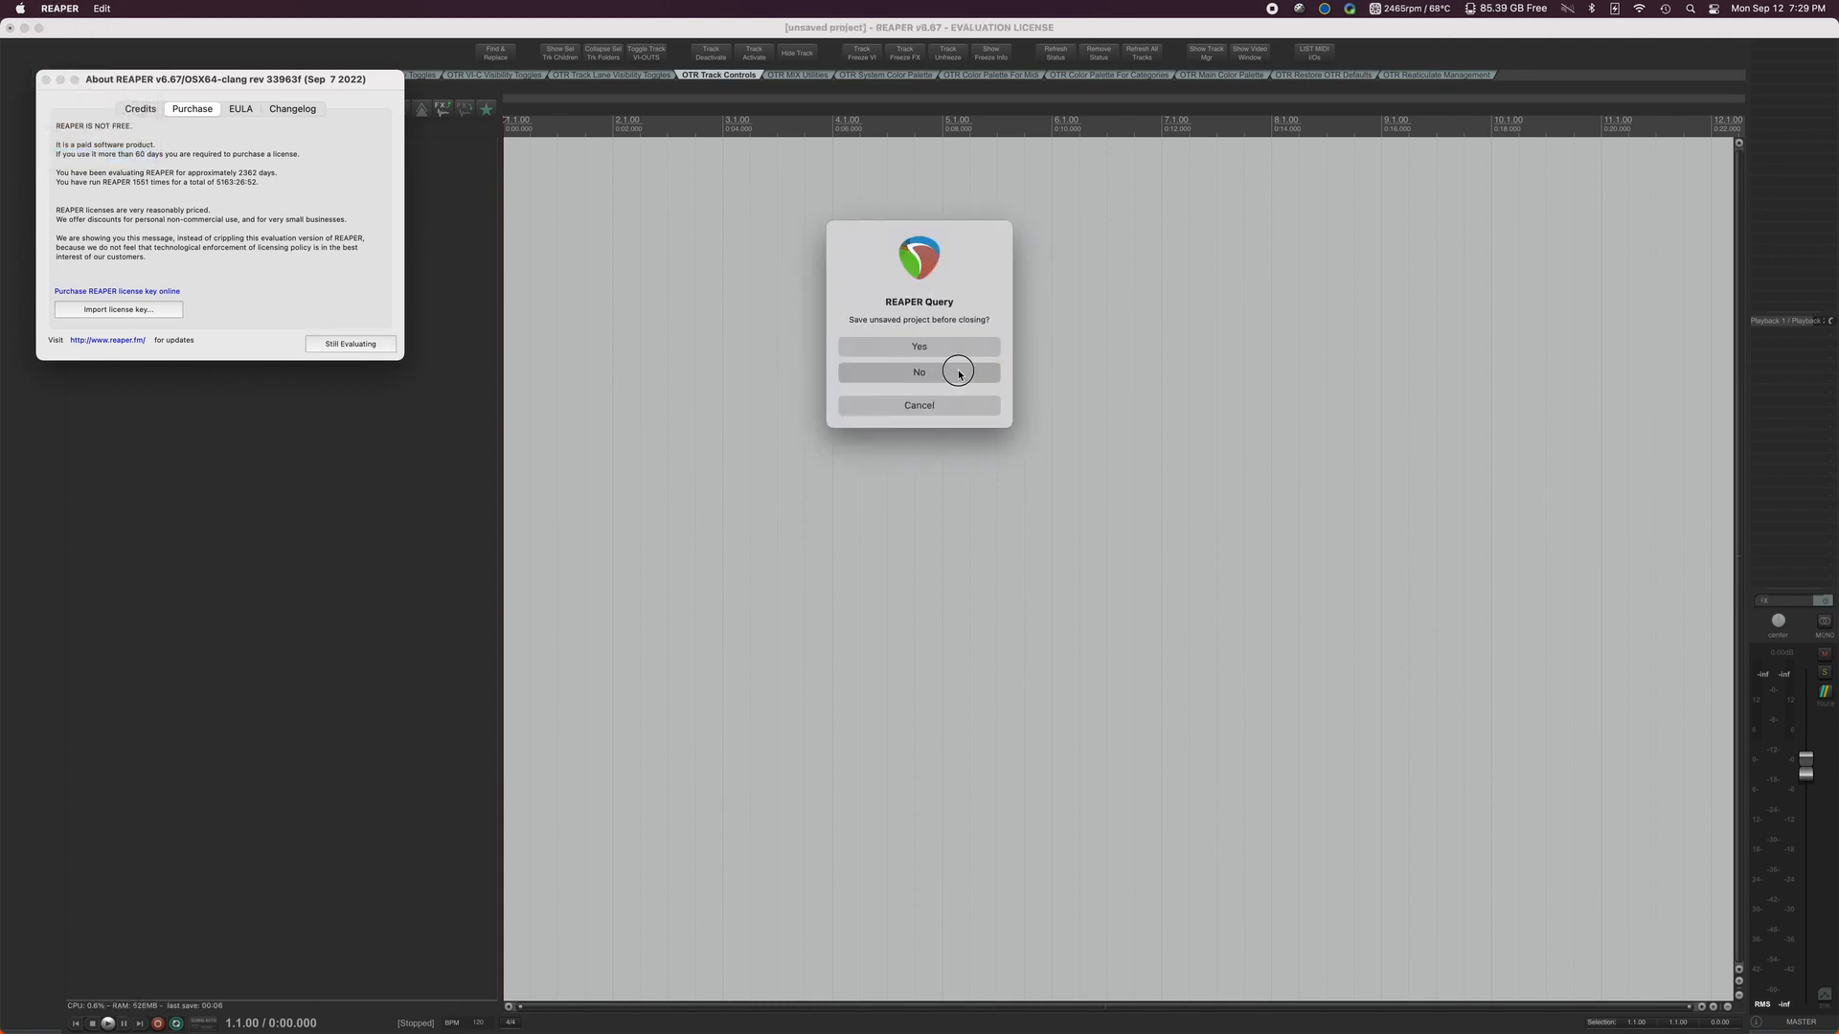
{"action": "left_click", "coordinate": [917, 372]}
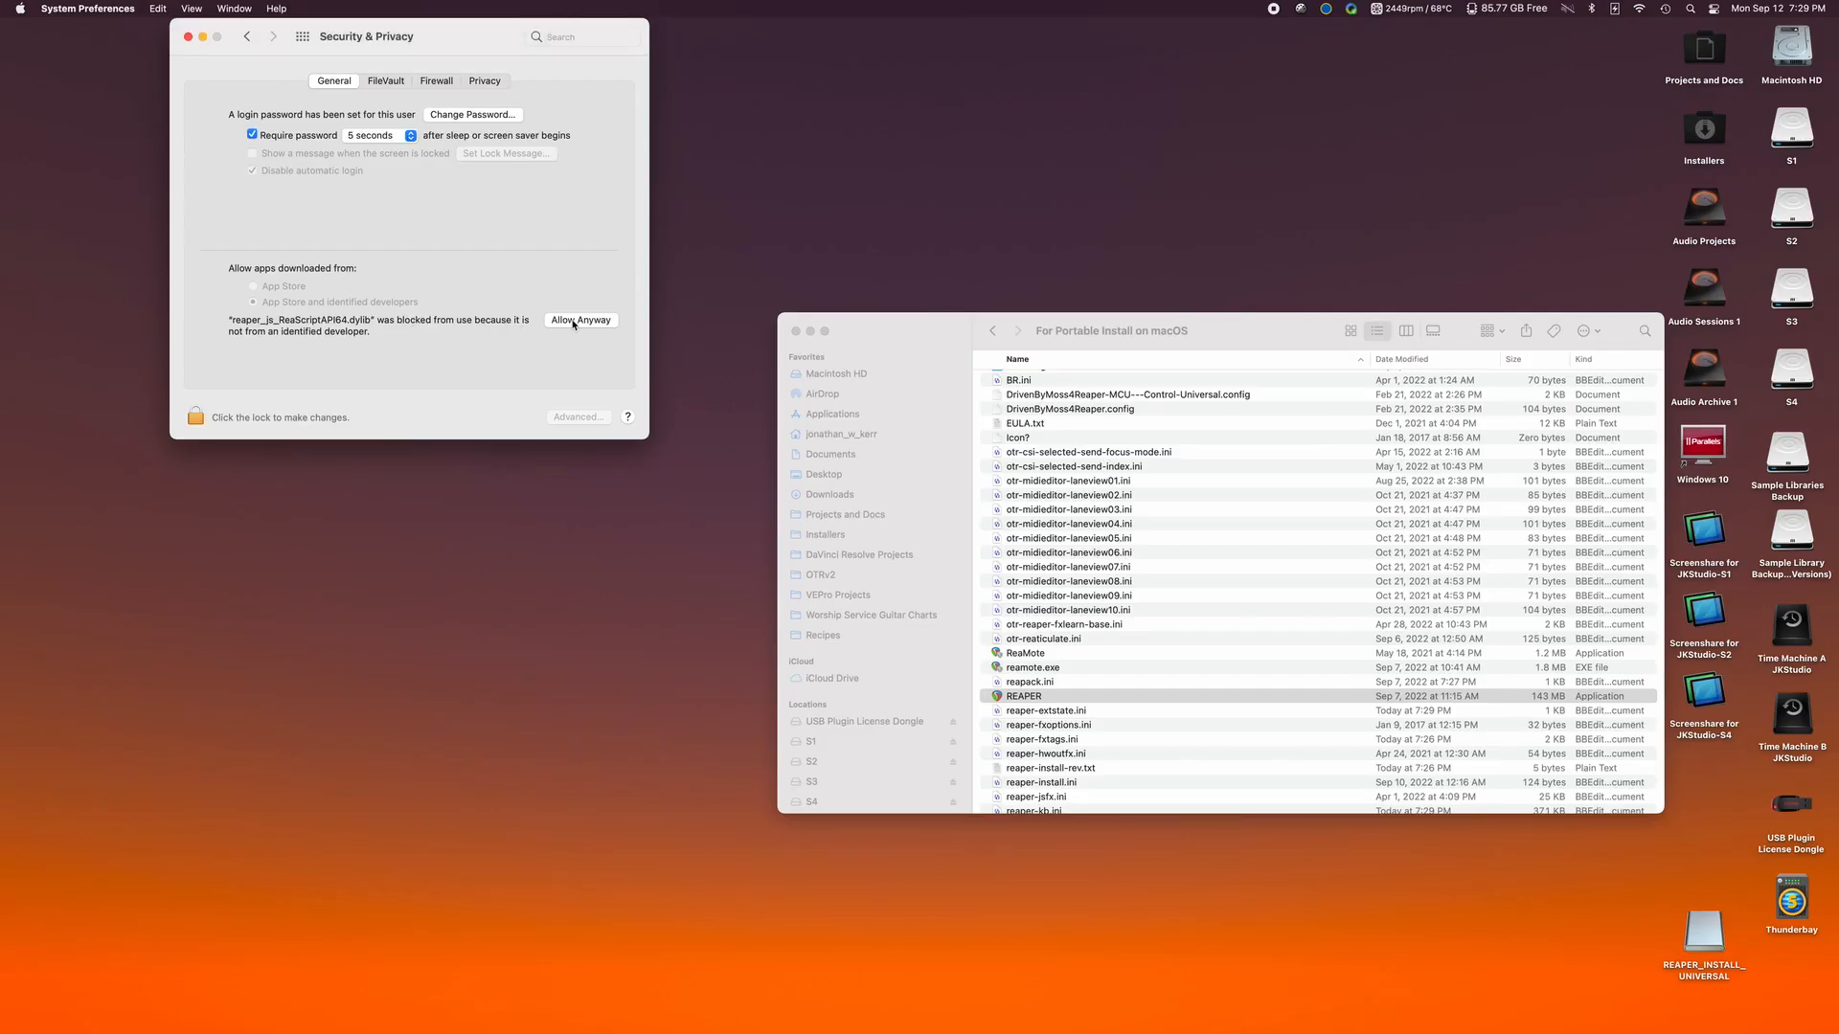
{"action": "left_click", "coordinate": [580, 320]}
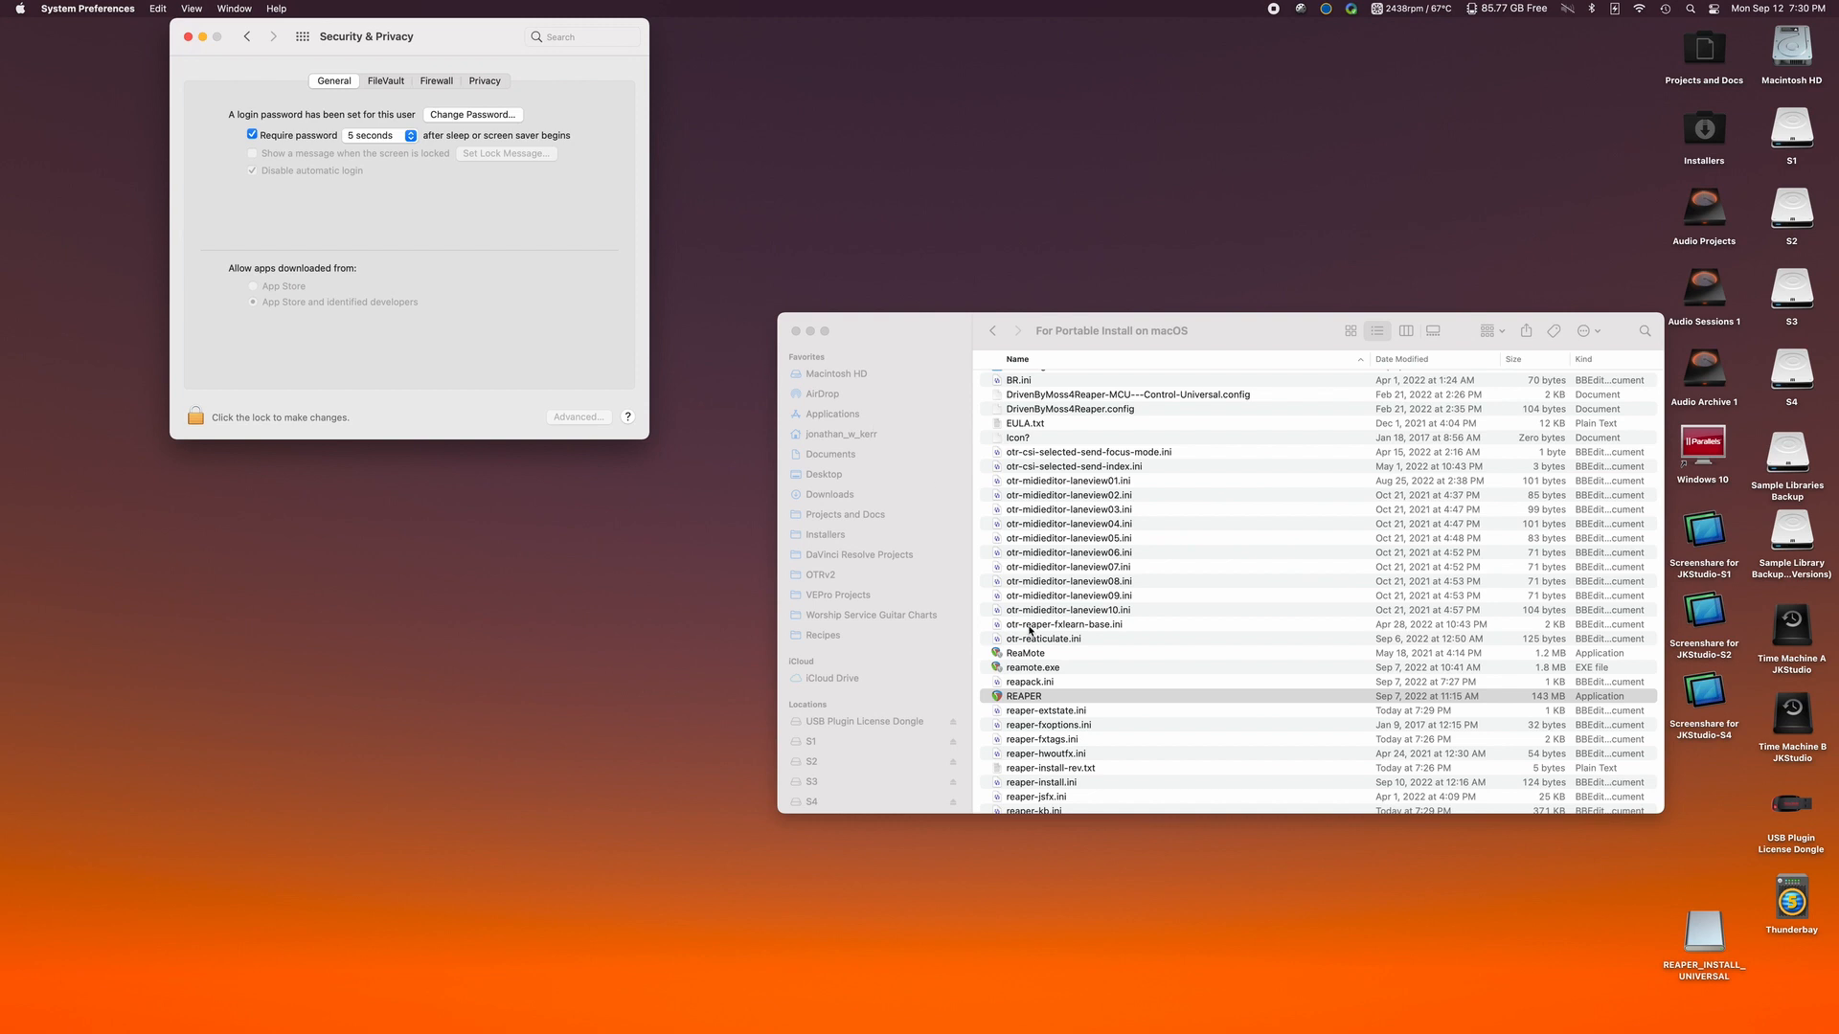
{"action": "mouse_move", "coordinate": [1078, 684]}
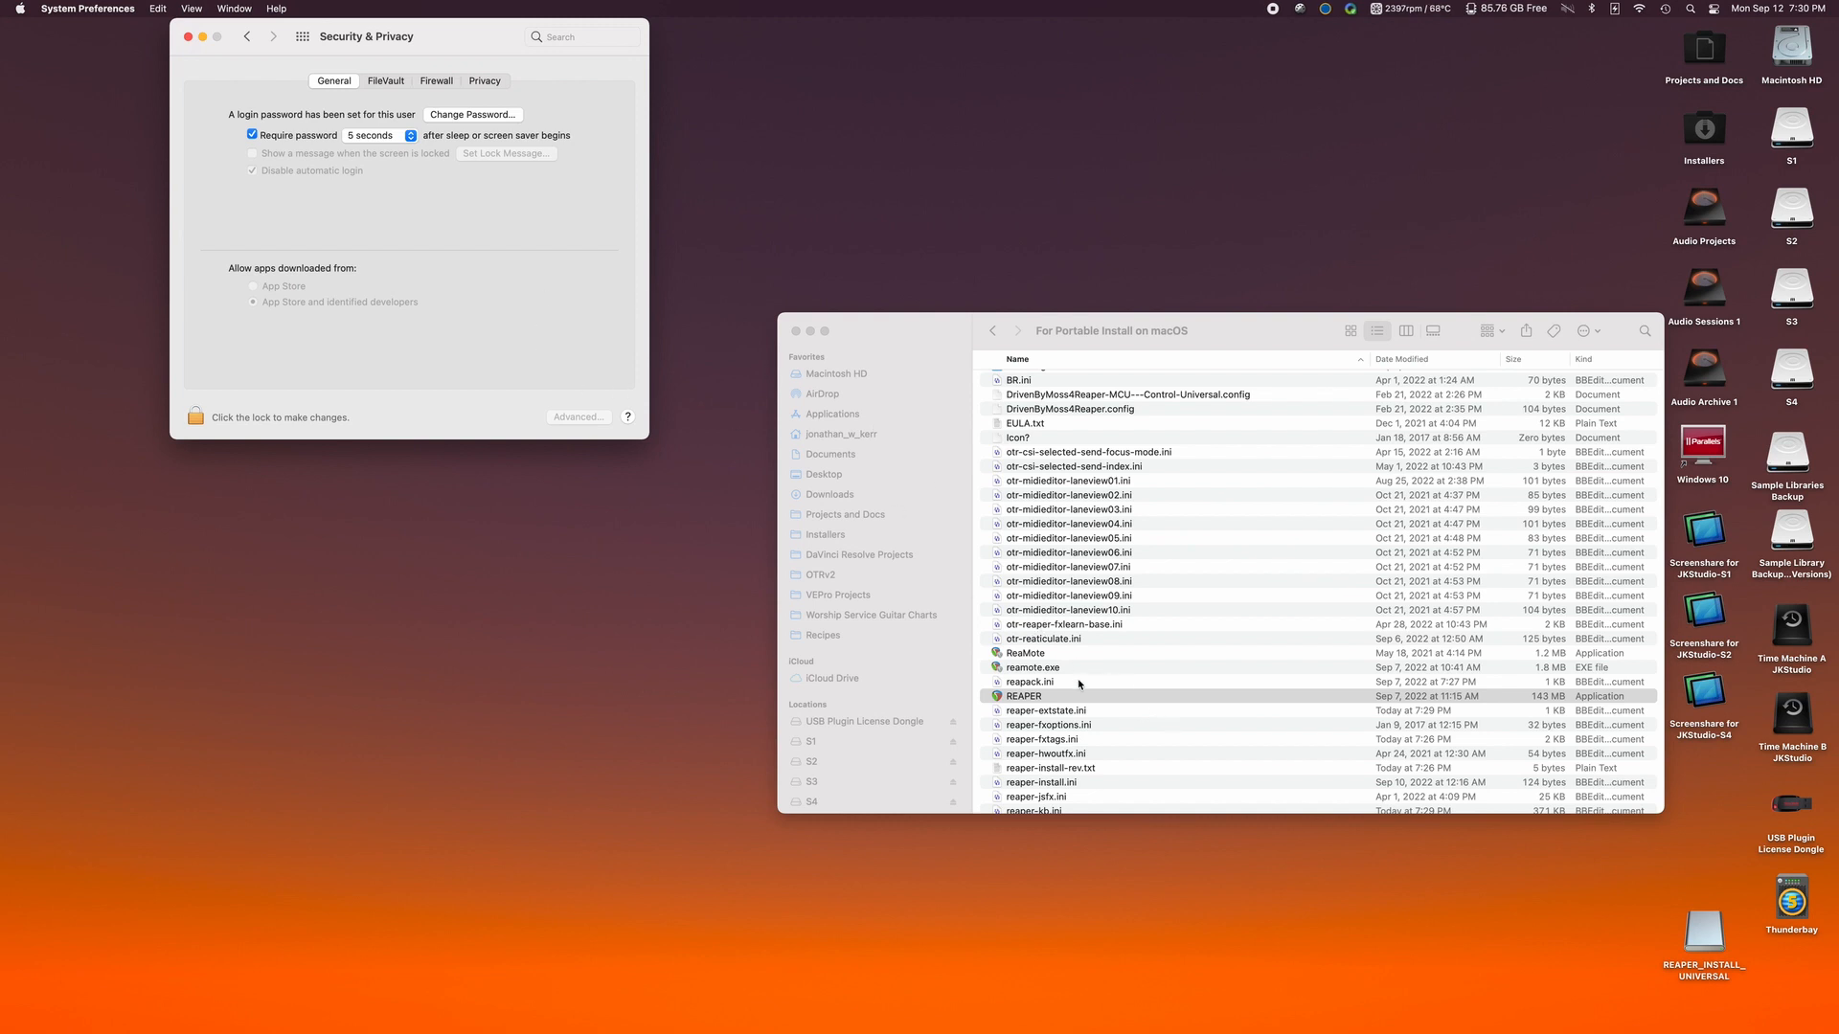
Relaunch REAPER from the folder and approve opening its unverified SWS and ReaScriptAPI libraries.
{"action": "left_click", "coordinate": [1022, 695]}
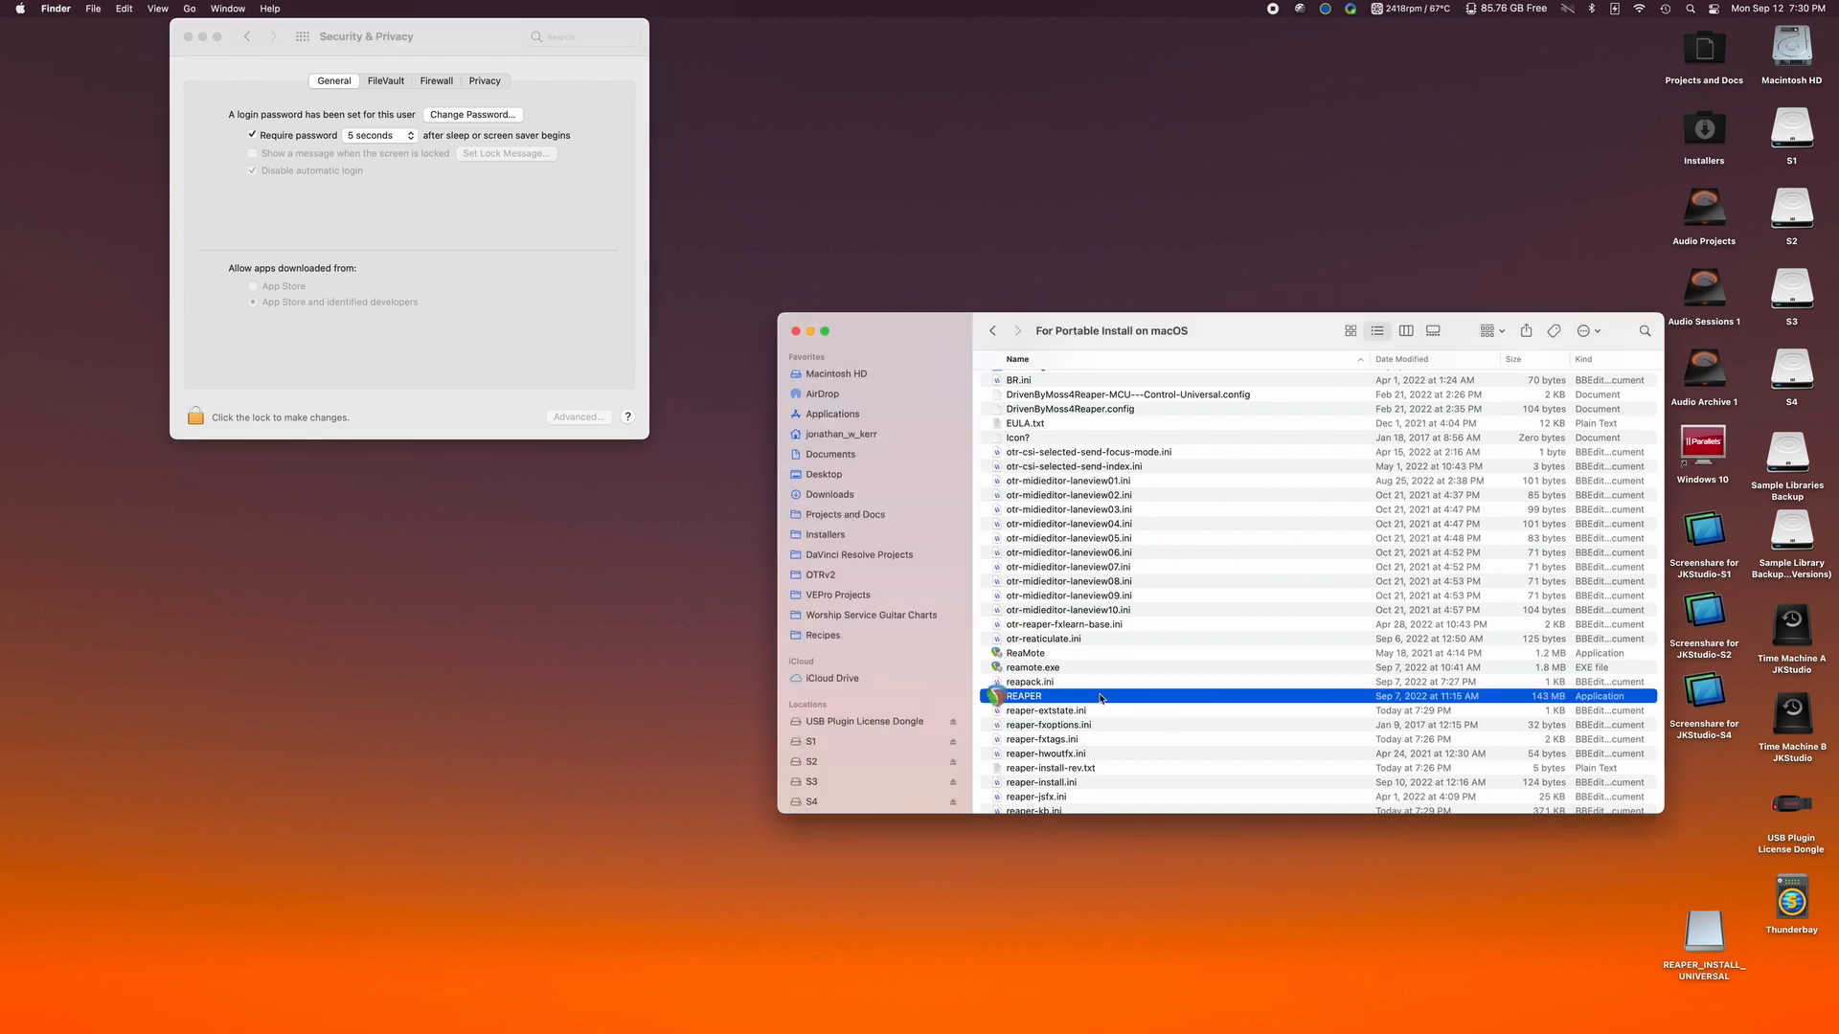
{"action": "double_click", "coordinate": [1023, 695]}
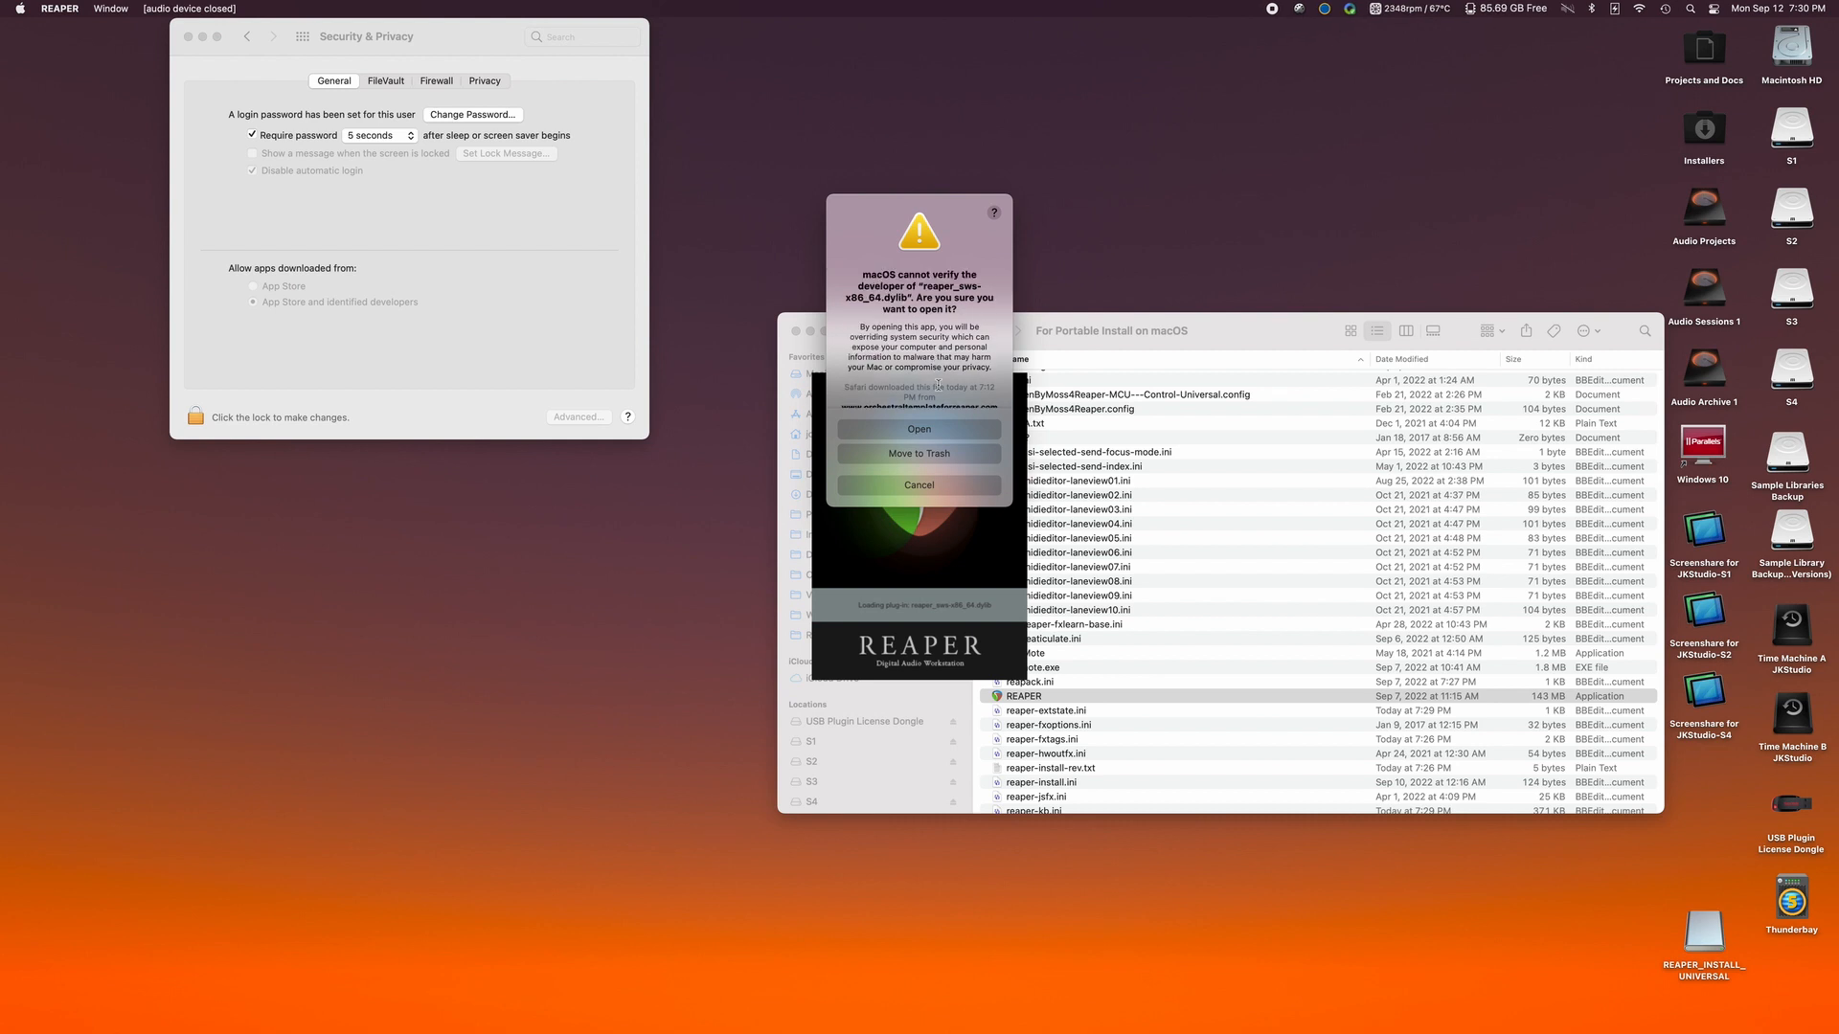
{"action": "left_click", "coordinate": [917, 427]}
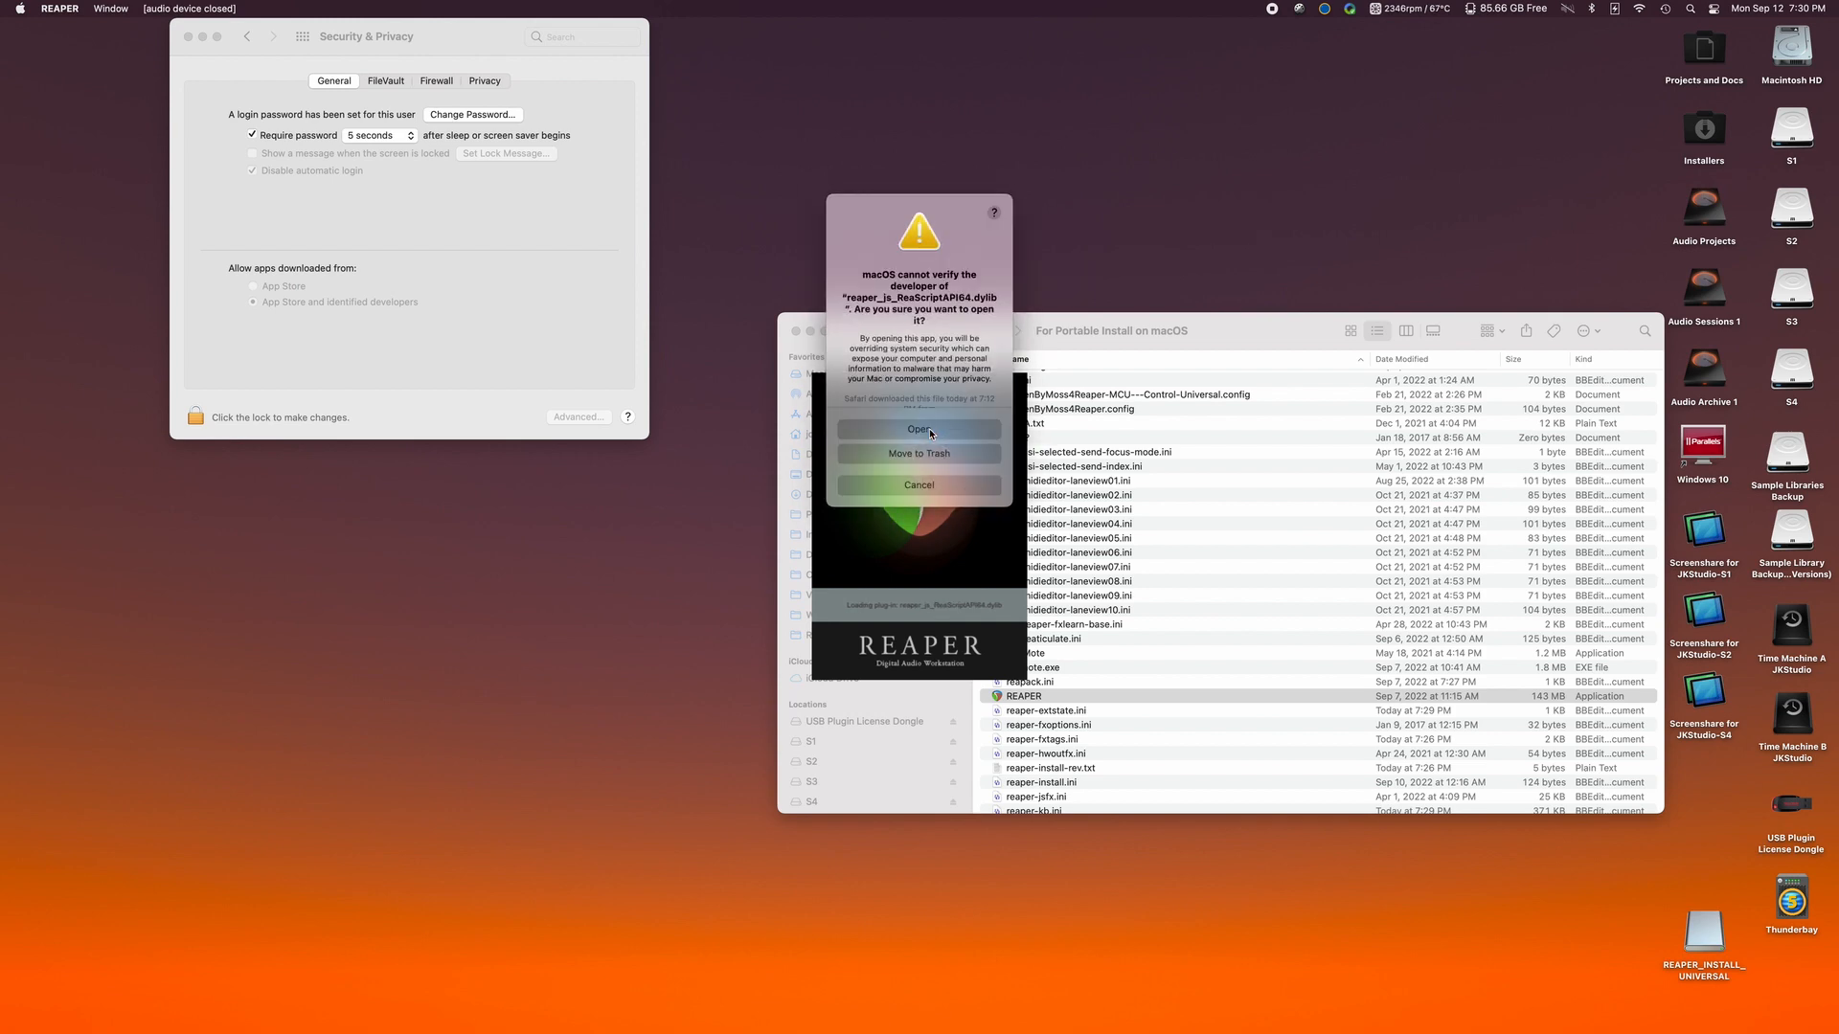
{"action": "left_click", "coordinate": [918, 427]}
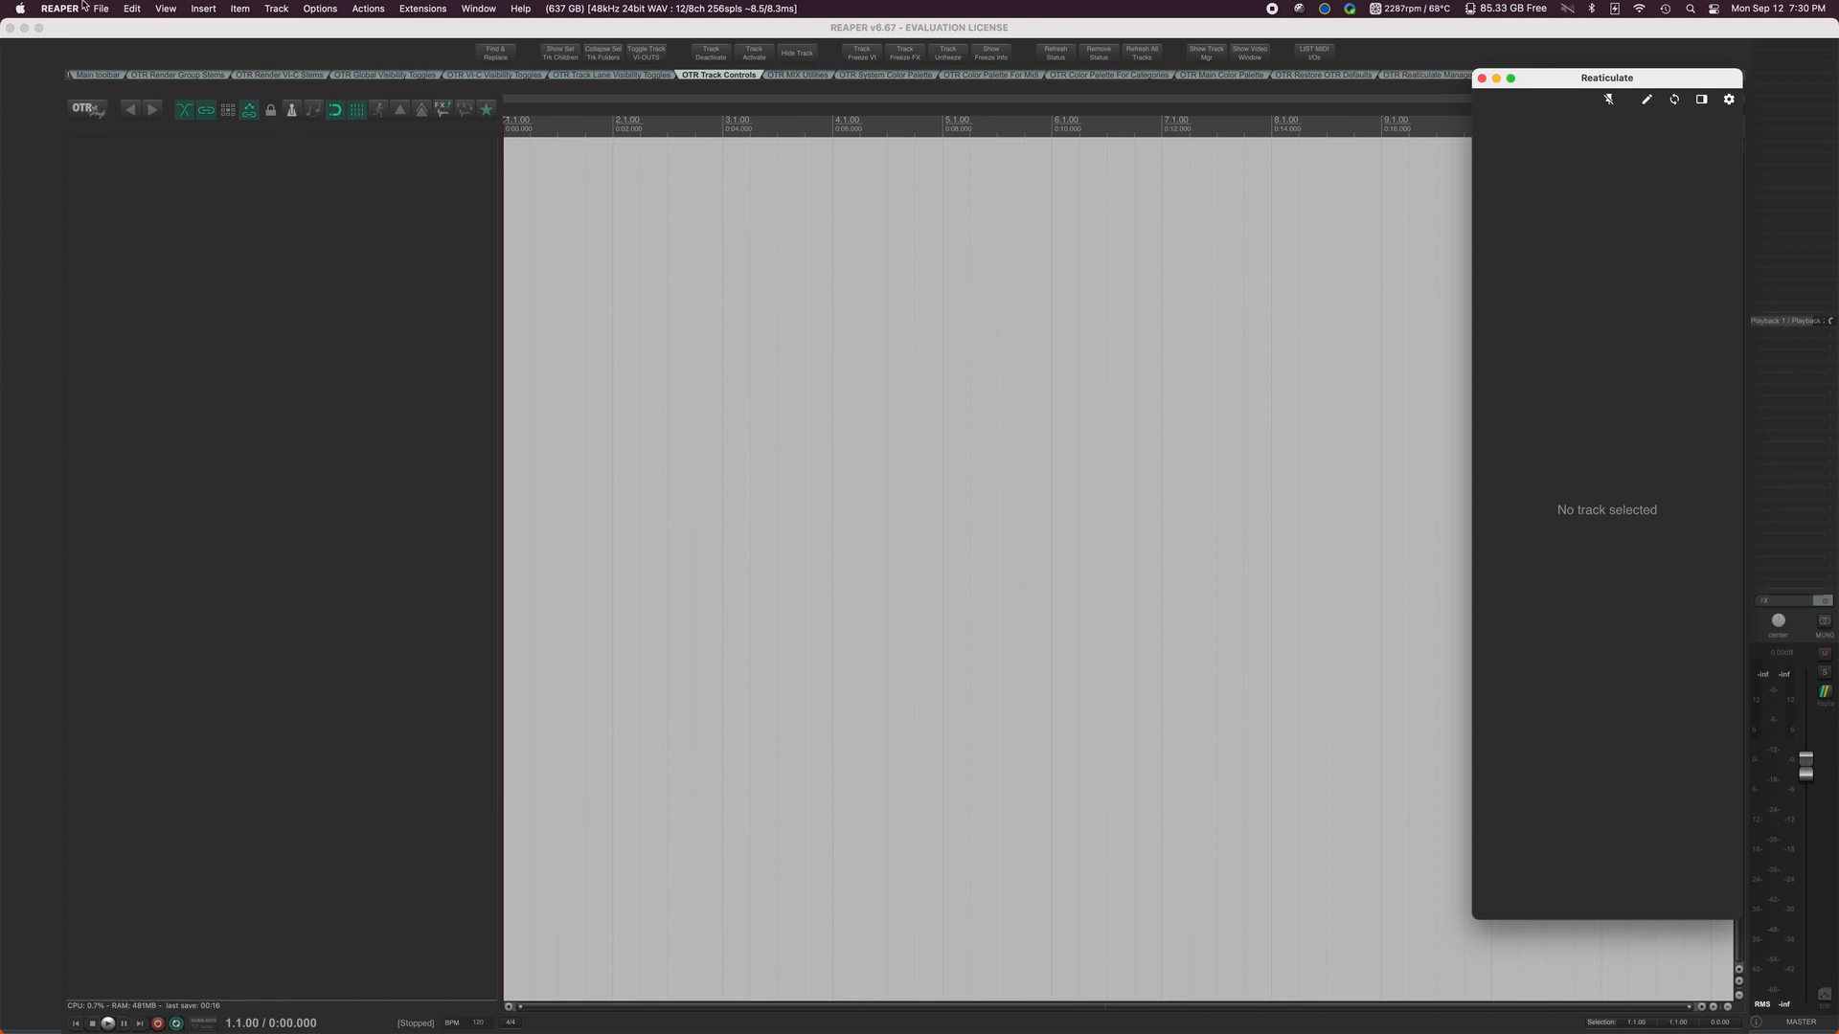
Bring Finder forward and launch REAPER again from the install folder.
{"action": "left_click", "coordinate": [60, 8]}
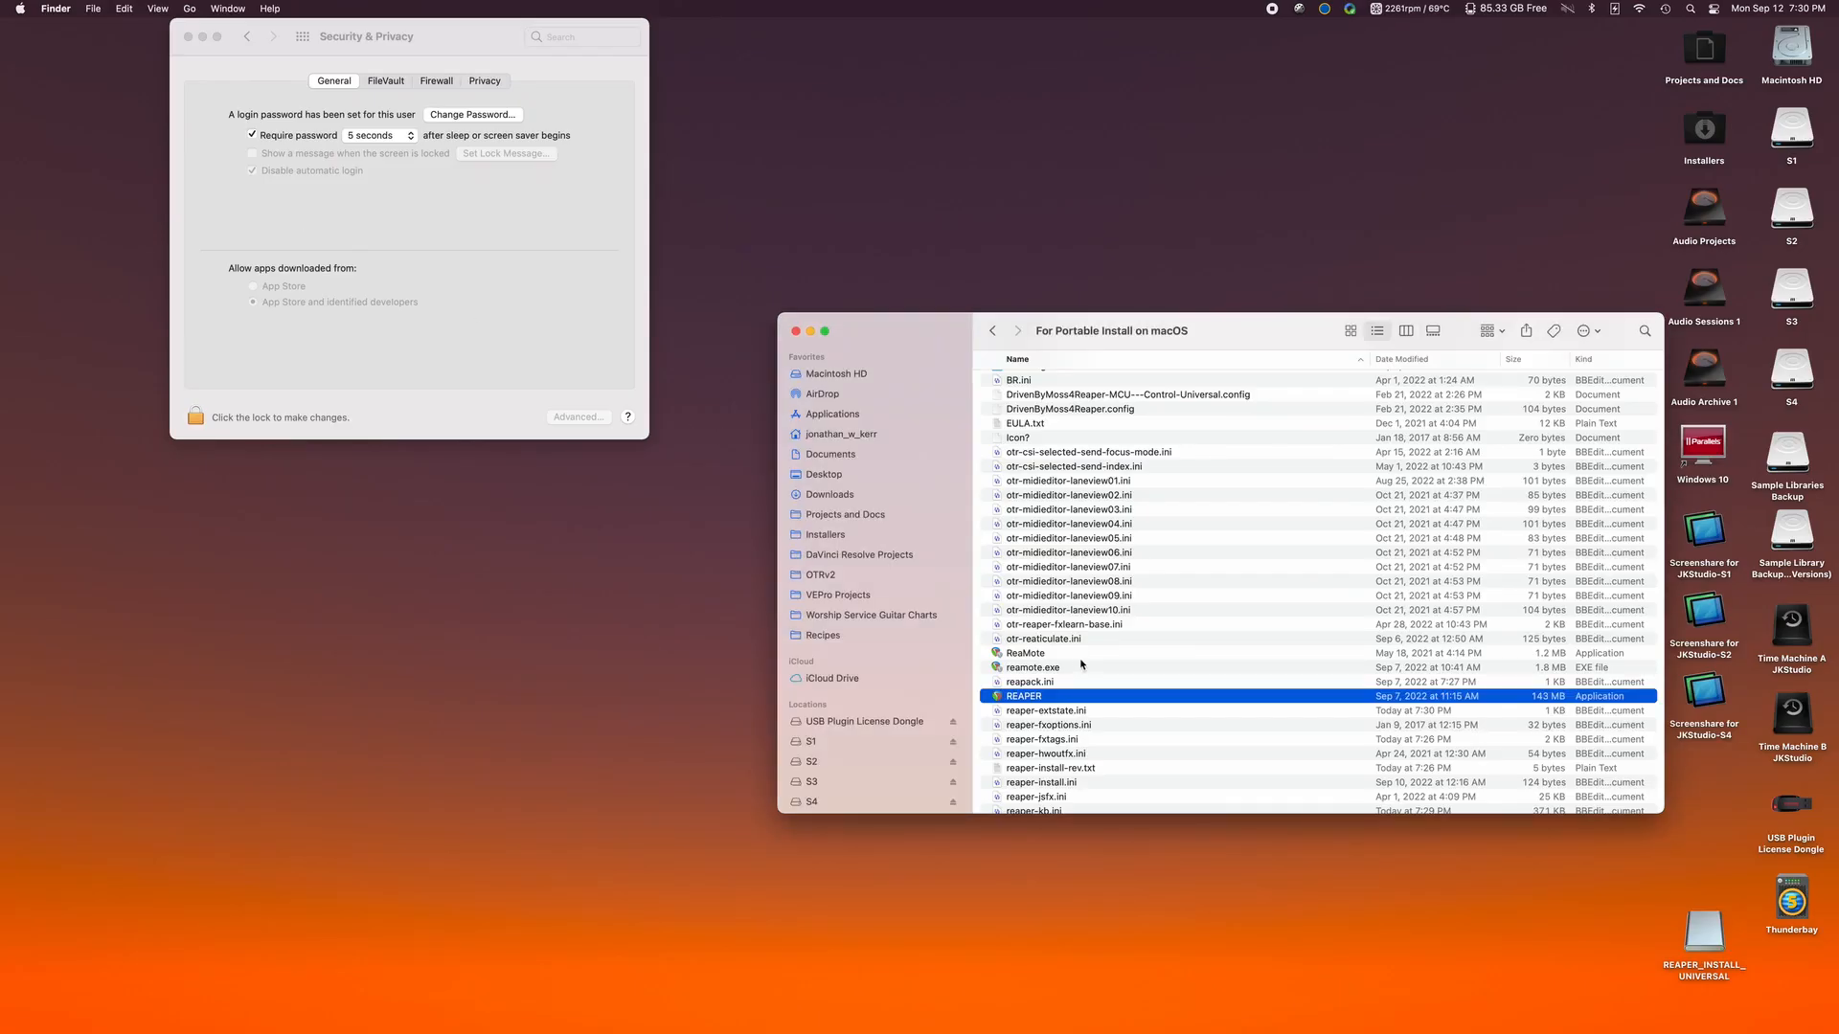
{"action": "mouse_move", "coordinate": [1094, 696]}
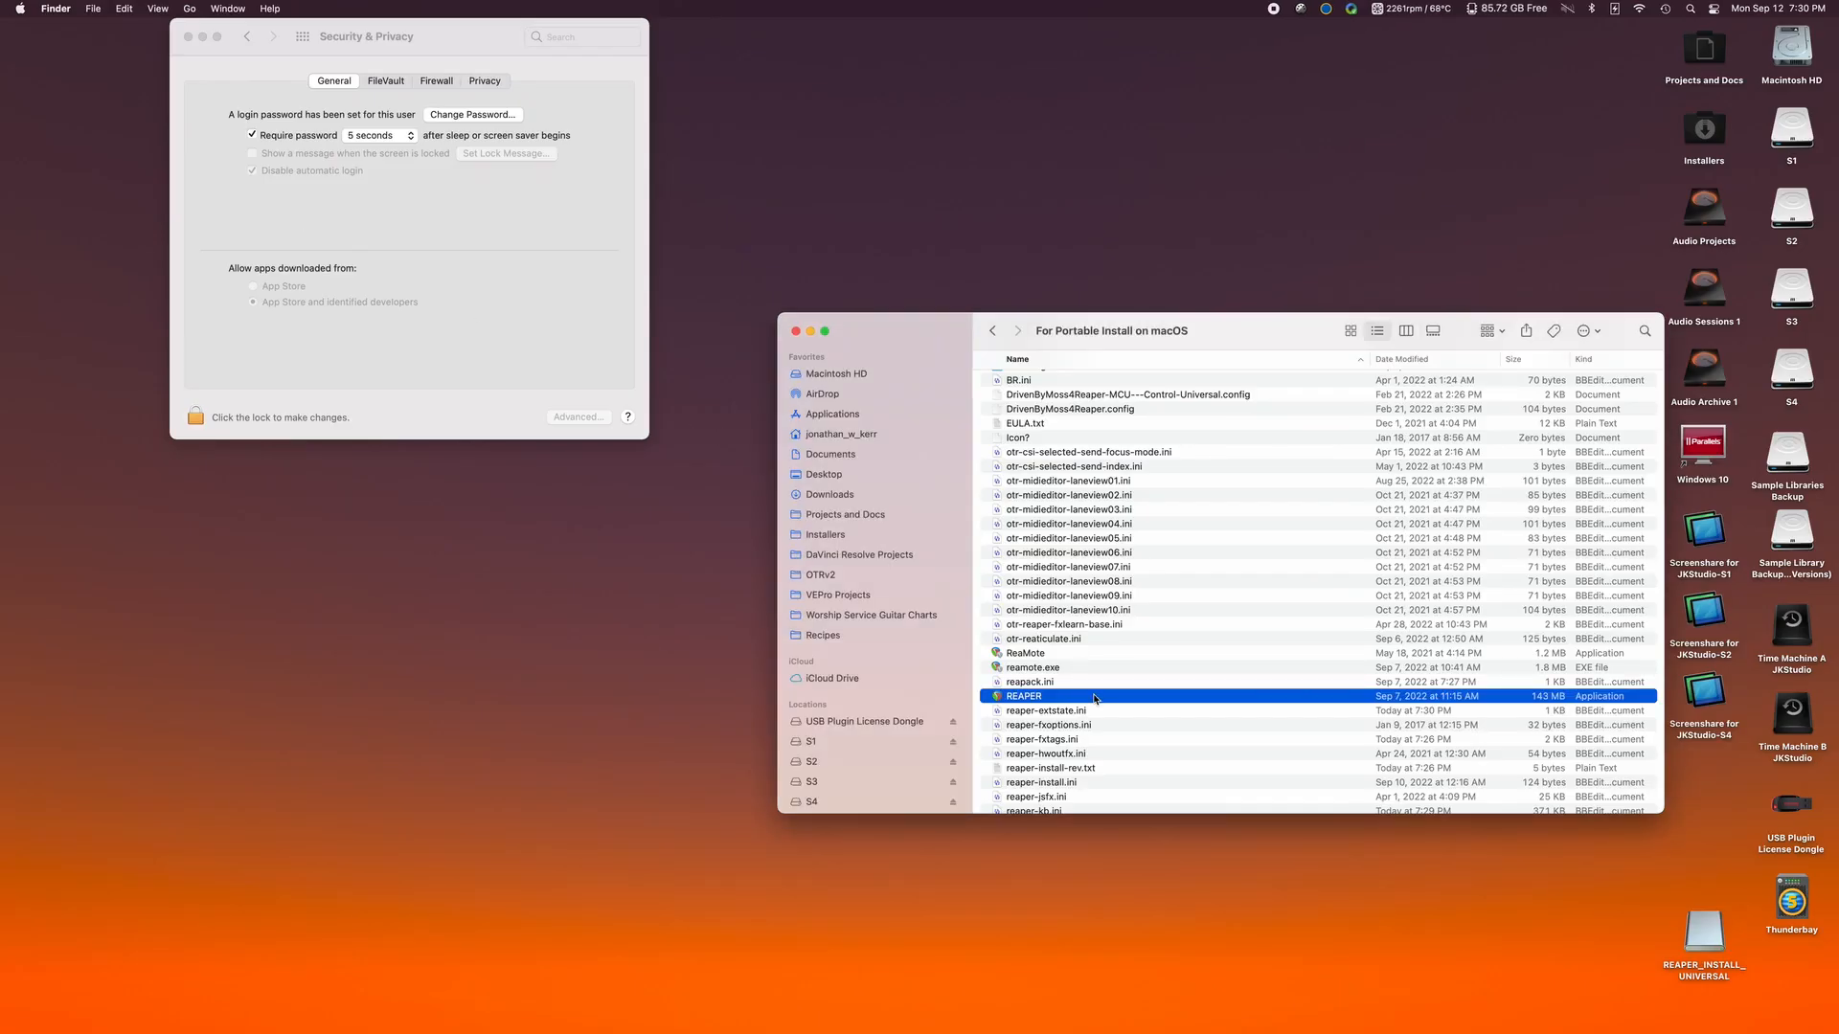
{"action": "mouse_move", "coordinate": [1109, 695]}
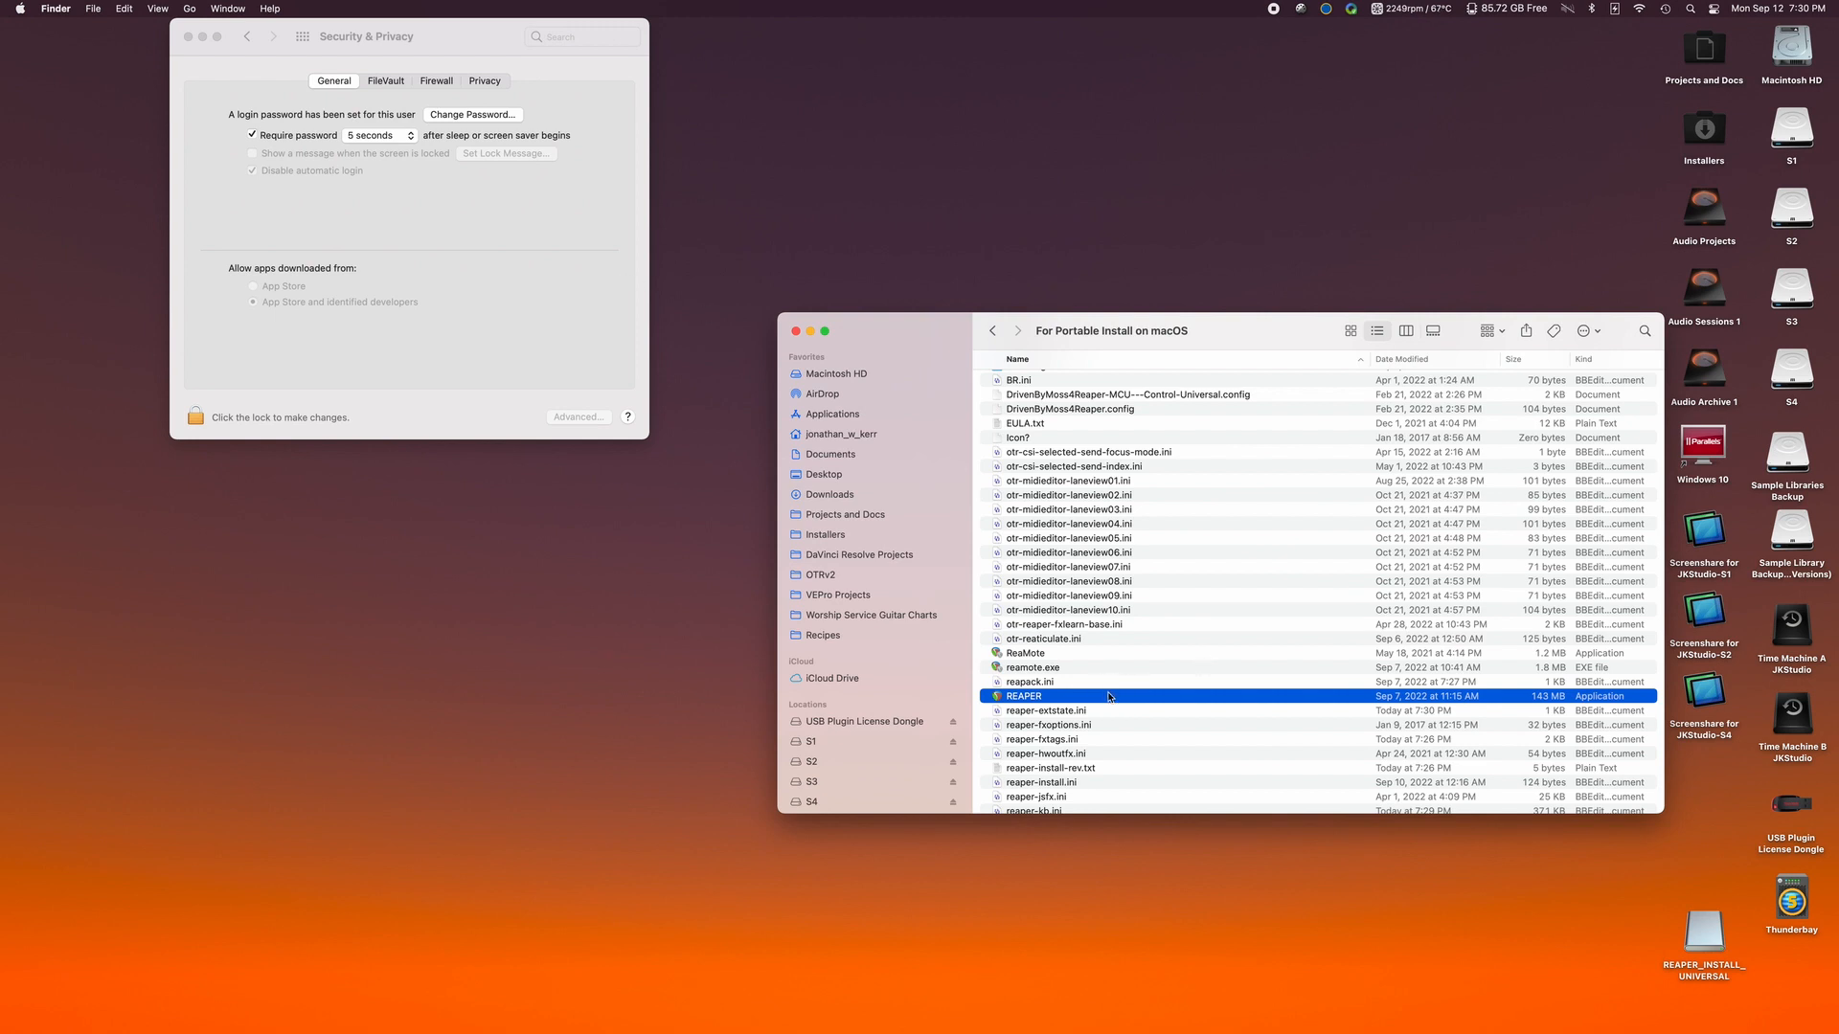
{"action": "double_click", "coordinate": [1023, 695]}
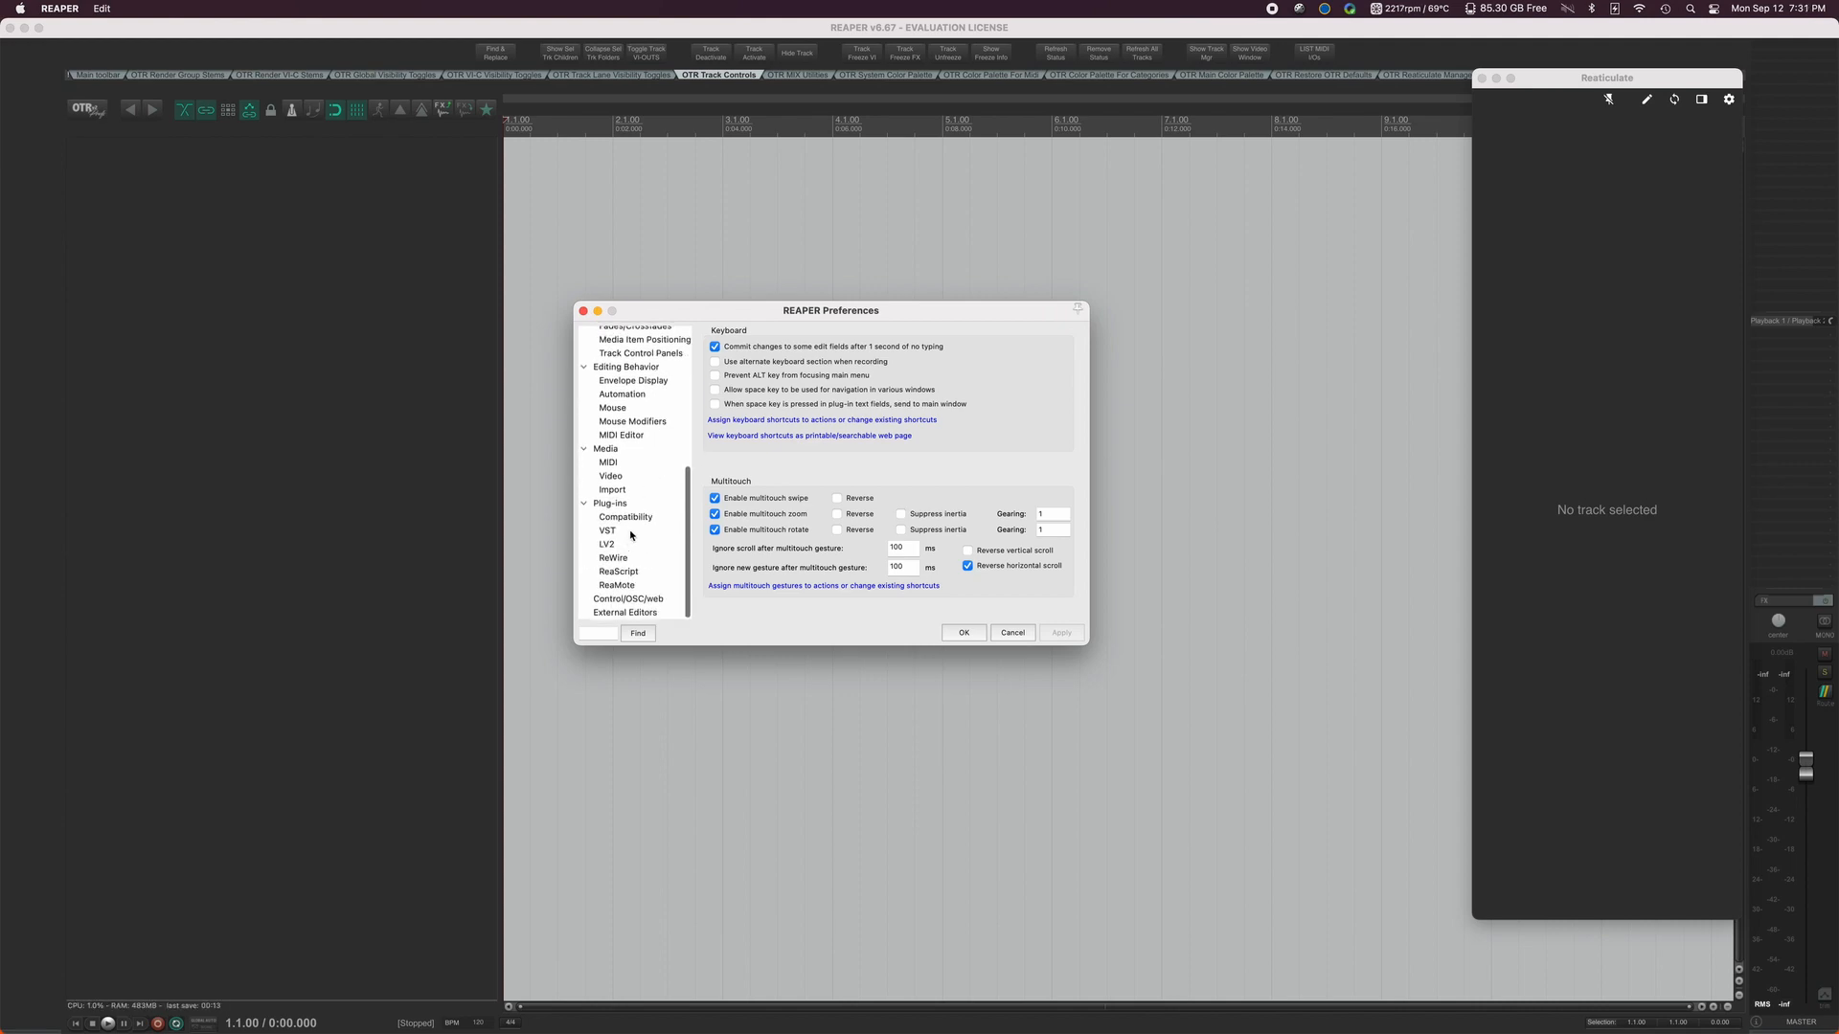
Add the system VST folders to REAPER's Plug-ins > VST path list and close Preferences.
{"action": "left_click", "coordinate": [609, 531]}
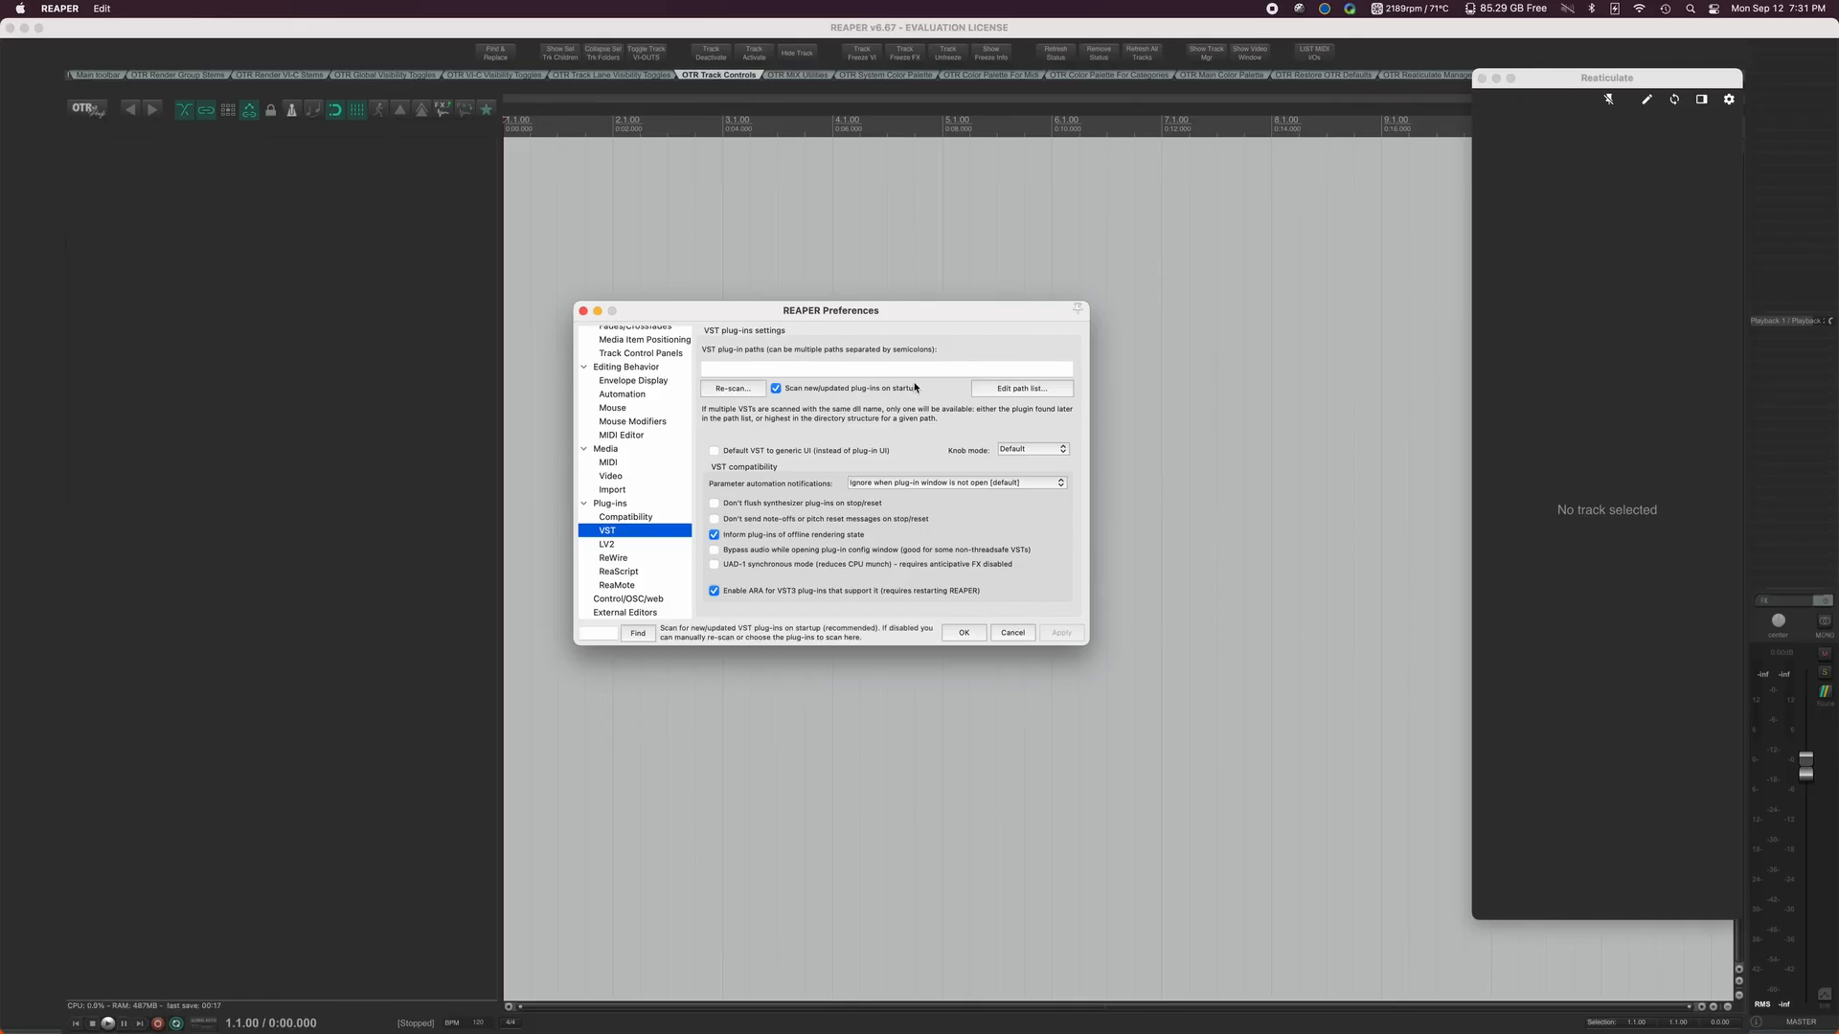
{"action": "left_click", "coordinate": [1019, 389]}
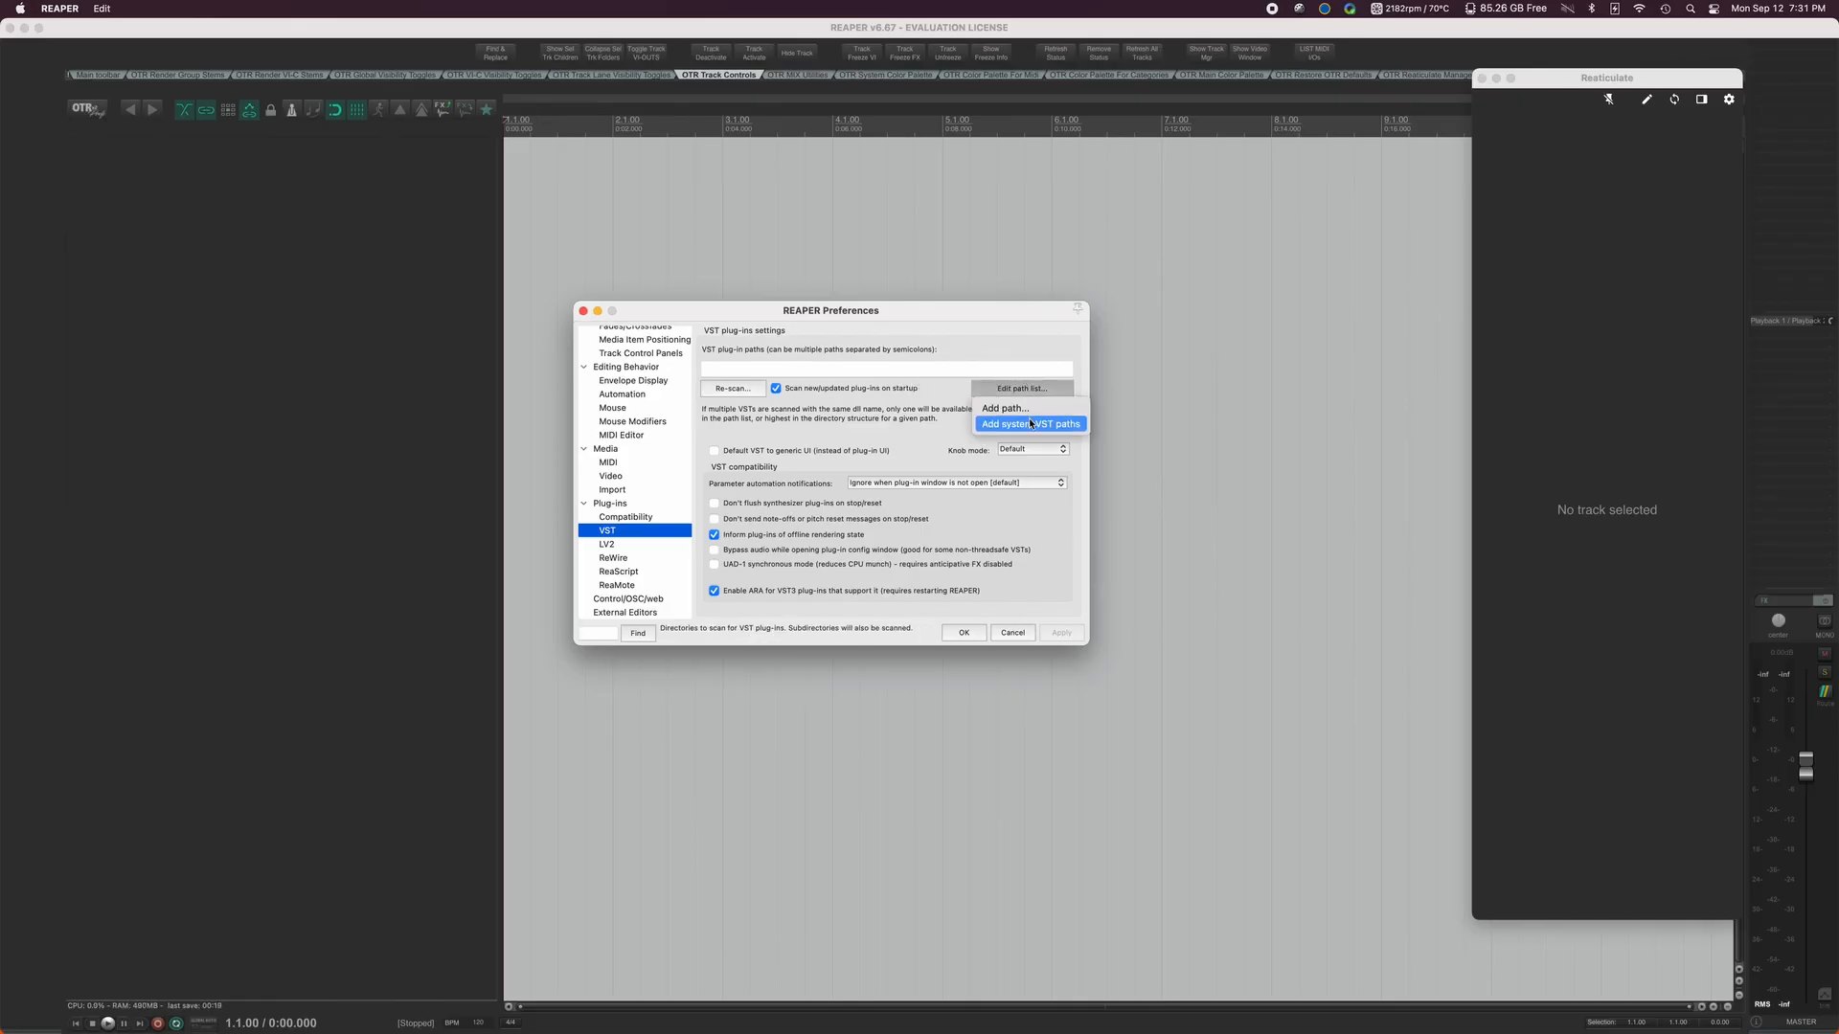
{"action": "left_click", "coordinate": [1029, 423]}
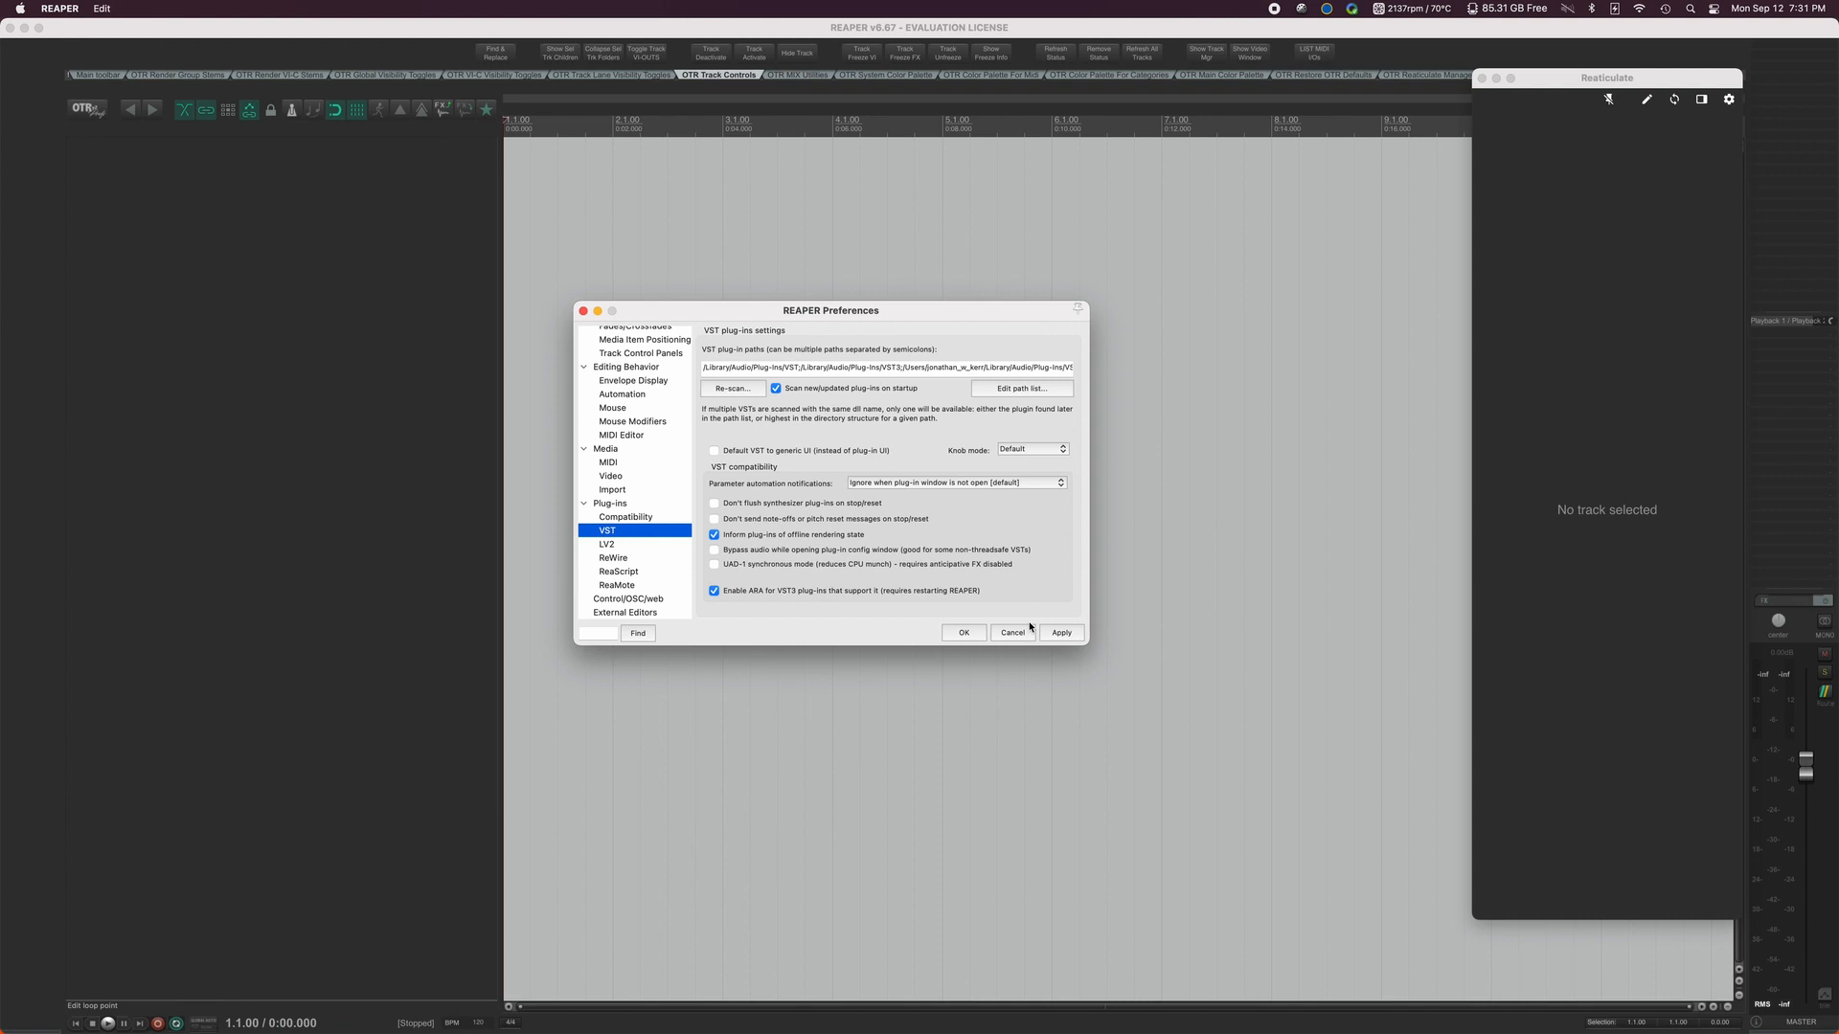
{"action": "mouse_move", "coordinate": [1021, 634]}
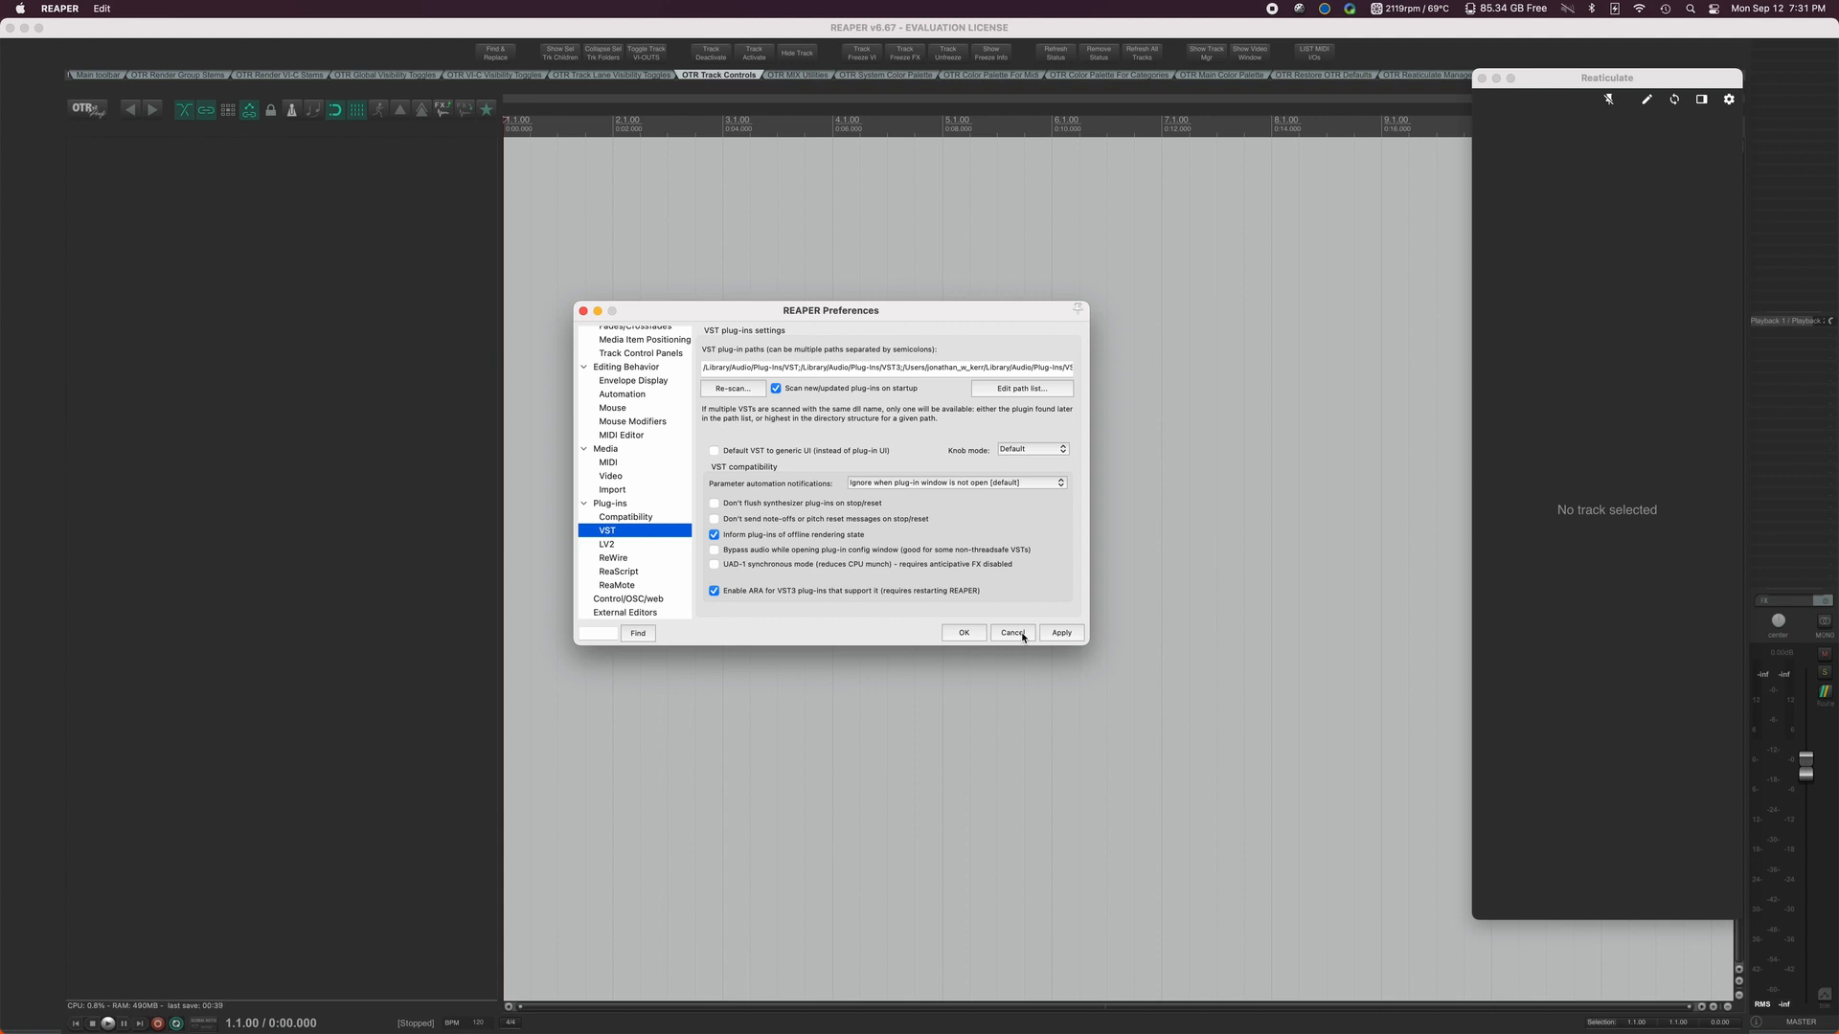
{"action": "left_click", "coordinate": [1012, 635]}
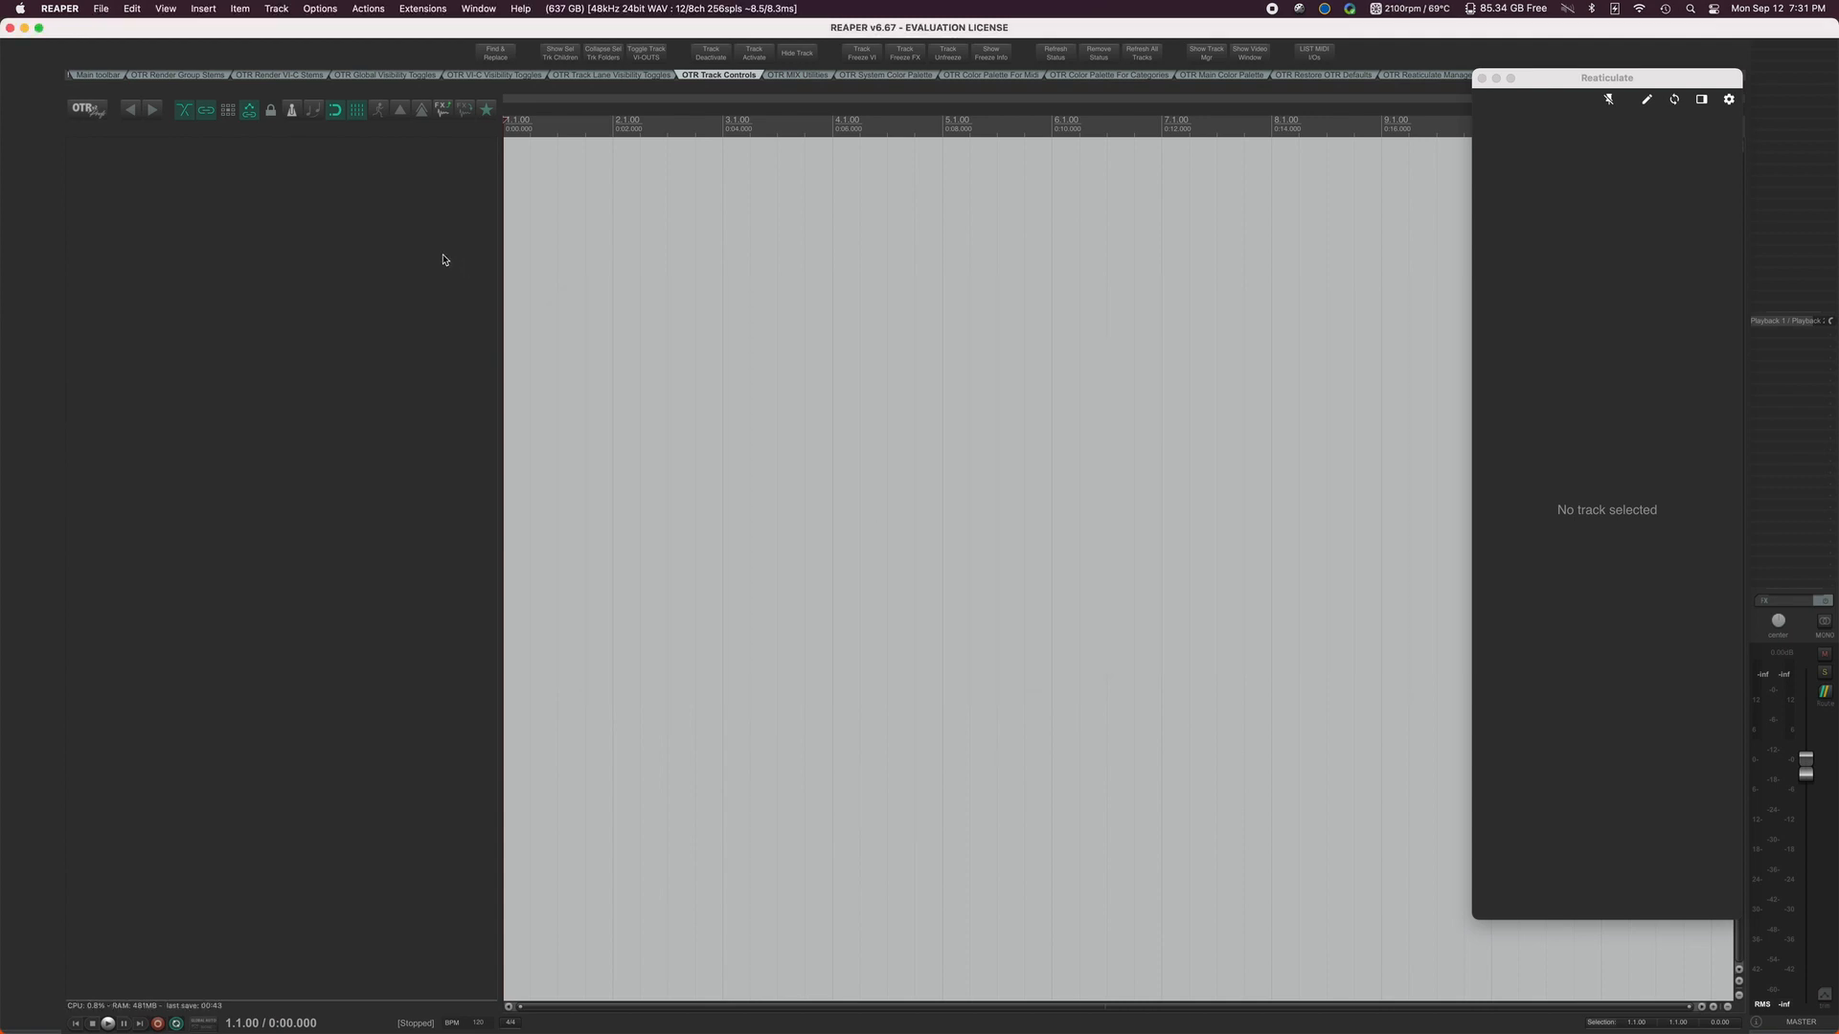
Switch back to the Finder window listing the portable-install folder.
{"action": "left_click", "coordinate": [60, 8]}
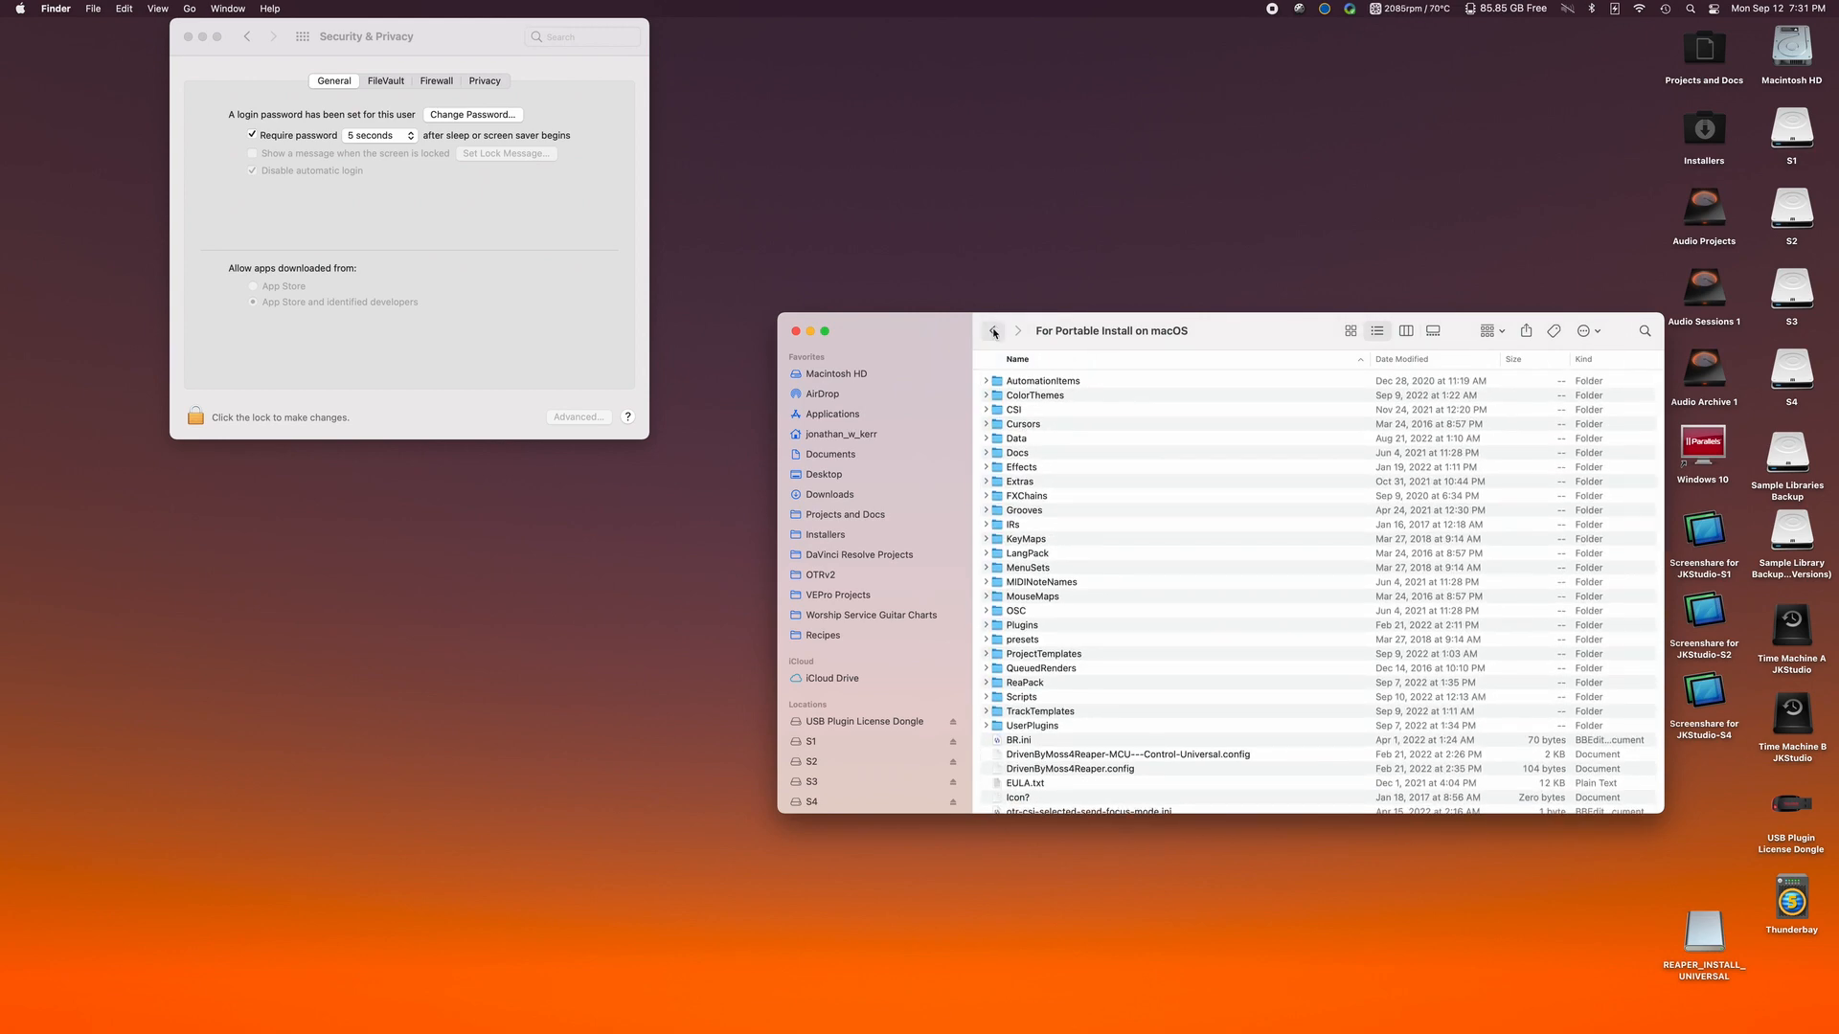
{"action": "mouse_move", "coordinate": [994, 331]}
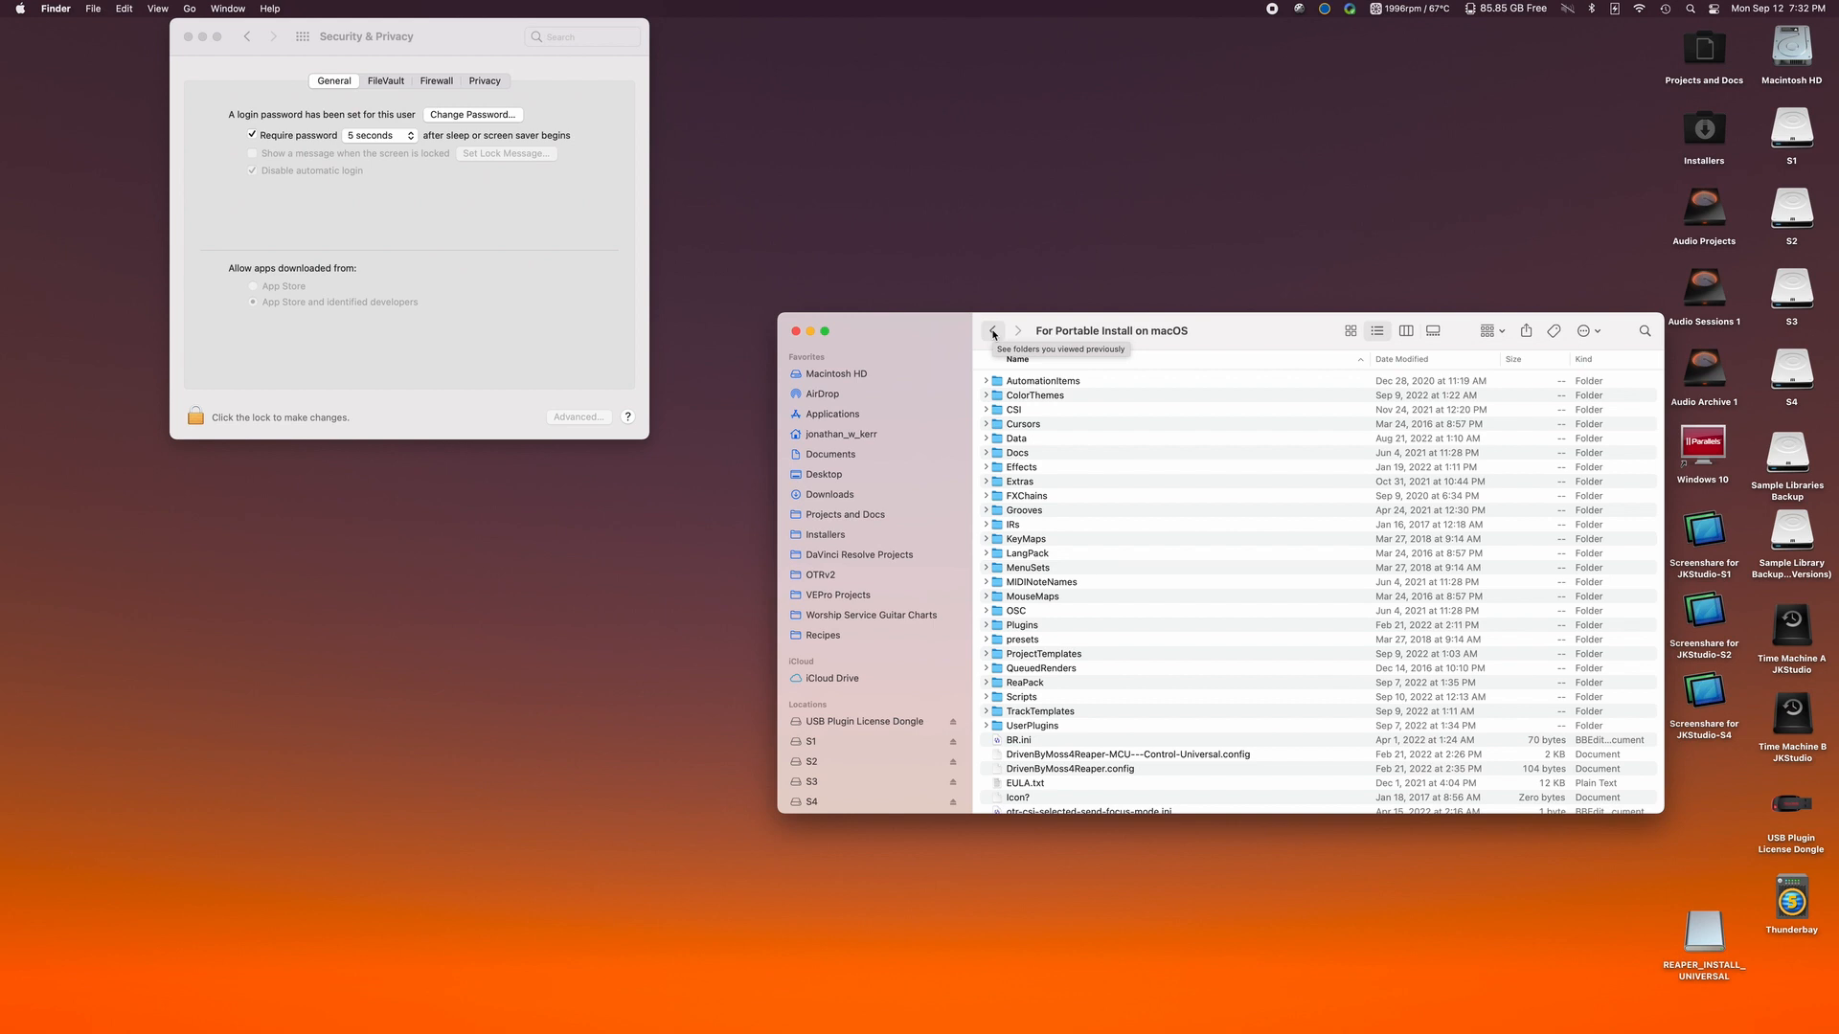
Go back to the Otr2_3 folder and drag 'For Portable Install on macOS' onto the desktop.
{"action": "left_click", "coordinate": [992, 332]}
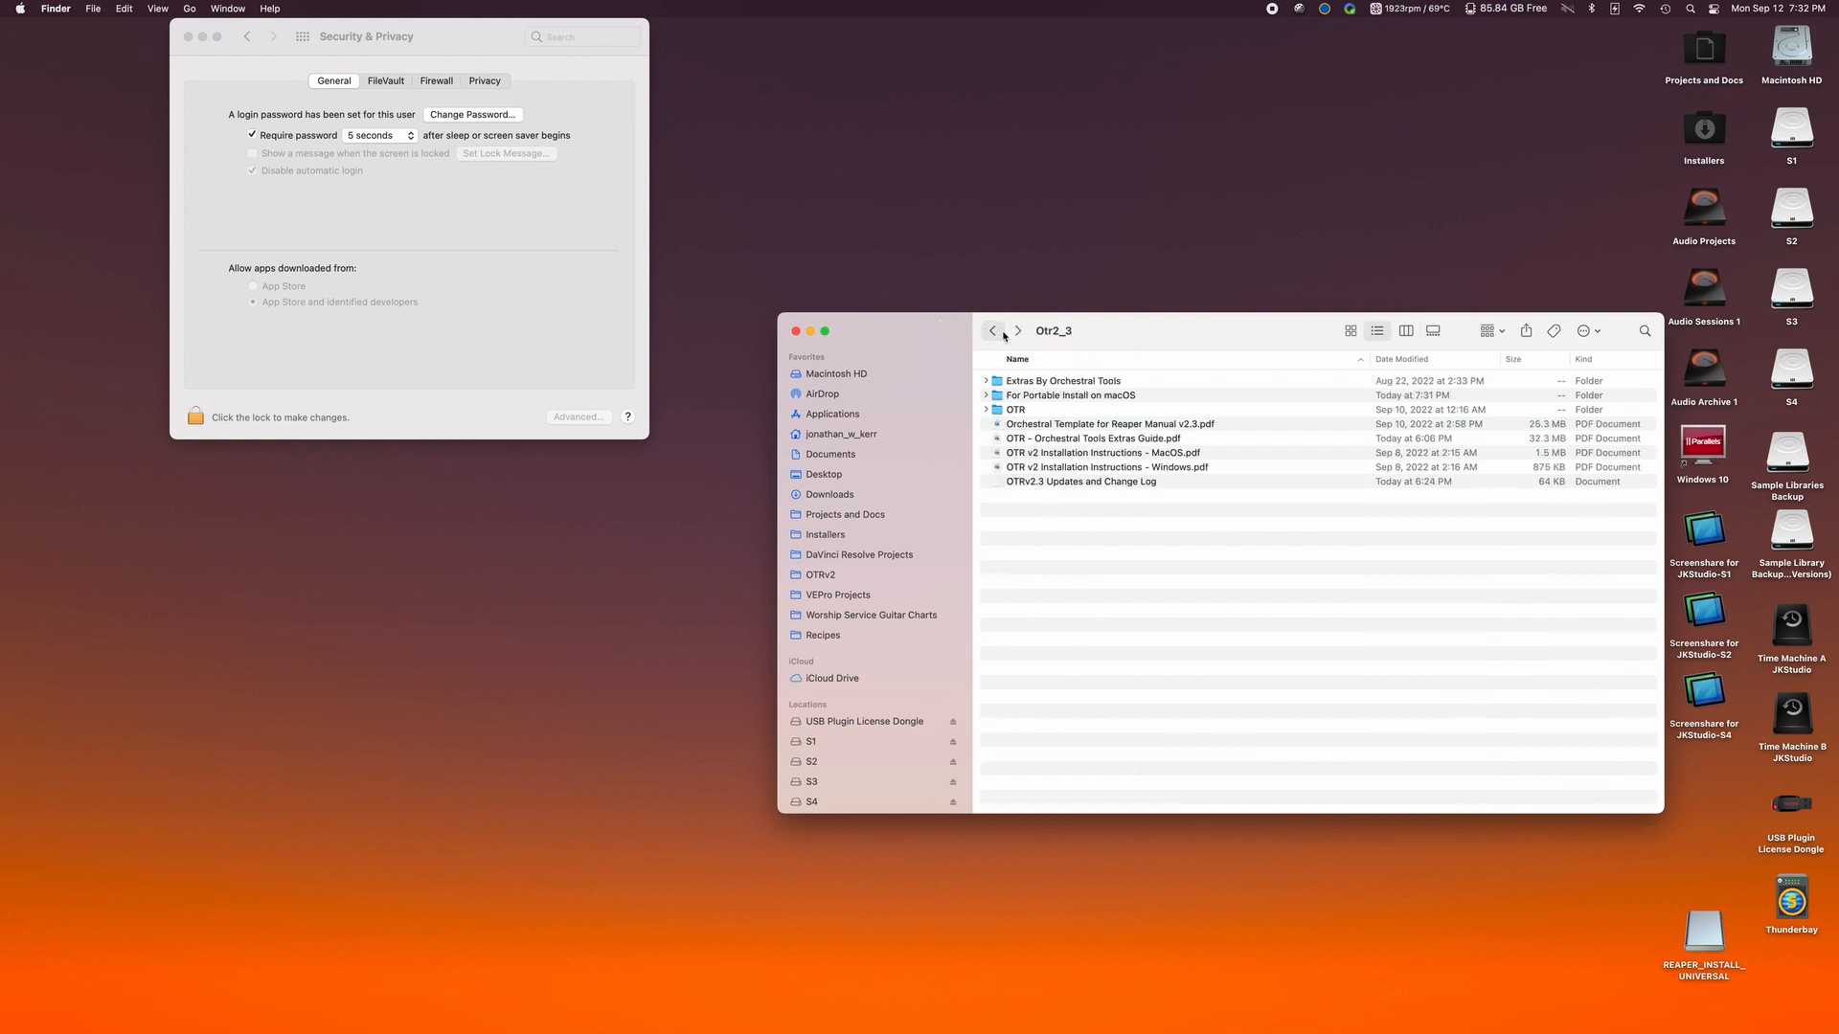
{"action": "left_click", "coordinate": [1067, 395]}
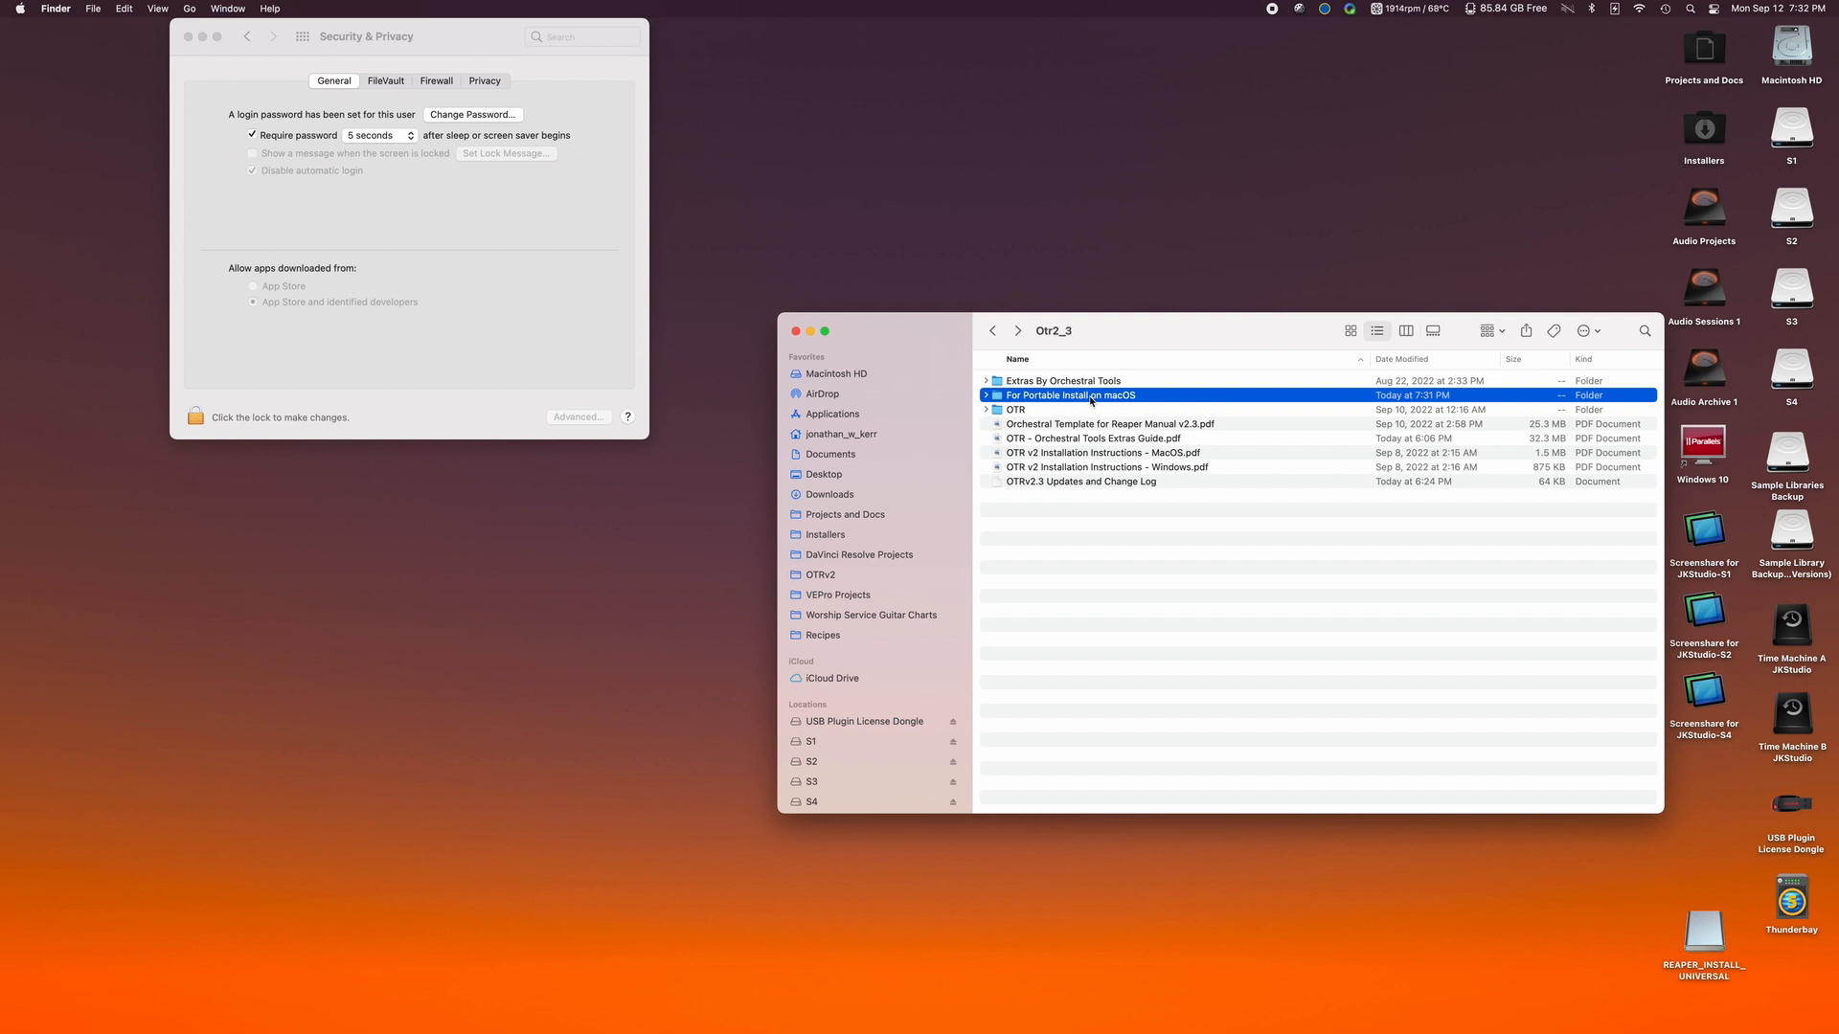
{"action": "left_click_drag", "start_coordinate": [1067, 395], "coordinate": [1084, 129]}
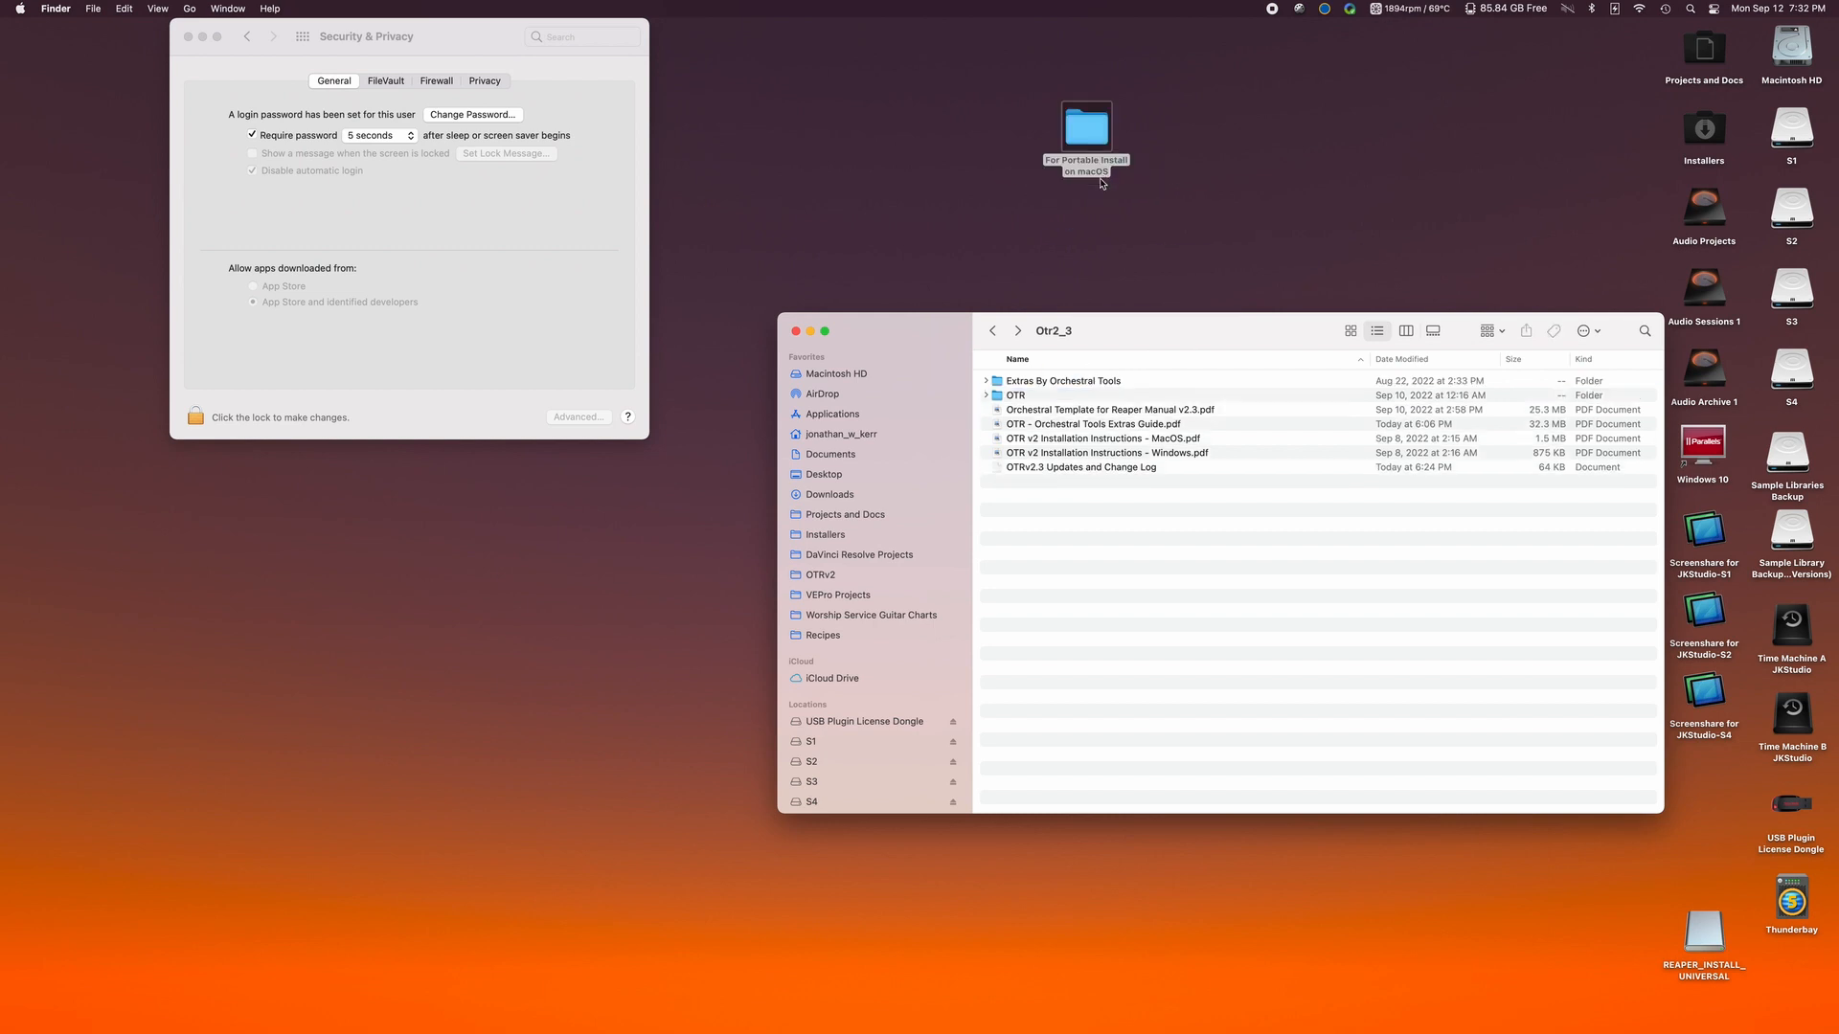
Rename the desktop folder to OTR and open it in Finder.
{"action": "left_click", "coordinate": [1084, 126]}
{"action": "type", "text": "OTR"}
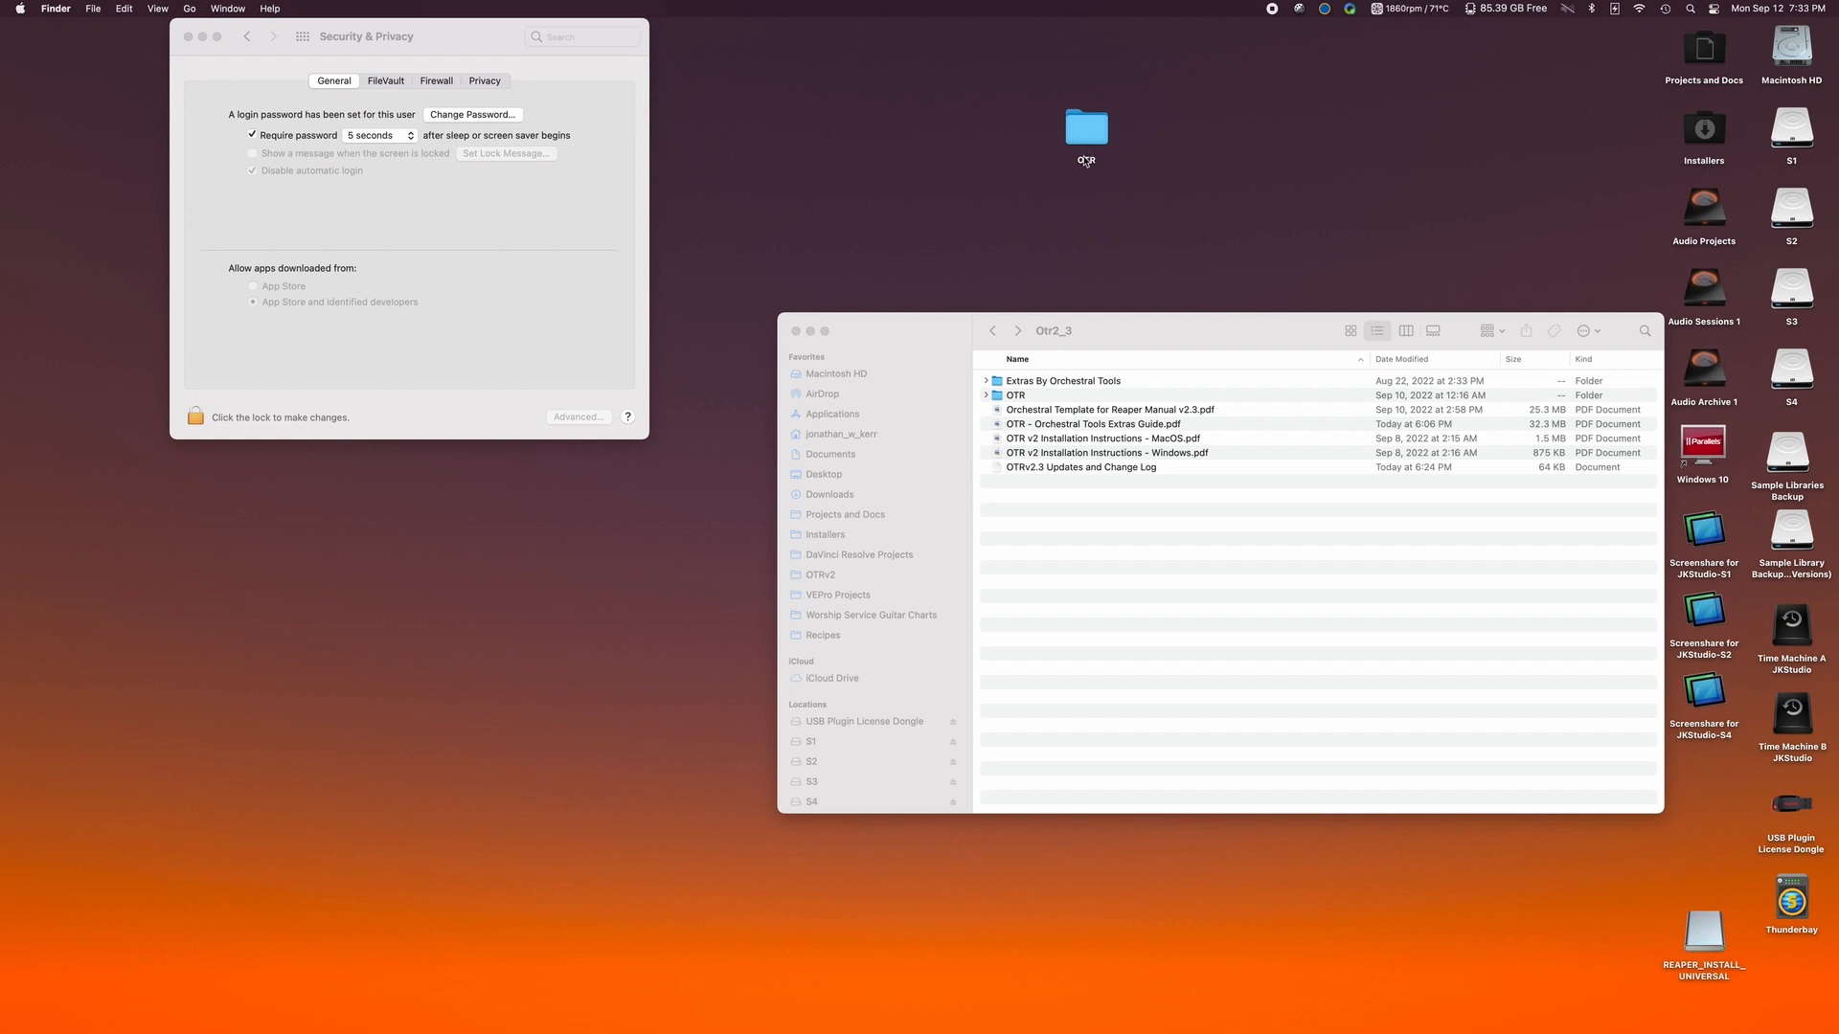
{"action": "left_click", "coordinate": [1084, 127]}
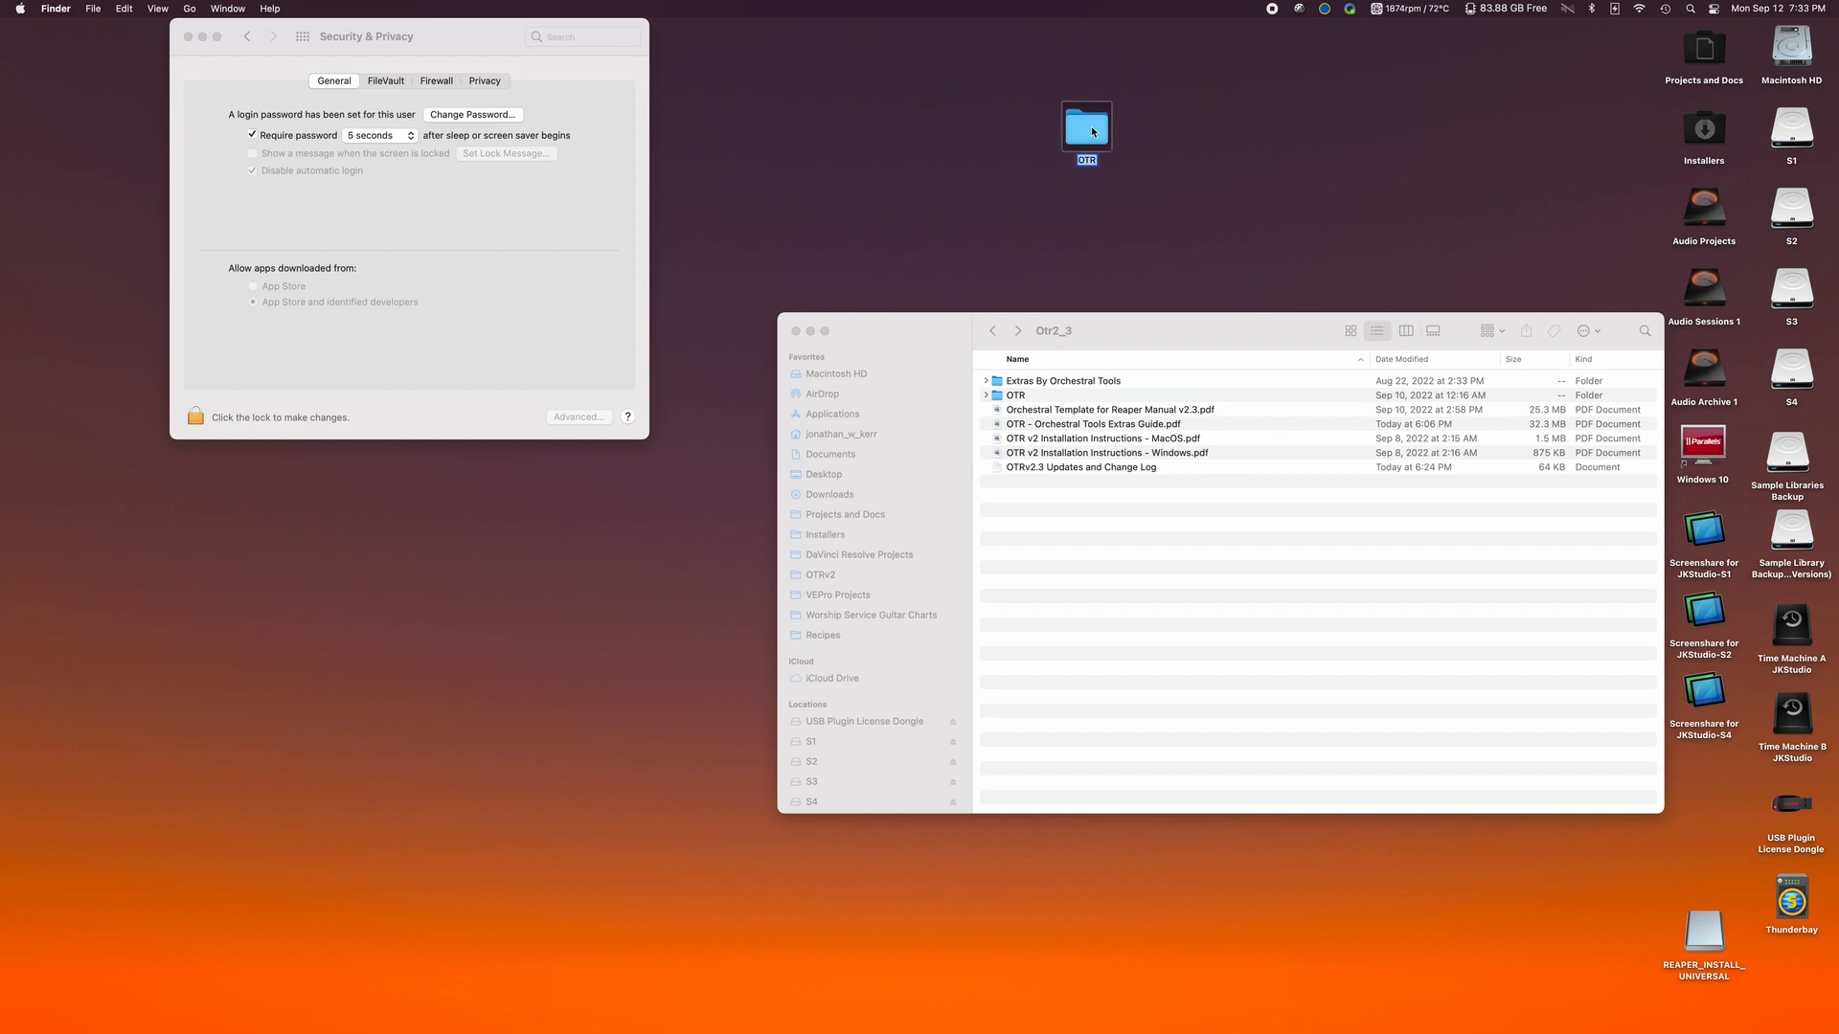
{"action": "double_click", "coordinate": [1016, 394]}
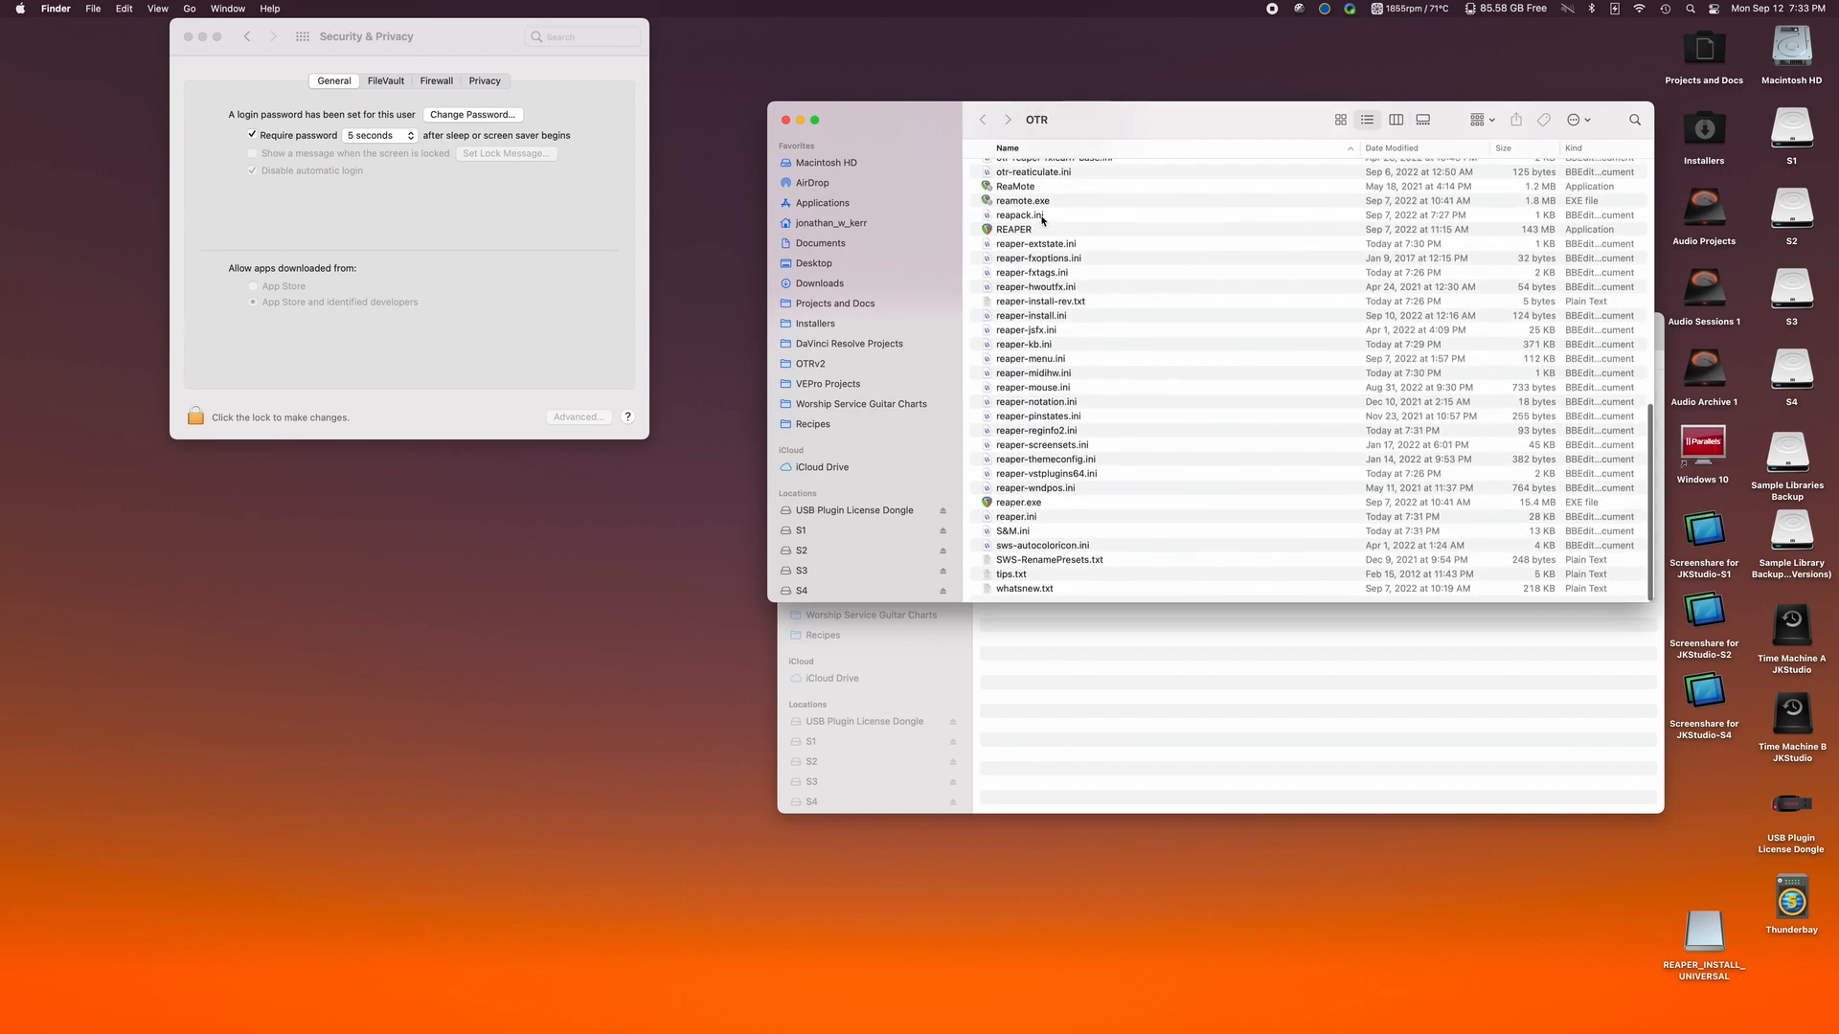
Select the REAPER application in the OTR folder and start renaming it to OTR2.3.
{"action": "left_click", "coordinate": [1011, 228]}
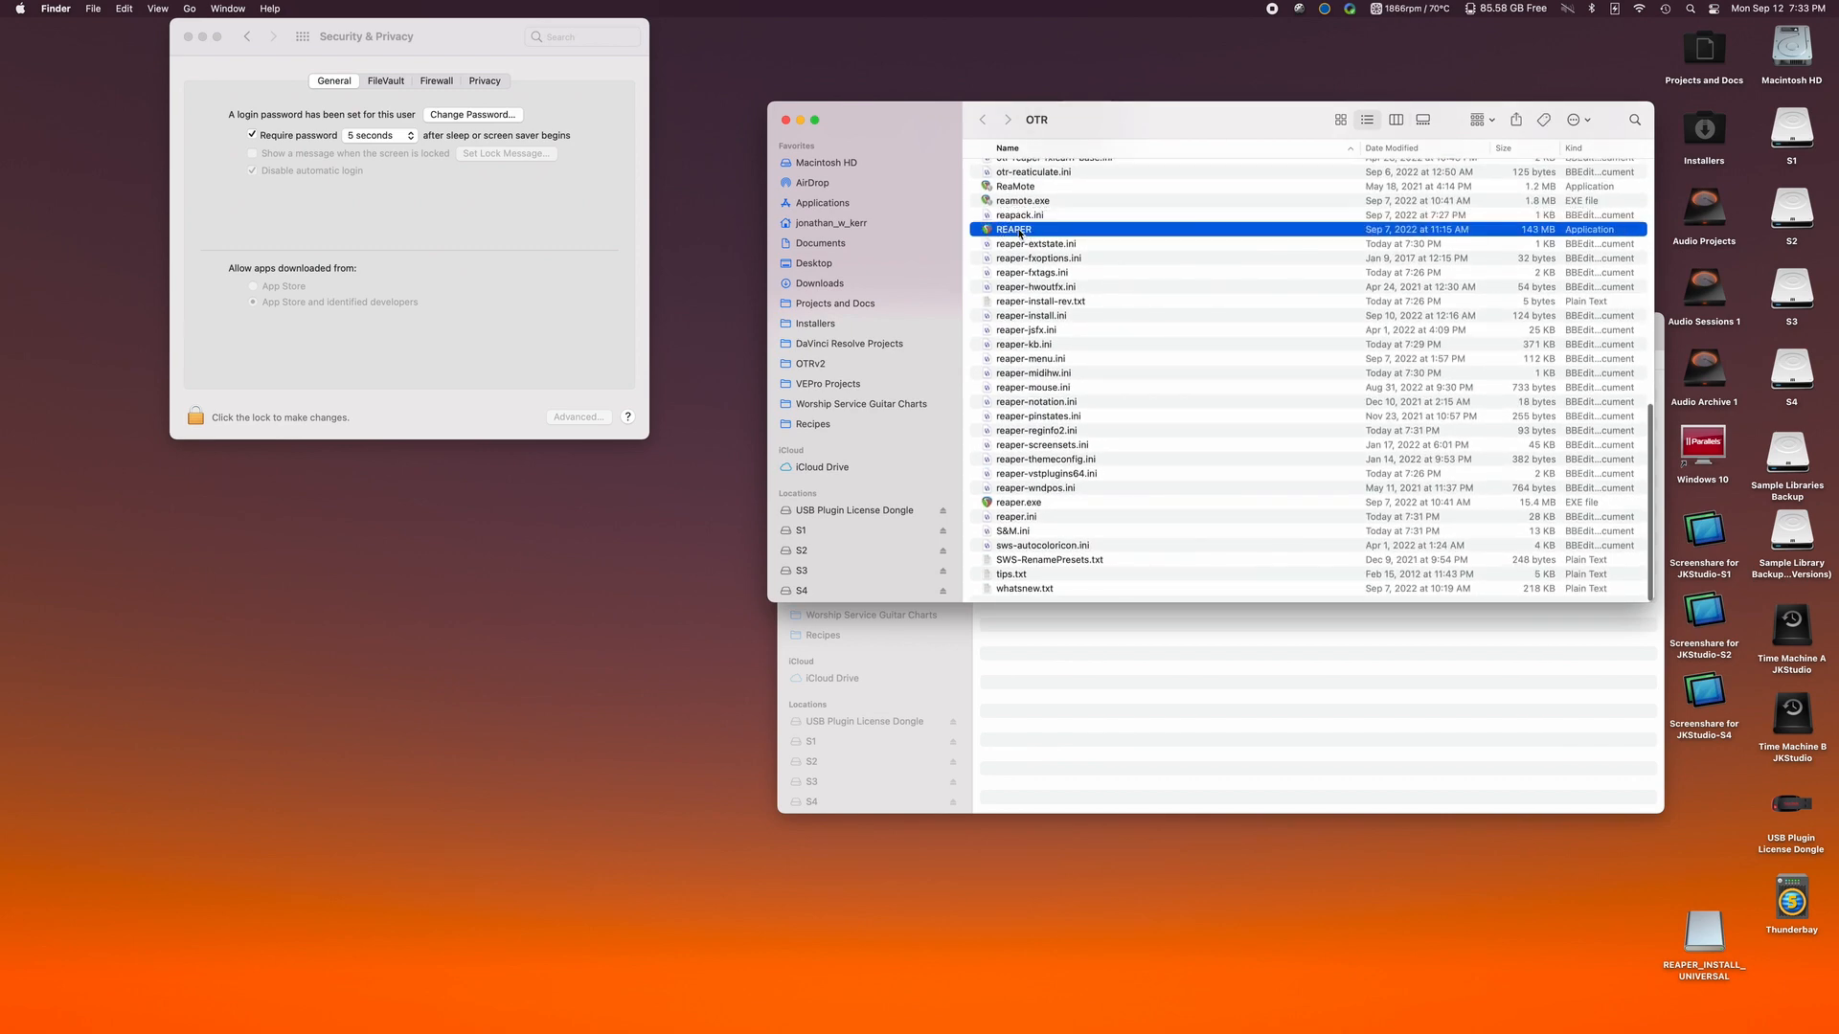
{"action": "double_click", "coordinate": [1012, 228]}
{"action": "type", "text": "OTR2.3"}
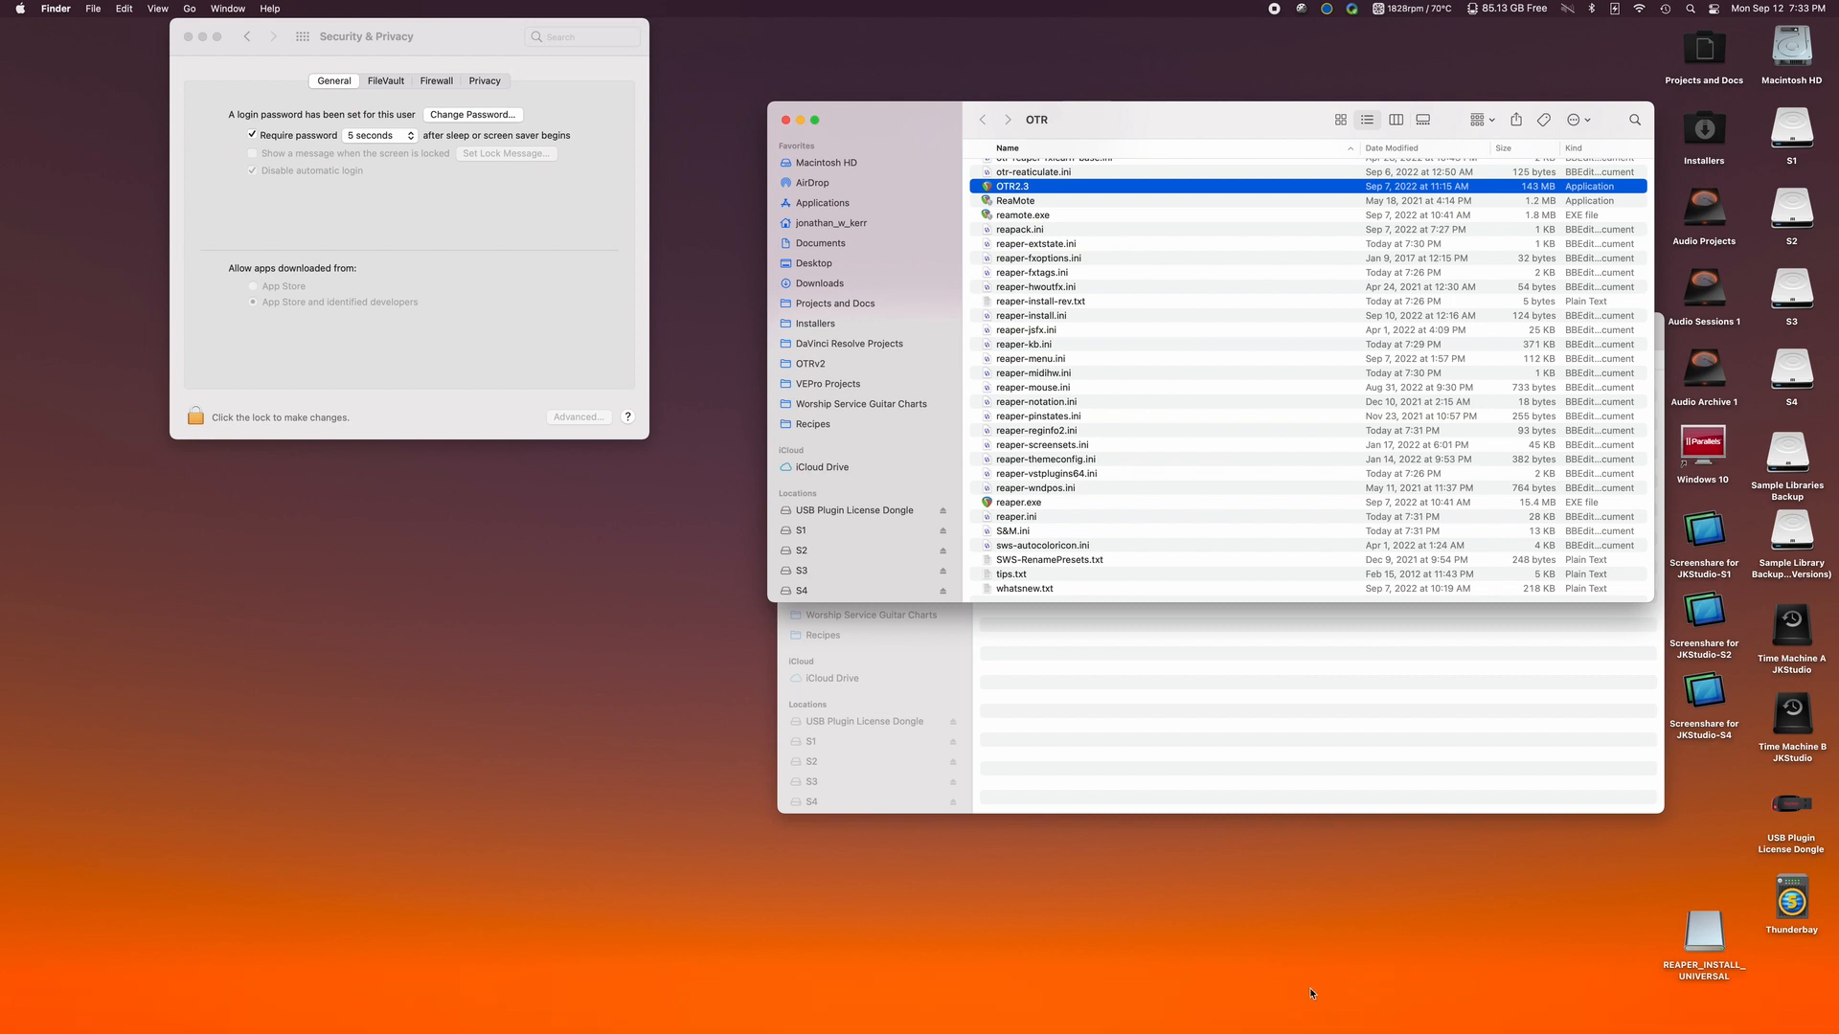
{"action": "mouse_move", "coordinate": [1310, 994]}
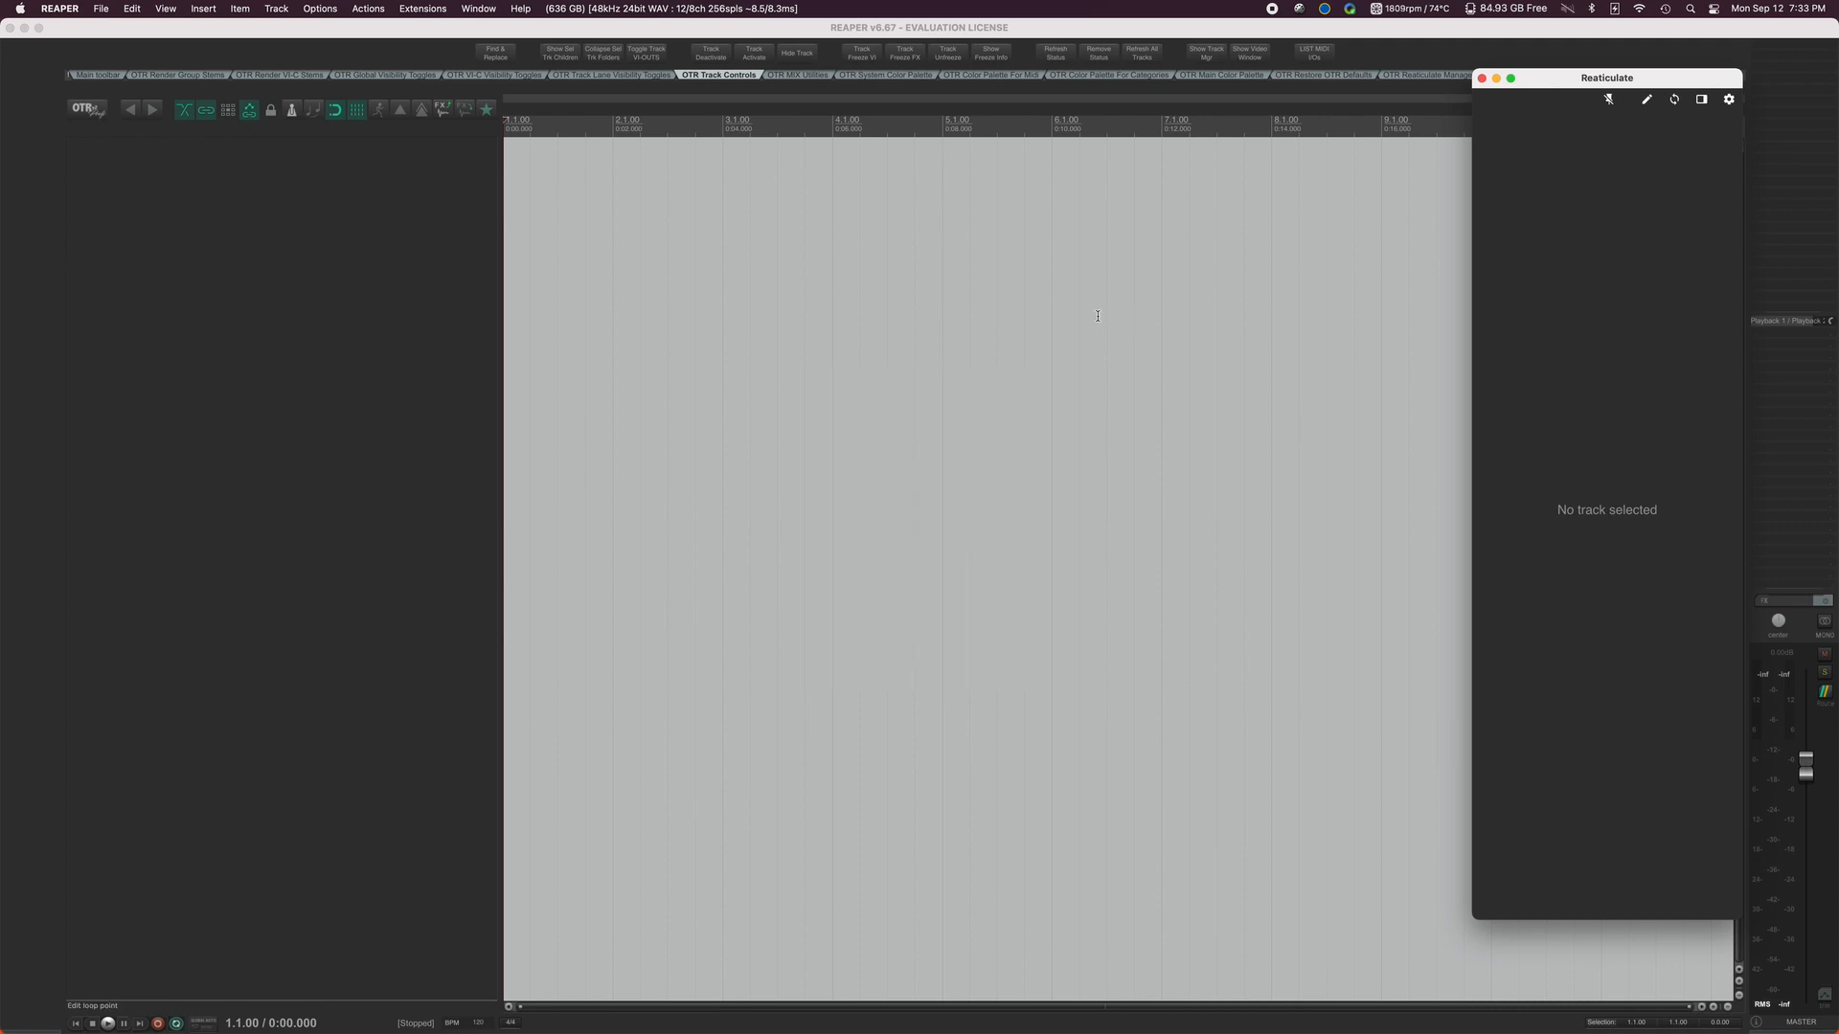
{"action": "mouse_move", "coordinate": [1031, 295]}
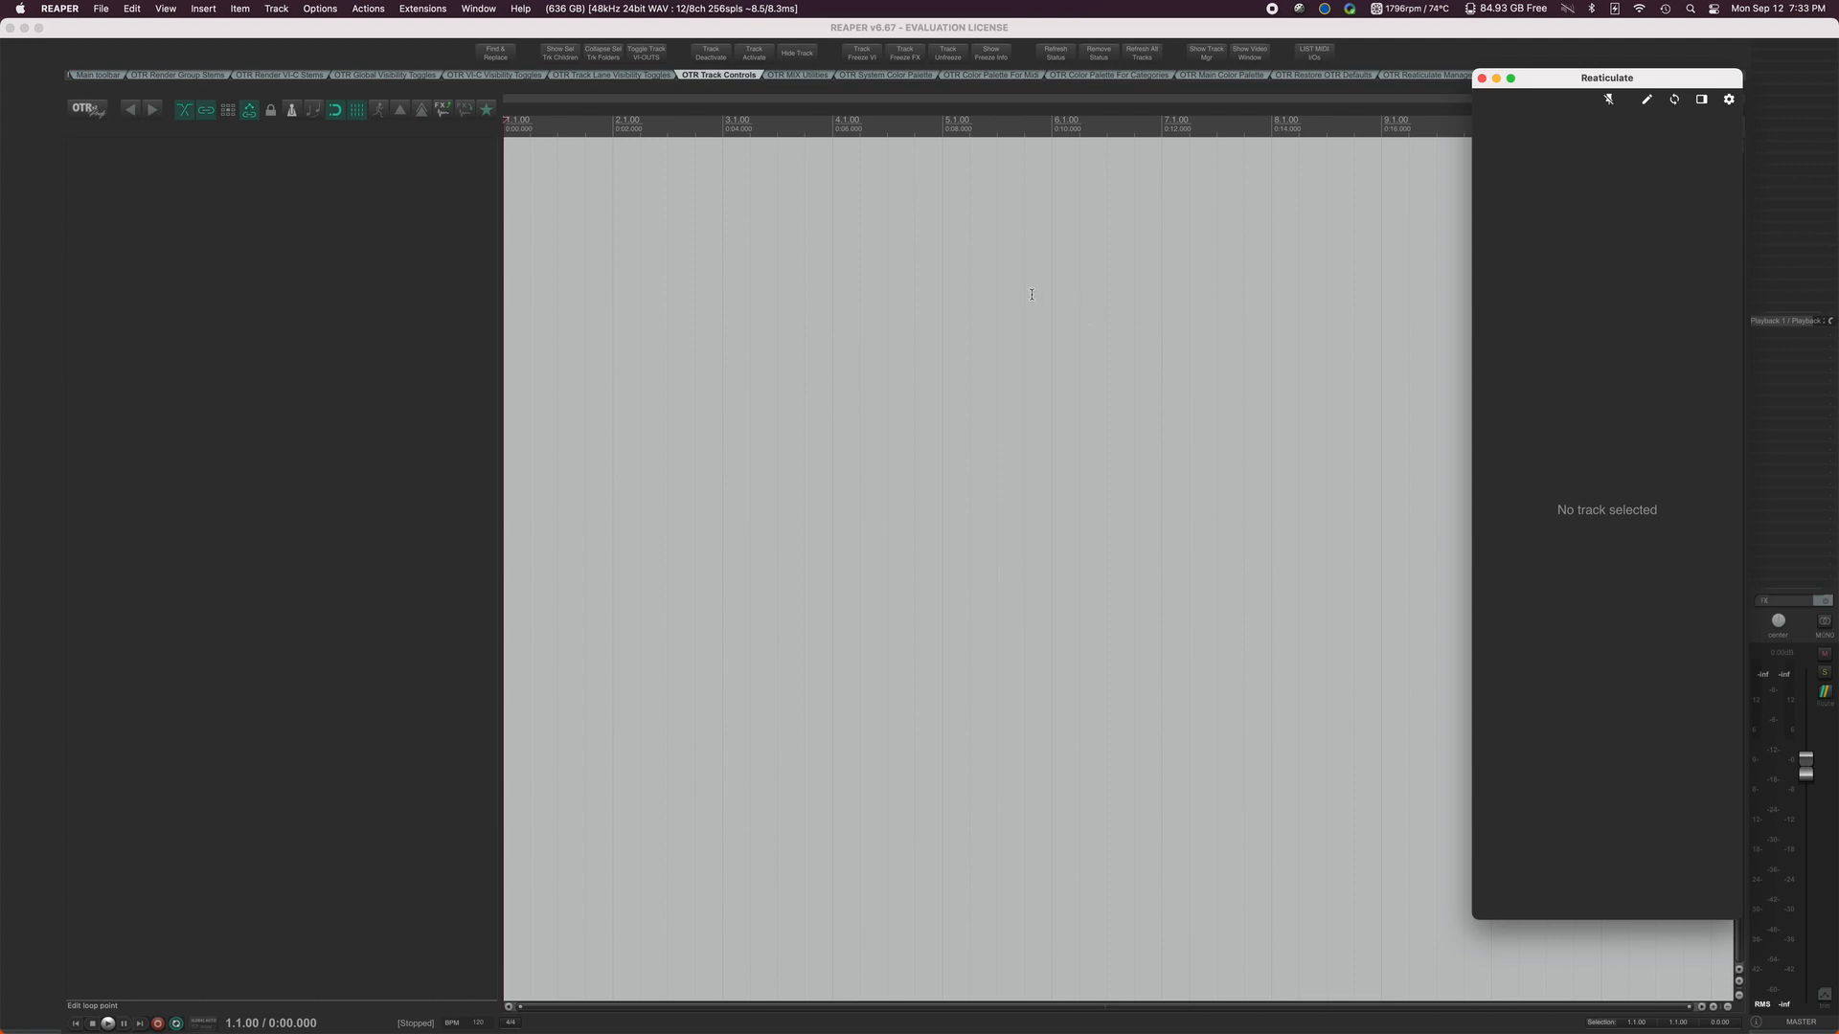